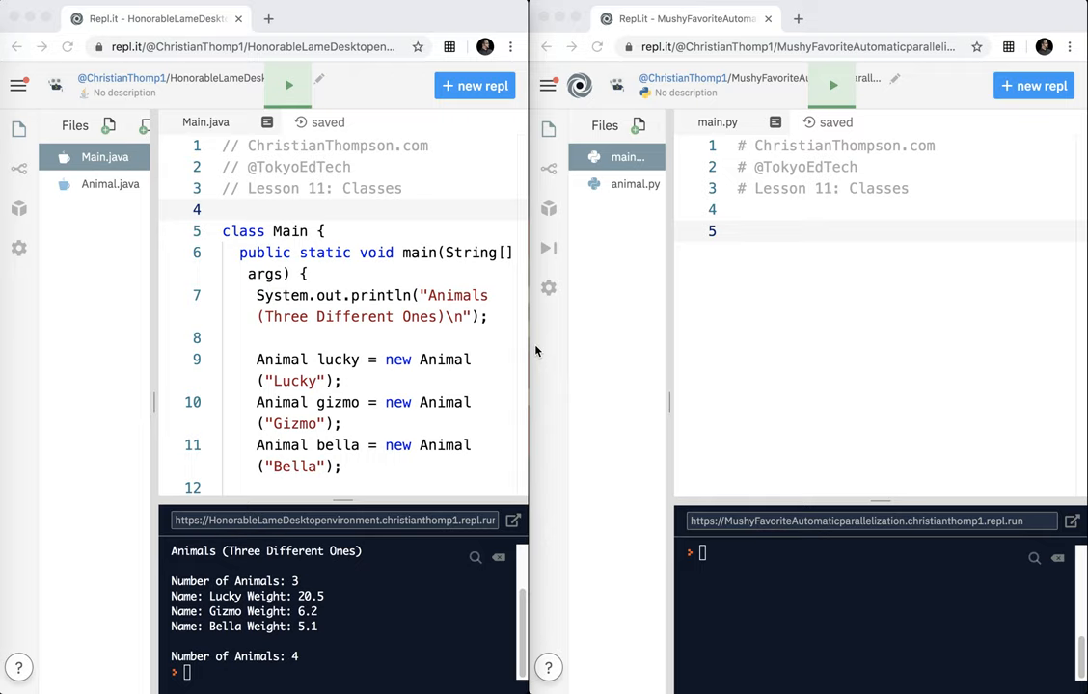
{"action": "mouse_move", "coordinate": [250, 158]}
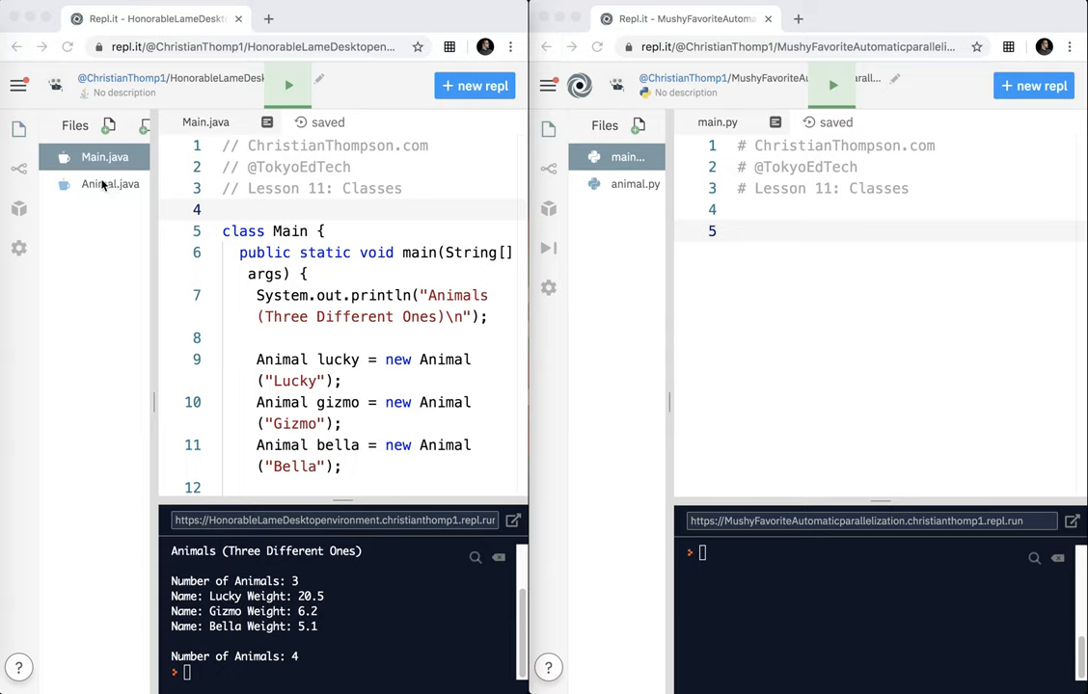
Step: Read through Animal.java's fields, constructor, getters, setters and toString
{"action": "left_click", "coordinate": [108, 185]}
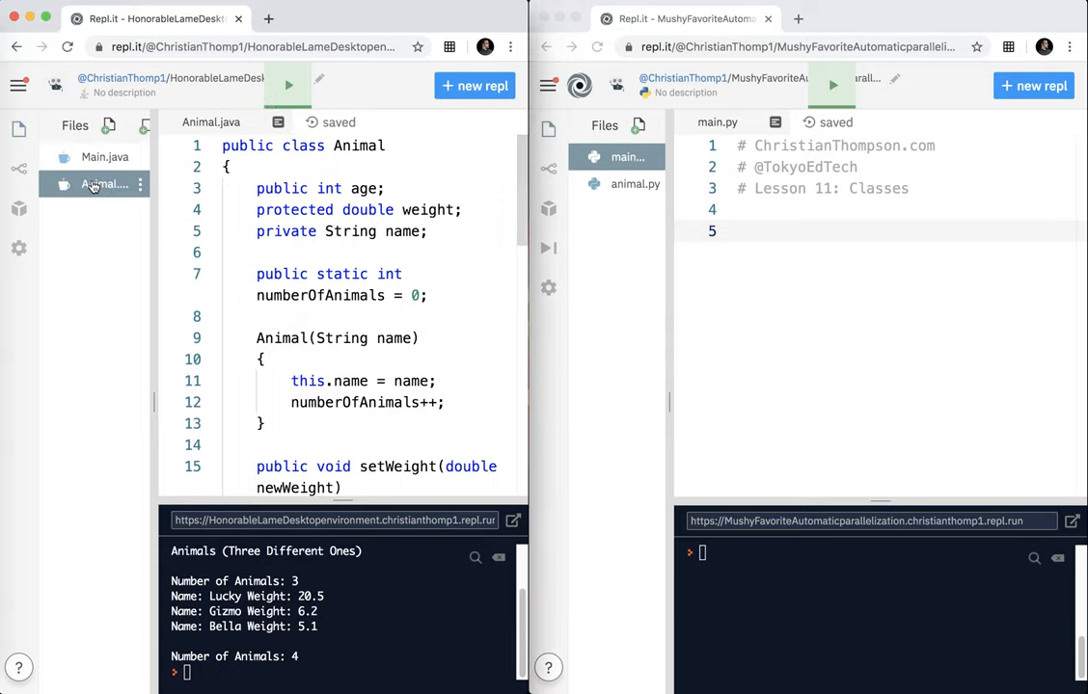
{"action": "left_click", "coordinate": [104, 185]}
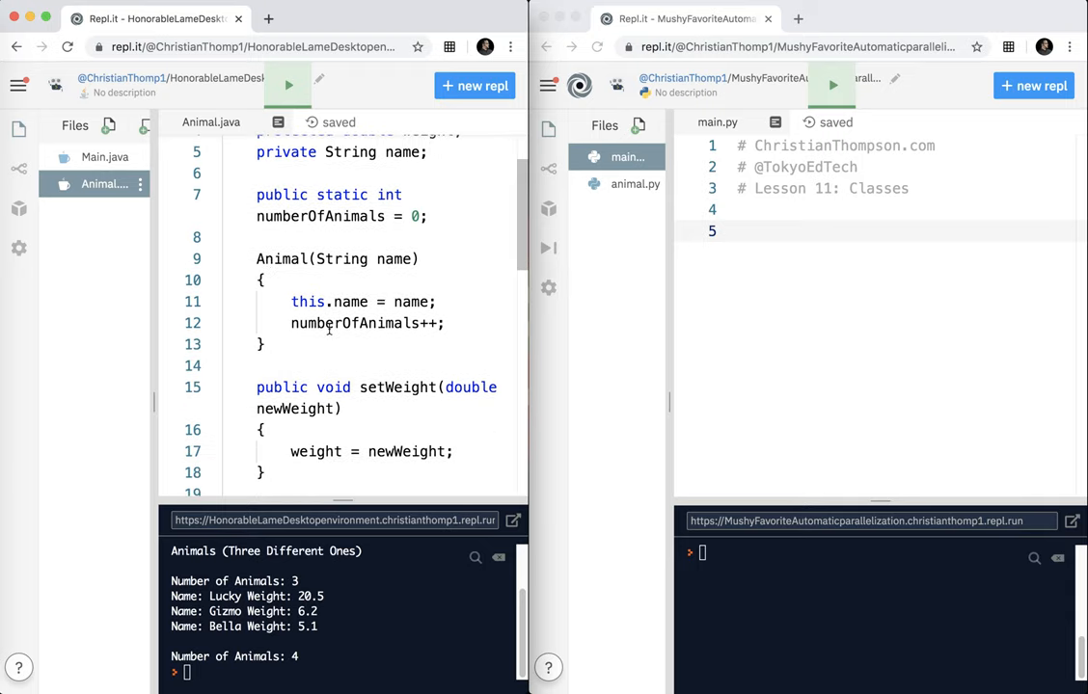
{"action": "scroll", "scroll_direction": "down", "scroll_amount": 3}
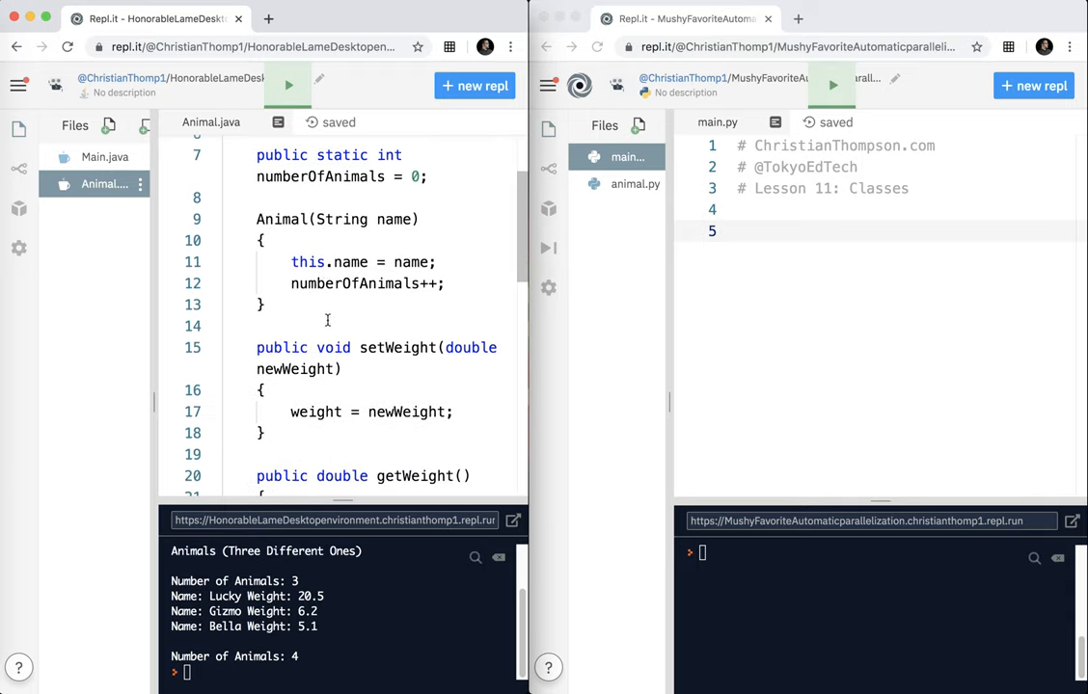
{"action": "scroll", "scroll_direction": "down", "scroll_amount": 3}
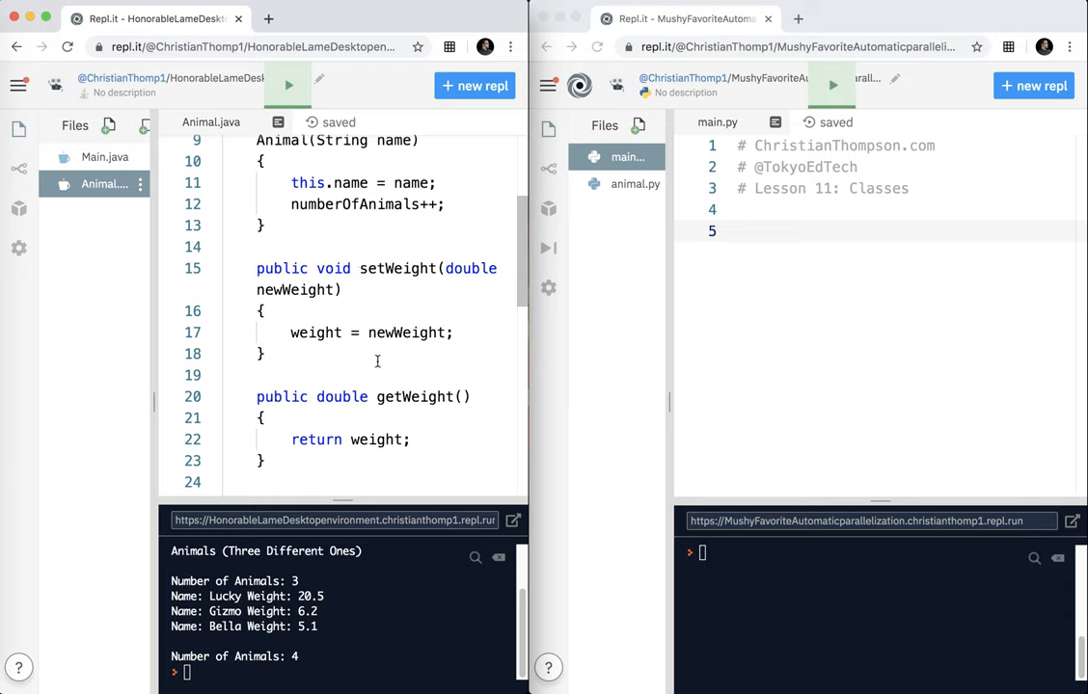
{"action": "scroll", "scroll_direction": "down", "scroll_amount": 3}
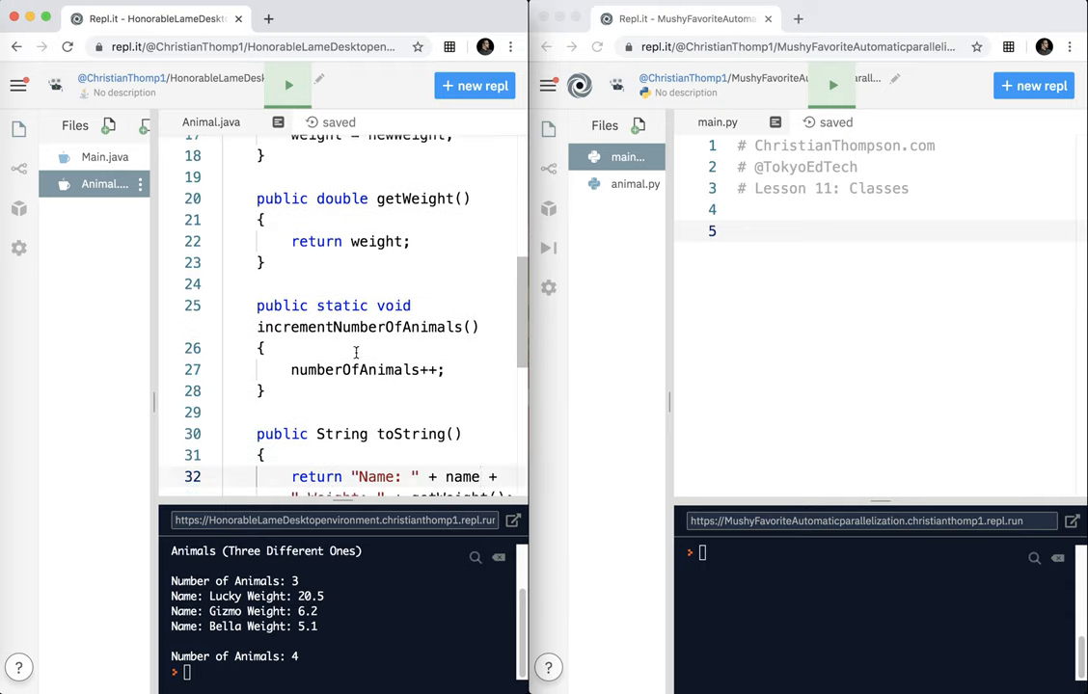
{"action": "mouse_move", "coordinate": [340, 305]}
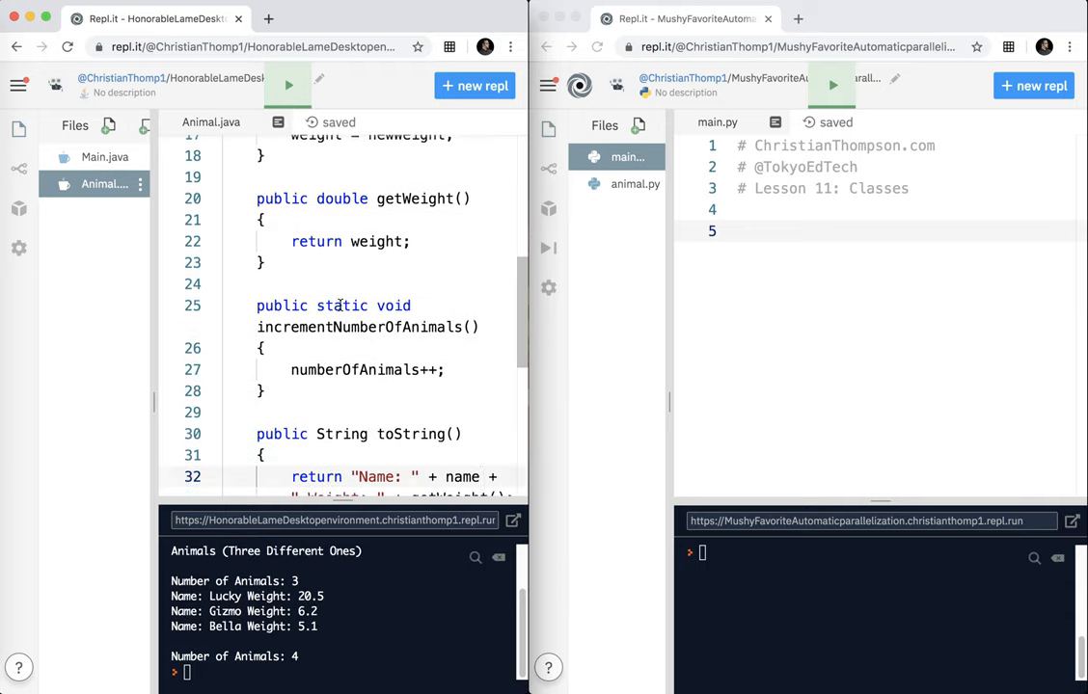
{"action": "scroll", "scroll_direction": "down", "scroll_amount": 3}
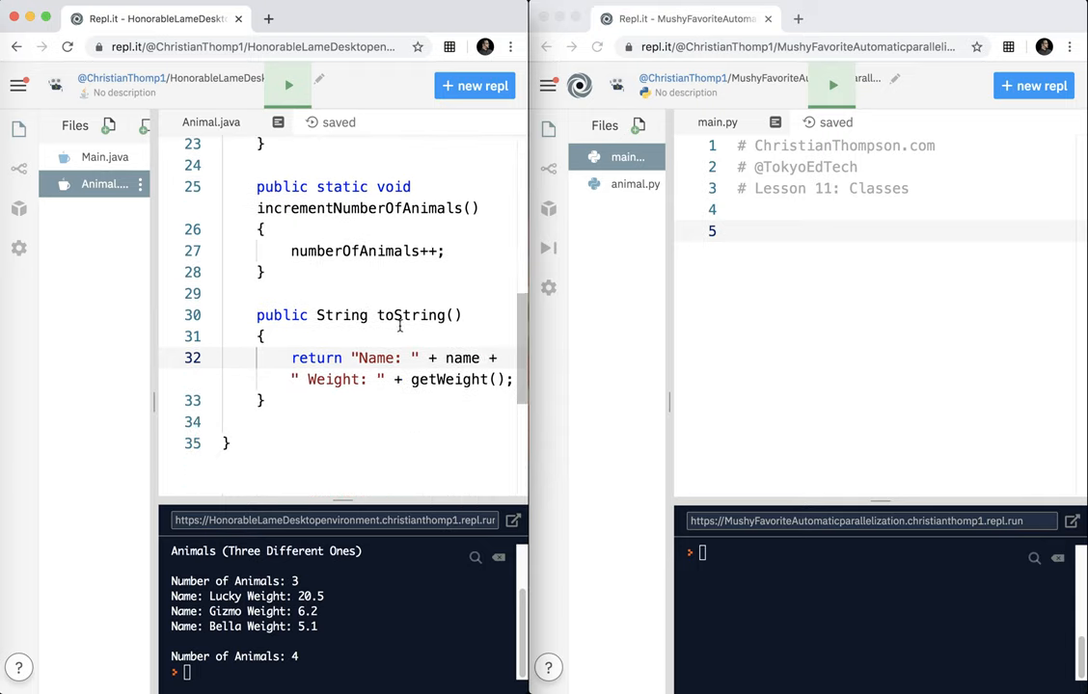
{"action": "mouse_move", "coordinate": [848, 266]}
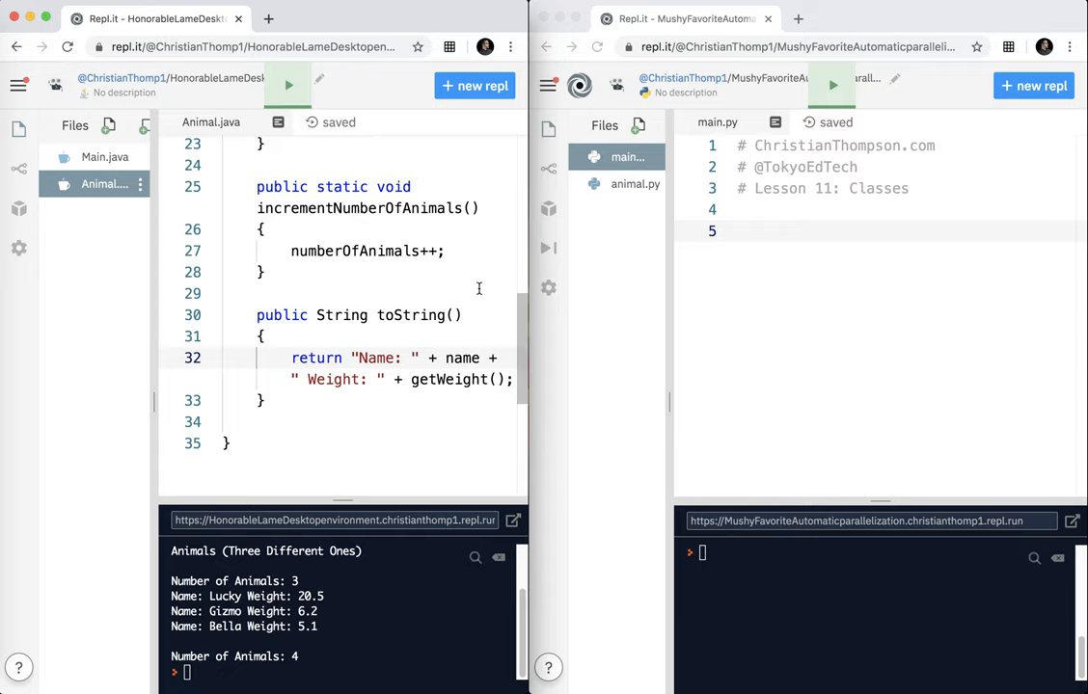
{"action": "scroll", "scroll_direction": "up", "scroll_amount": 3}
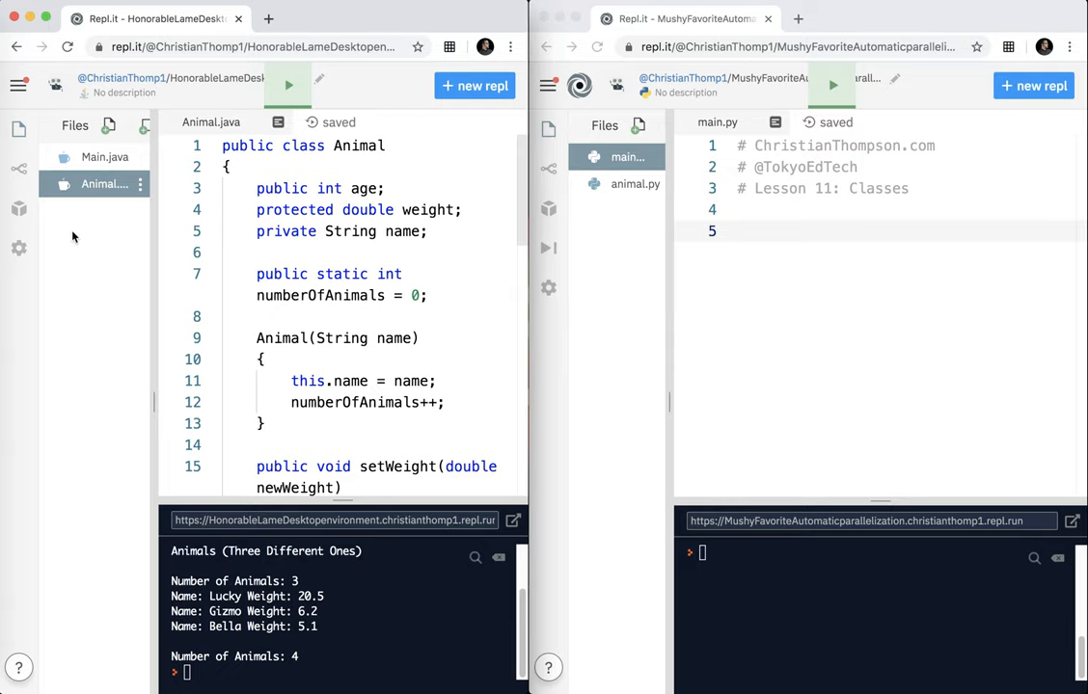
Step: Review Main.java creating three Animals, setting weights and printing counts
{"action": "left_click", "coordinate": [104, 157]}
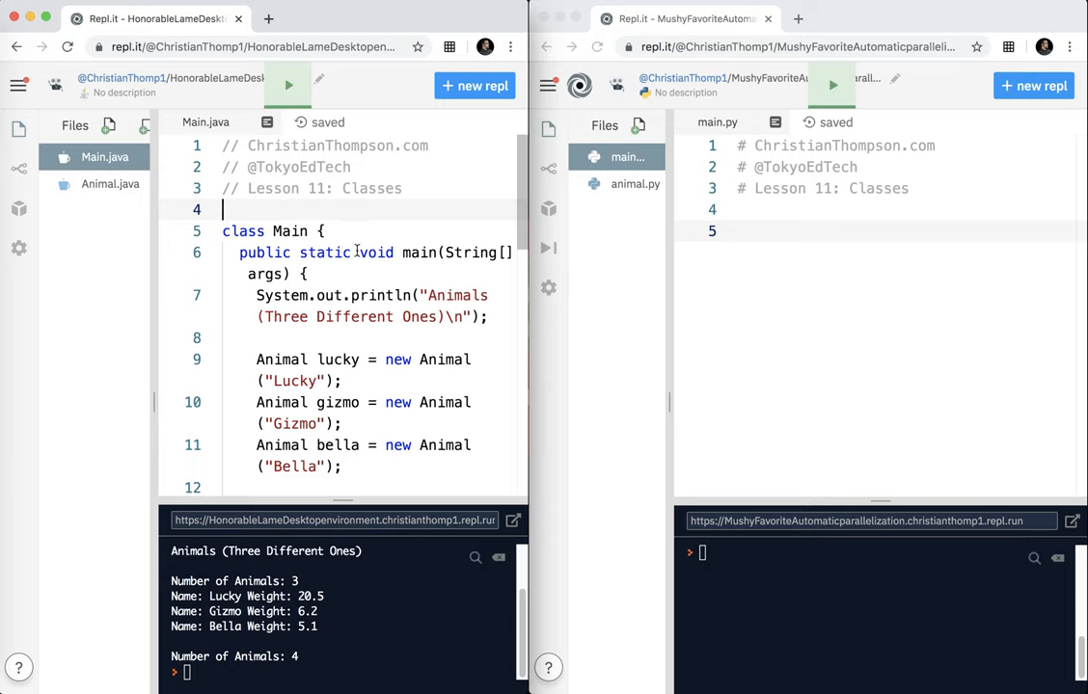
{"action": "scroll", "scroll_direction": "down", "scroll_amount": 3}
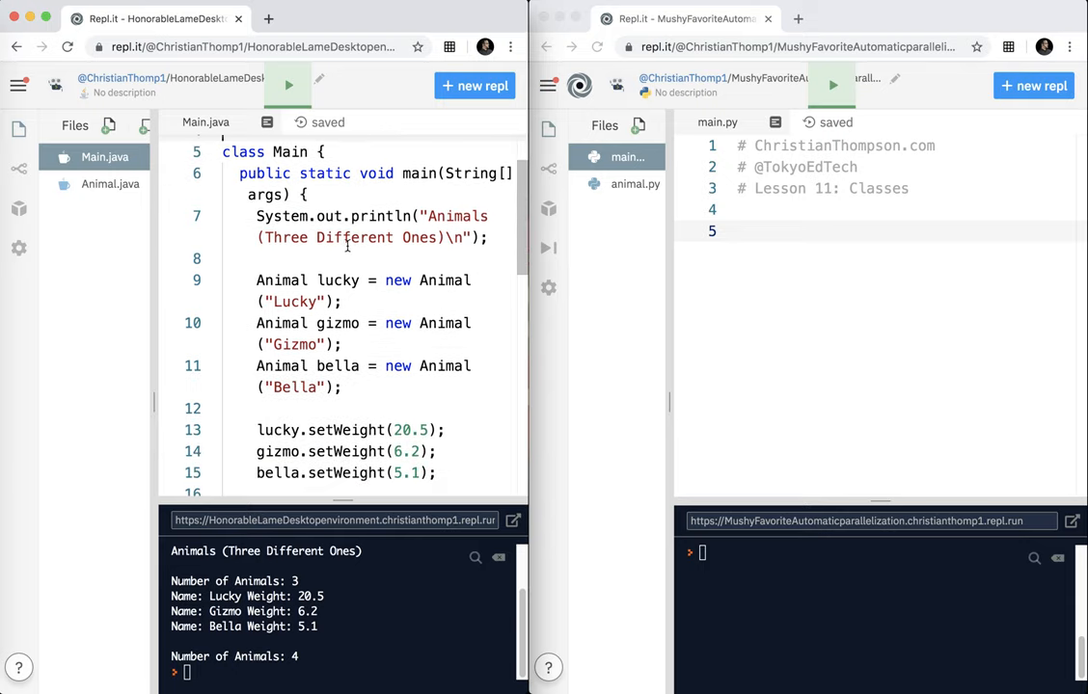
{"action": "mouse_move", "coordinate": [337, 291]}
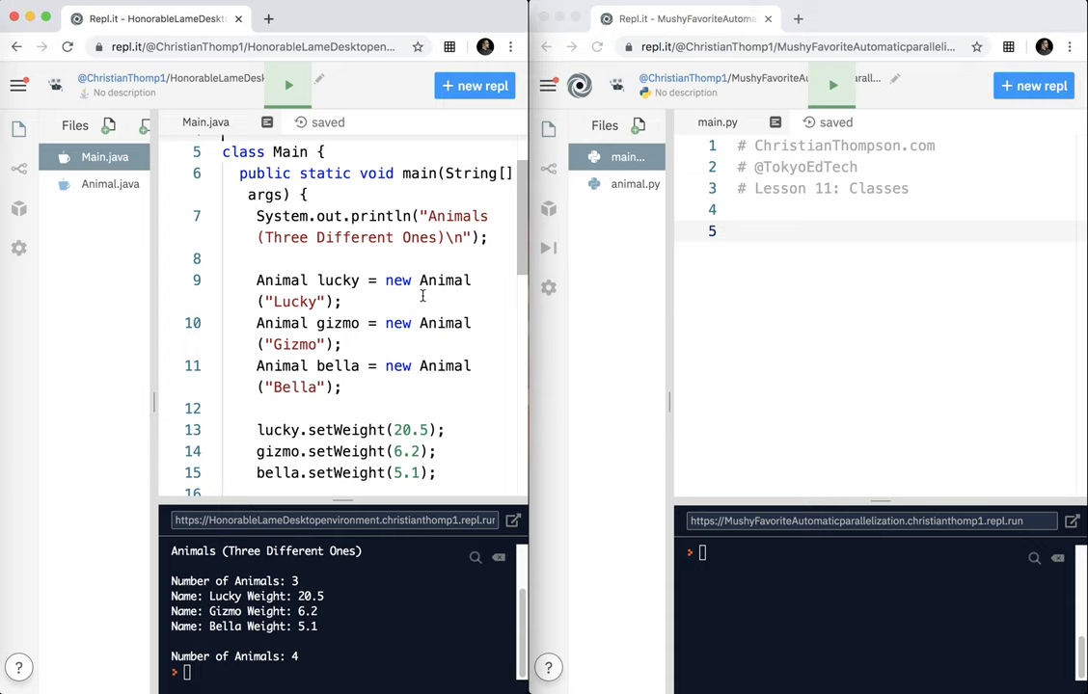
{"action": "scroll", "scroll_direction": "down", "scroll_amount": 3}
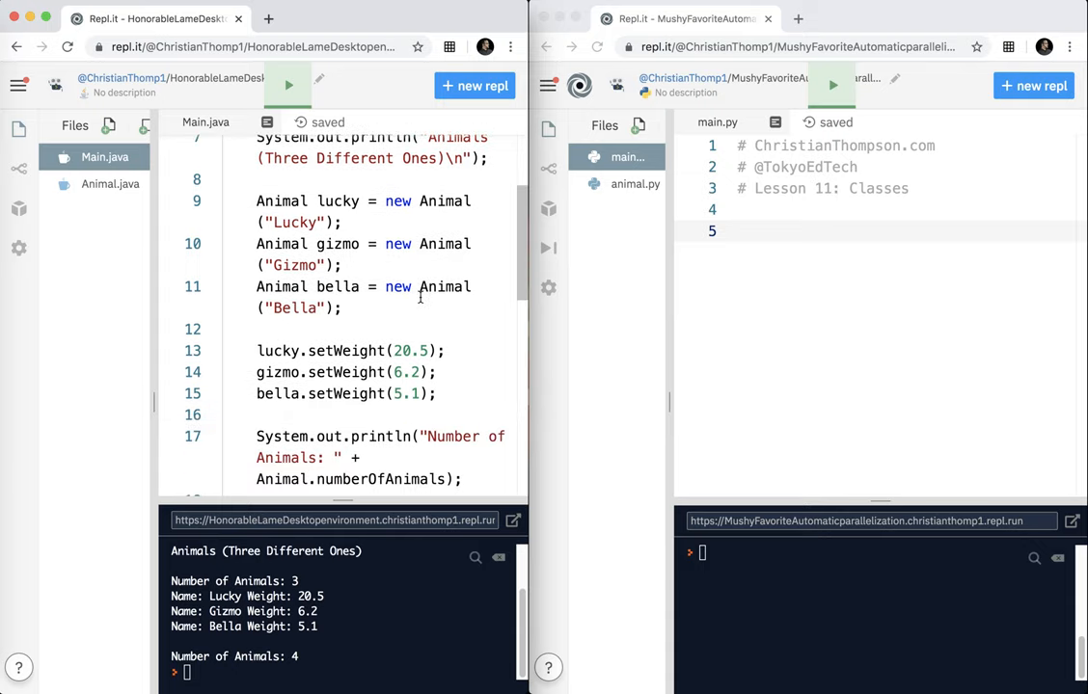
{"action": "scroll", "scroll_direction": "down", "scroll_amount": 3}
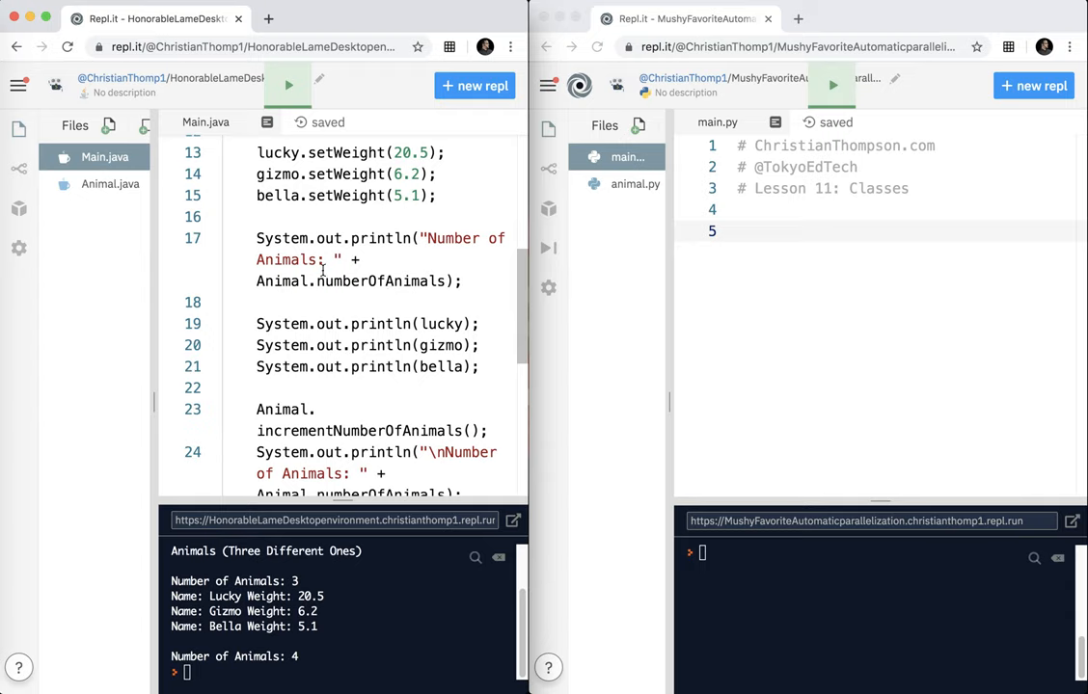
{"action": "scroll", "scroll_direction": "down", "scroll_amount": 3}
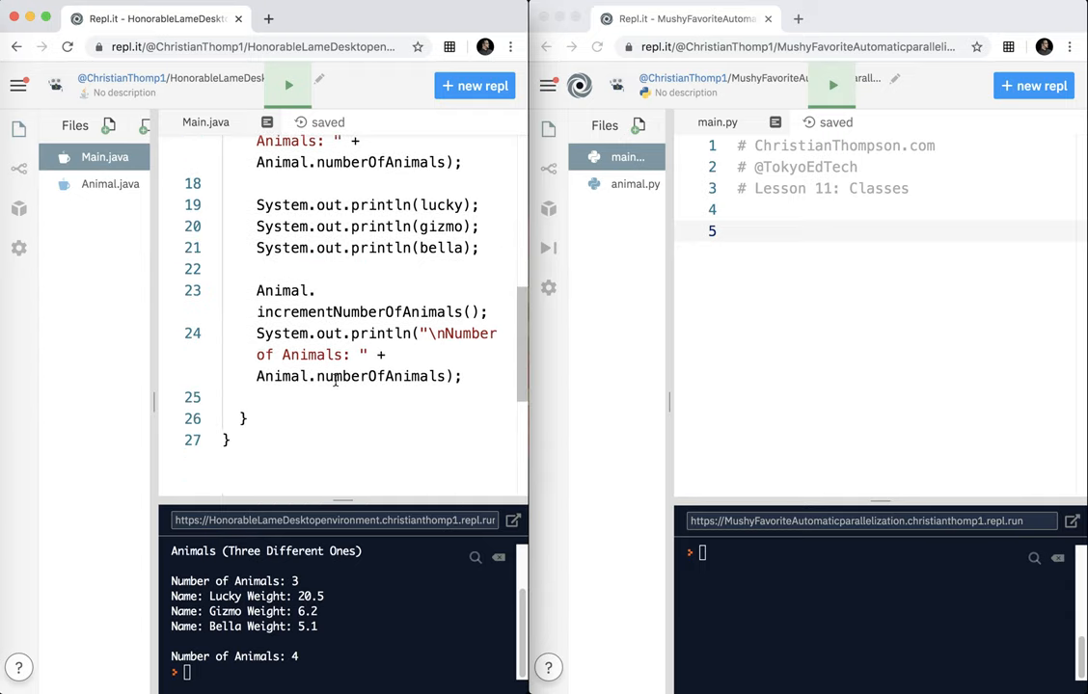
{"action": "scroll", "scroll_direction": "up", "scroll_amount": 3}
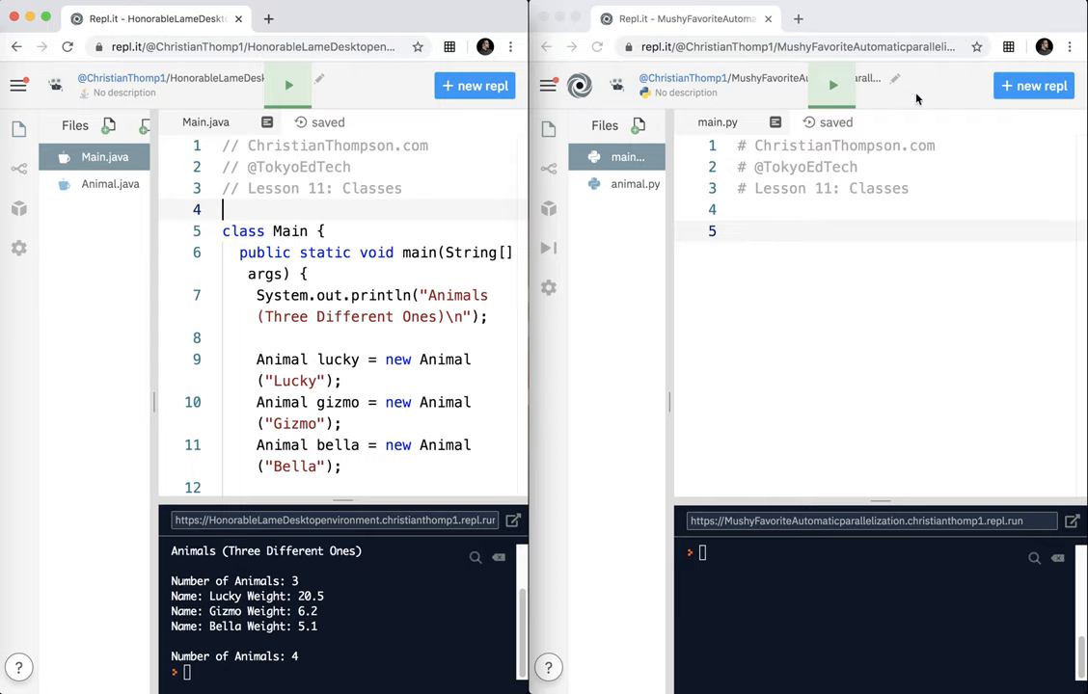
{"action": "mouse_move", "coordinate": [19, 169]}
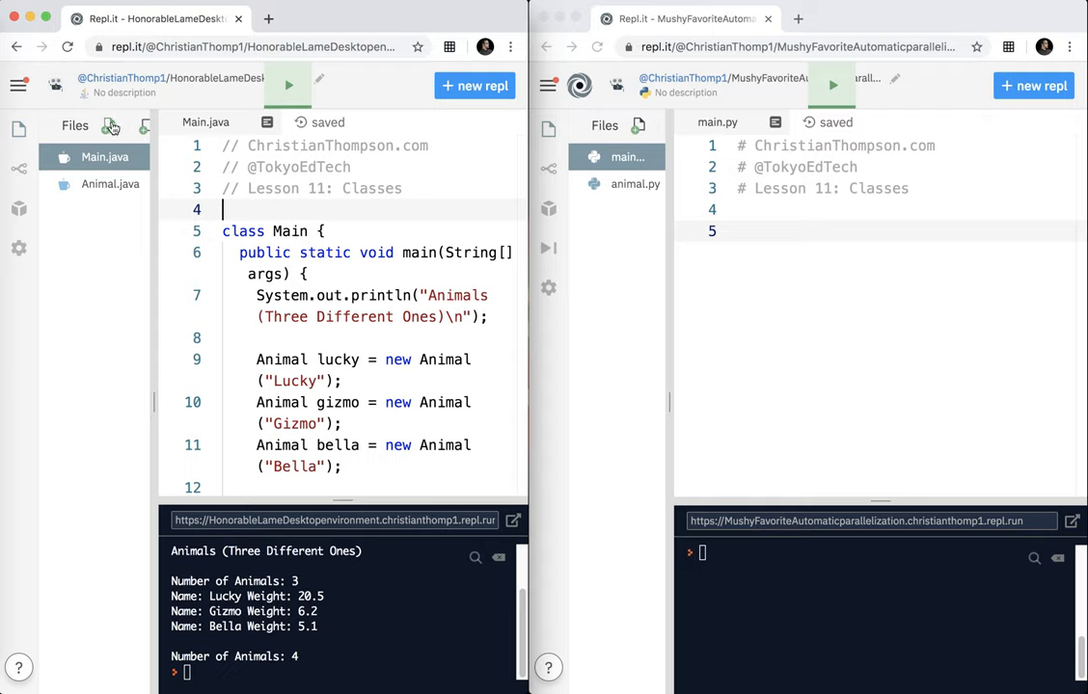
{"action": "mouse_move", "coordinate": [104, 185]}
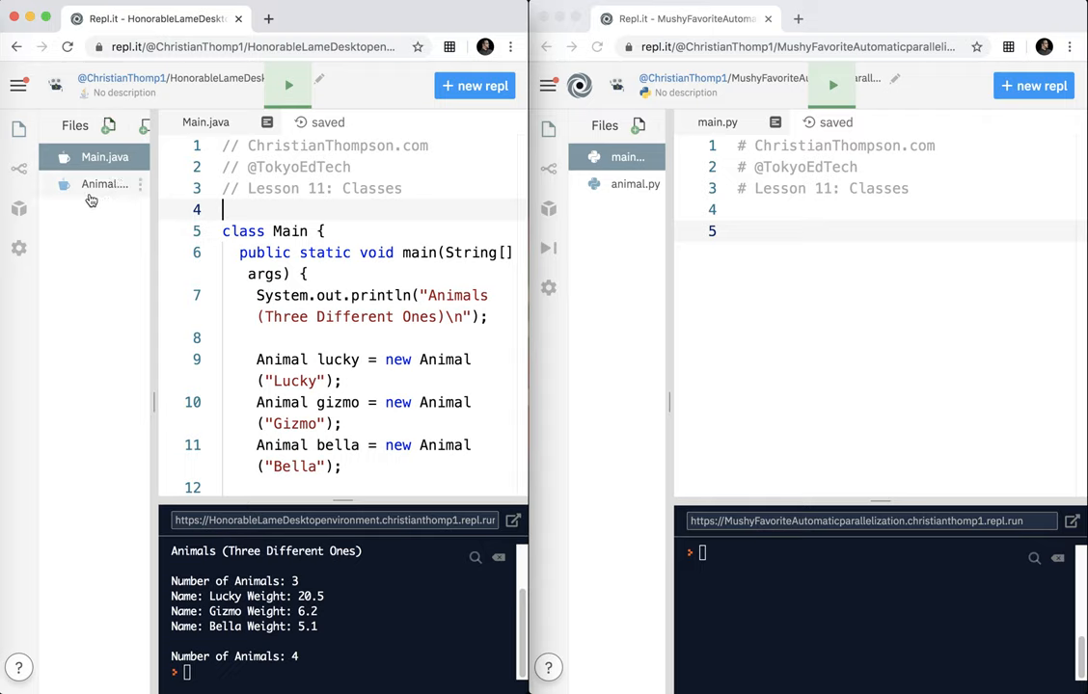
{"action": "mouse_move", "coordinate": [104, 185]}
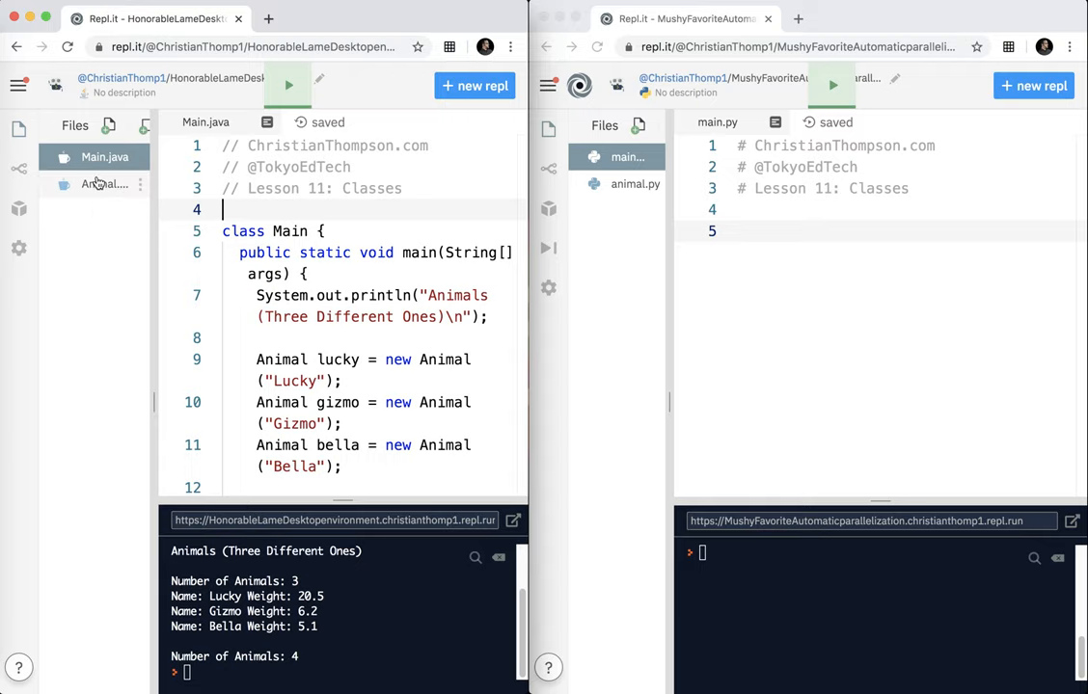
Step: Reopen Animal.java showing its fields, static counter, constructor and setWeight
{"action": "left_click", "coordinate": [104, 183]}
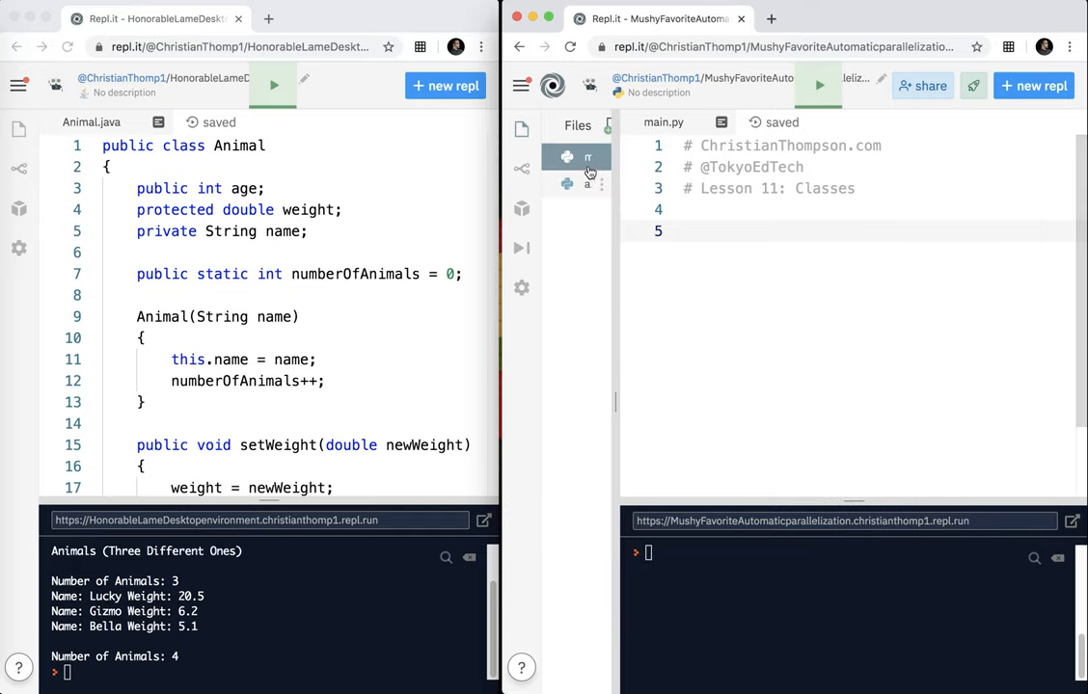
Step: Declare class Animal(): in animal.py, dropping object from the parentheses
{"action": "left_click", "coordinate": [567, 185]}
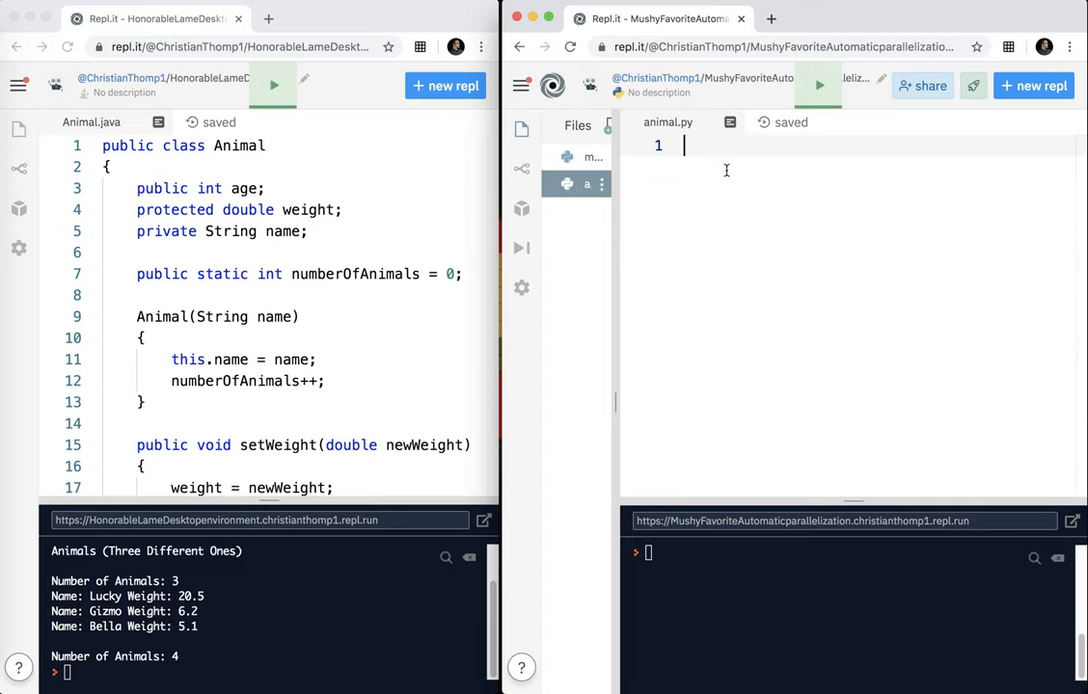
{"action": "type", "text": "clas"}
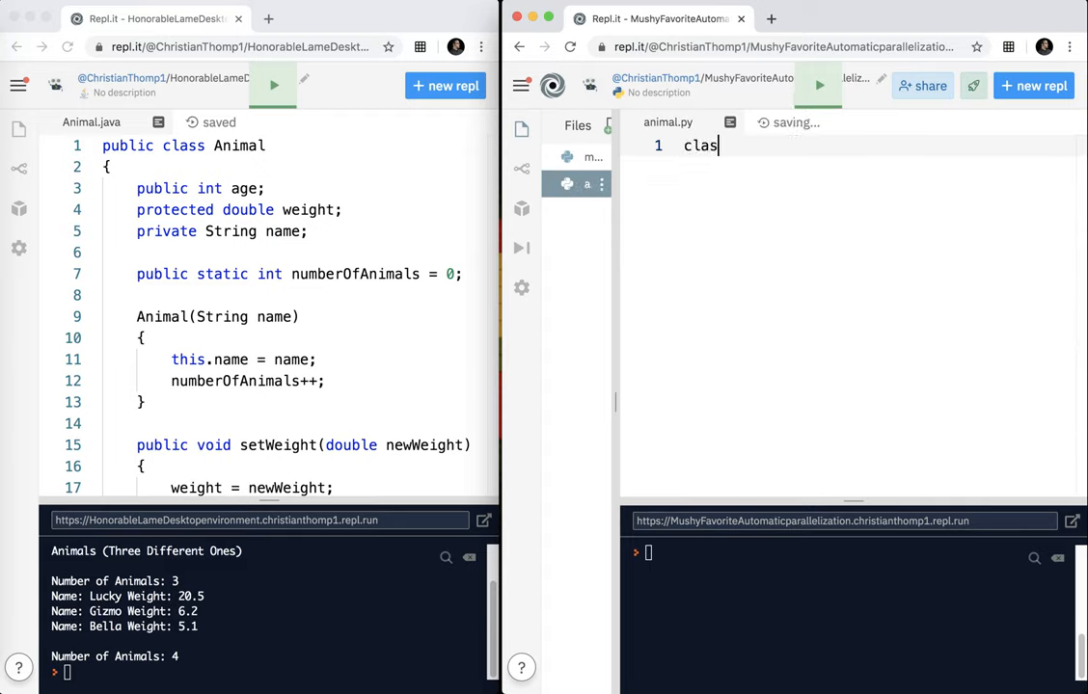
{"action": "type", "text": "s Animal"}
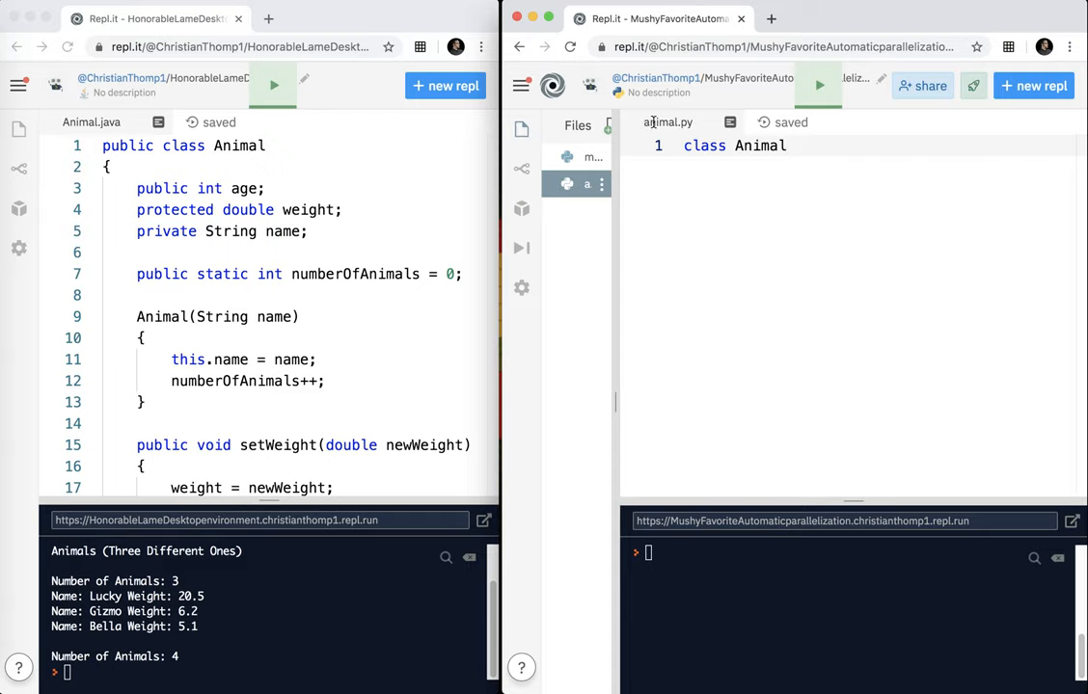
{"action": "mouse_move", "coordinate": [654, 158]}
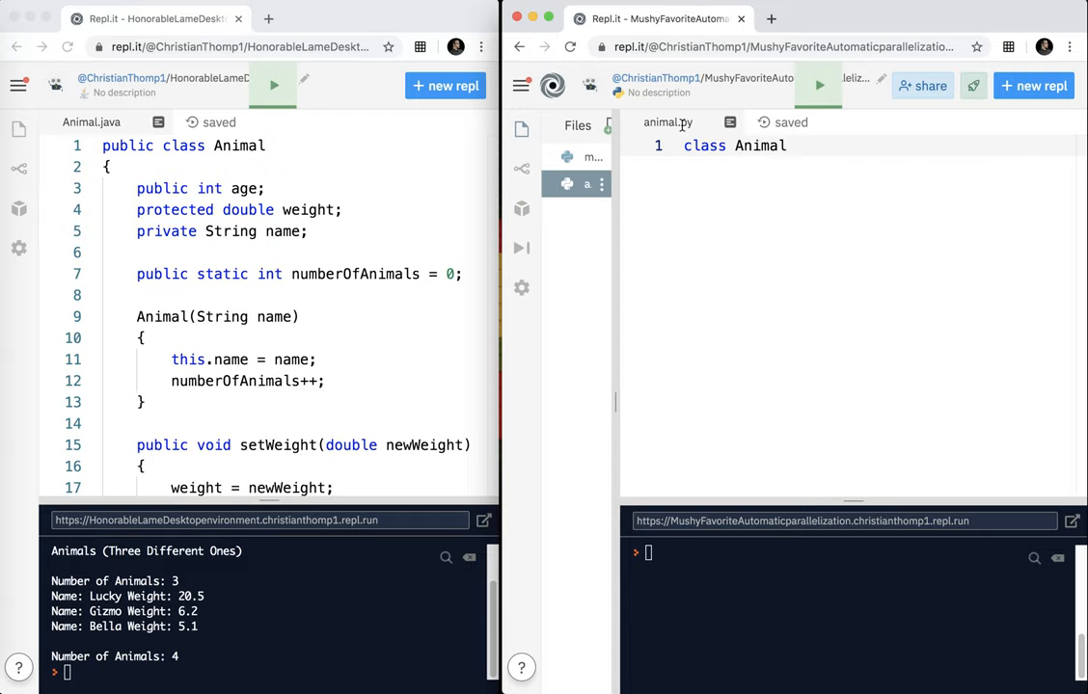
{"action": "mouse_move", "coordinate": [698, 131]}
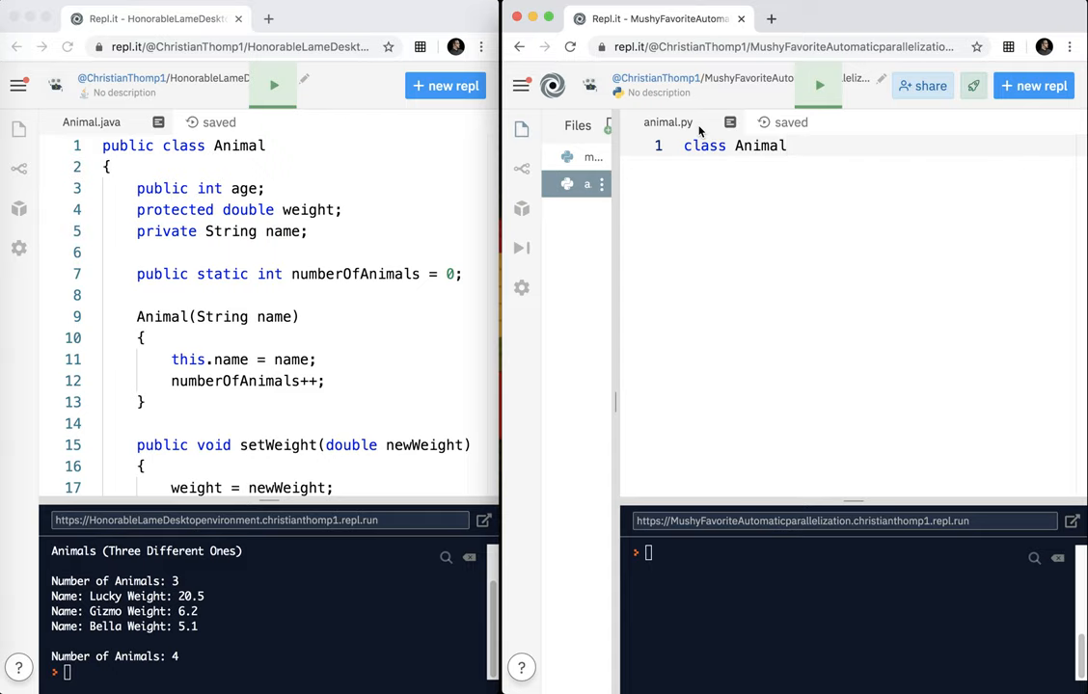
{"action": "mouse_move", "coordinate": [733, 110]}
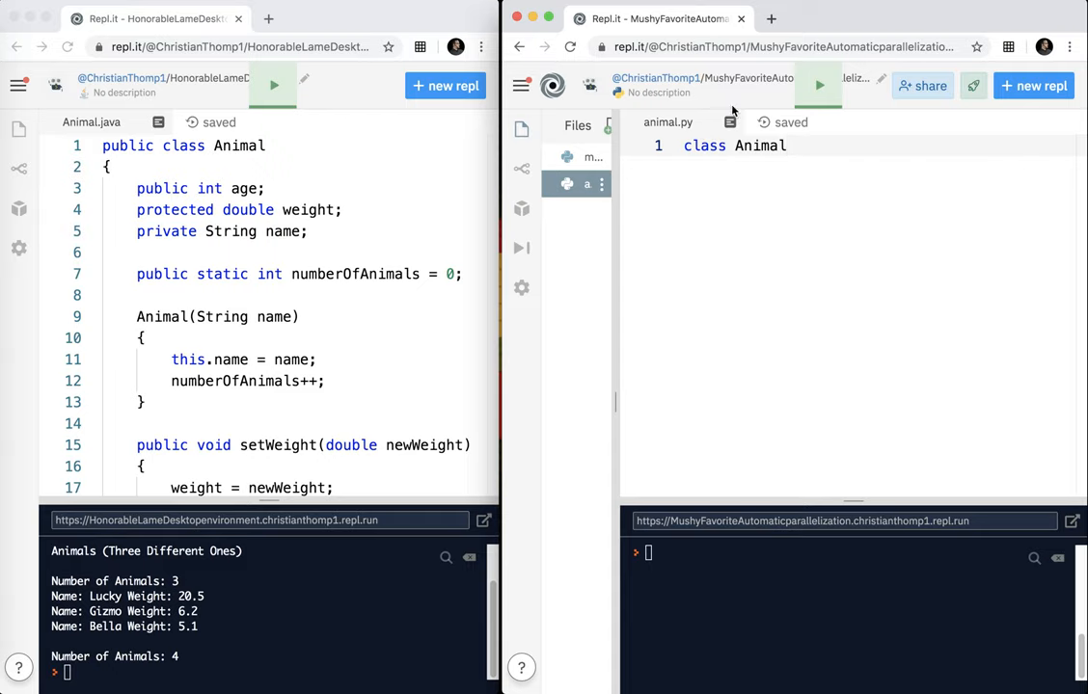
{"action": "type", "text": "()"}
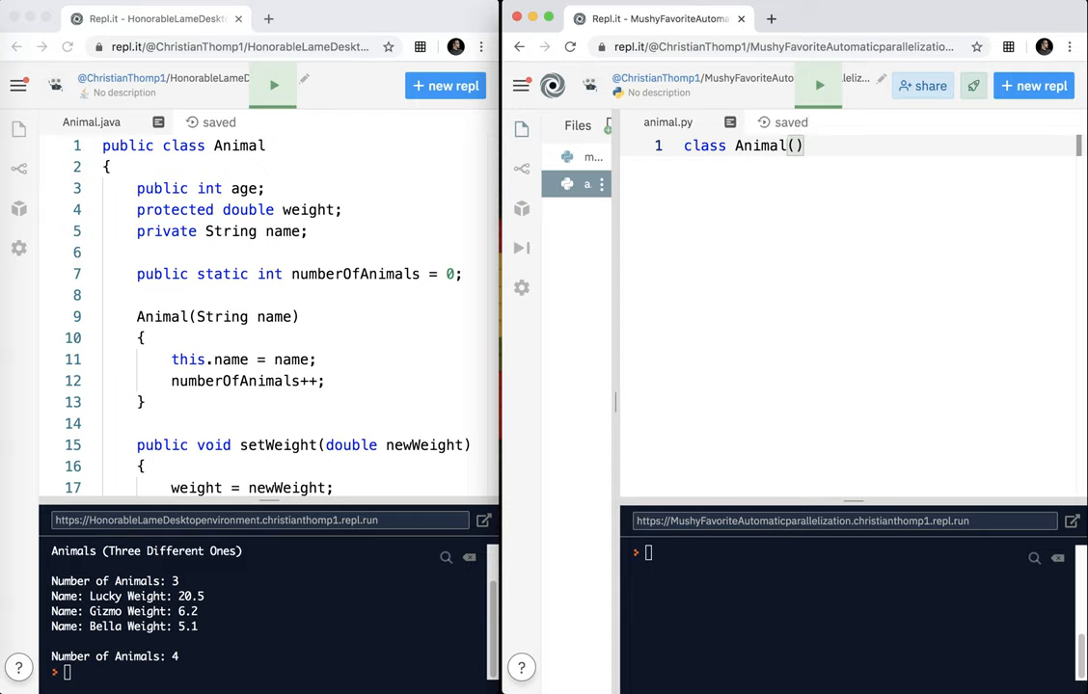
{"action": "type", "text": "objes"}
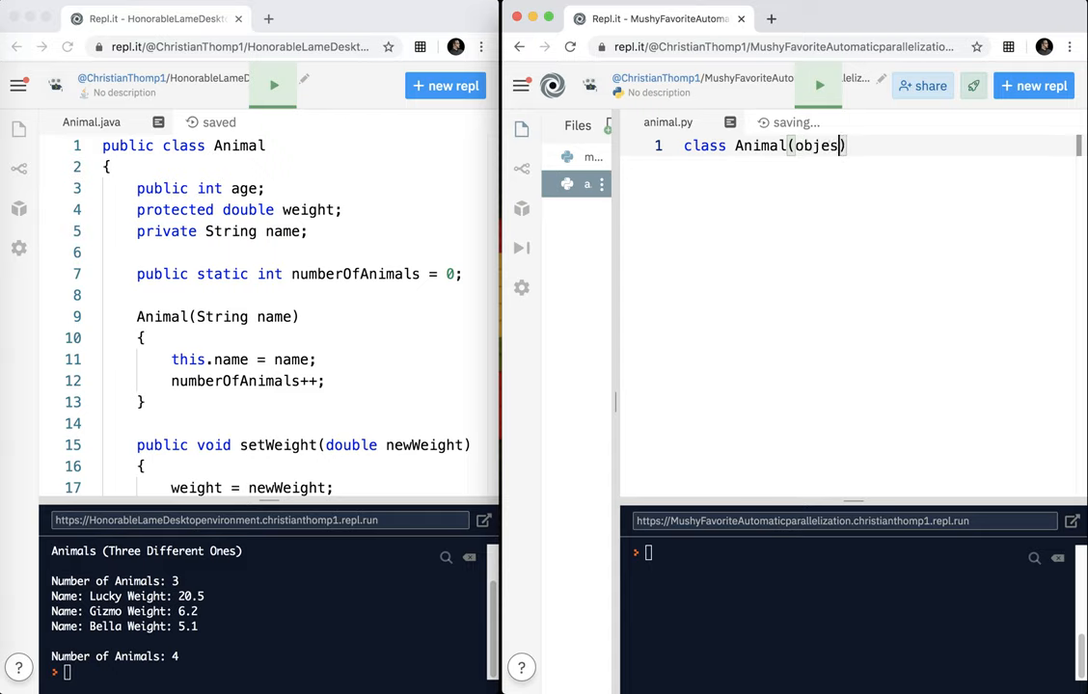
{"action": "type", "text": "ct"}
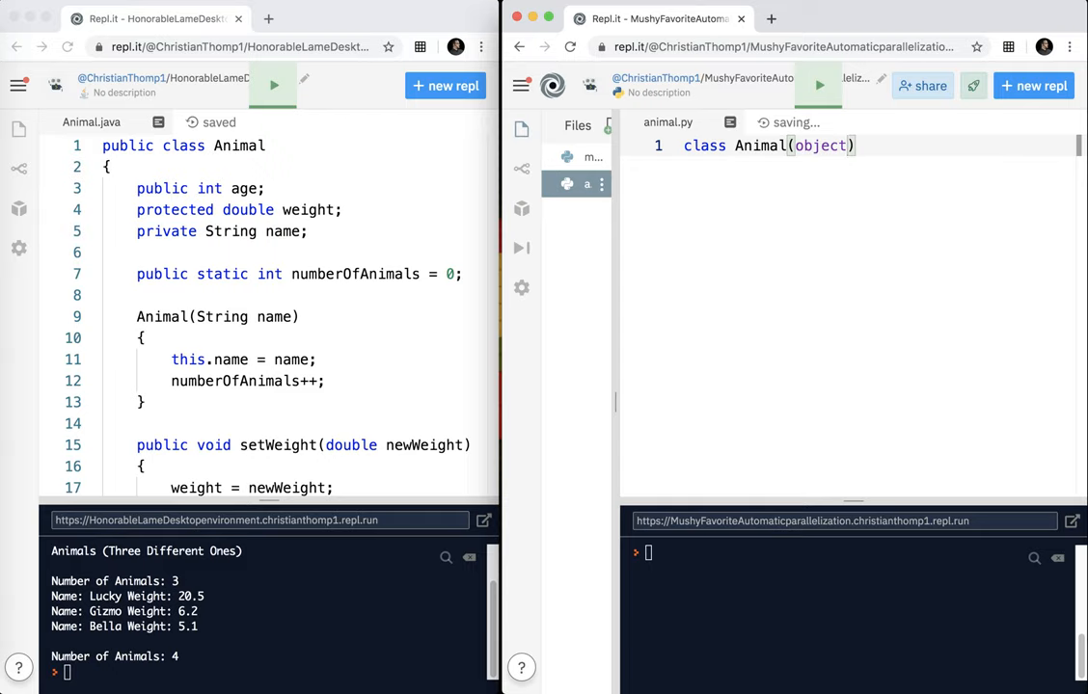
{"action": "key", "text": "Backspace"}
{"action": "type", "text": ":"}
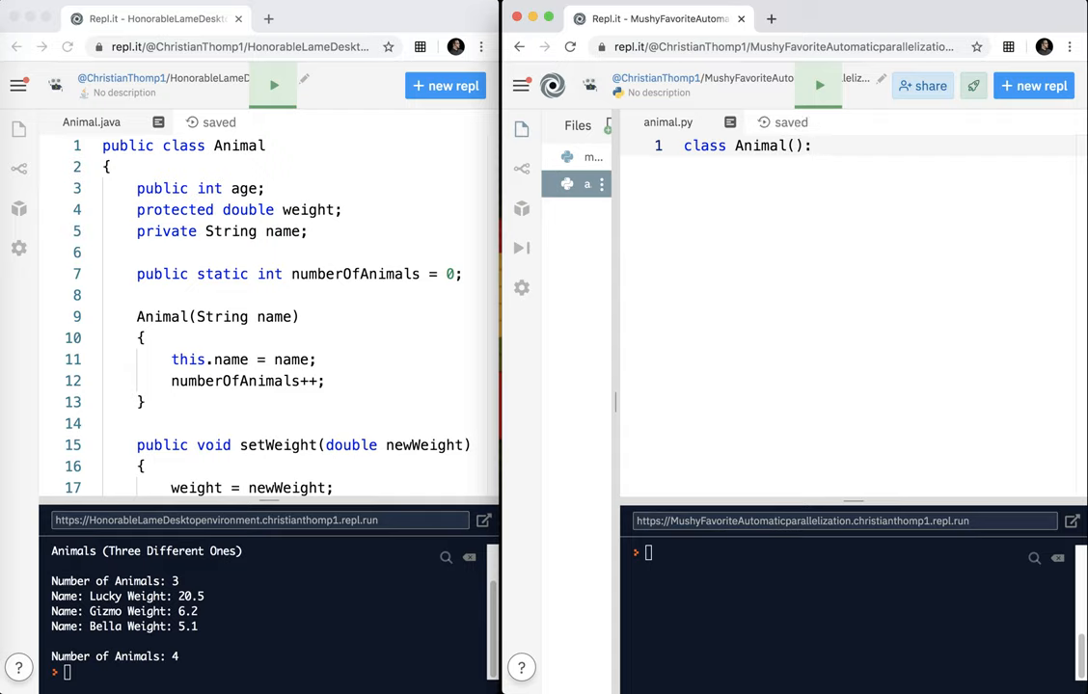
{"action": "left_click", "coordinate": [813, 147]}
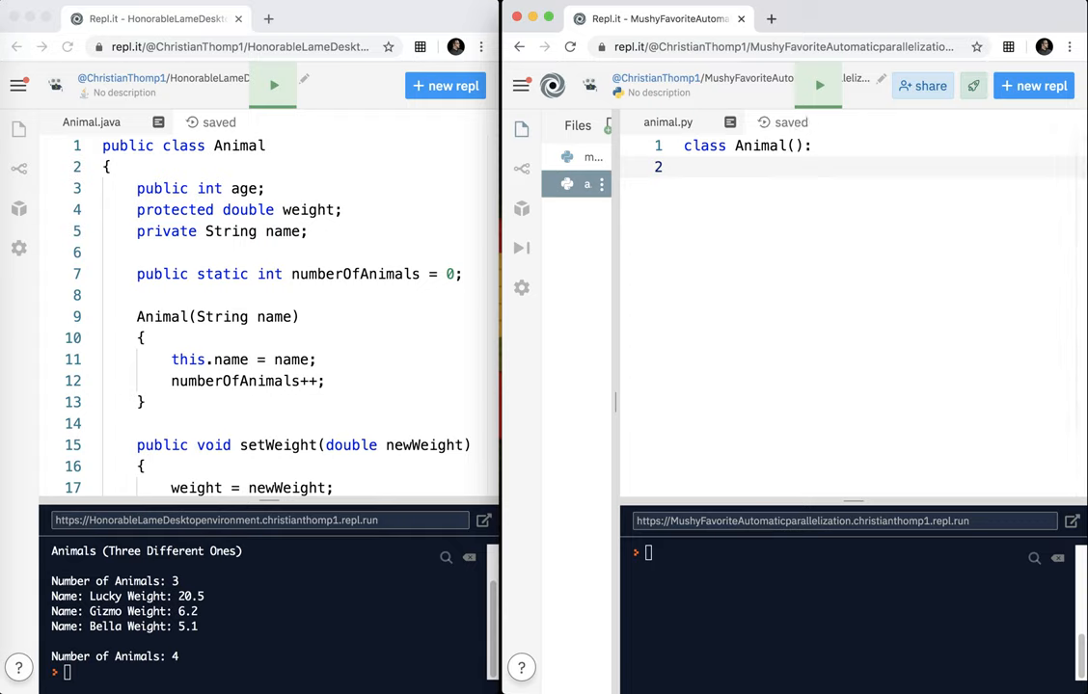
Step: Add the class variable number_of_animals = 0 followed by a blank line
{"action": "type", "text": "numb"}
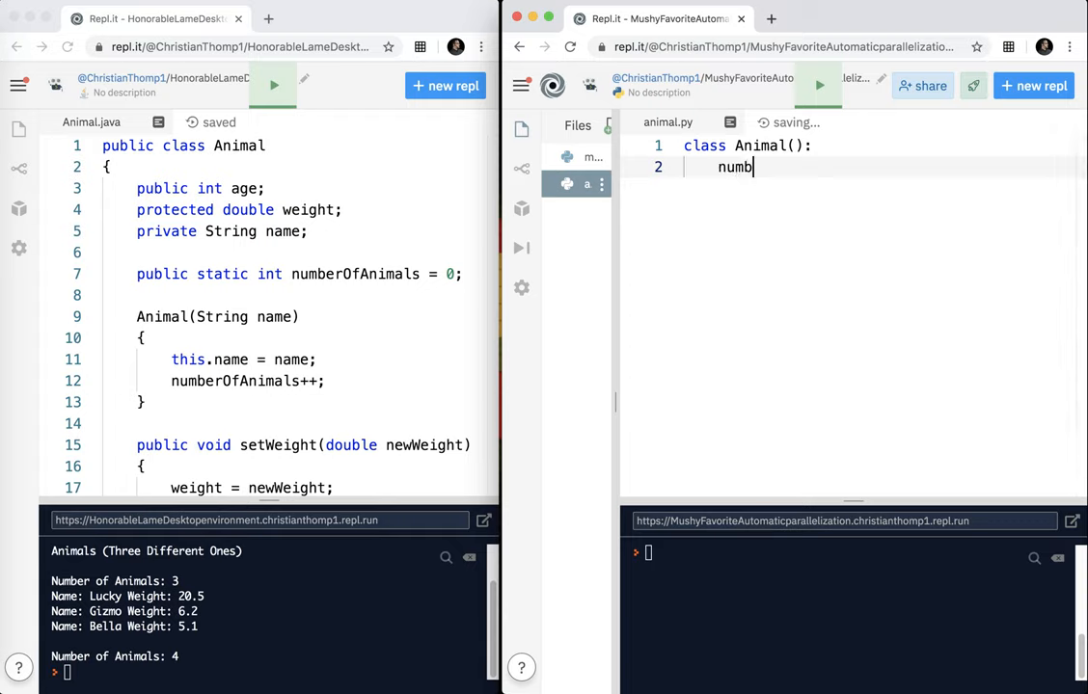
{"action": "type", "text": "er_of"}
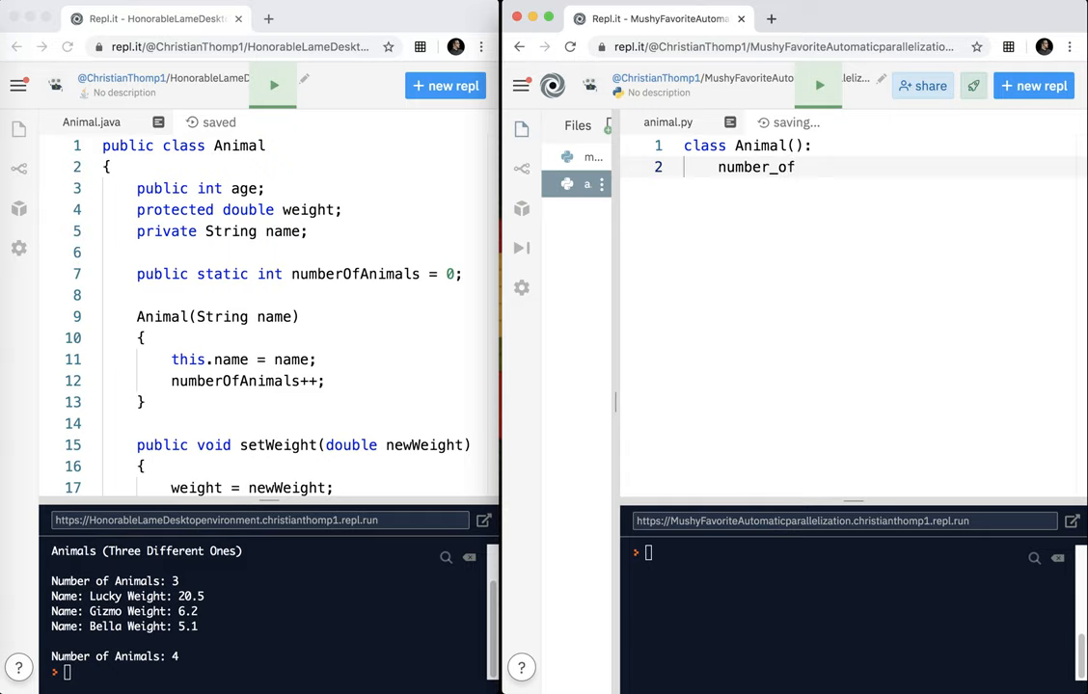
{"action": "type", "text": "_anima"}
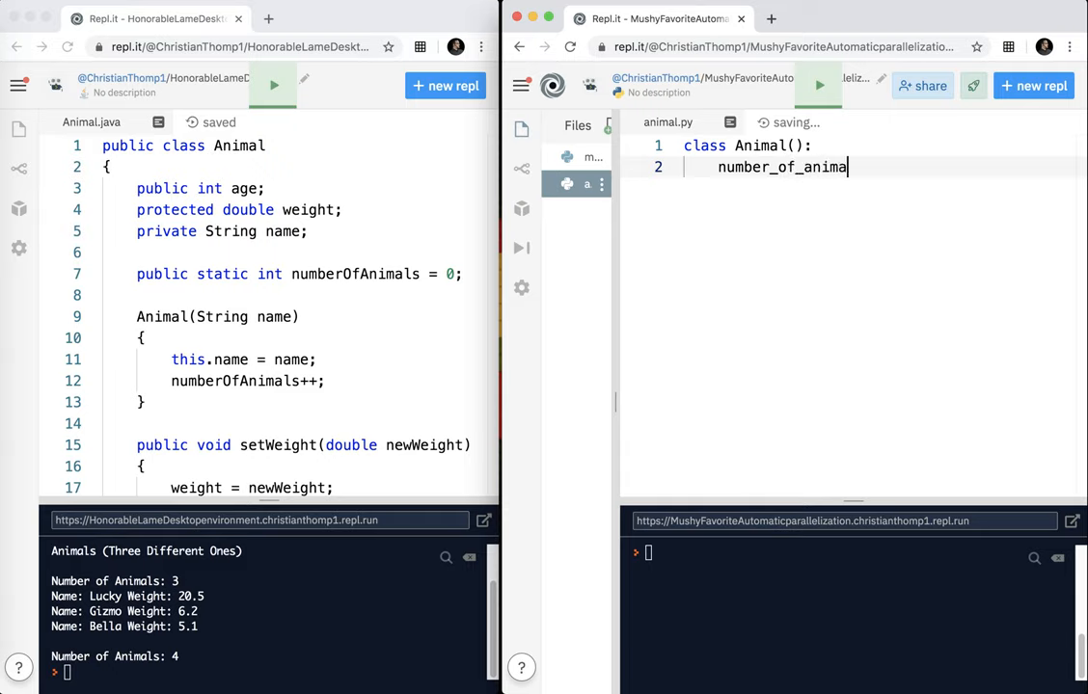
{"action": "type", "text": "ls ="}
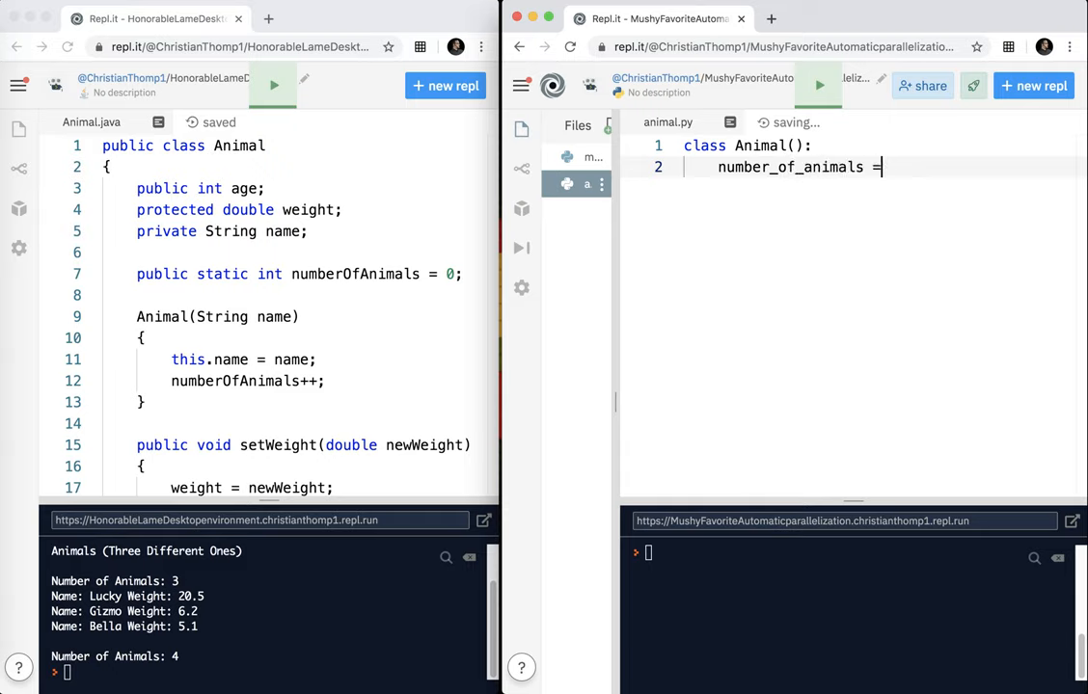
{"action": "type", "text": "0"}
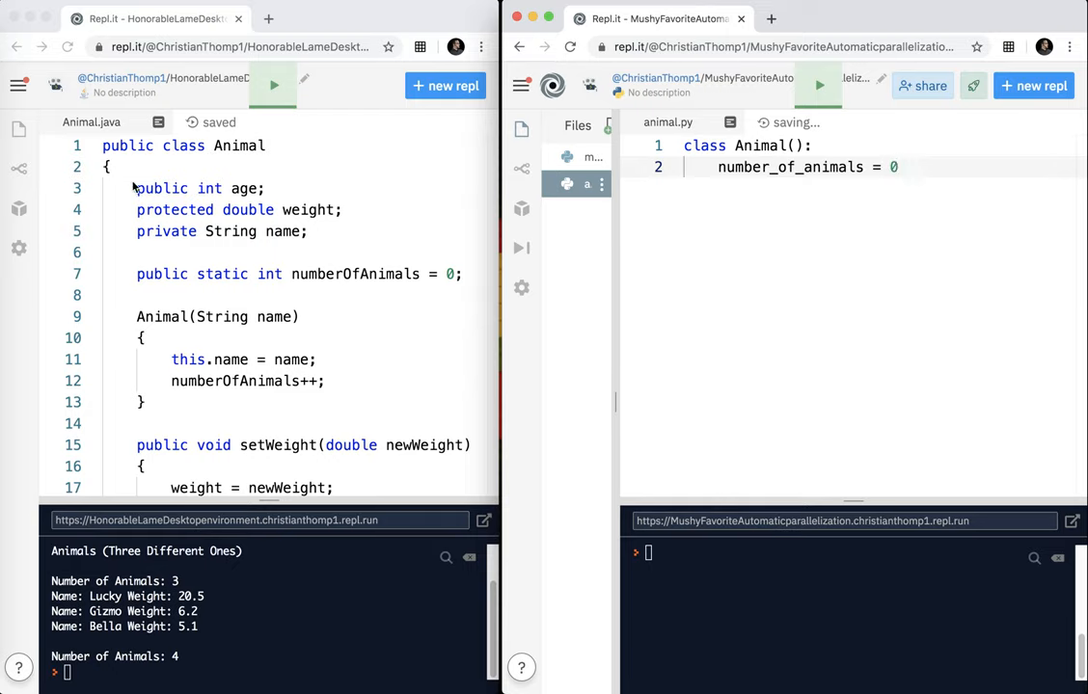
{"action": "mouse_move", "coordinate": [177, 220]}
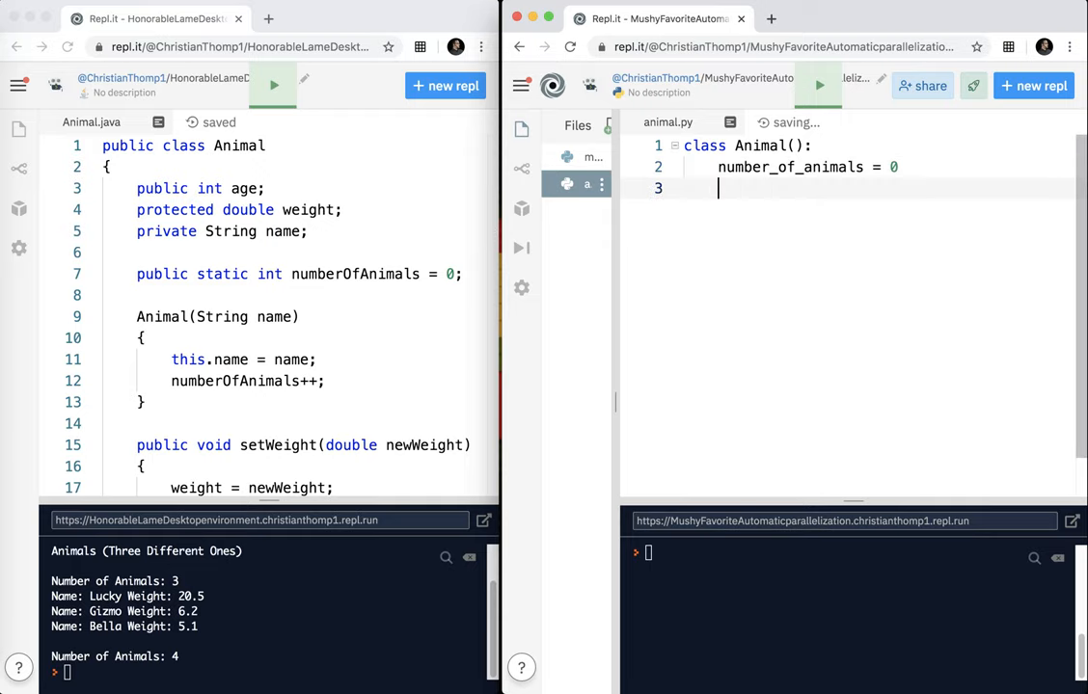
{"action": "key", "text": "Return"}
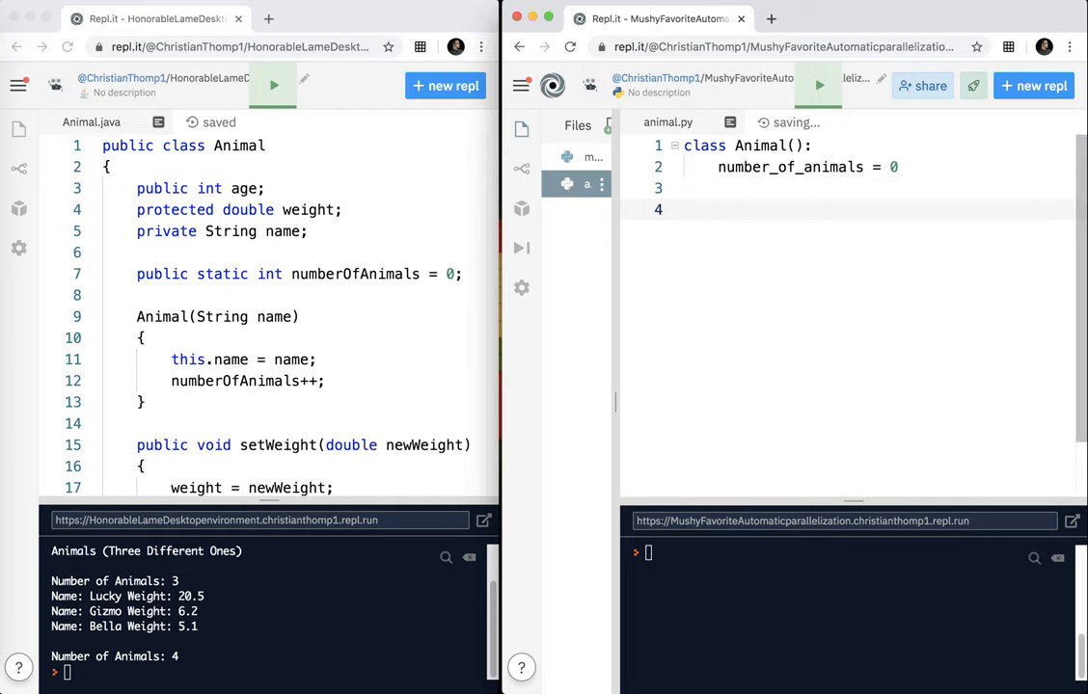
Step: Add a # Constructor comment and the def __init__(self, name): header
{"action": "type", "text": "# Cons"}
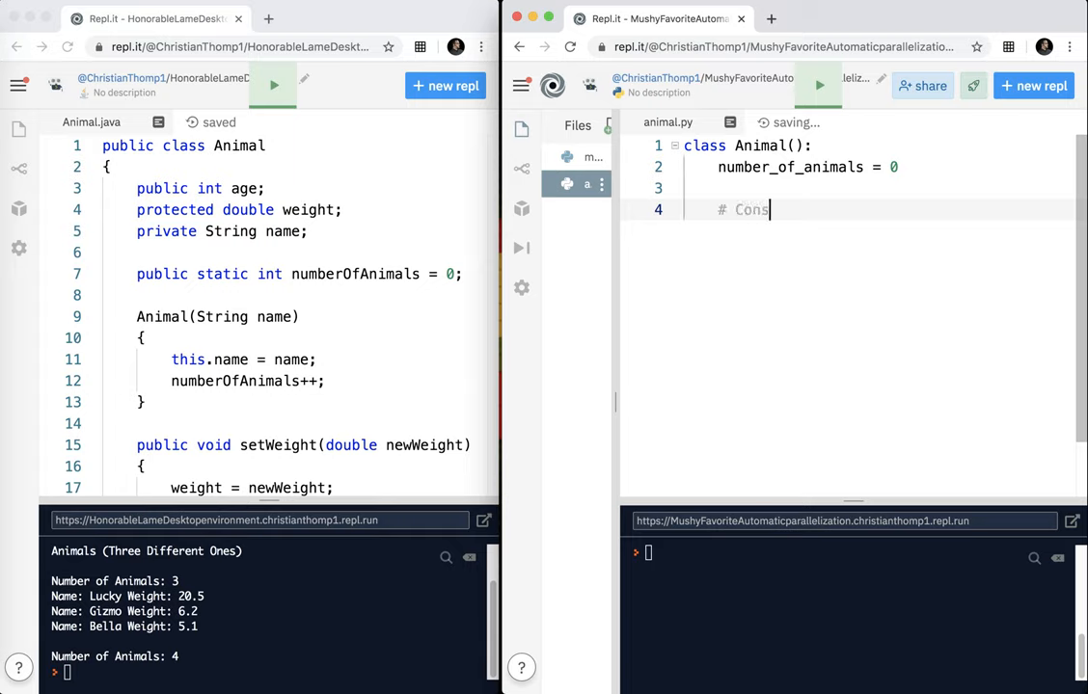
{"action": "type", "text": "t"}
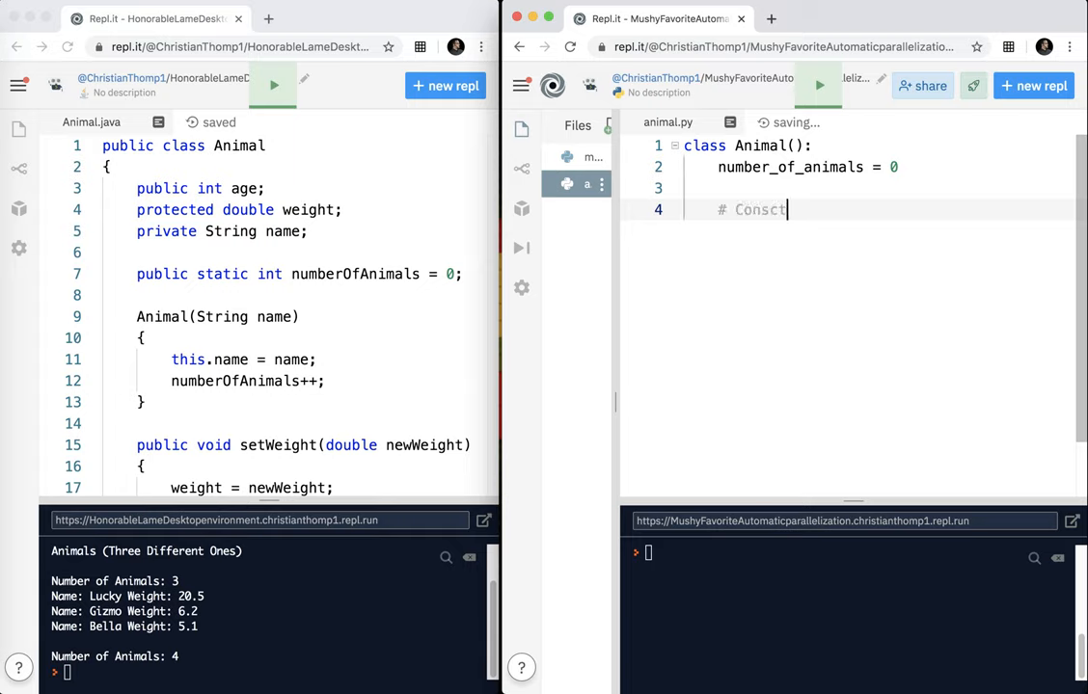
{"action": "type", "text": "ructor"}
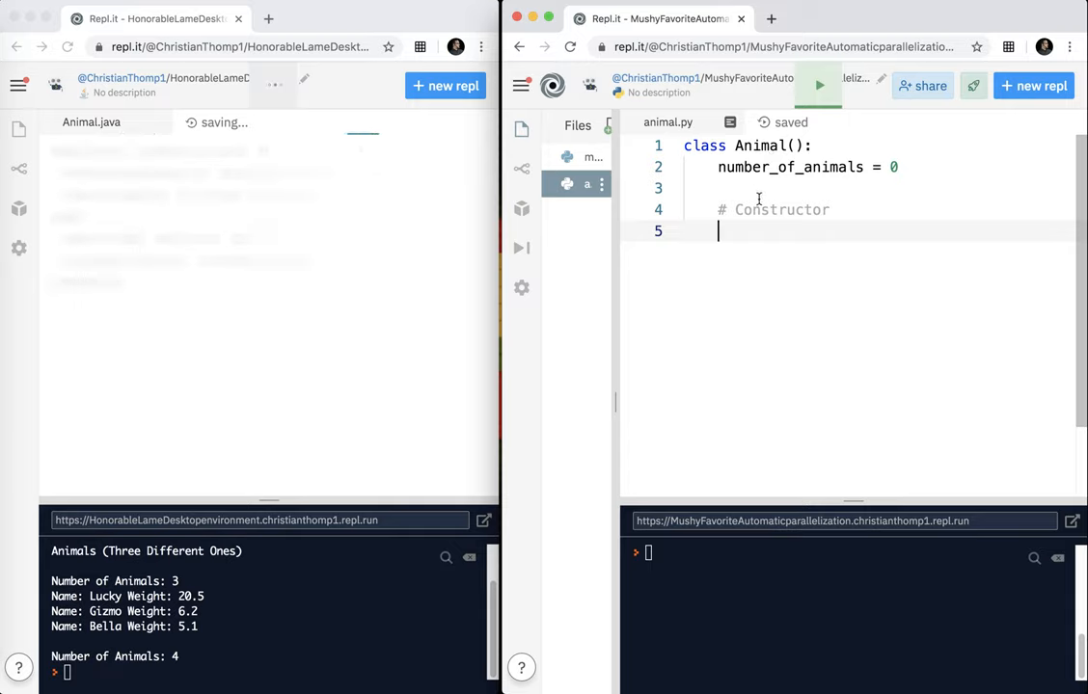
{"action": "type", "text": "def"}
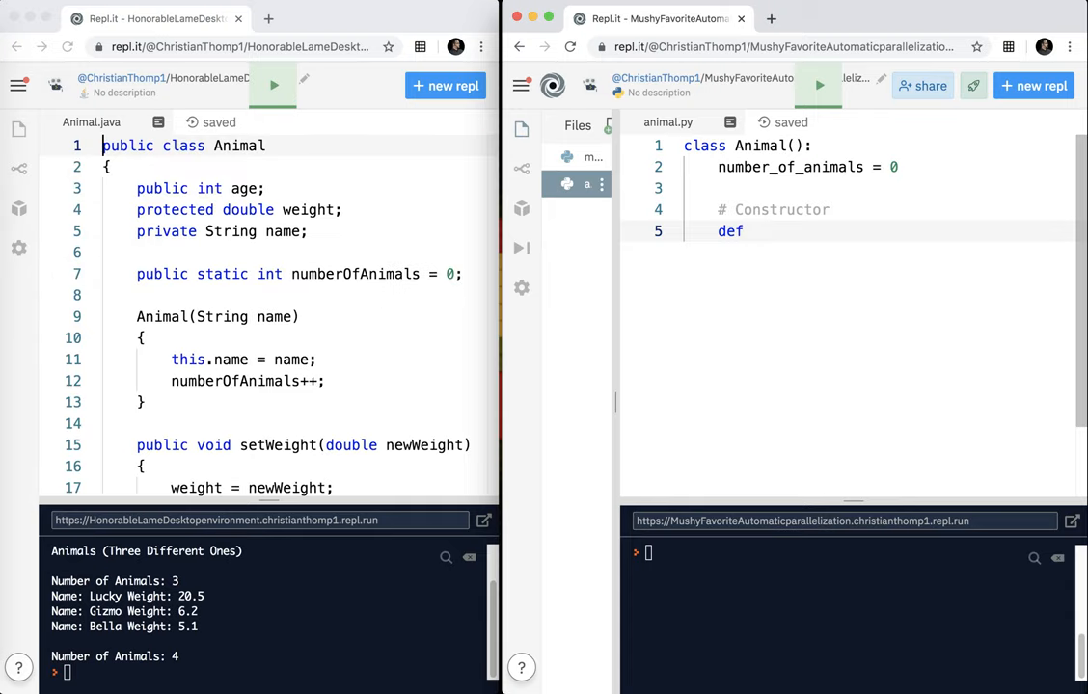
{"action": "type", "text": "__init"}
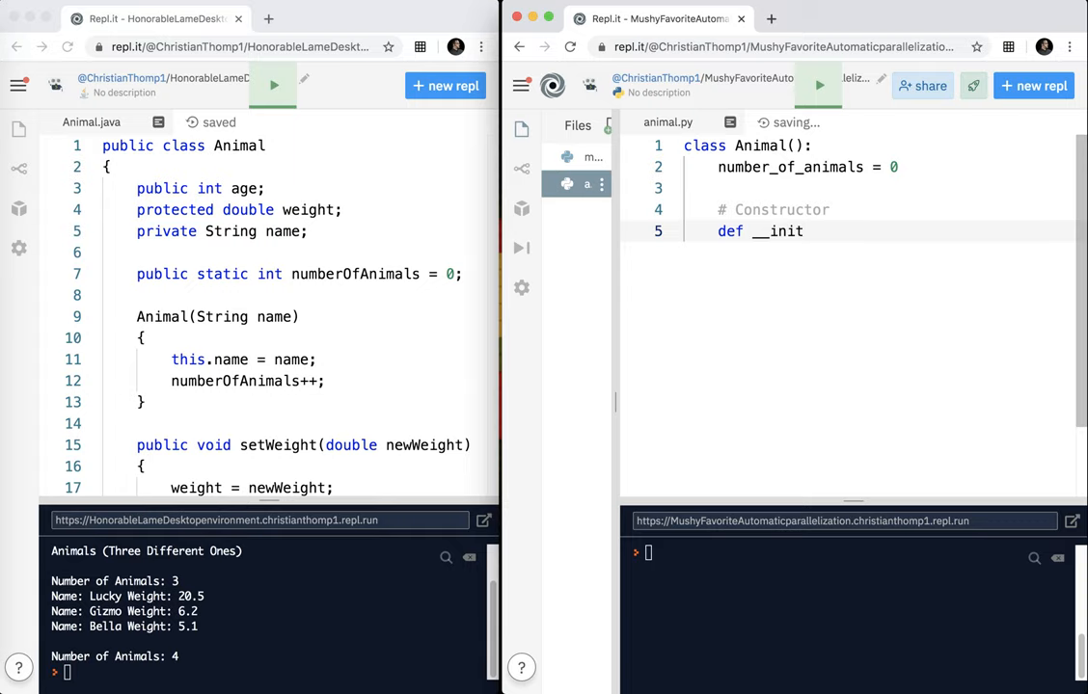
{"action": "type", "text": "__()"}
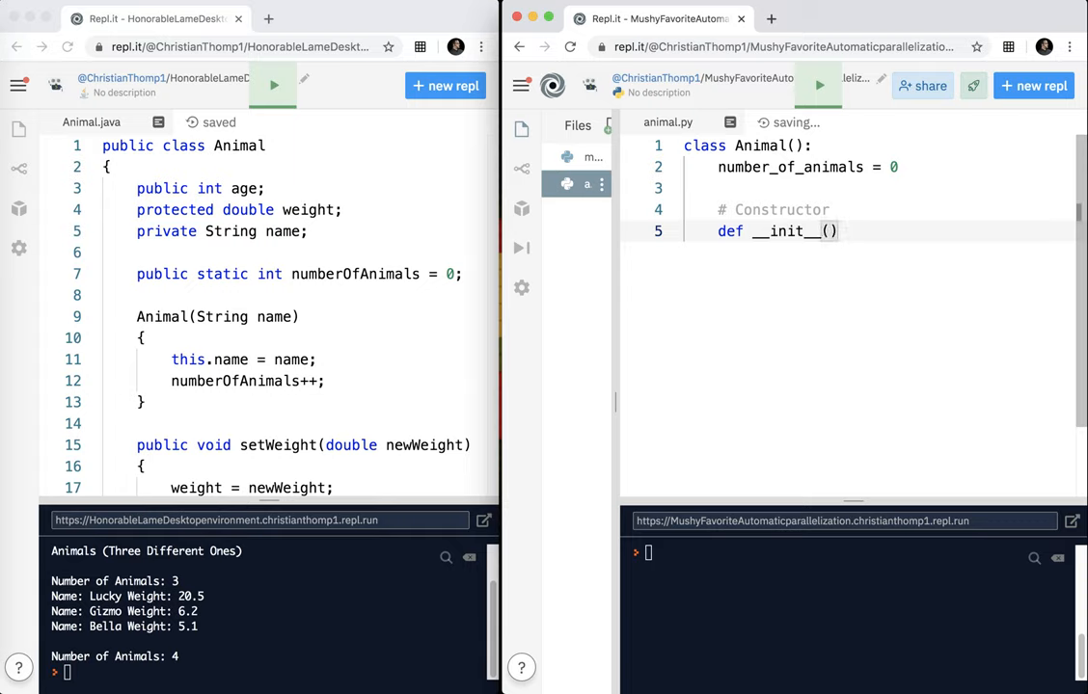
{"action": "type", "text": "self"}
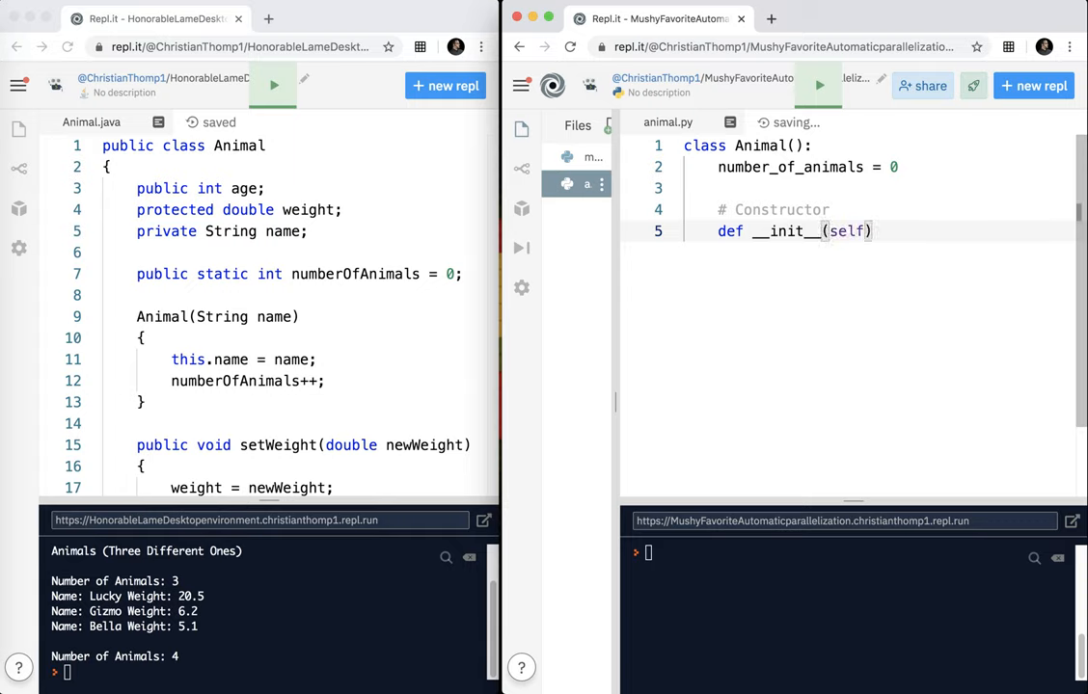
{"action": "type", "text": ", name"}
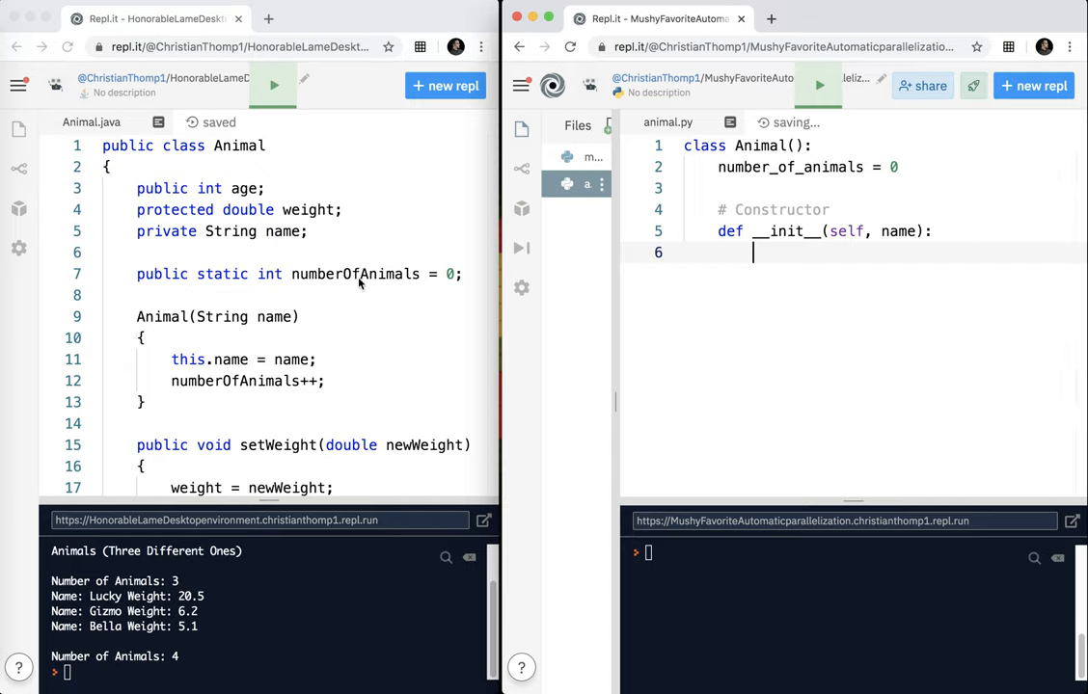
{"action": "scroll", "scroll_direction": "down", "scroll_amount": 3}
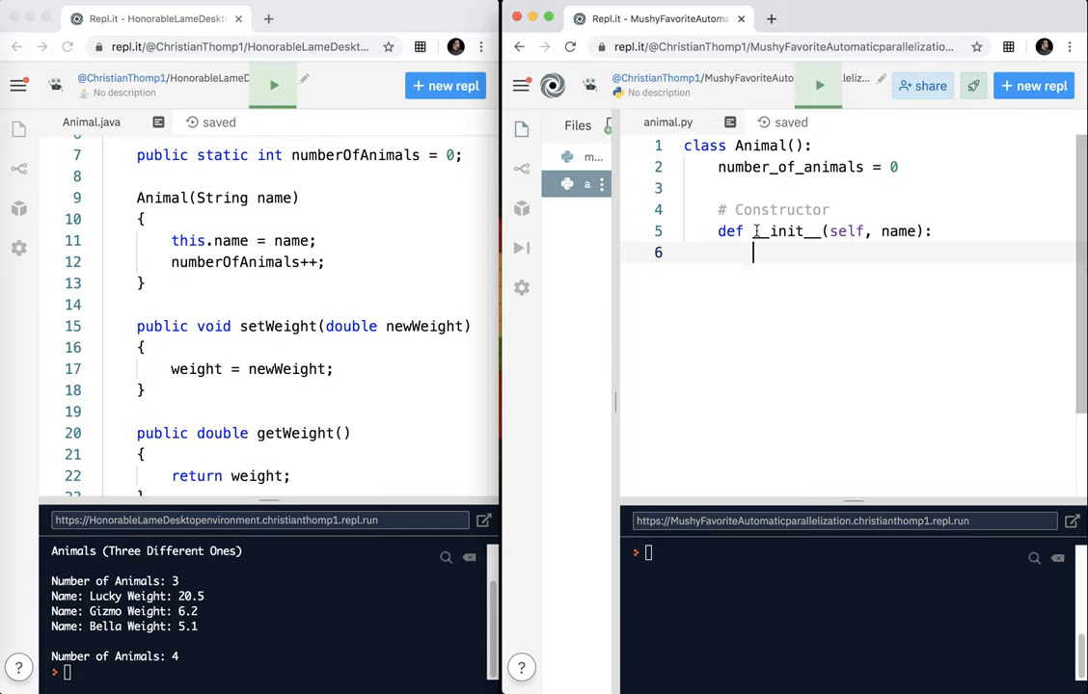
{"action": "type", "text": "_"}
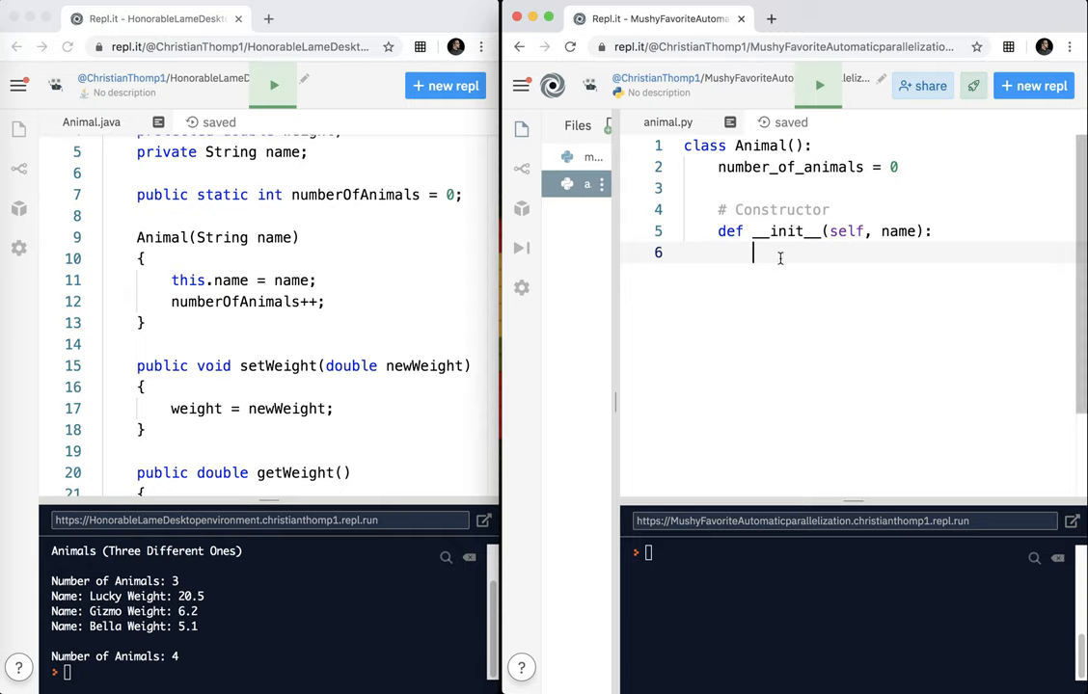
Step: Assign self.name = name as the constructor's first body line
{"action": "type", "text": "self"}
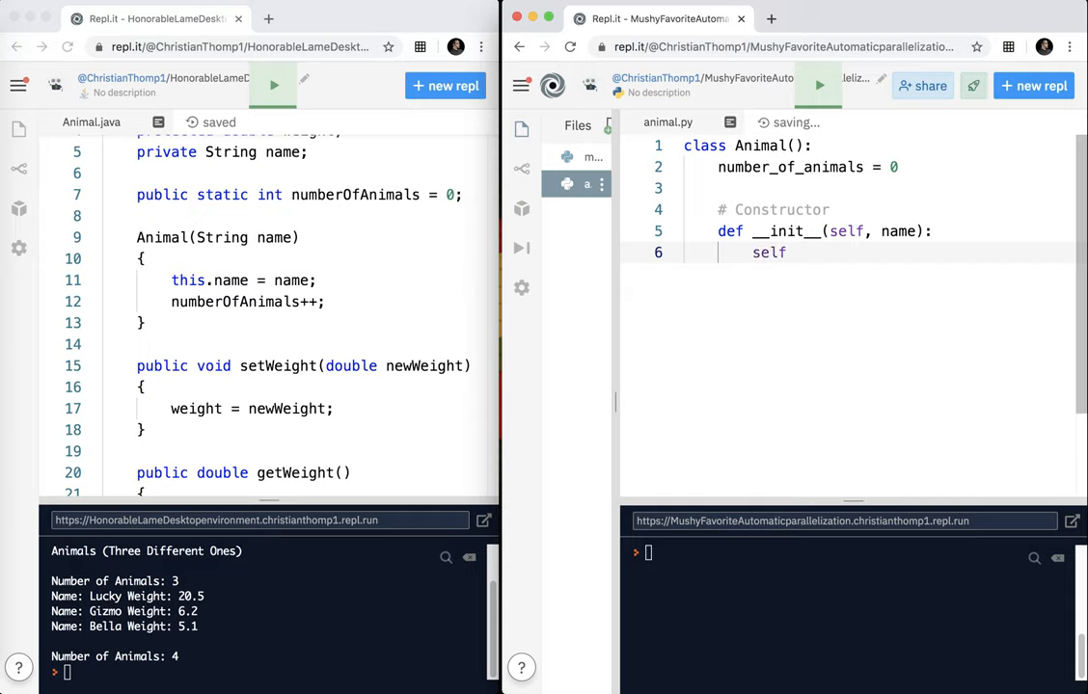
{"action": "double_click", "coordinate": [846, 232]}
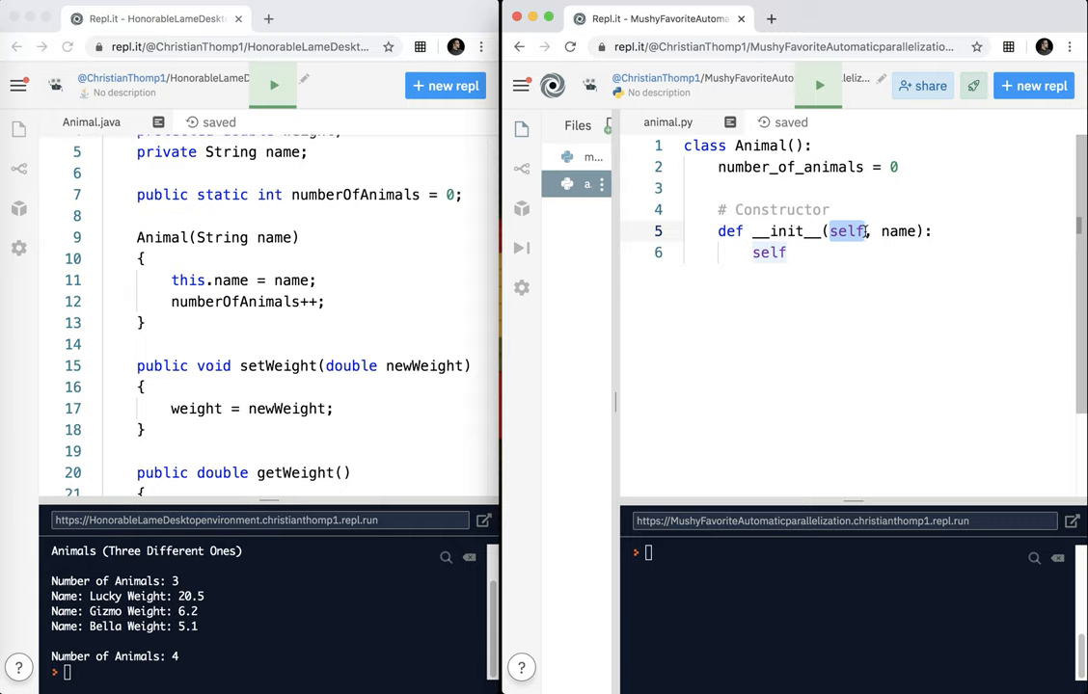
{"action": "type", "text": "."}
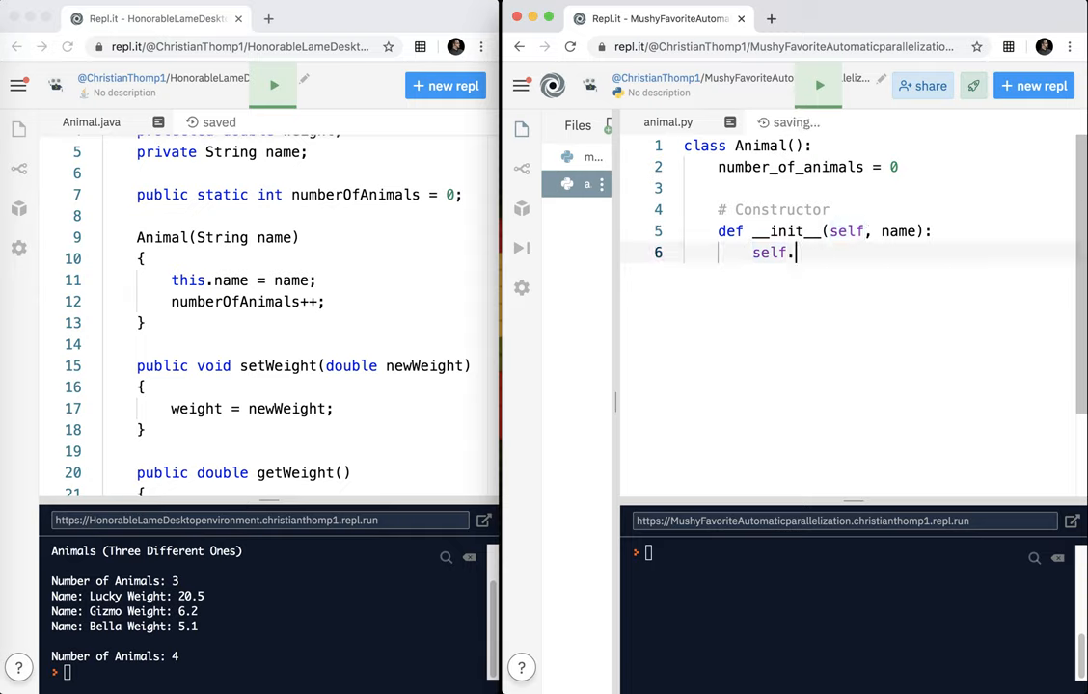
{"action": "type", "text": "name = nma"}
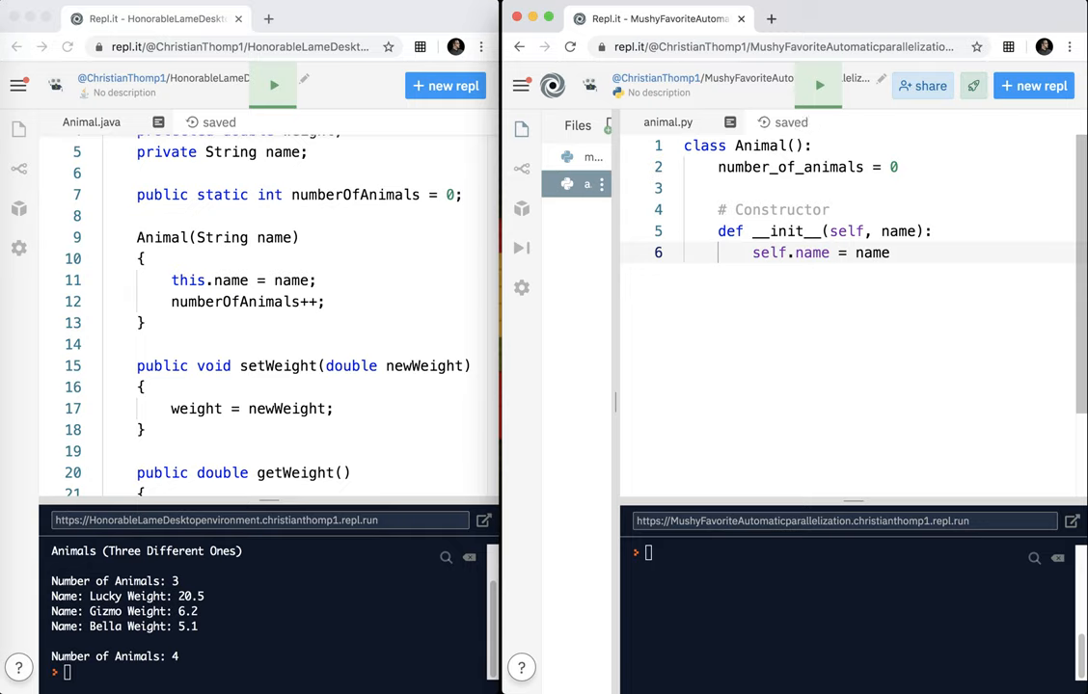
{"action": "key", "text": "Return"}
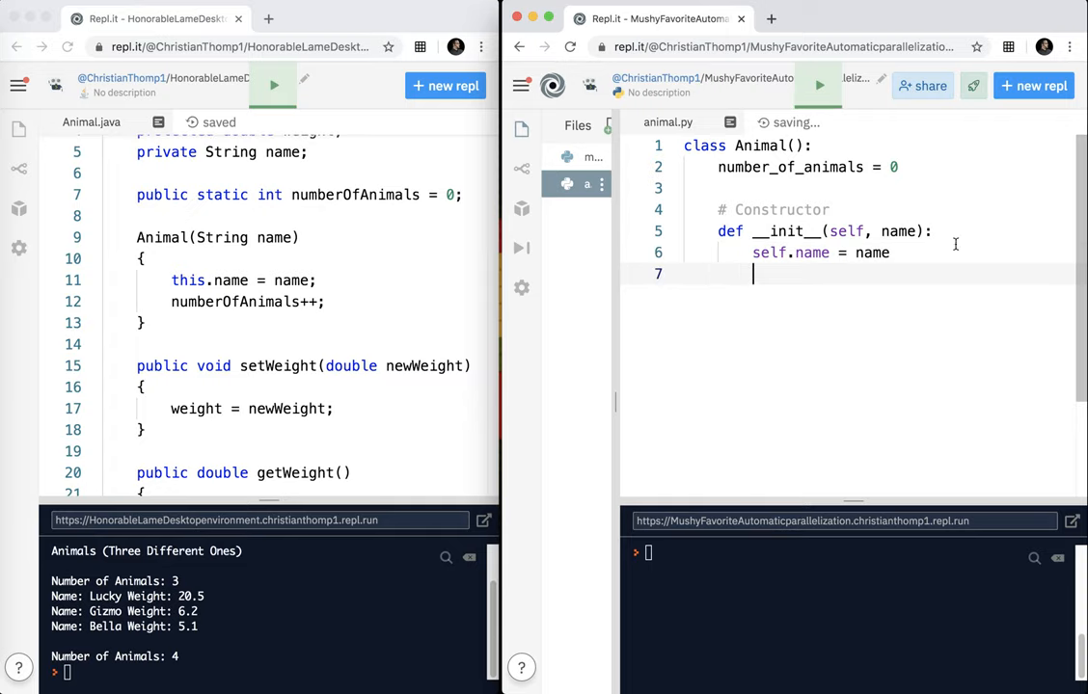
{"action": "scroll", "scroll_direction": "up", "scroll_amount": 3}
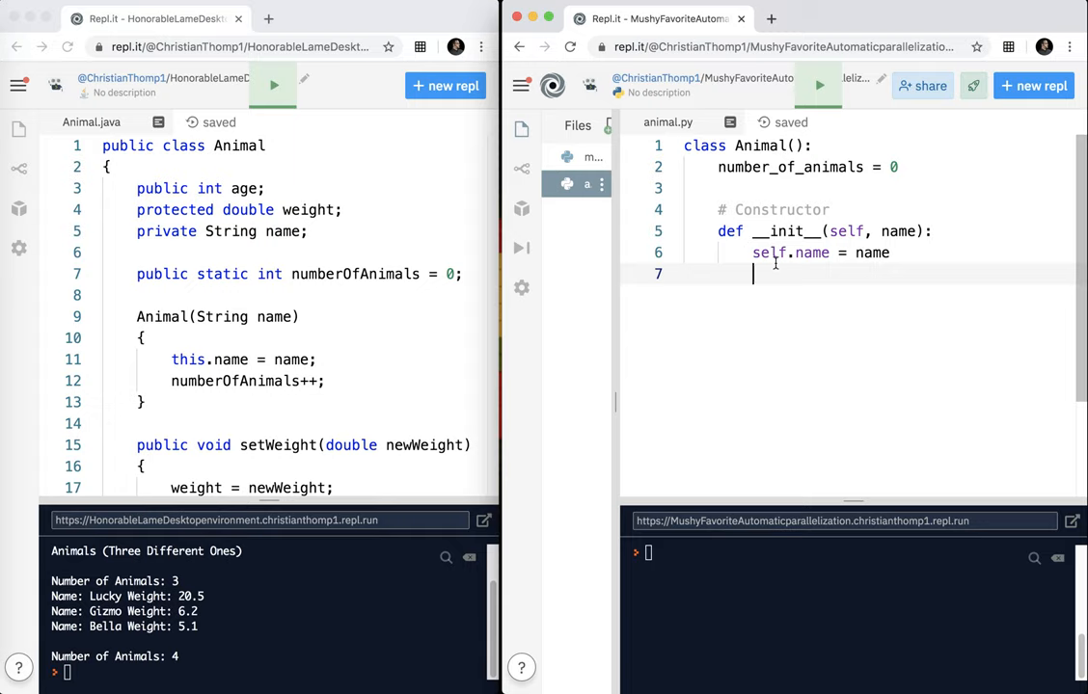
Step: Initialize self.age = 0 and self.weight = 0.0 in the constructor
{"action": "type", "text": "self."}
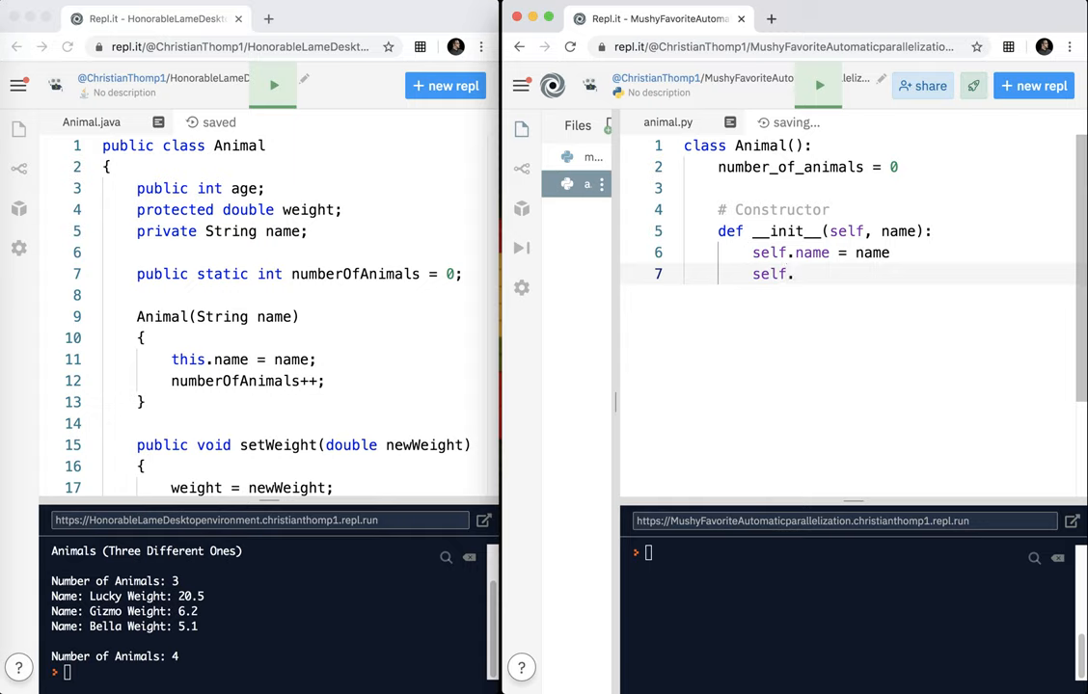
{"action": "type", "text": "age"}
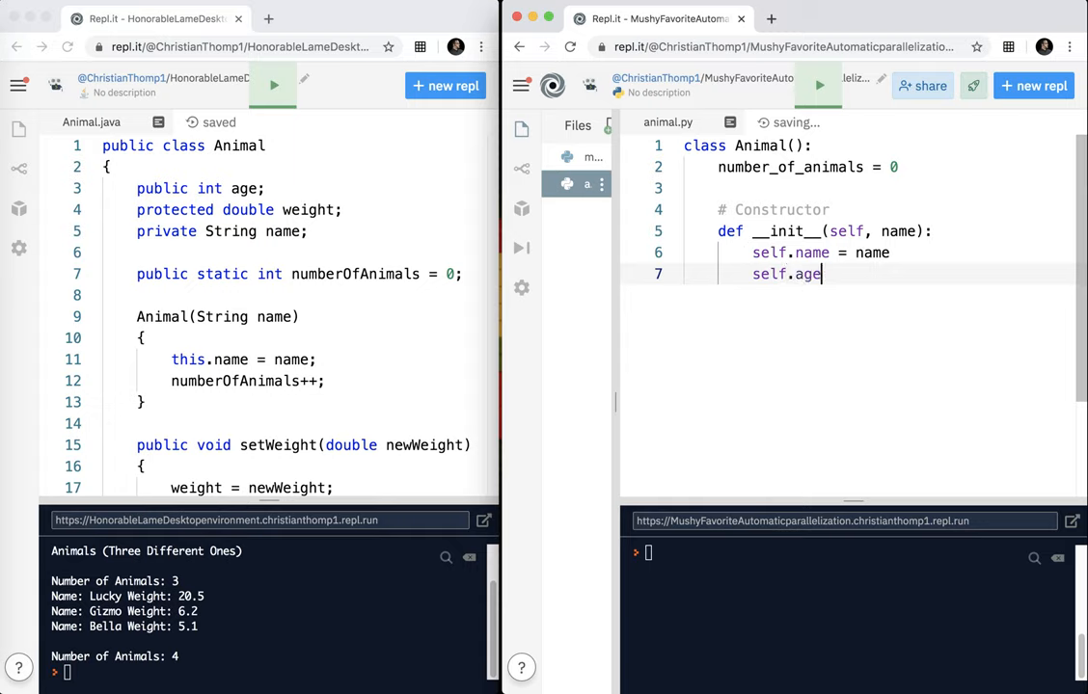
{"action": "type", "text": "= 0"}
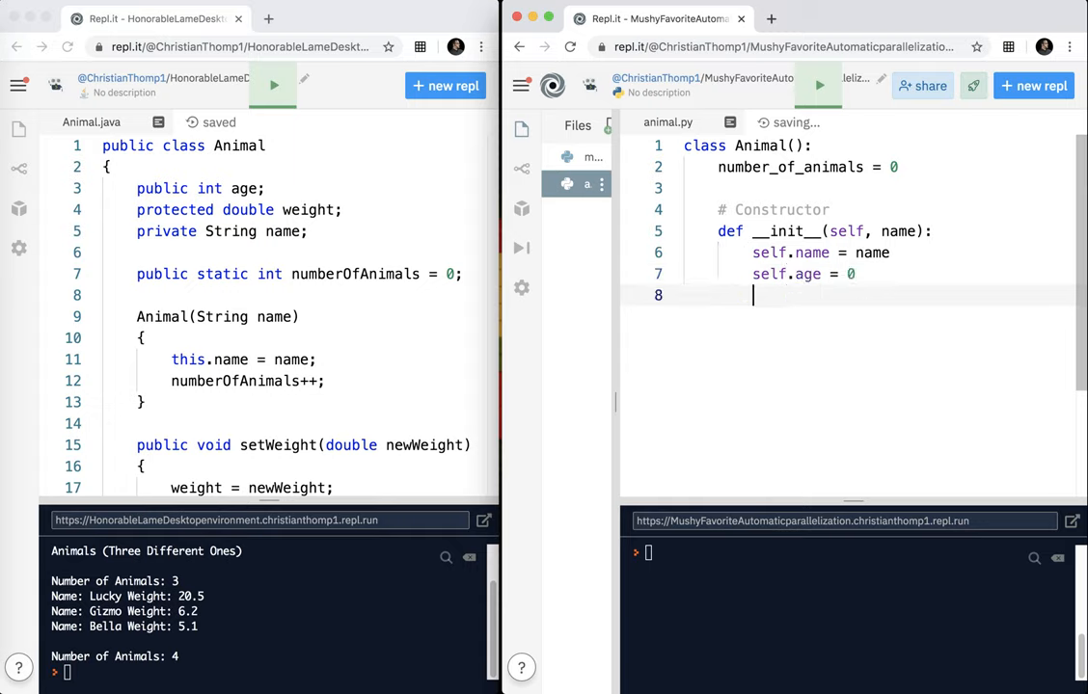
{"action": "type", "text": "self.weight"}
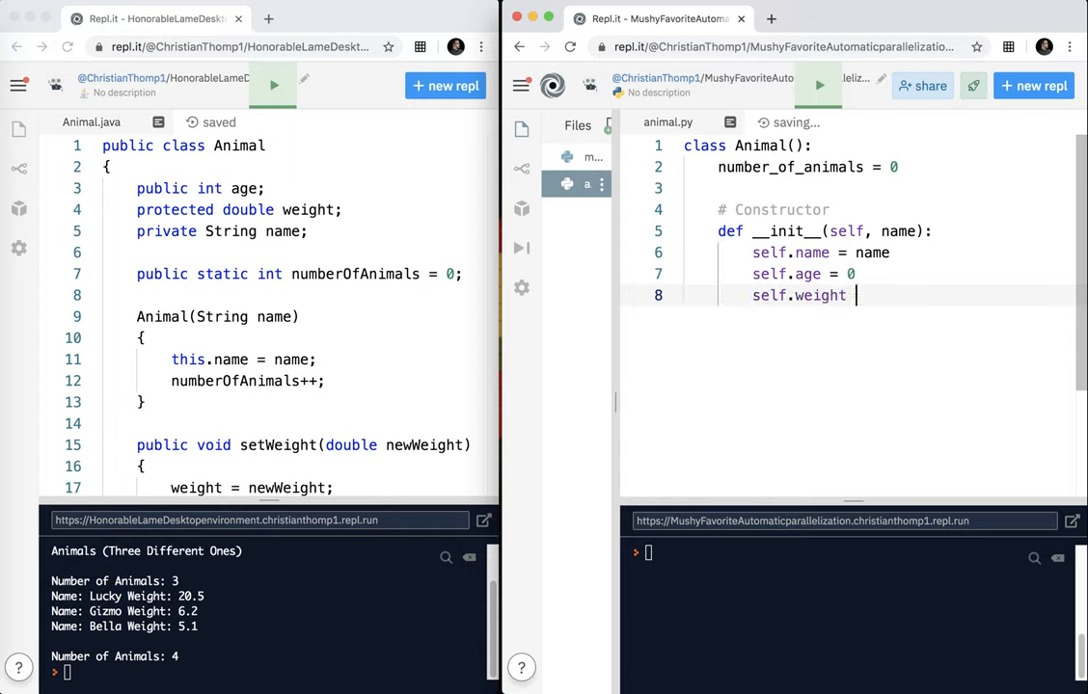
{"action": "type", "text": "= 0.0"}
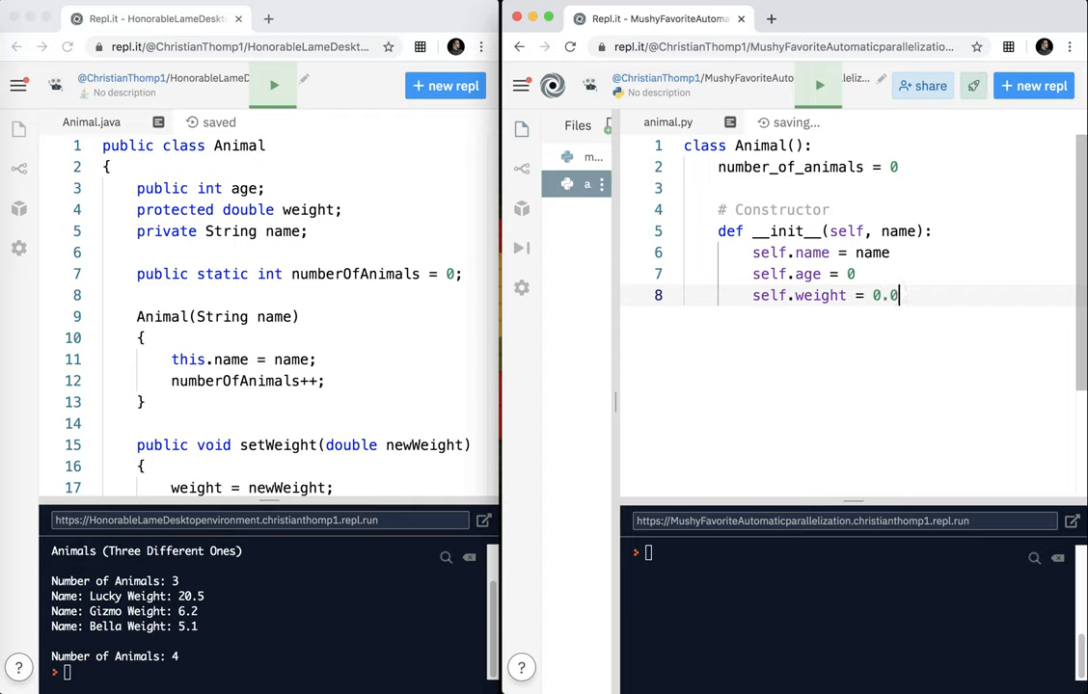
Step: Move self.name = name below the weight assignment, removing stray lines
{"action": "type", "text": "self."}
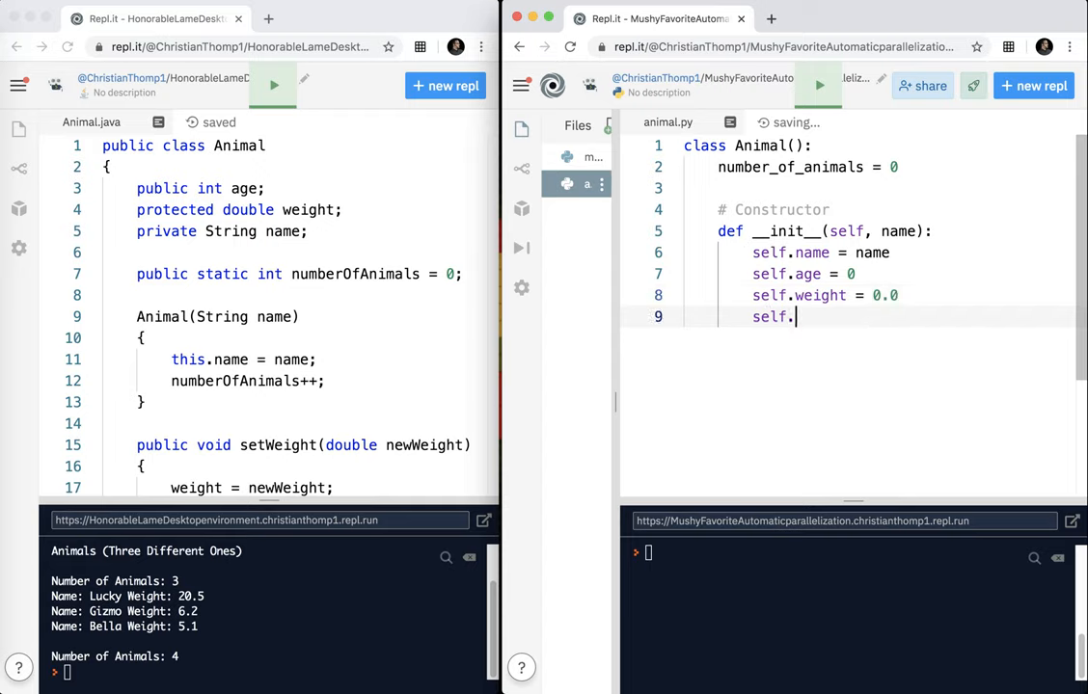
{"action": "key", "text": "Backspace"}
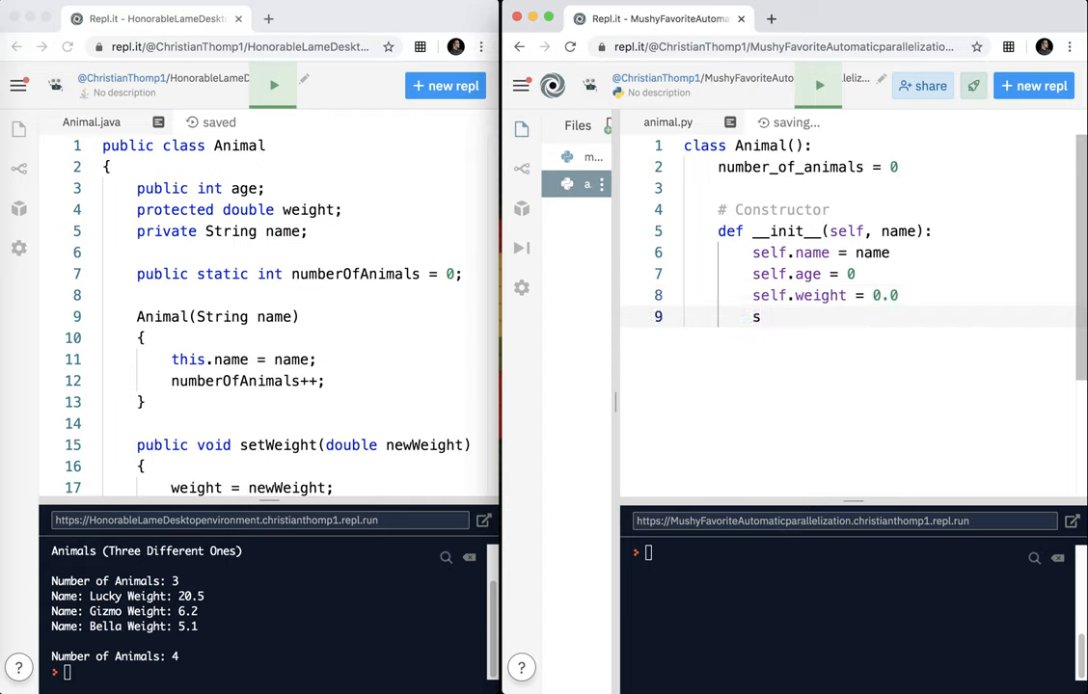
{"action": "key", "text": "Backspace"}
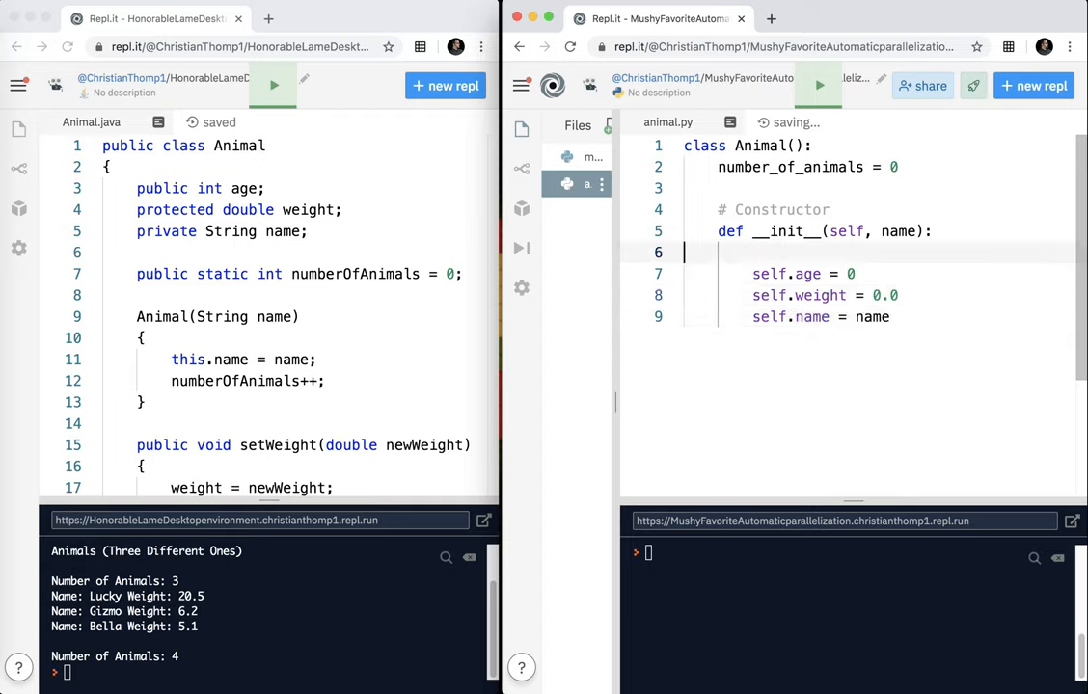
{"action": "key", "text": "Backspace"}
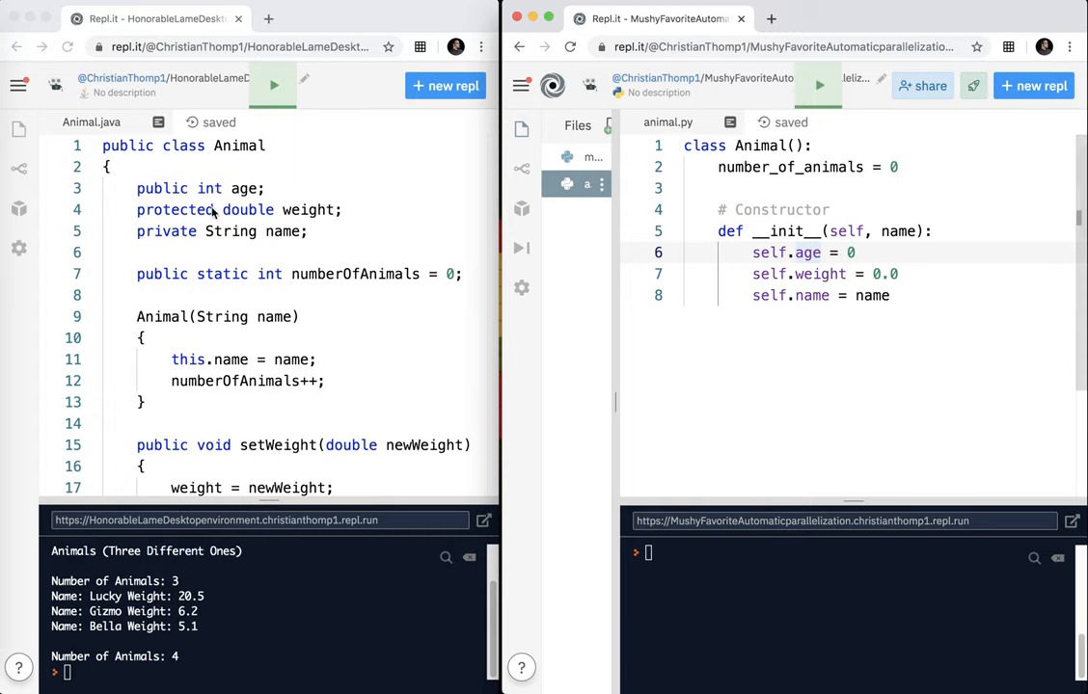
Step: Rename the attributes to self._weight and self.__name, mirroring Java's protected and private
{"action": "double_click", "coordinate": [162, 189]}
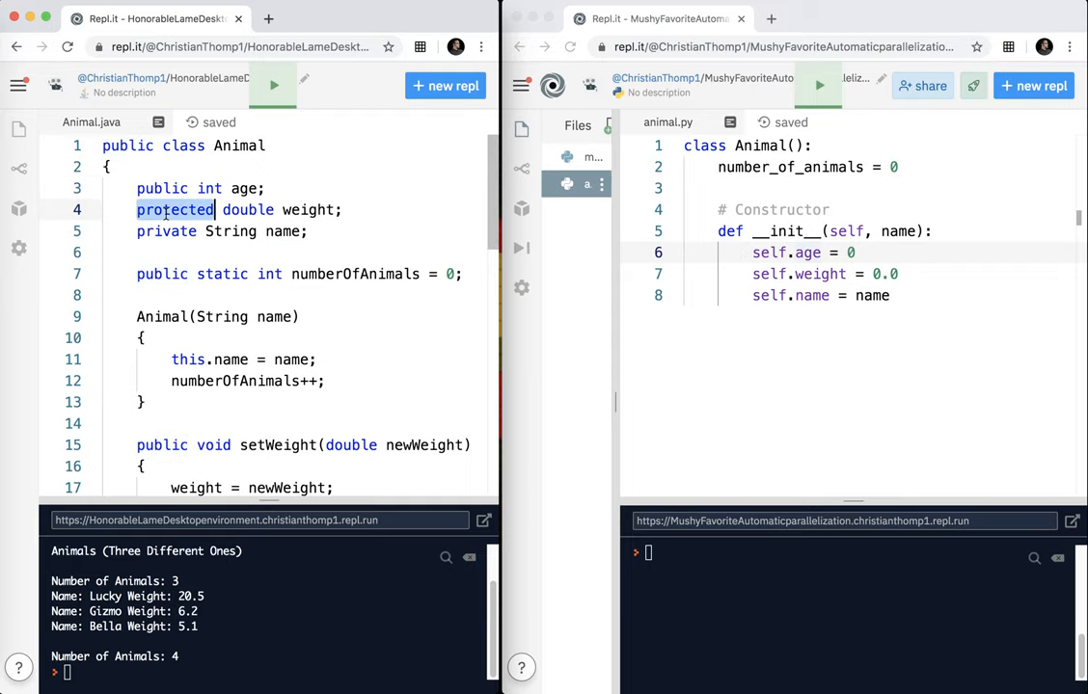
{"action": "left_click", "coordinate": [795, 274]}
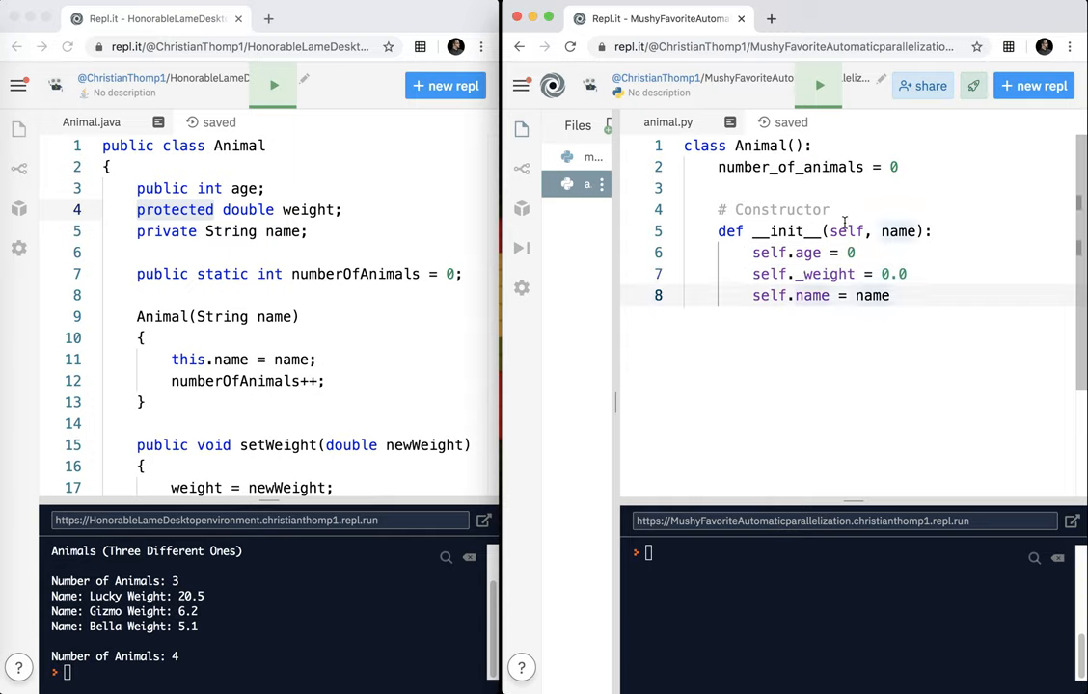
{"action": "type", "text": "__"}
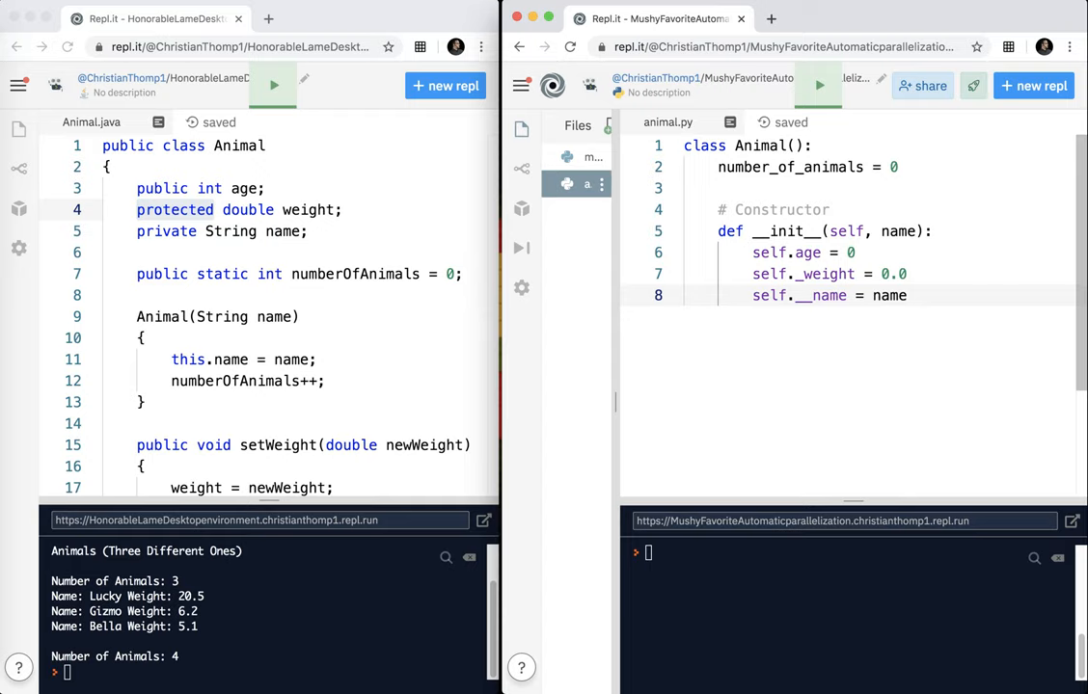
{"action": "left_click", "coordinate": [789, 274]}
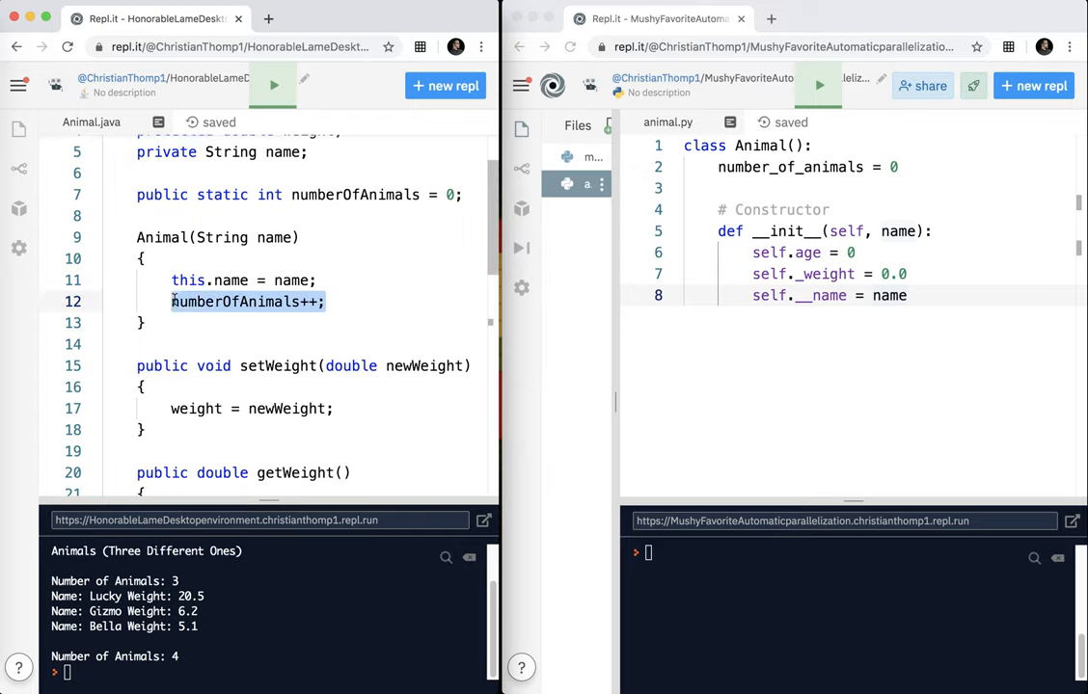
Step: End the constructor with Animal.number_of_animals += 1 like Java's static counter
{"action": "scroll", "scroll_direction": "up", "scroll_amount": 3}
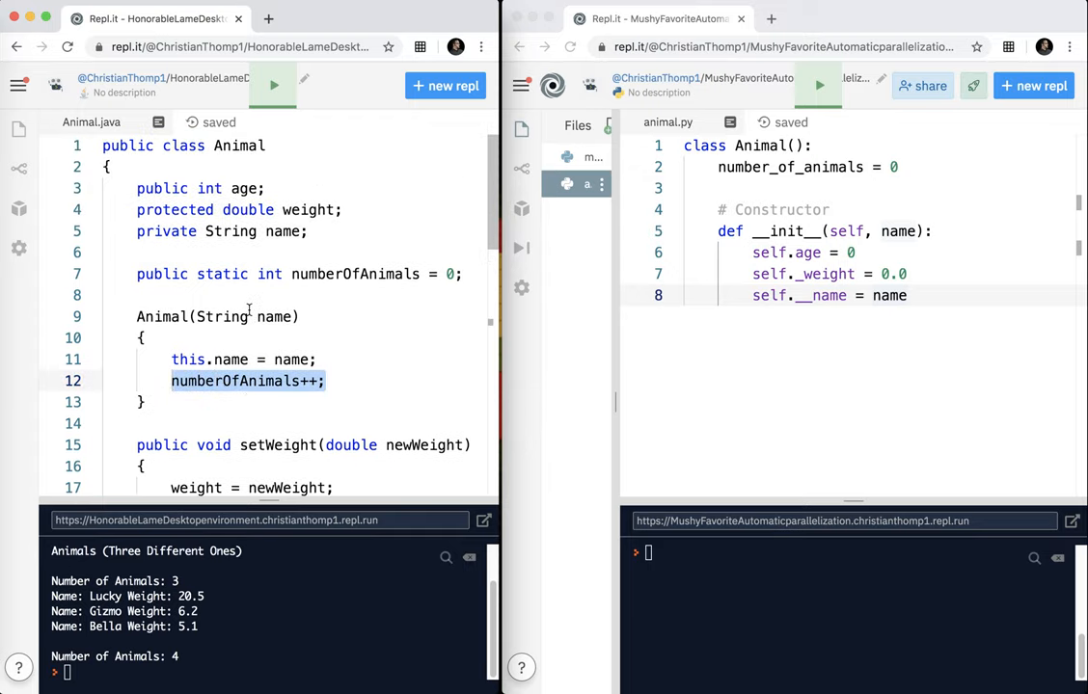
{"action": "double_click", "coordinate": [222, 274]}
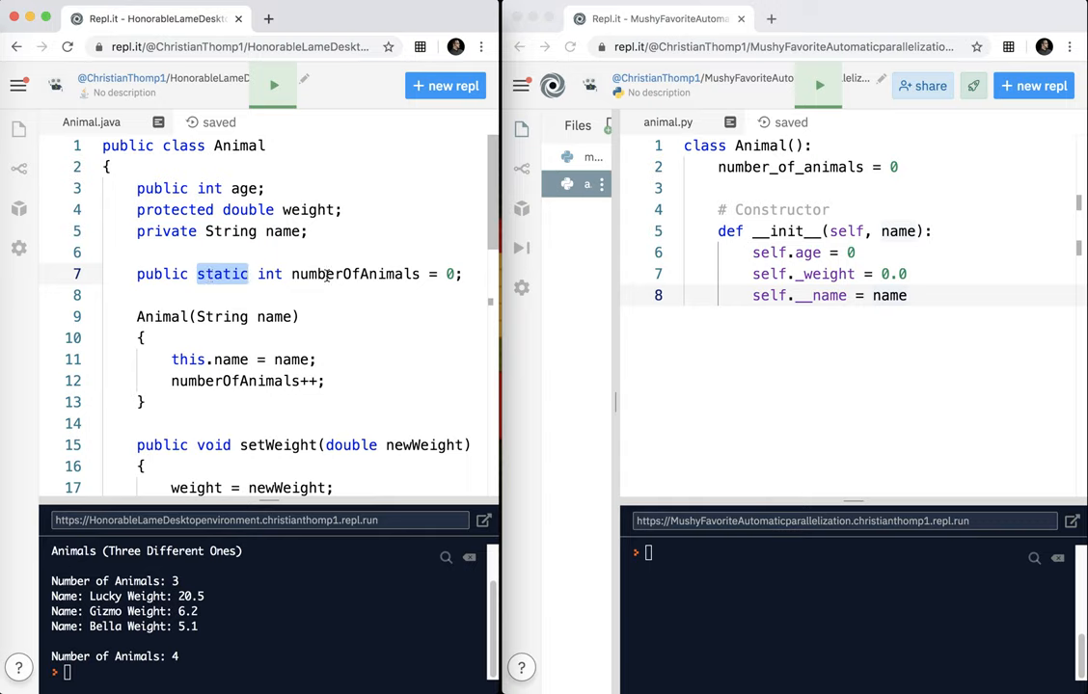
{"action": "double_click", "coordinate": [355, 274]}
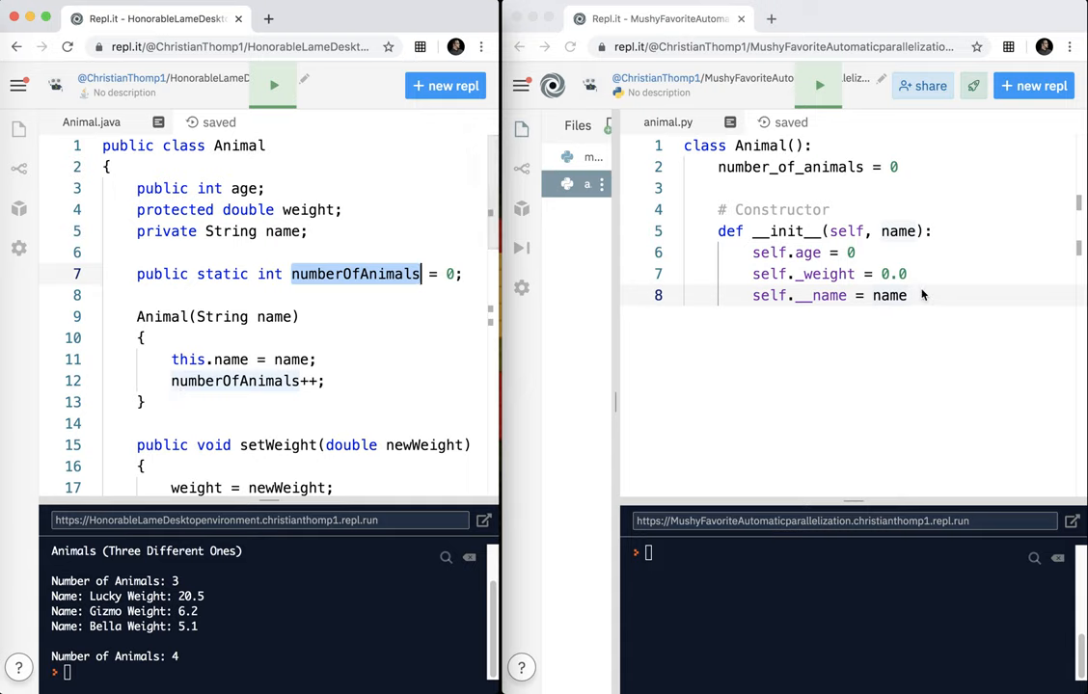
{"action": "key", "text": "Return"}
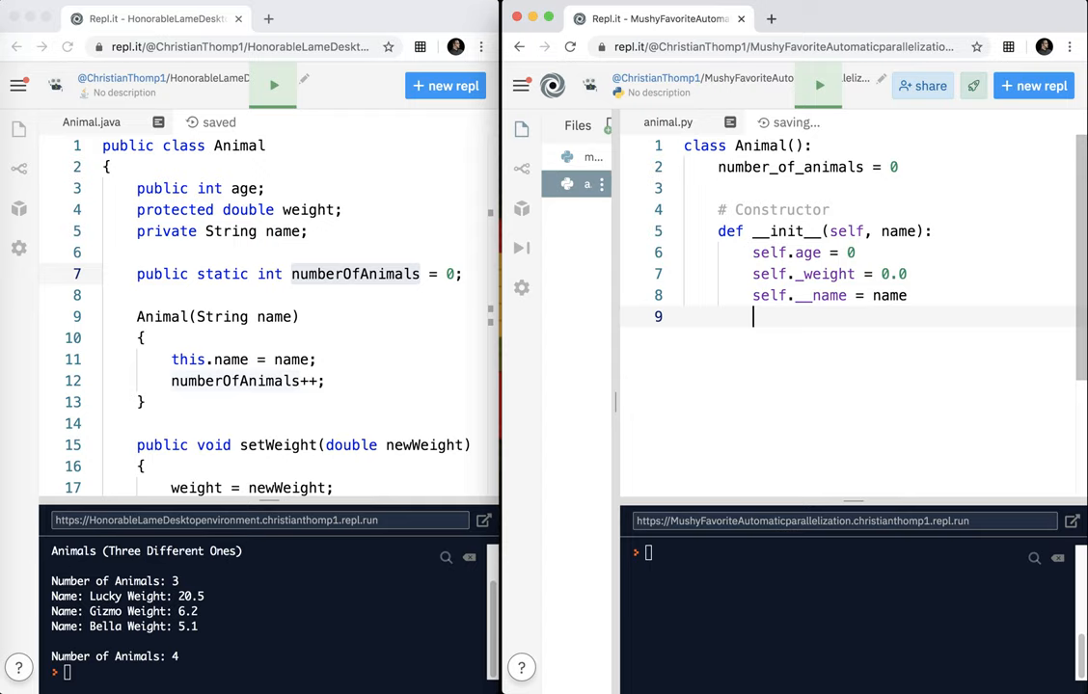
{"action": "type", "text": "Anima"}
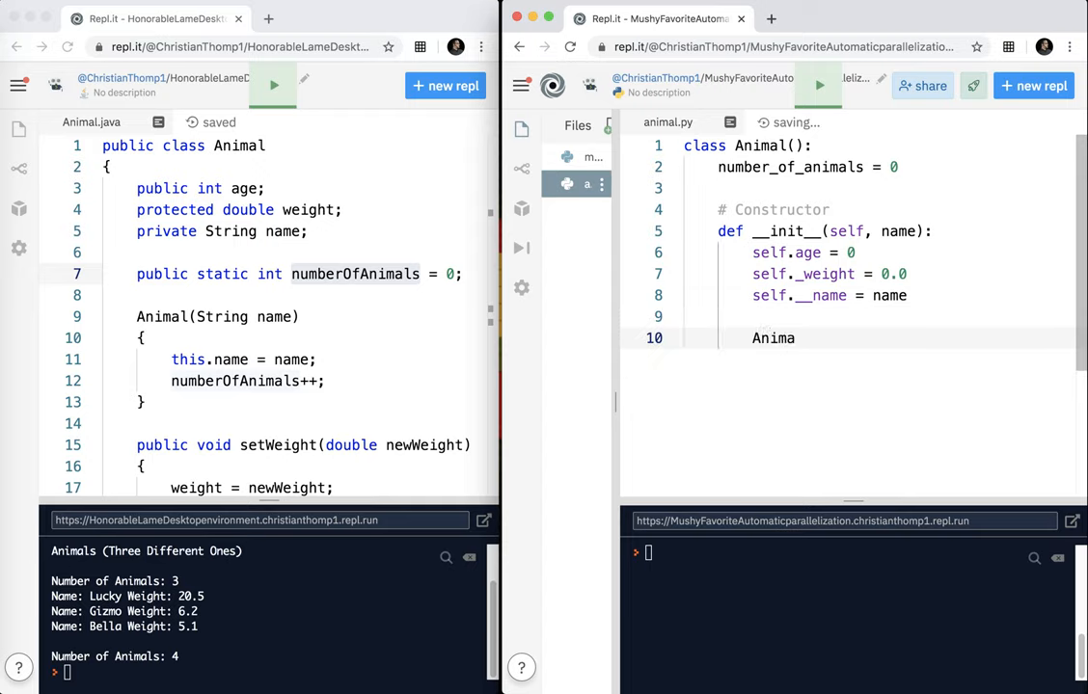
{"action": "type", "text": "l."}
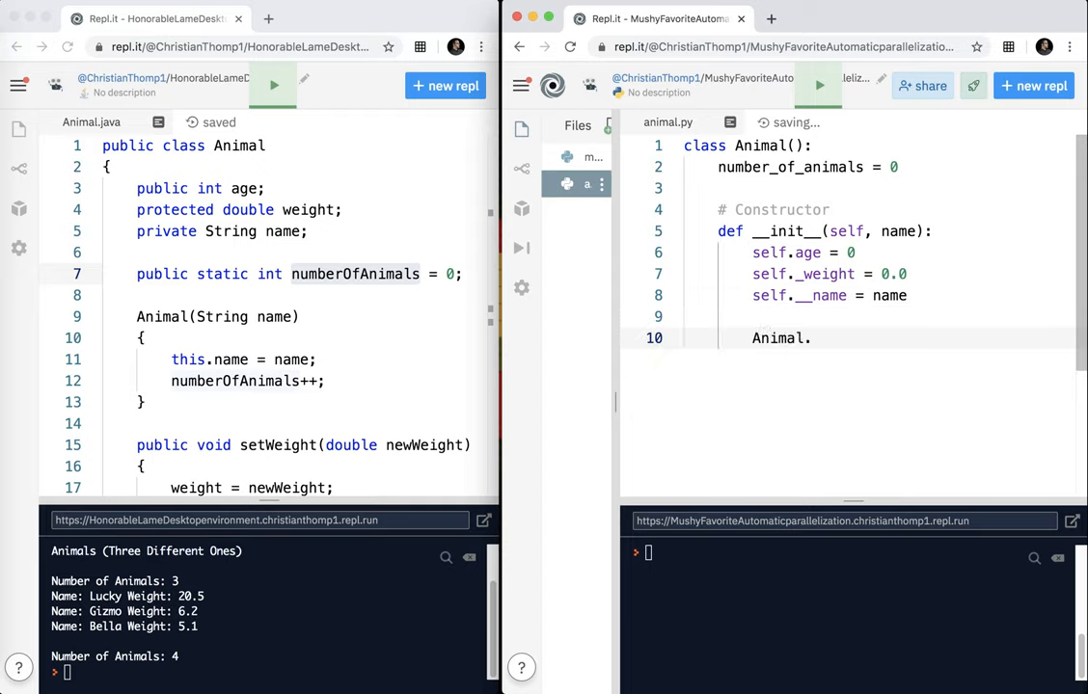
{"action": "type", "text": "number_o"}
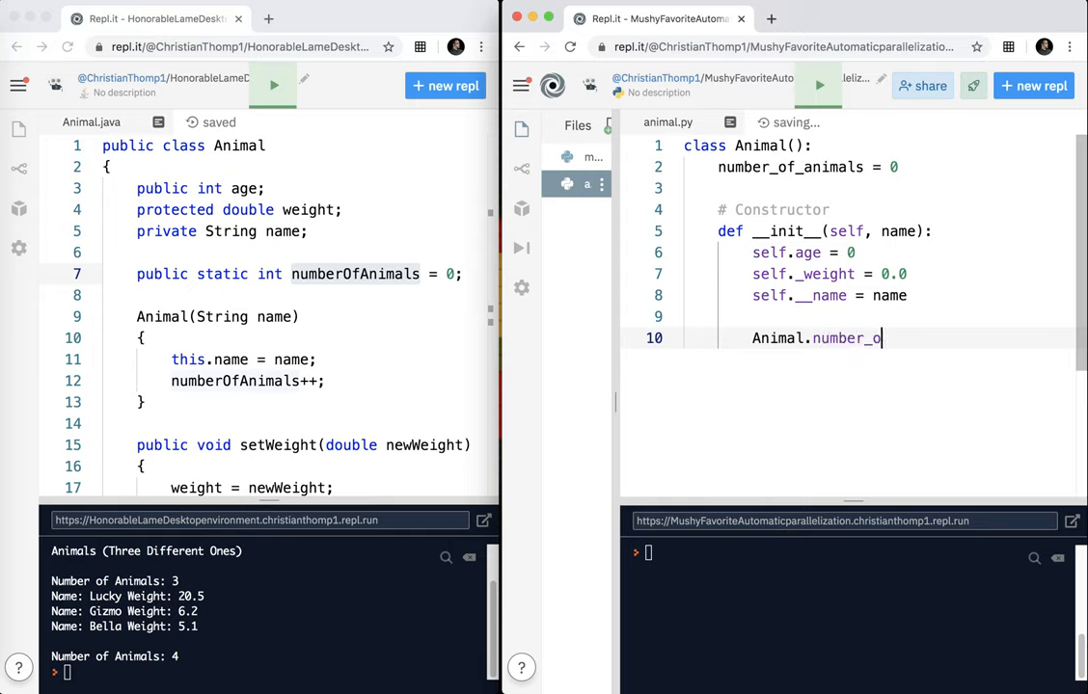
{"action": "type", "text": "f_animal"}
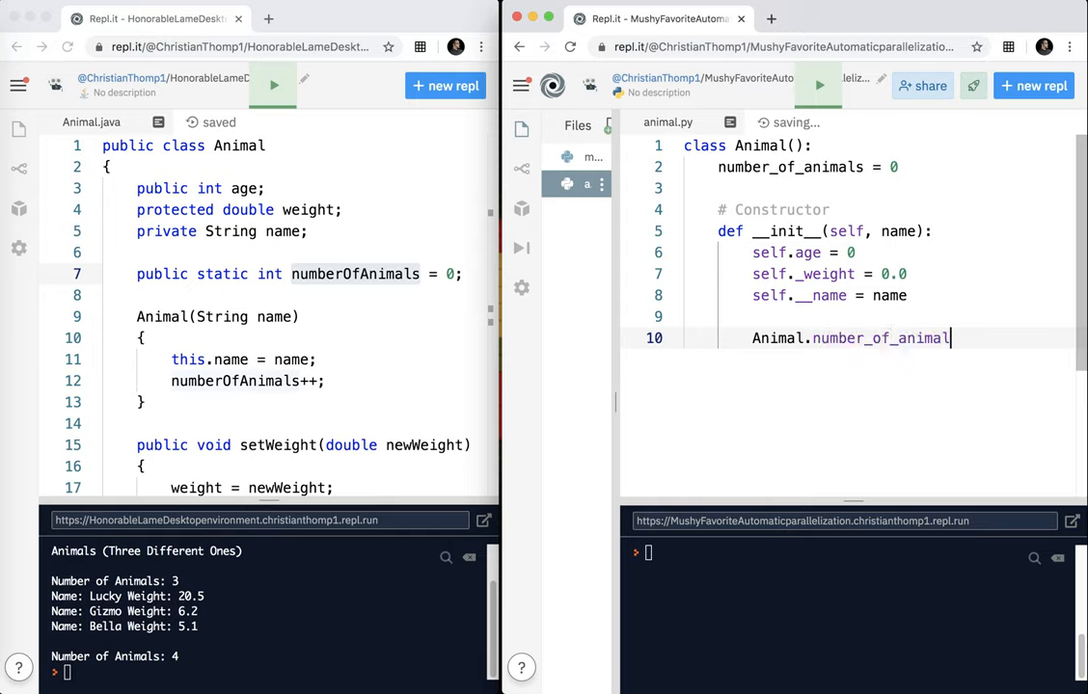
{"action": "type", "text": "++"}
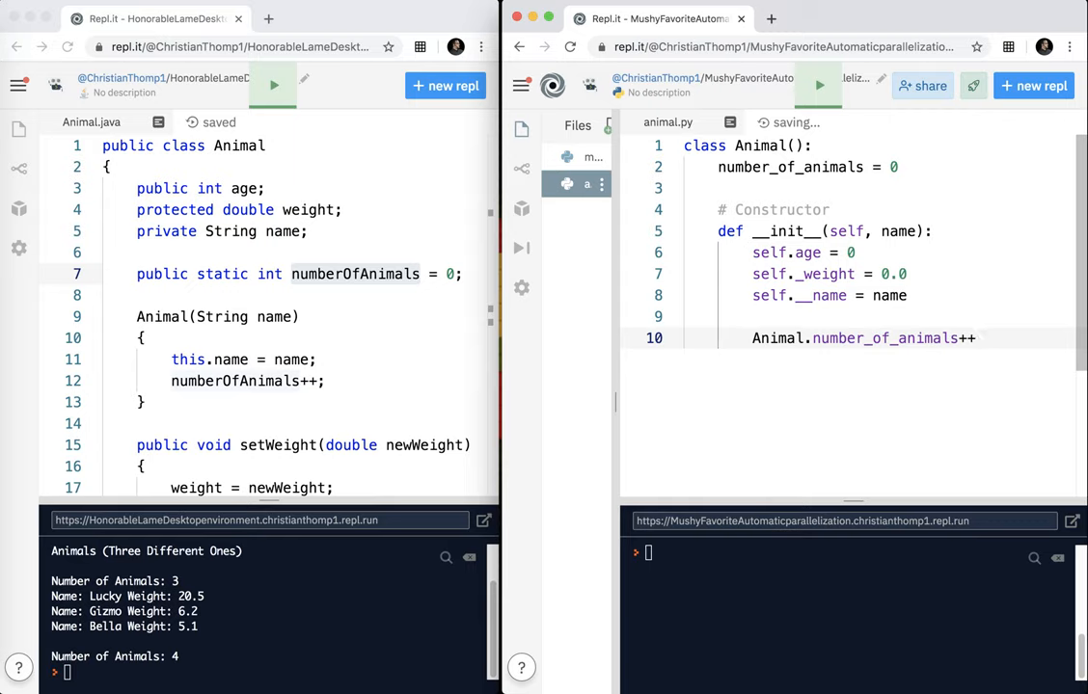
{"action": "type", "text": "+= 1"}
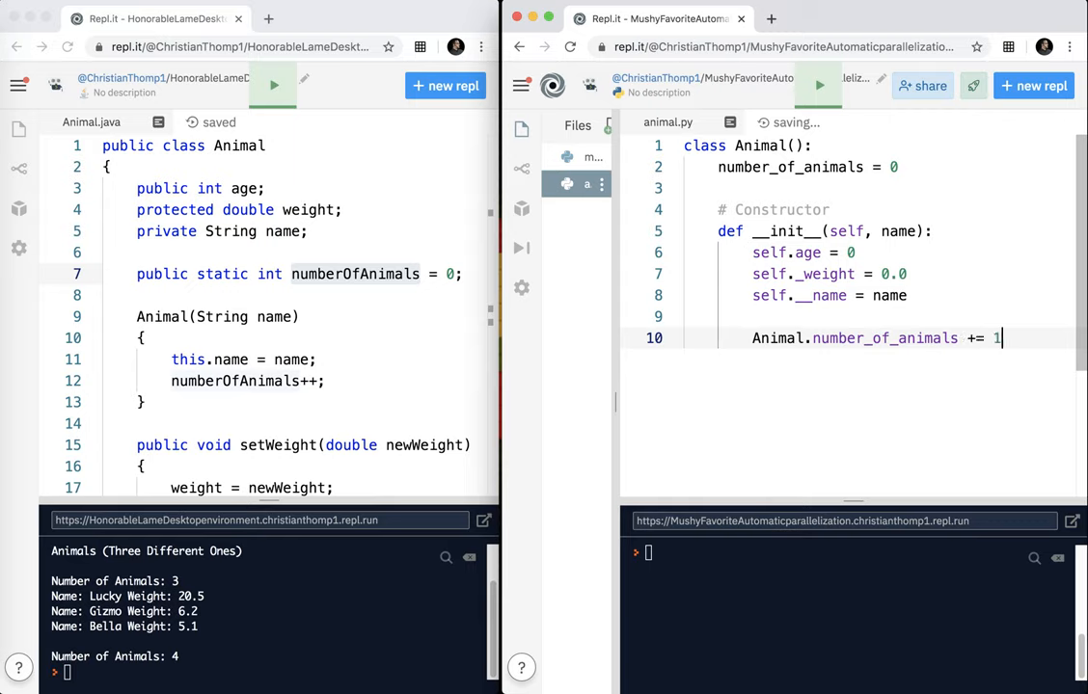
{"action": "key", "text": "Return"}
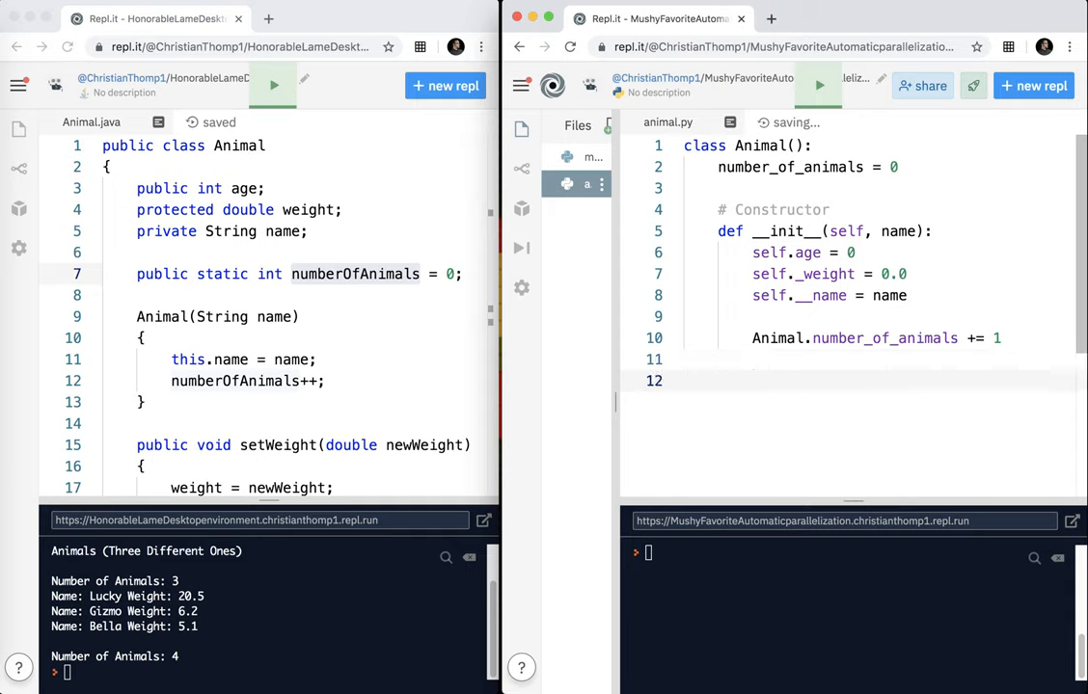
{"action": "double_click", "coordinate": [354, 274]}
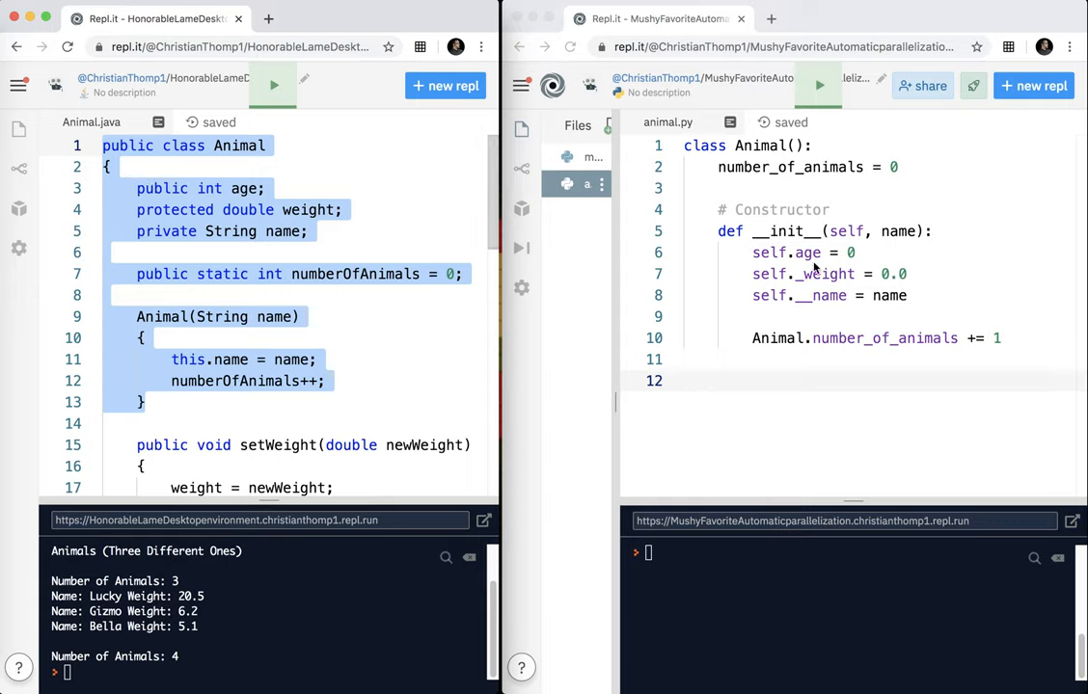
{"action": "mouse_move", "coordinate": [844, 253]}
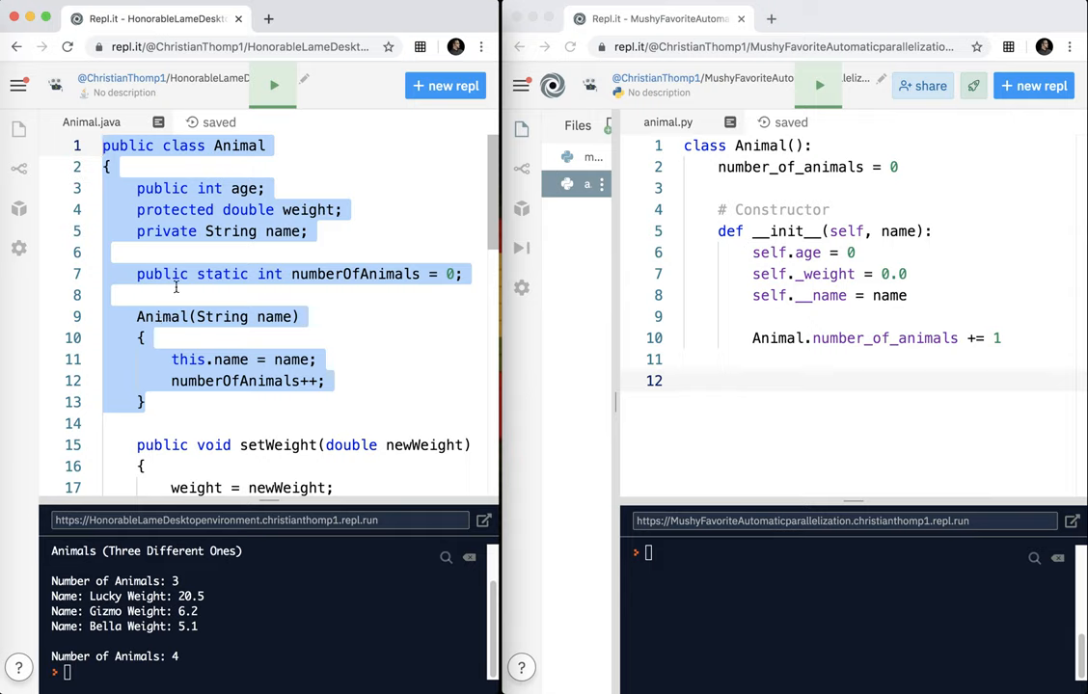
{"action": "left_click", "coordinate": [717, 380]}
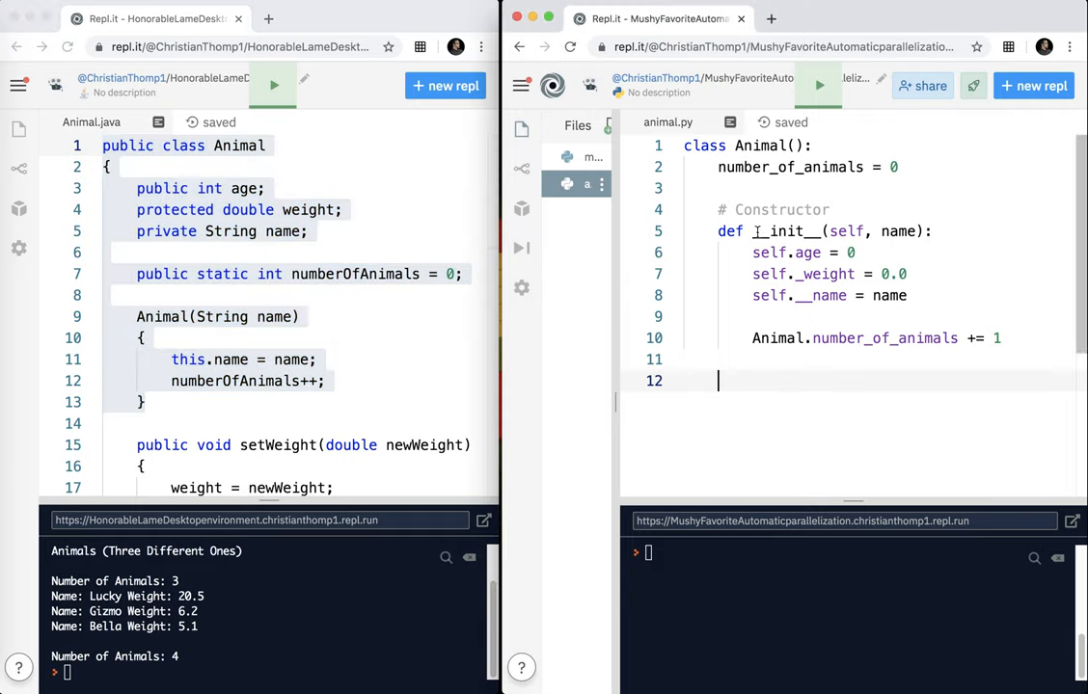
{"action": "double_click", "coordinate": [781, 232]}
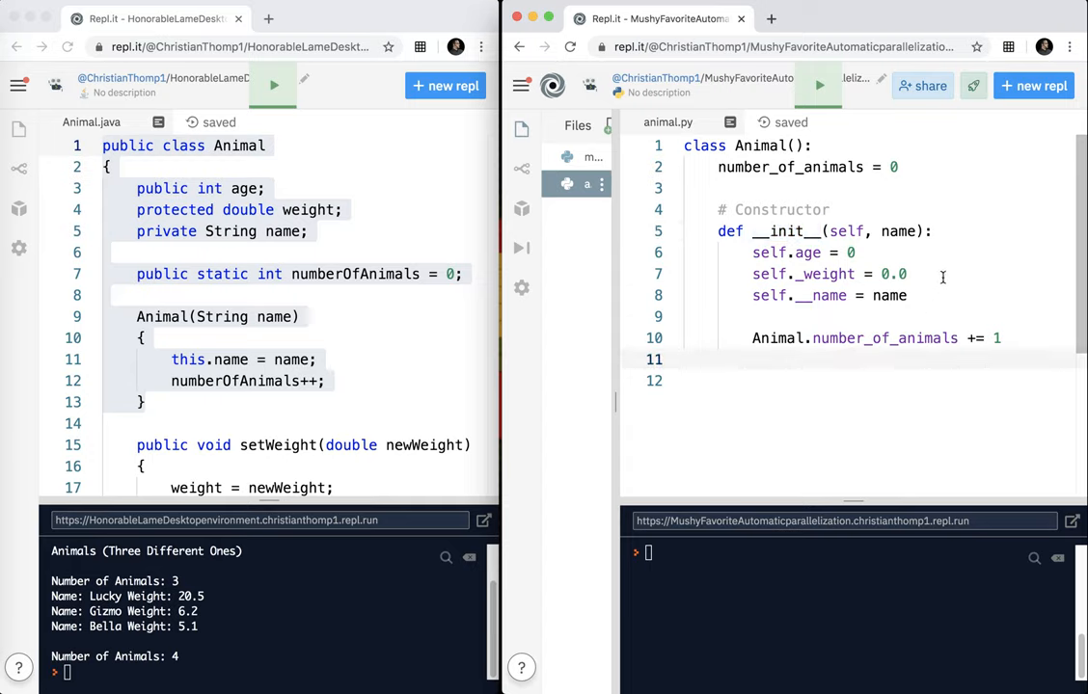
{"action": "key", "text": "enter"}
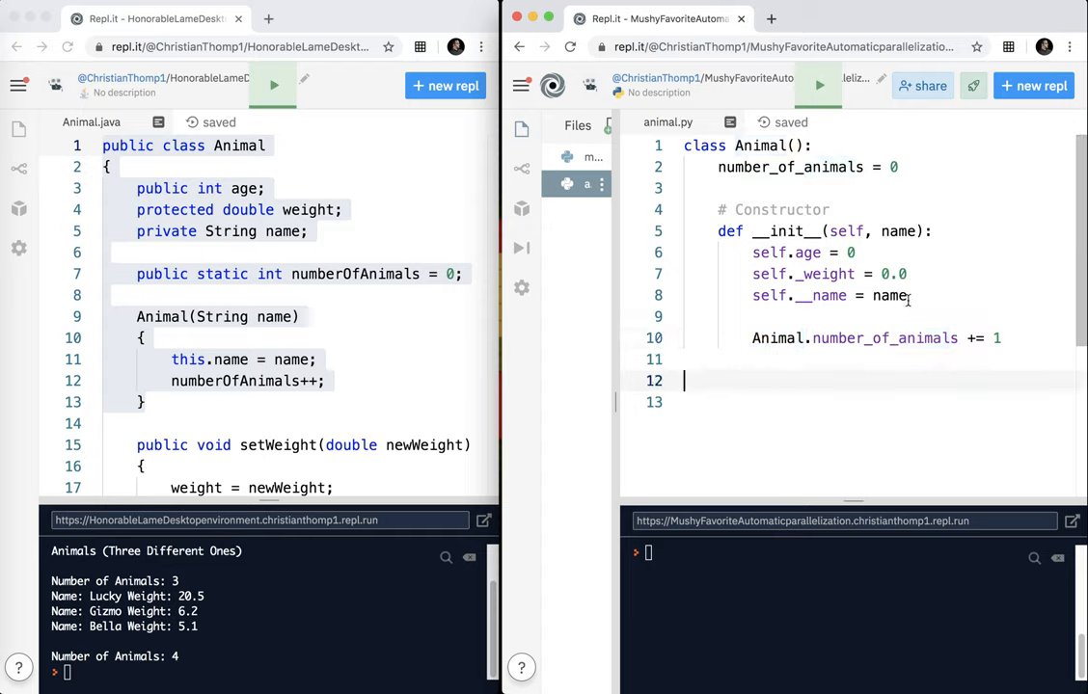
{"action": "scroll", "scroll_direction": "down", "scroll_amount": 3}
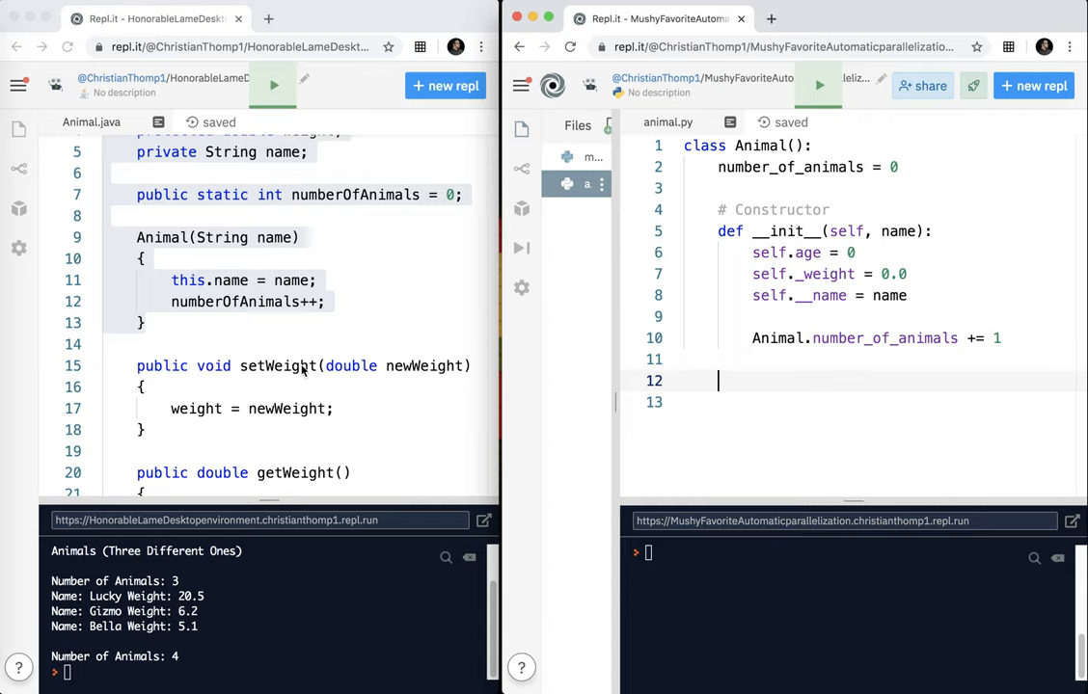
{"action": "mouse_move", "coordinate": [627, 316]}
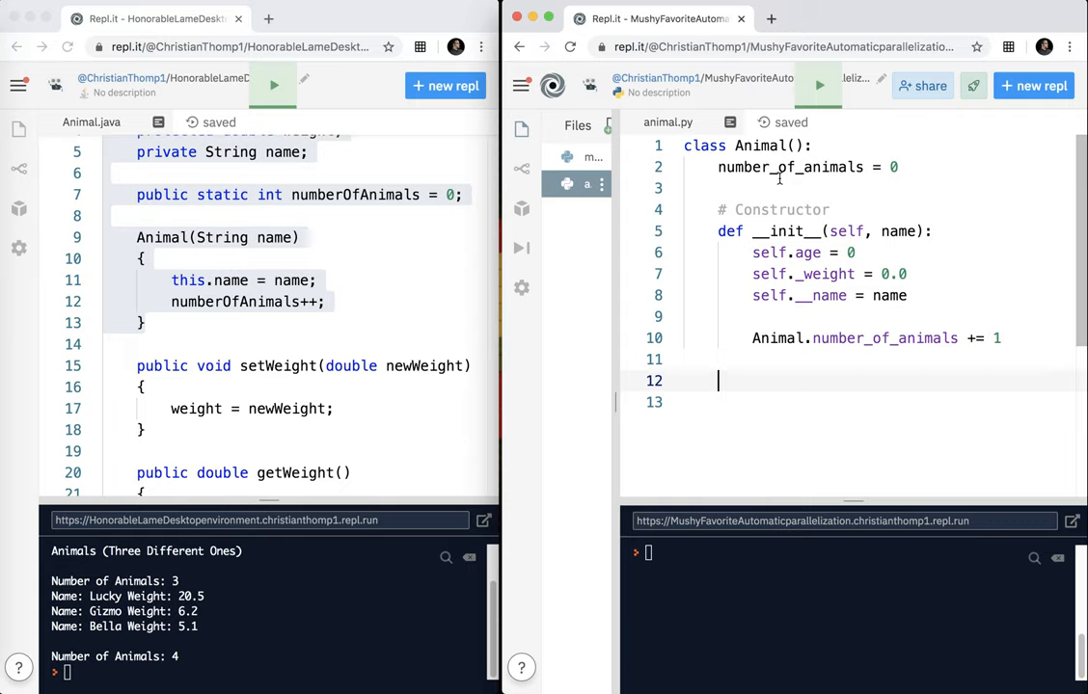
Step: Define set_weight(new_weight) assigning self._weight = new_weight
{"action": "type", "text": "def"}
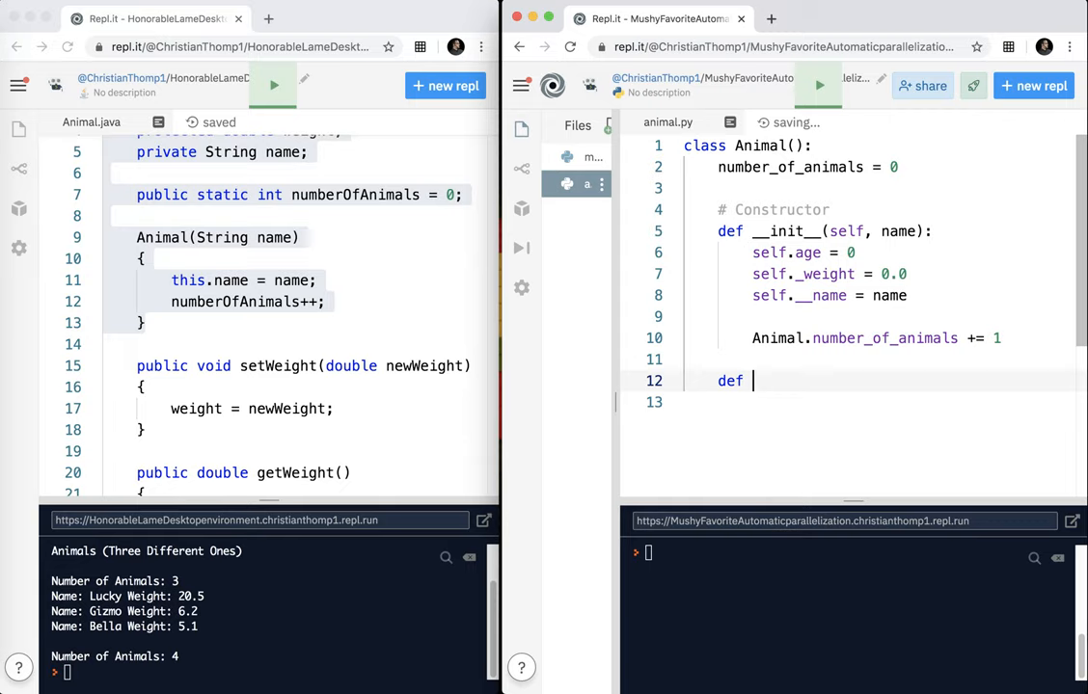
{"action": "type", "text": "set_wei"}
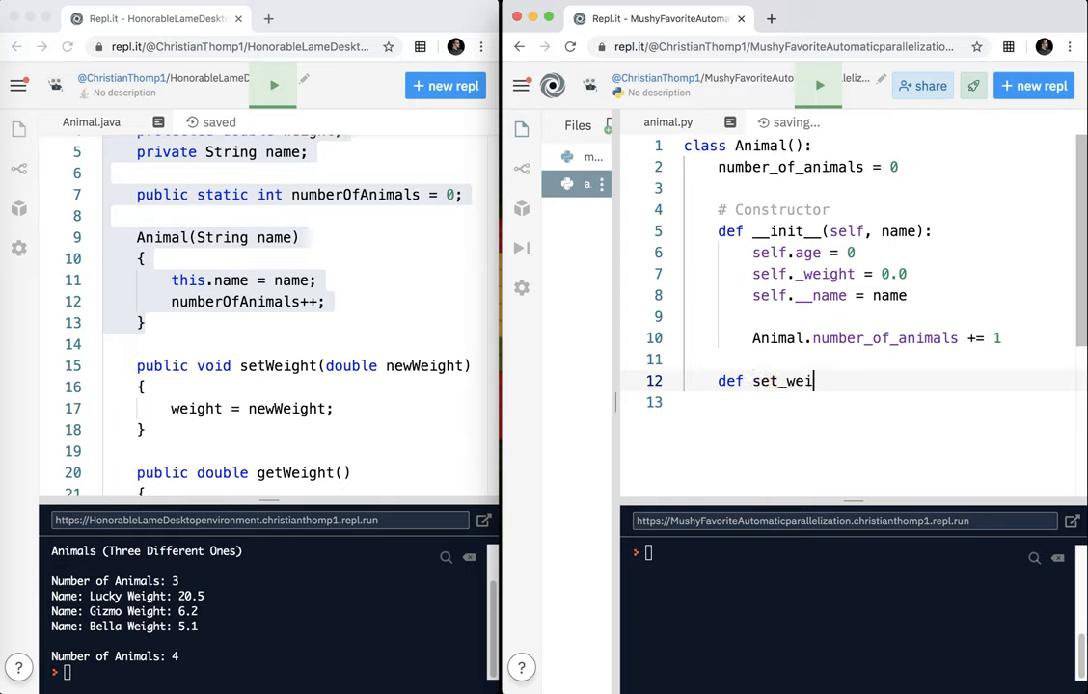
{"action": "type", "text": "ght(newW"}
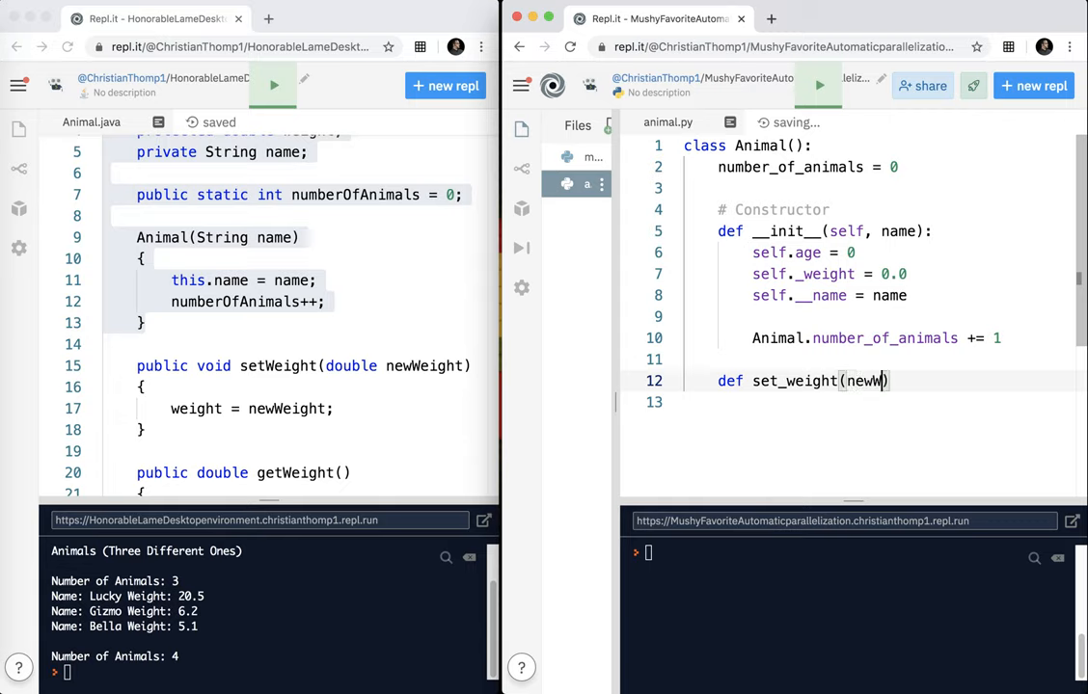
{"action": "type", "text": "eight"}
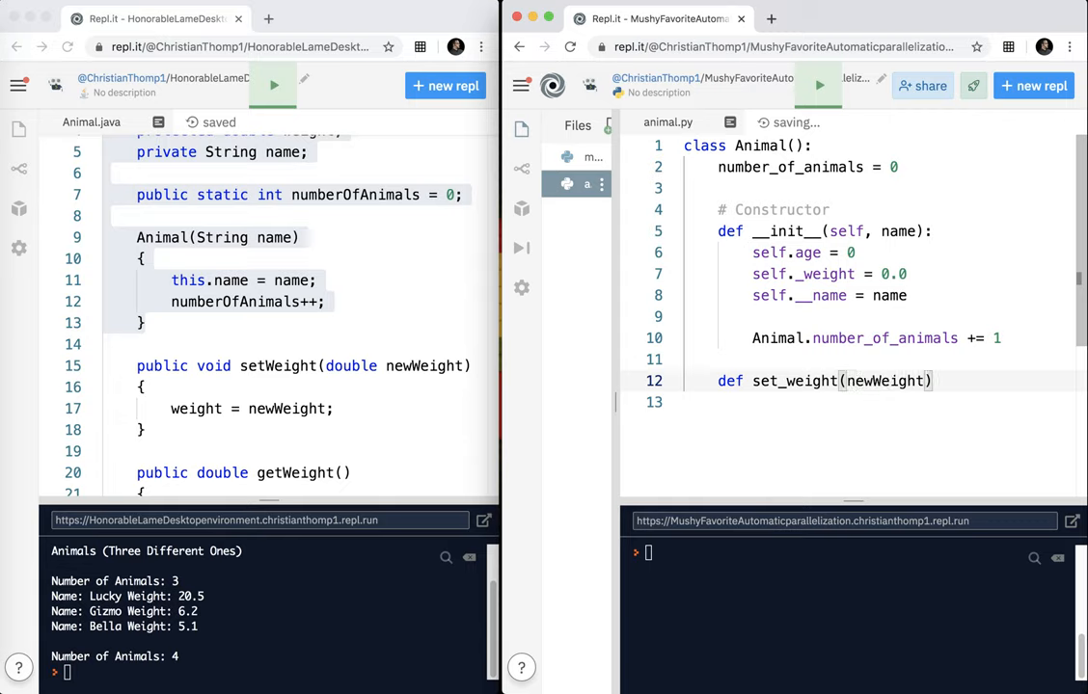
{"action": "type", "text": ":"}
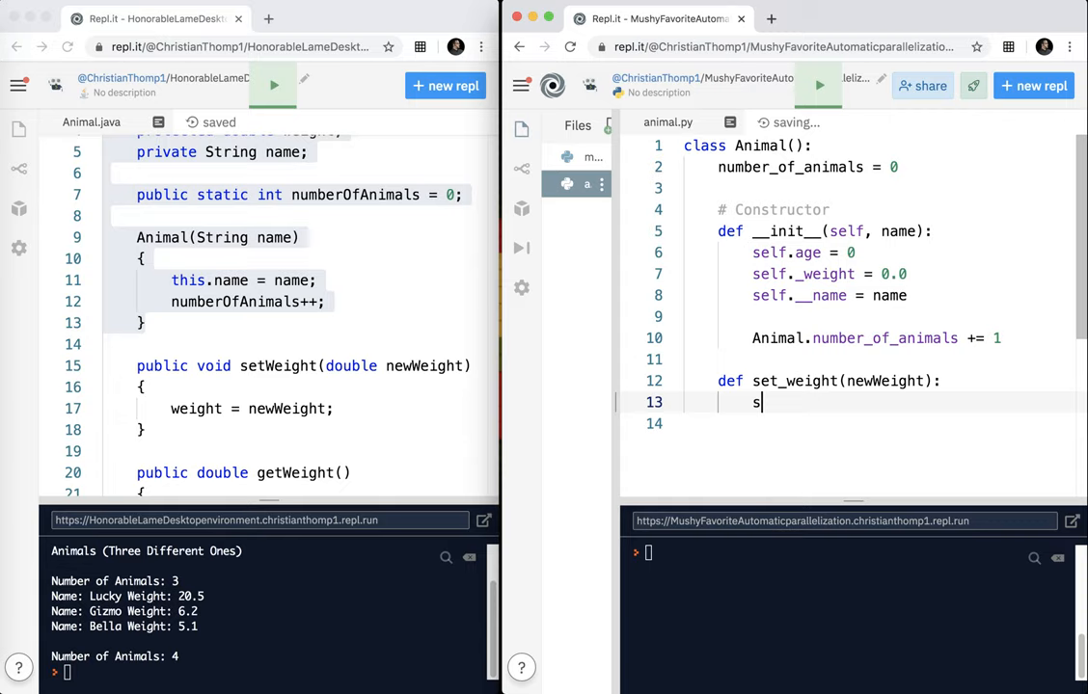
{"action": "type", "text": "elf.w"}
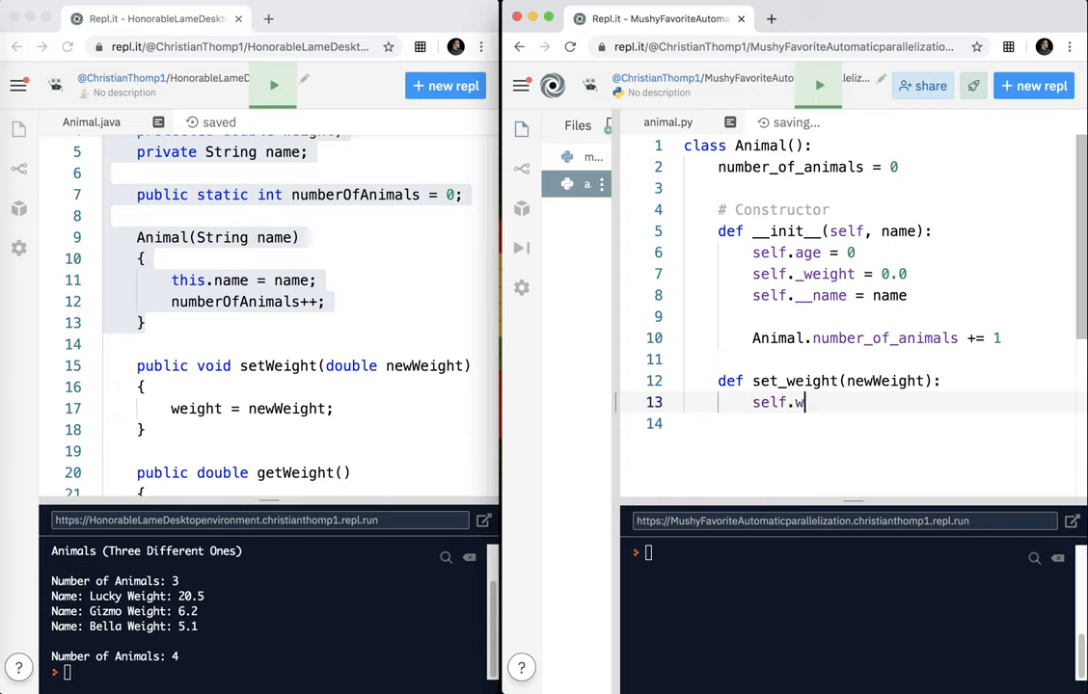
{"action": "type", "text": "_ei"}
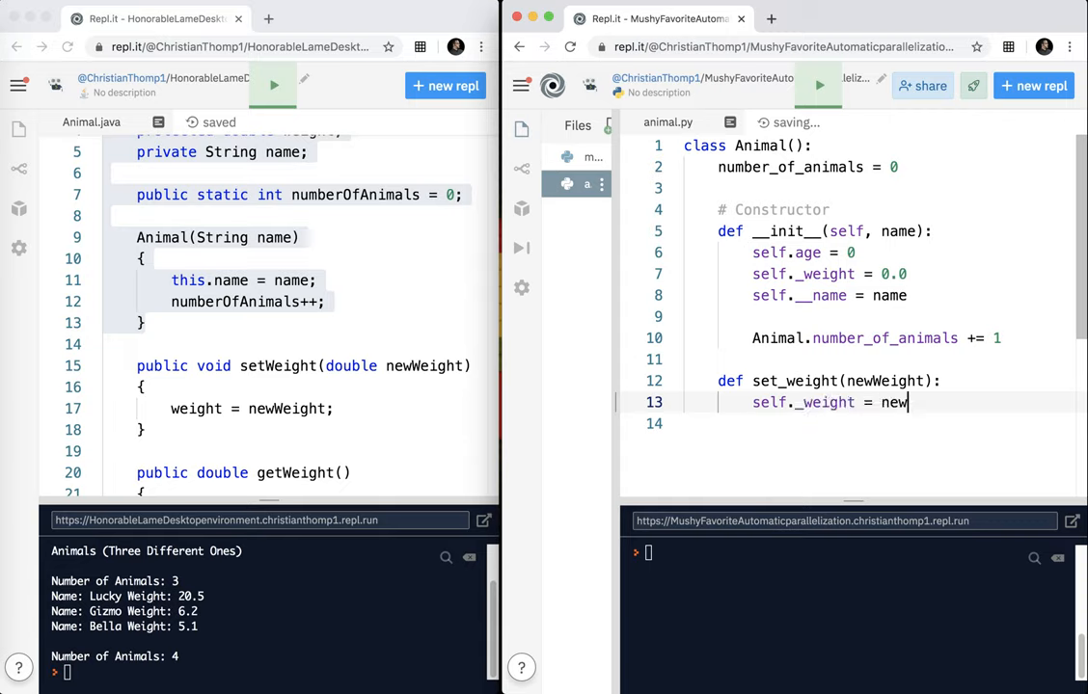
{"action": "type", "text": "_w"}
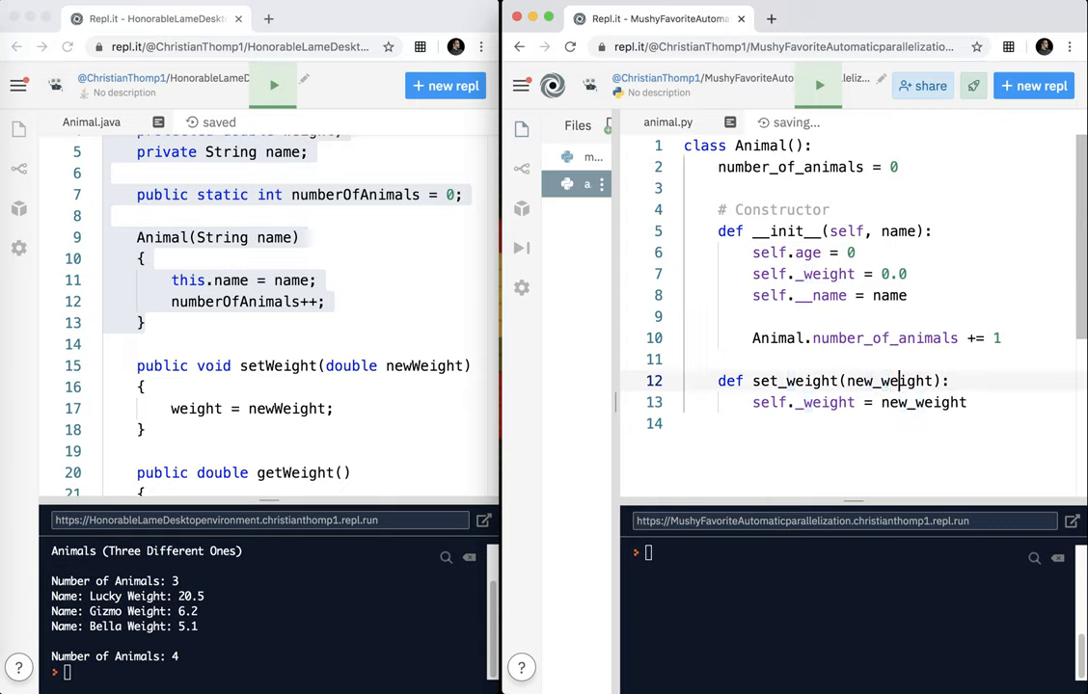
{"action": "key", "text": "Return"}
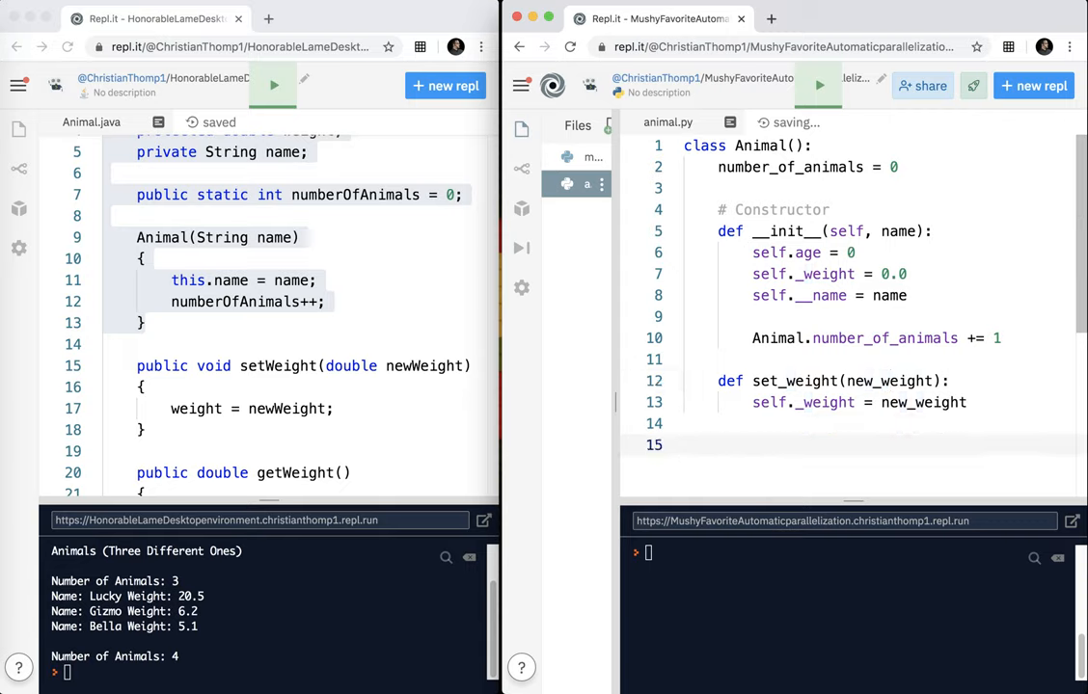
Step: Define get_weight() returning self._weight
{"action": "type", "text": "def get_wei"}
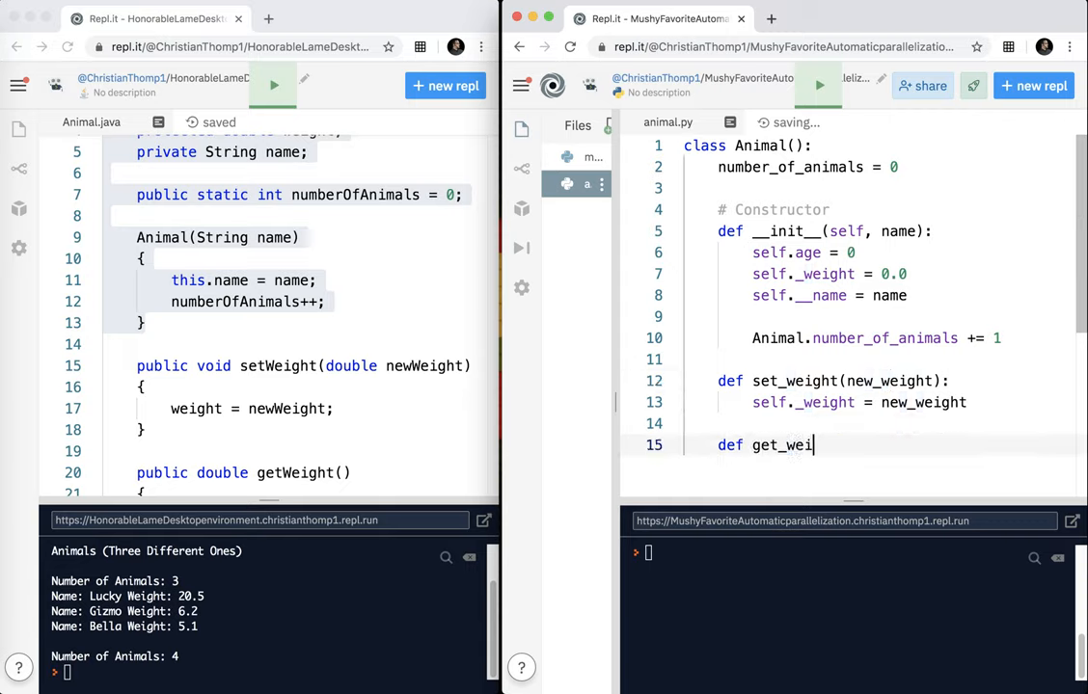
{"action": "type", "text": "ght()"}
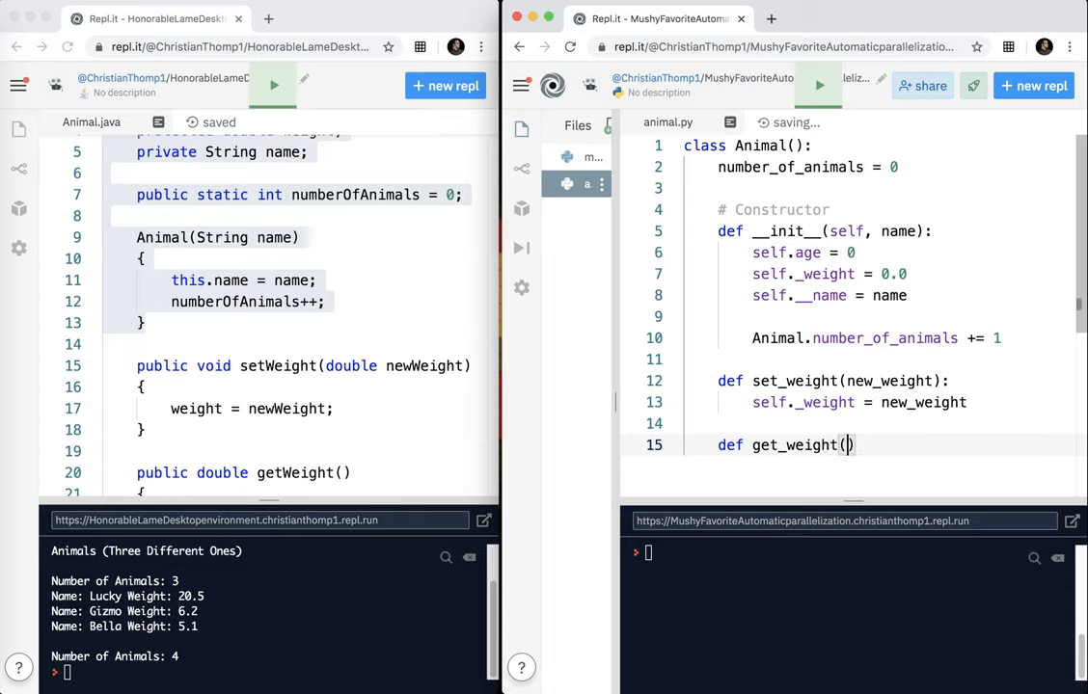
{"action": "type", "text": ":"}
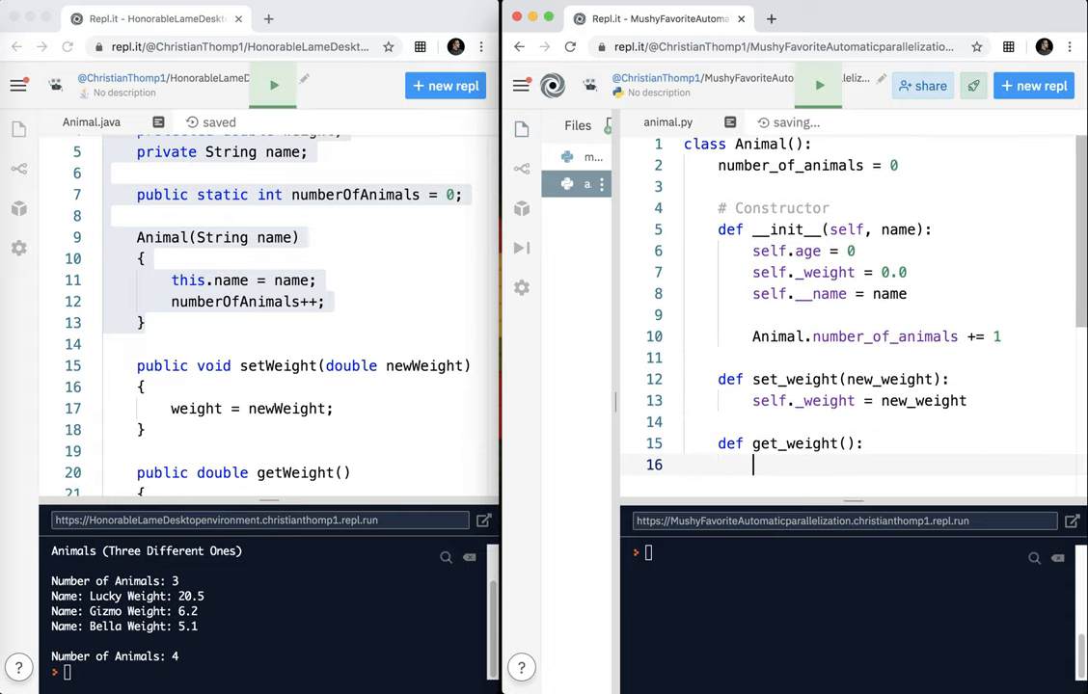
{"action": "type", "text": "return se"}
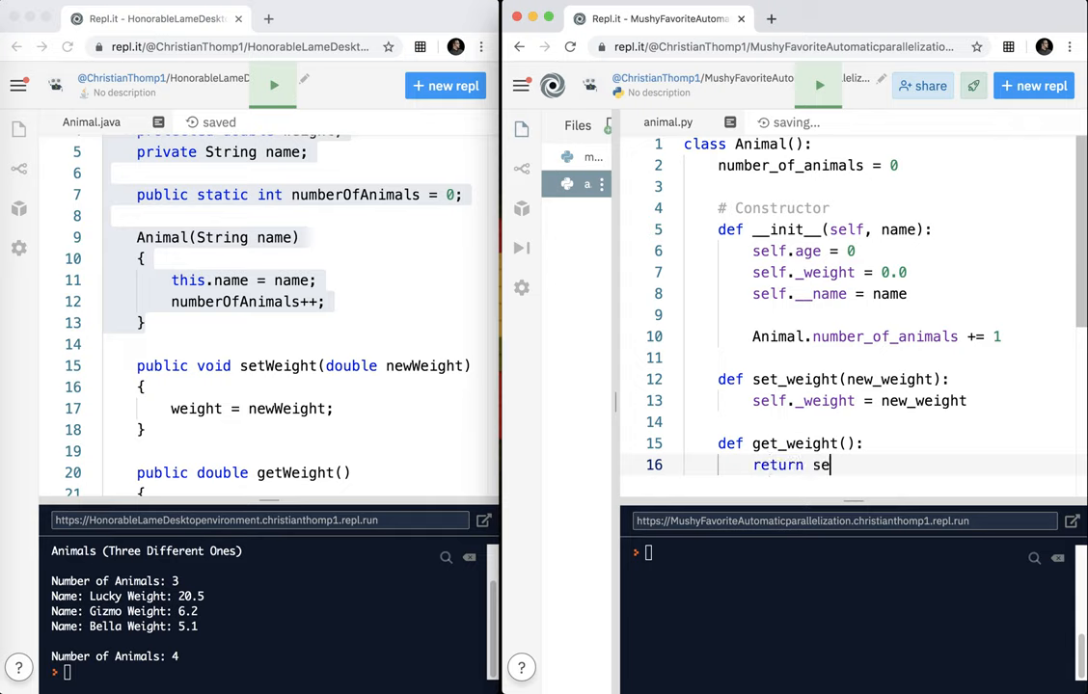
{"action": "type", "text": "lf._weight"}
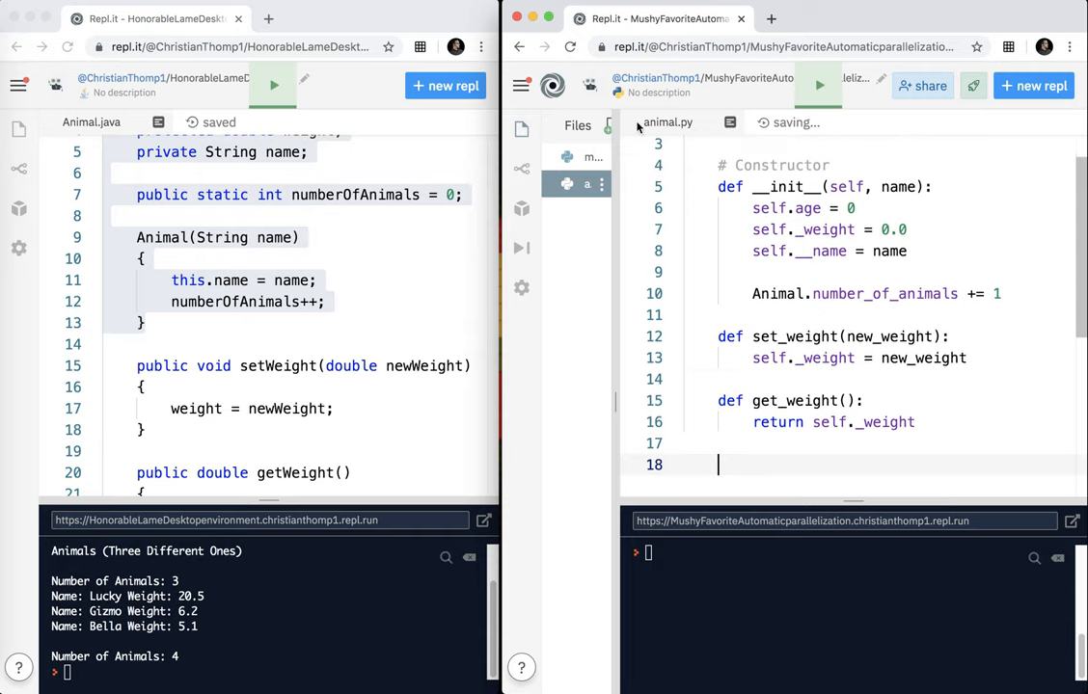
Step: Add self as the first parameter of set_weight and get_weight in animal.py
{"action": "scroll", "scroll_direction": "down", "scroll_amount": 3}
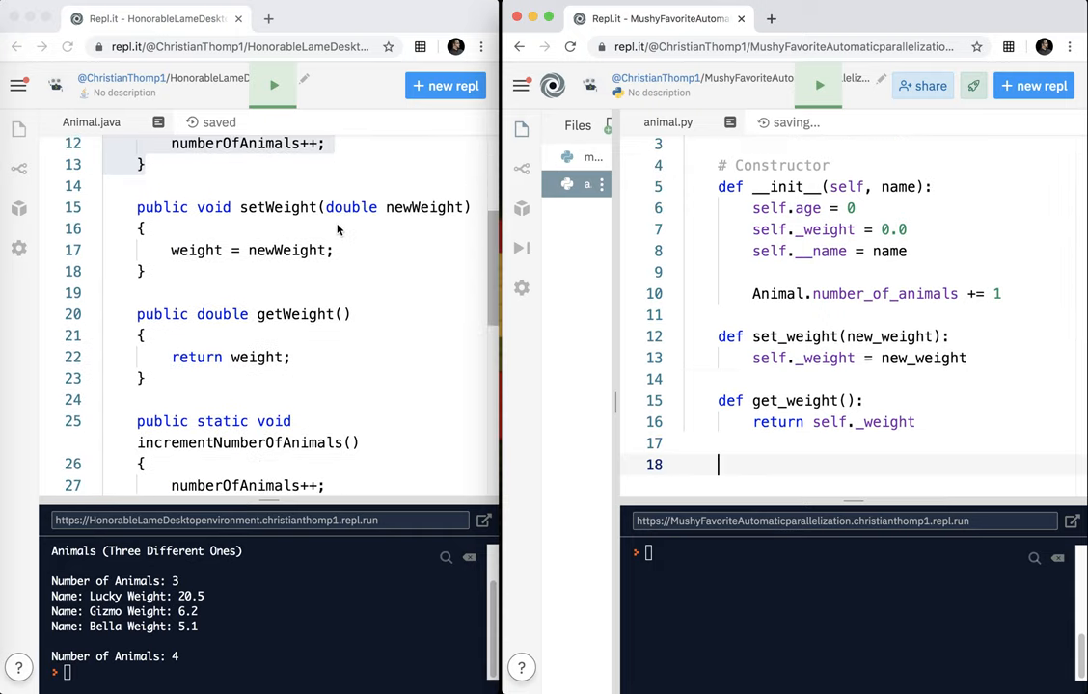
{"action": "scroll", "scroll_direction": "down", "scroll_amount": 3}
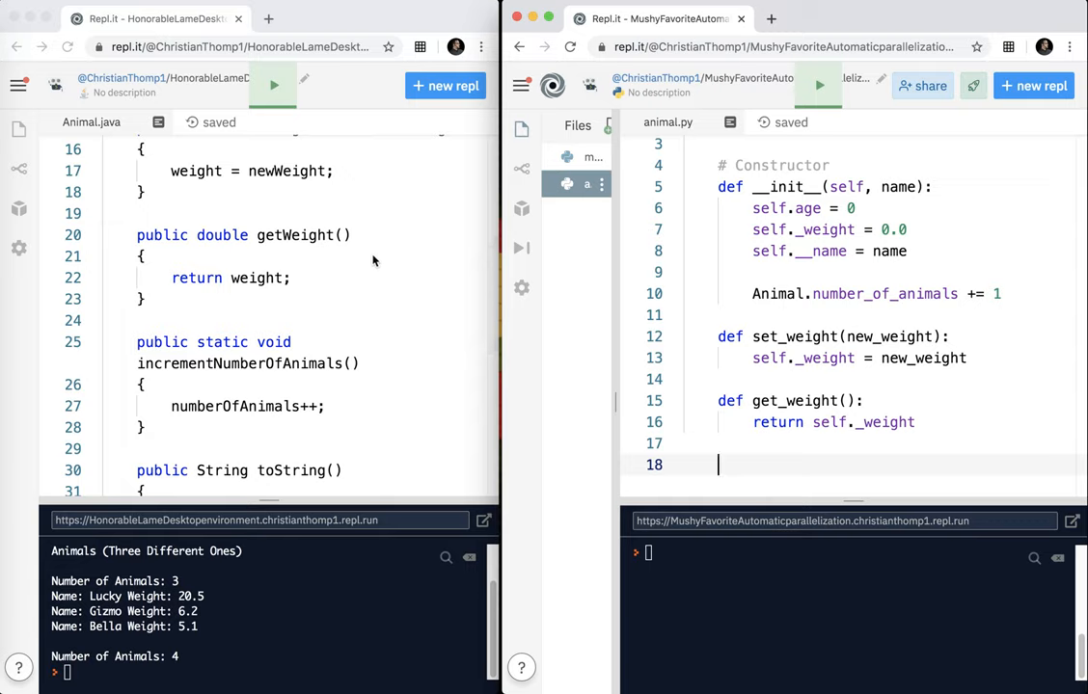
{"action": "mouse_move", "coordinate": [218, 370]}
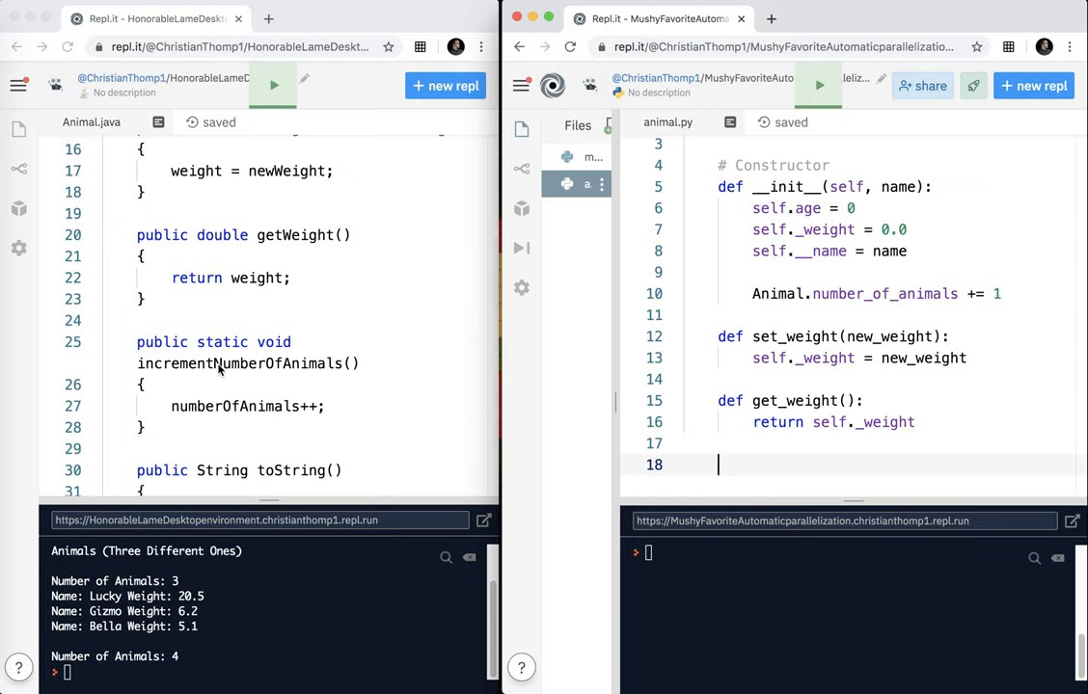
{"action": "mouse_move", "coordinate": [220, 371]}
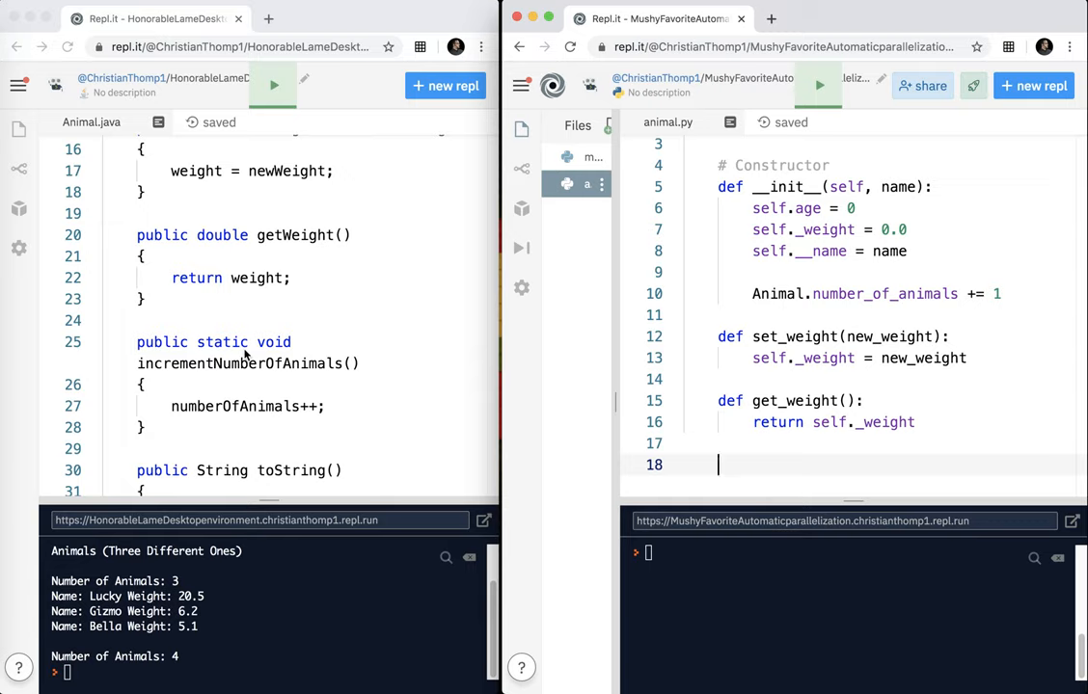
{"action": "mouse_move", "coordinate": [480, 362]}
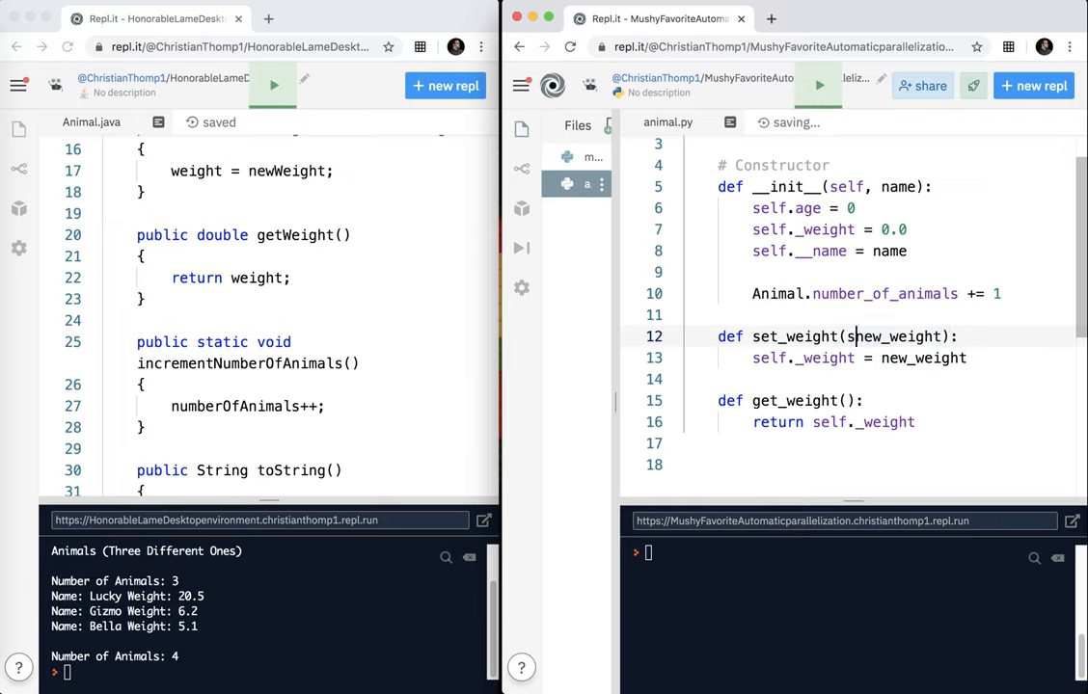
{"action": "type", "text": "self,"}
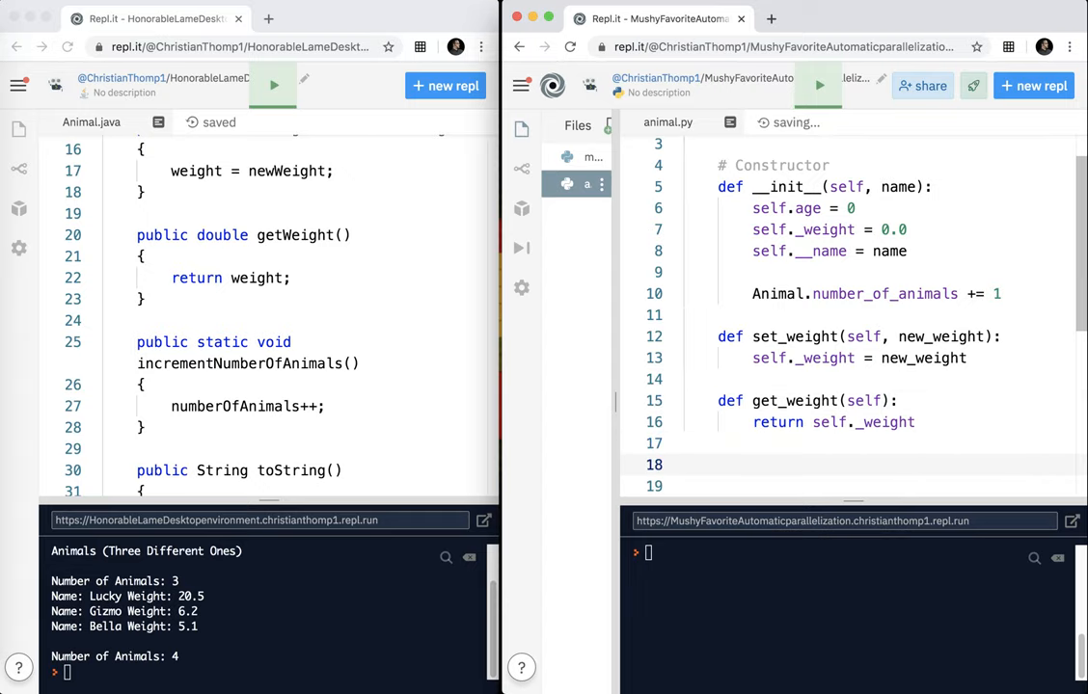
Step: Define increment_number_of_animals() doing Animal.number_of_animals += 1 below get_weight
{"action": "type", "text": "def"}
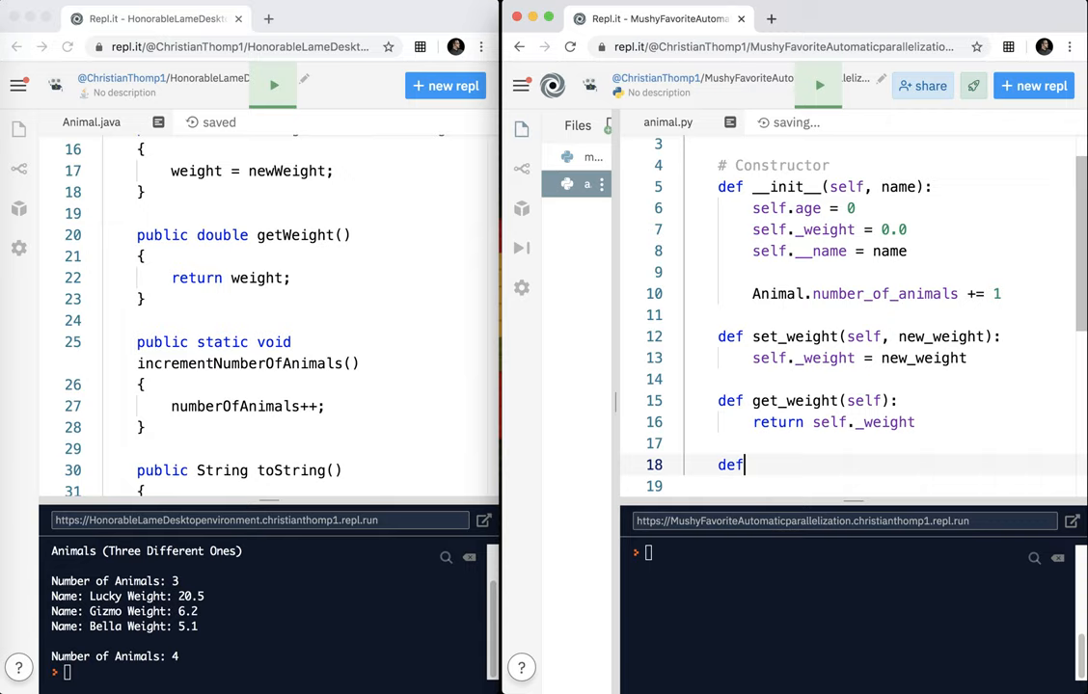
{"action": "type", "text": "inc"}
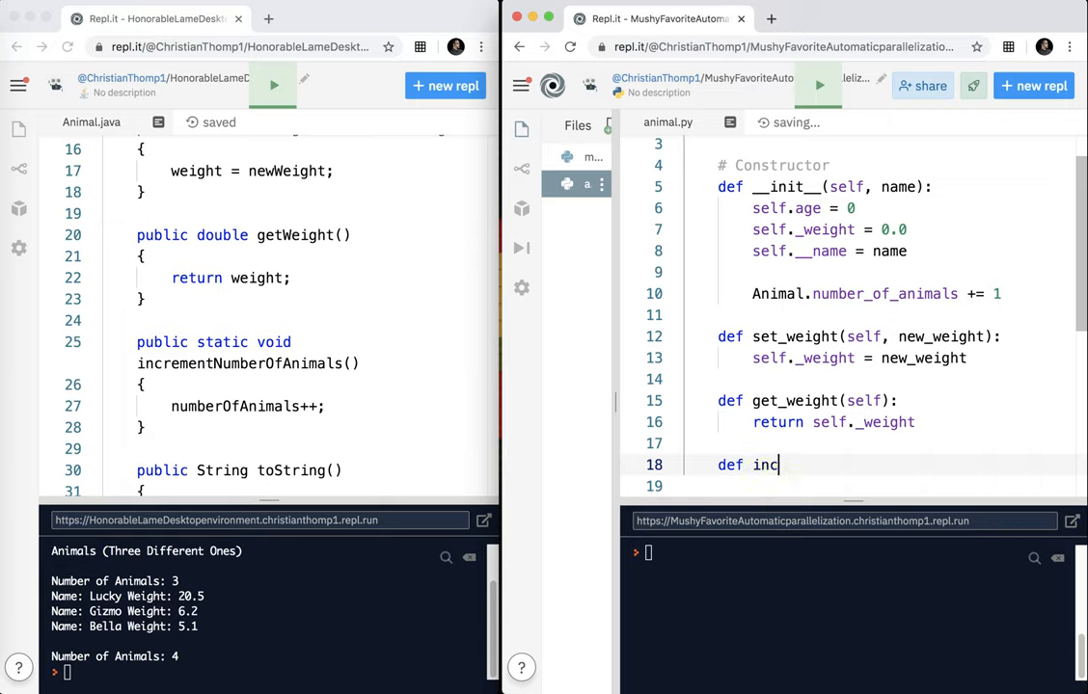
{"action": "type", "text": "rement"}
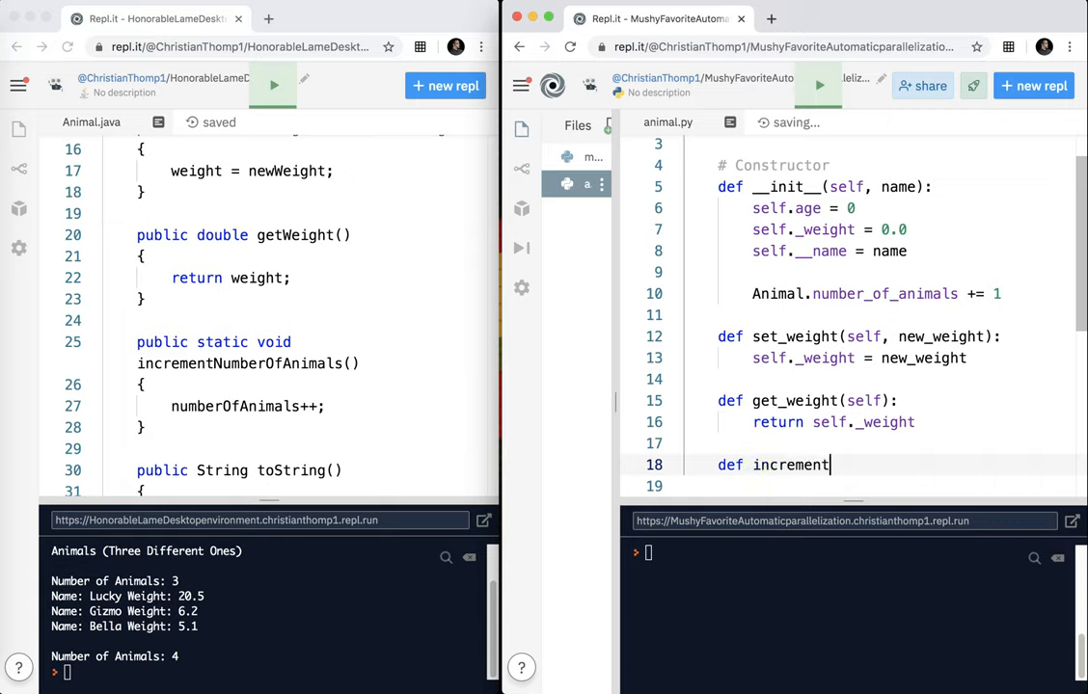
{"action": "type", "text": "_number_of_animal"}
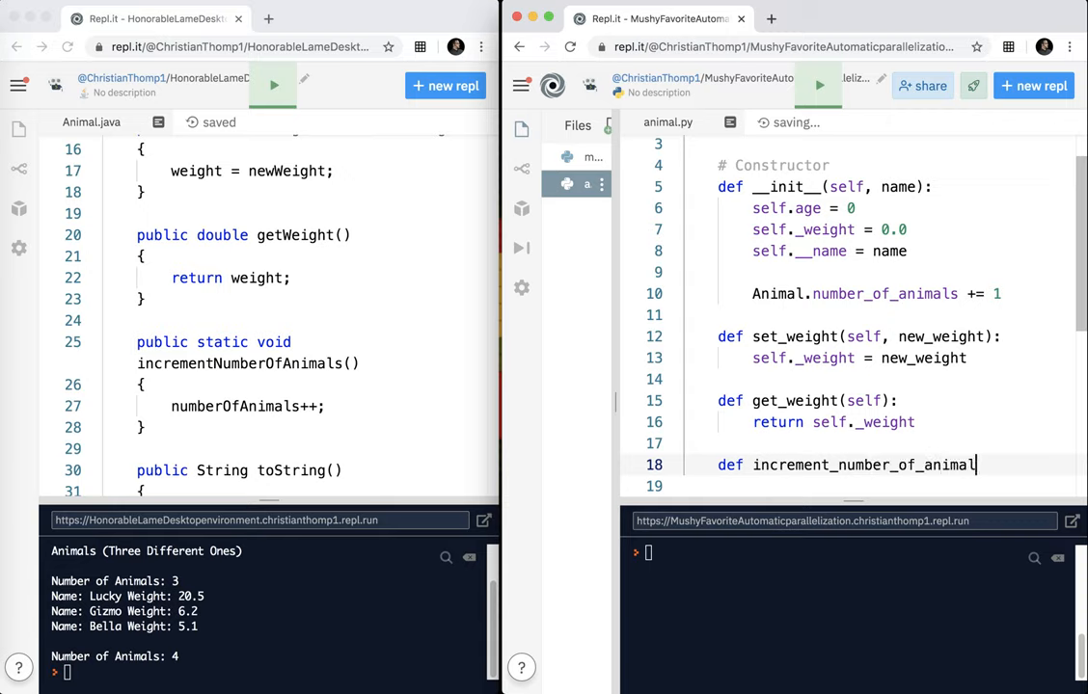
{"action": "type", "text": "s():"}
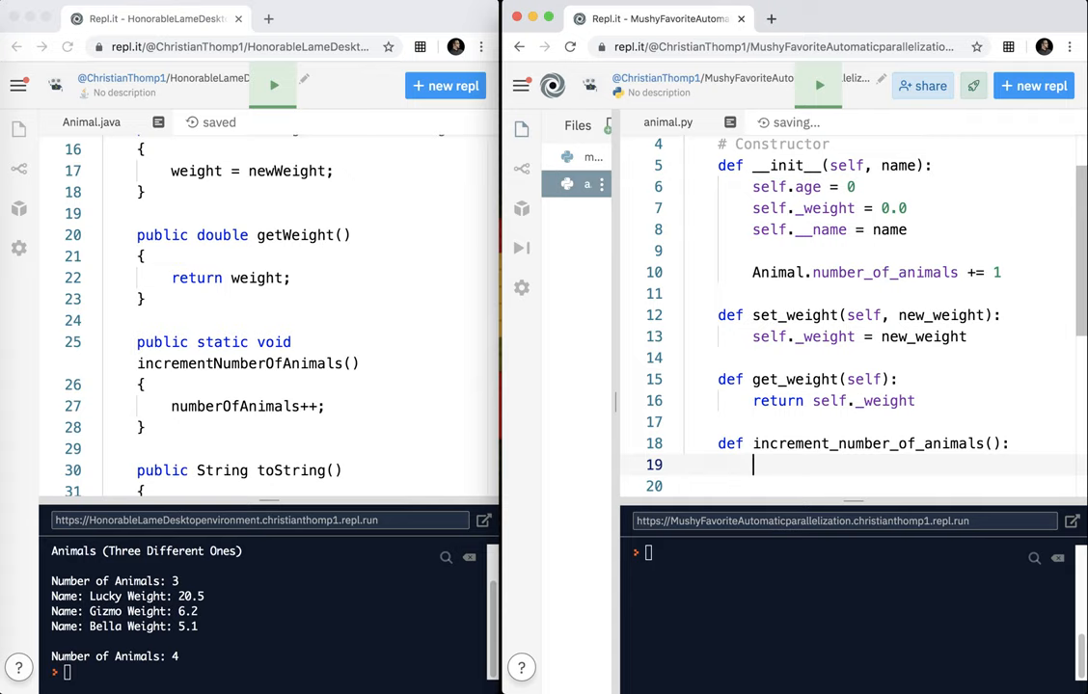
{"action": "type", "text": "Animal."}
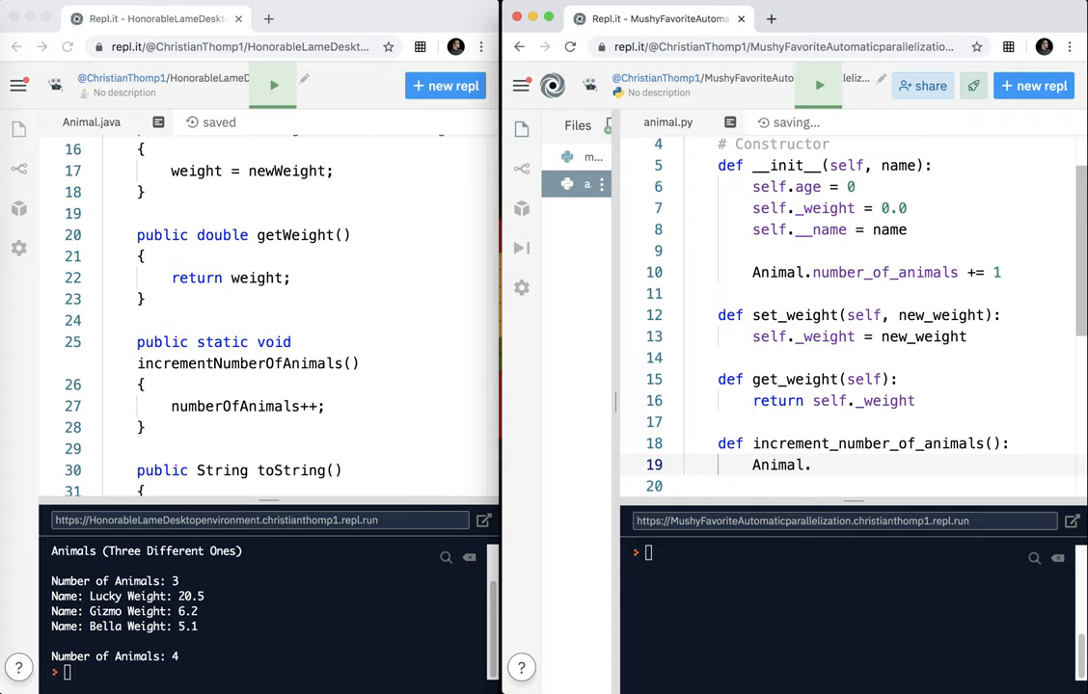
{"action": "type", "text": "number"}
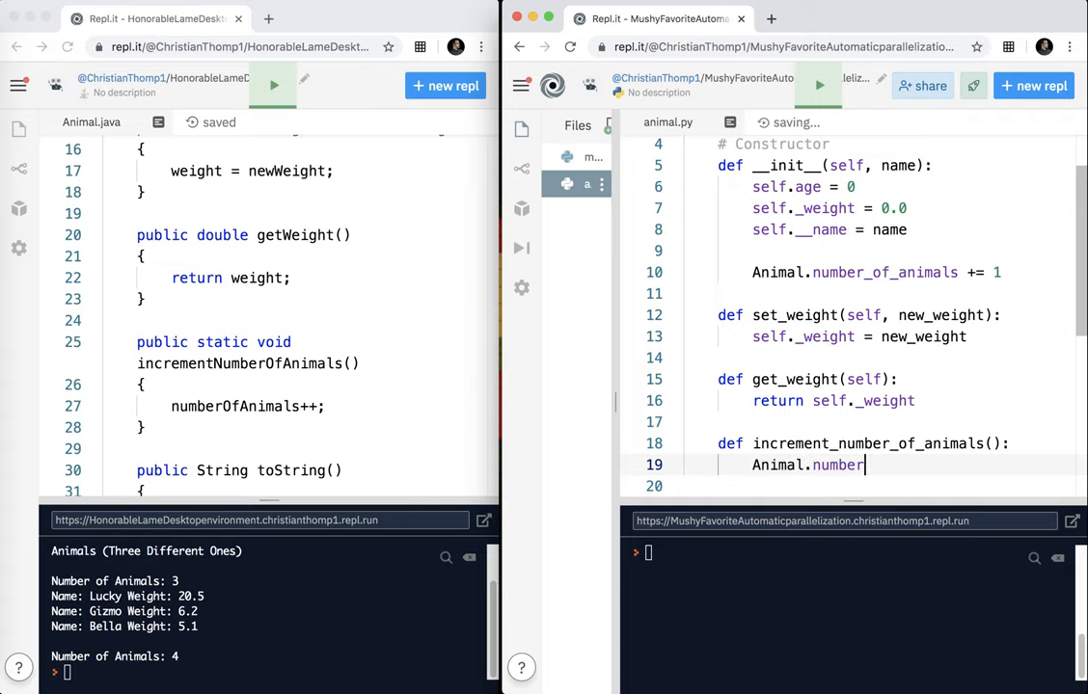
{"action": "type", "text": "_of_animals += 1"}
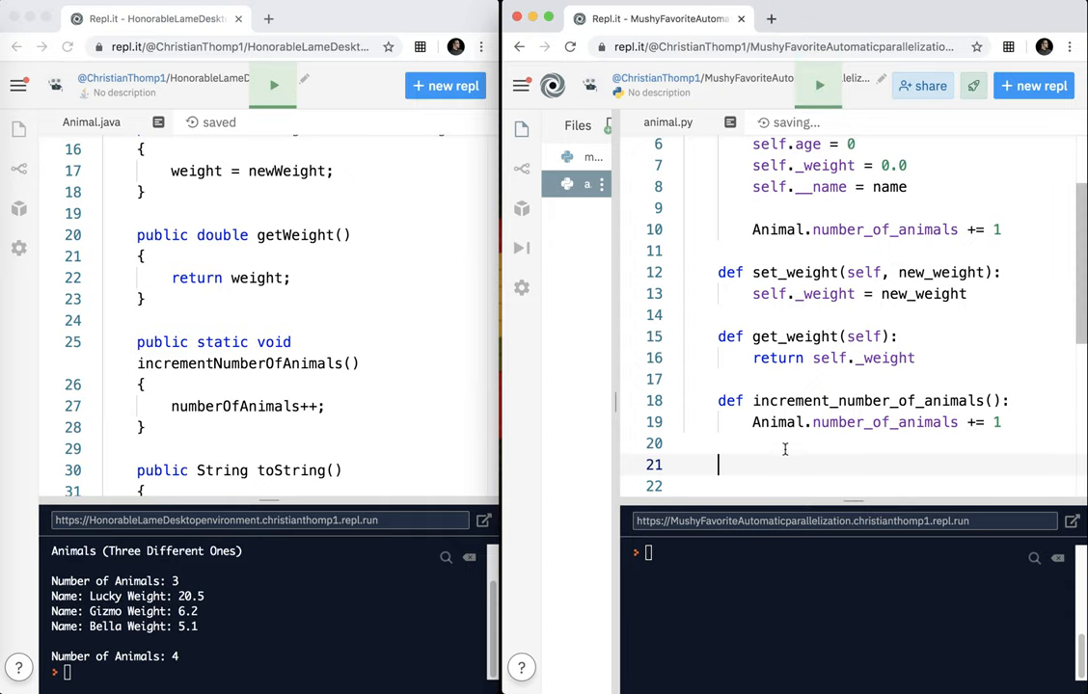
Step: Start a __str__(self) method with a return statement below increment_number_of_animals
{"action": "scroll", "scroll_direction": "down", "scroll_amount": 3}
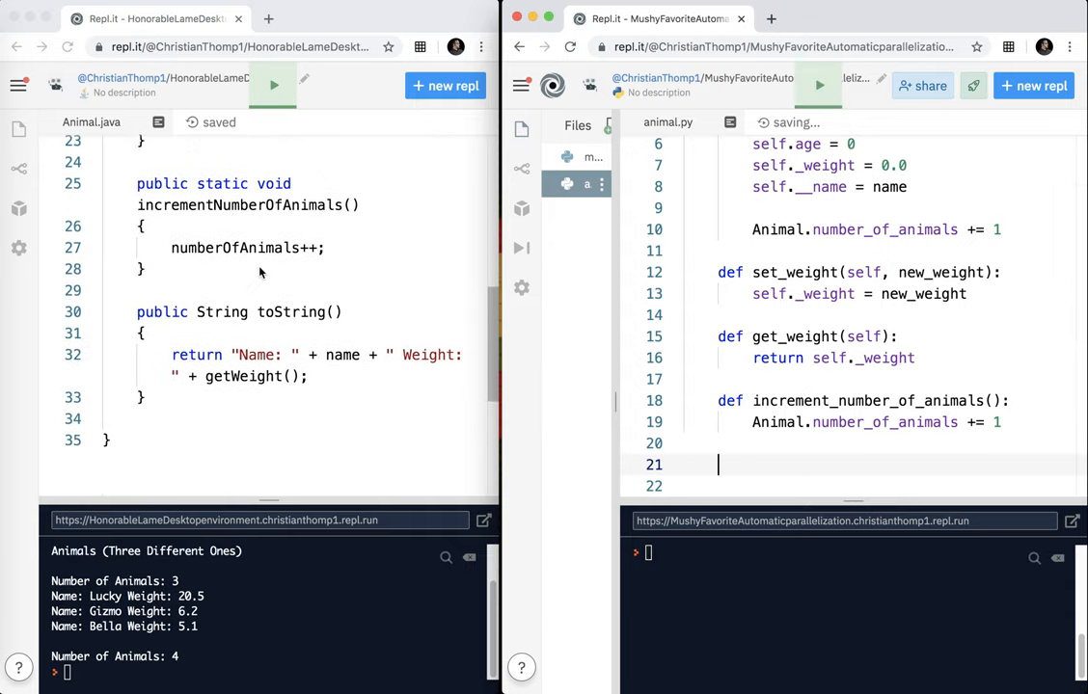
{"action": "scroll", "scroll_direction": "up", "scroll_amount": 3}
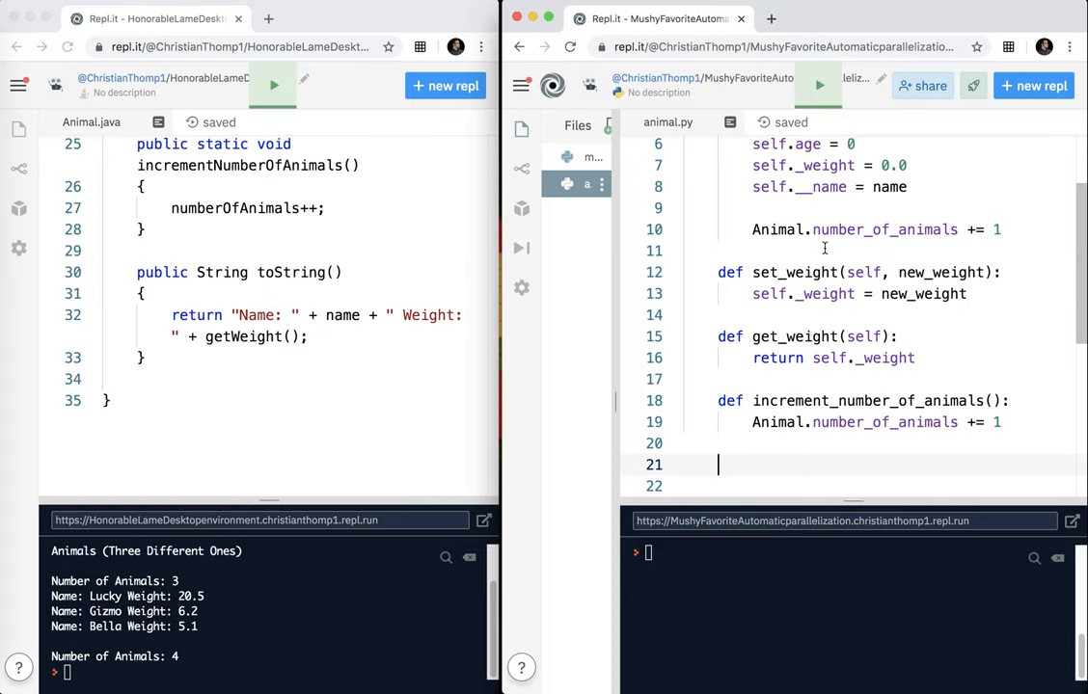
{"action": "type", "text": "def"}
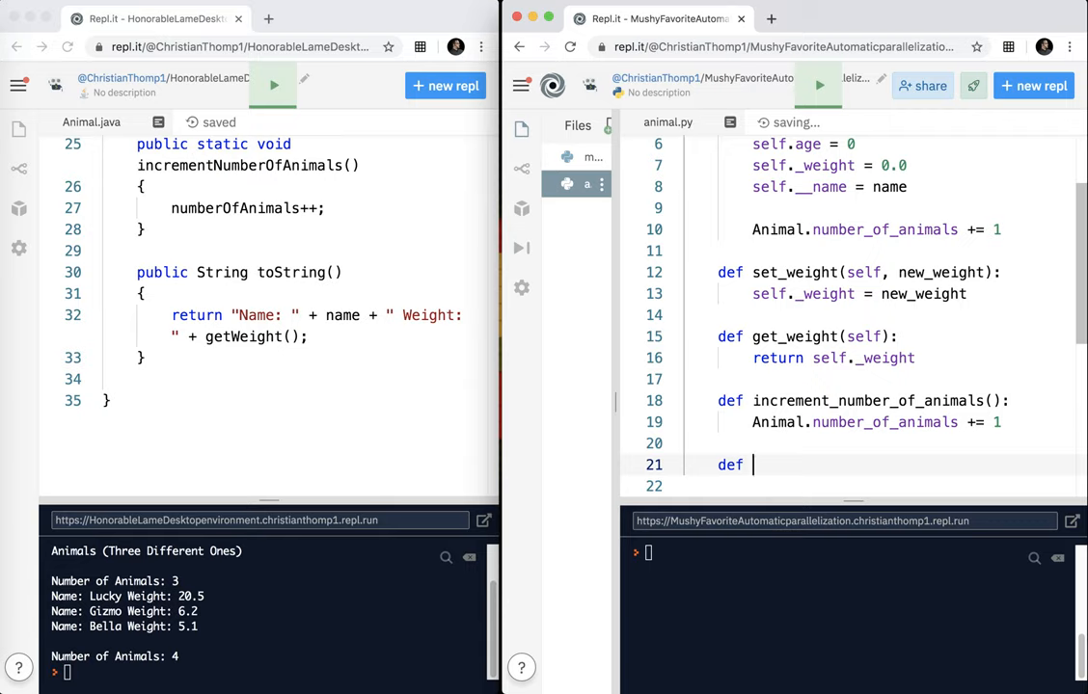
{"action": "type", "text": "_"}
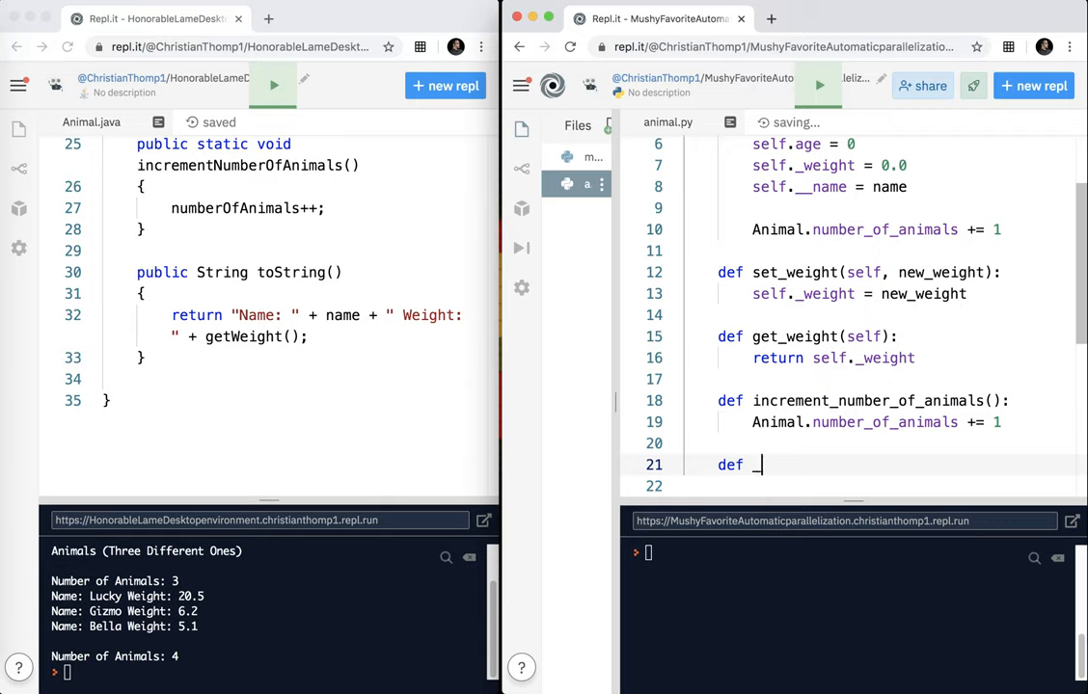
{"action": "type", "text": "_str"}
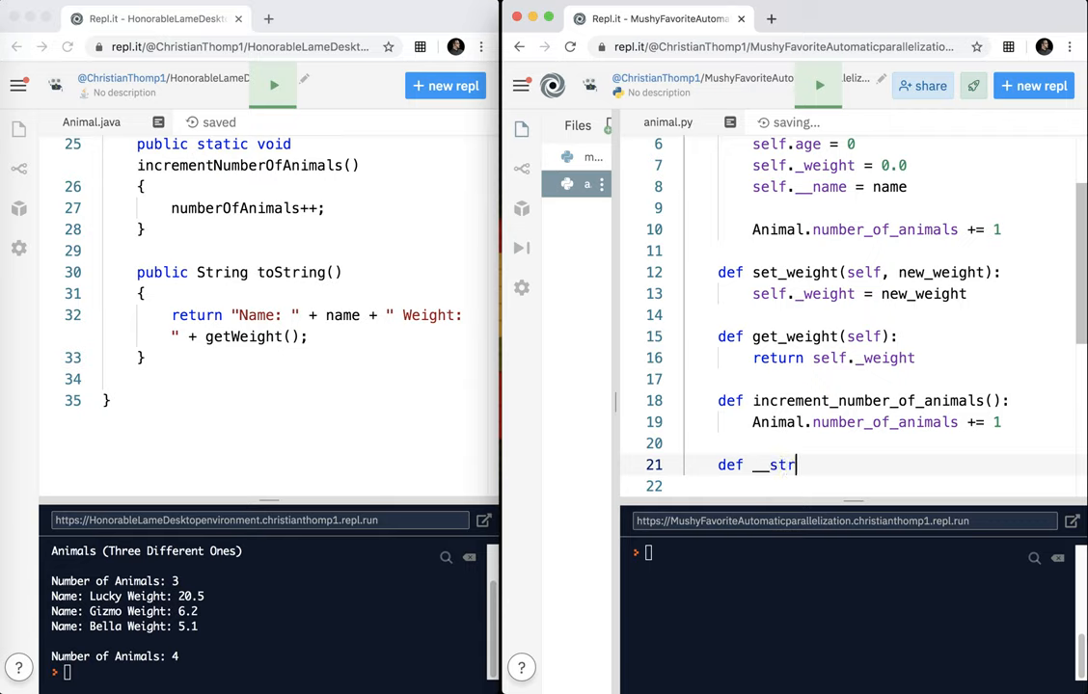
{"action": "type", "text": "__"}
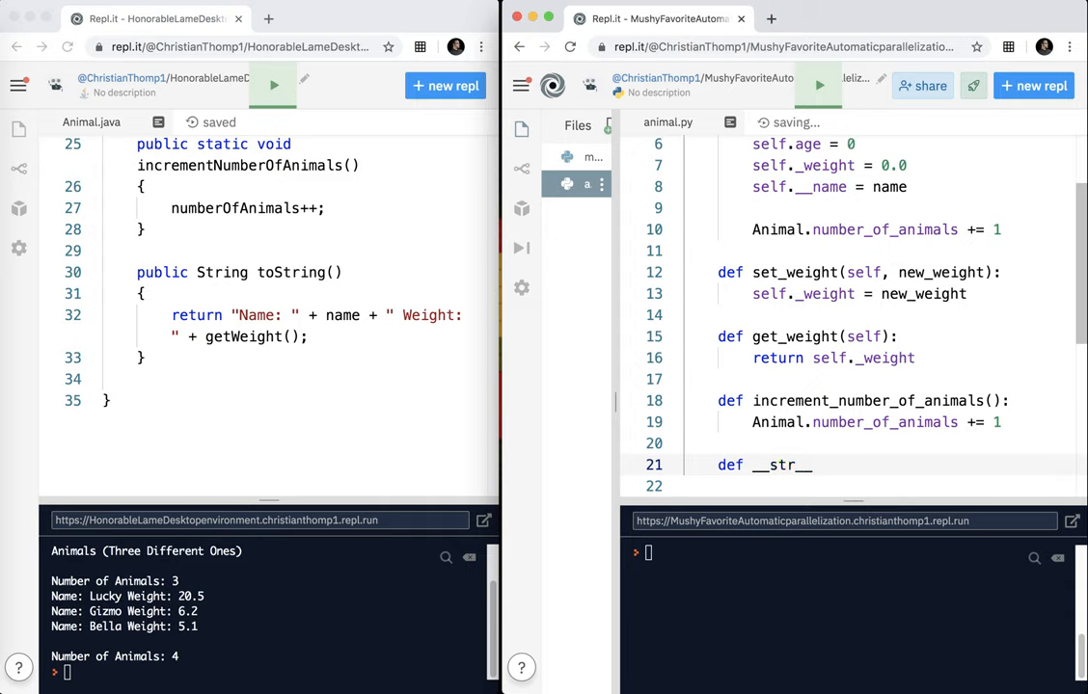
{"action": "type", "text": "(self):"}
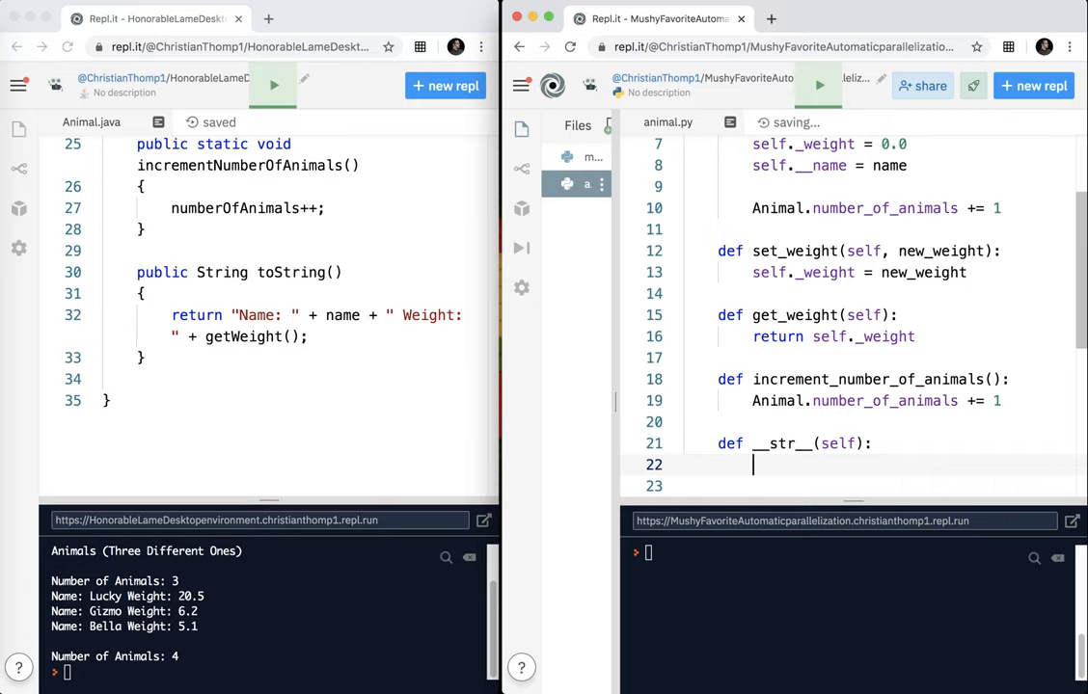
{"action": "type", "text": "return"}
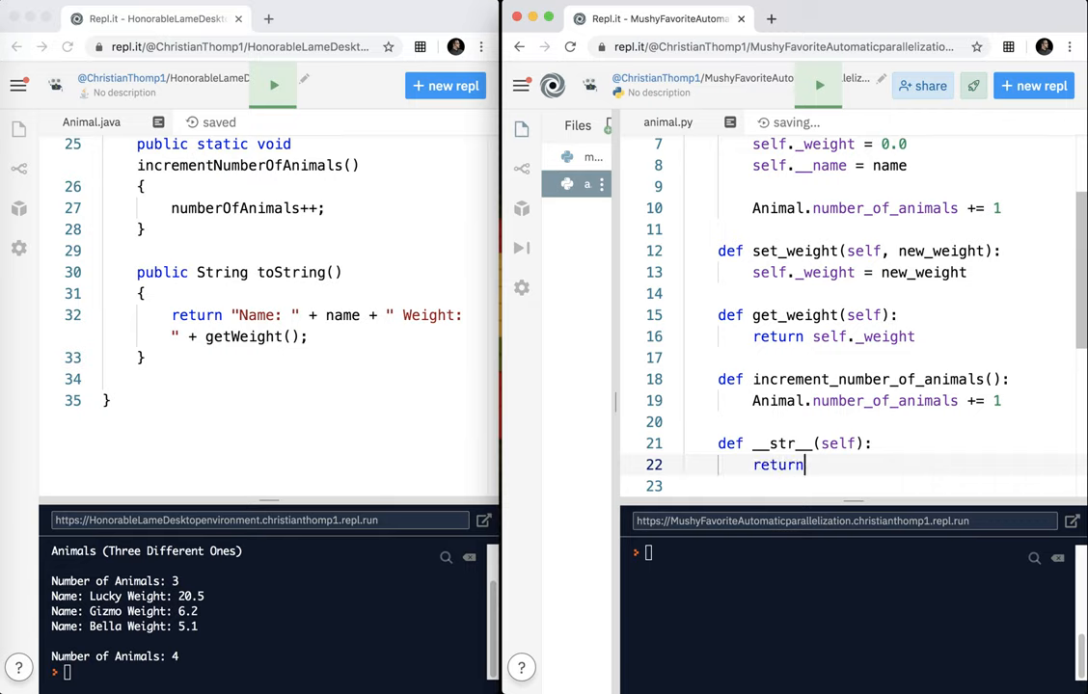
{"action": "type", "text": "();"}
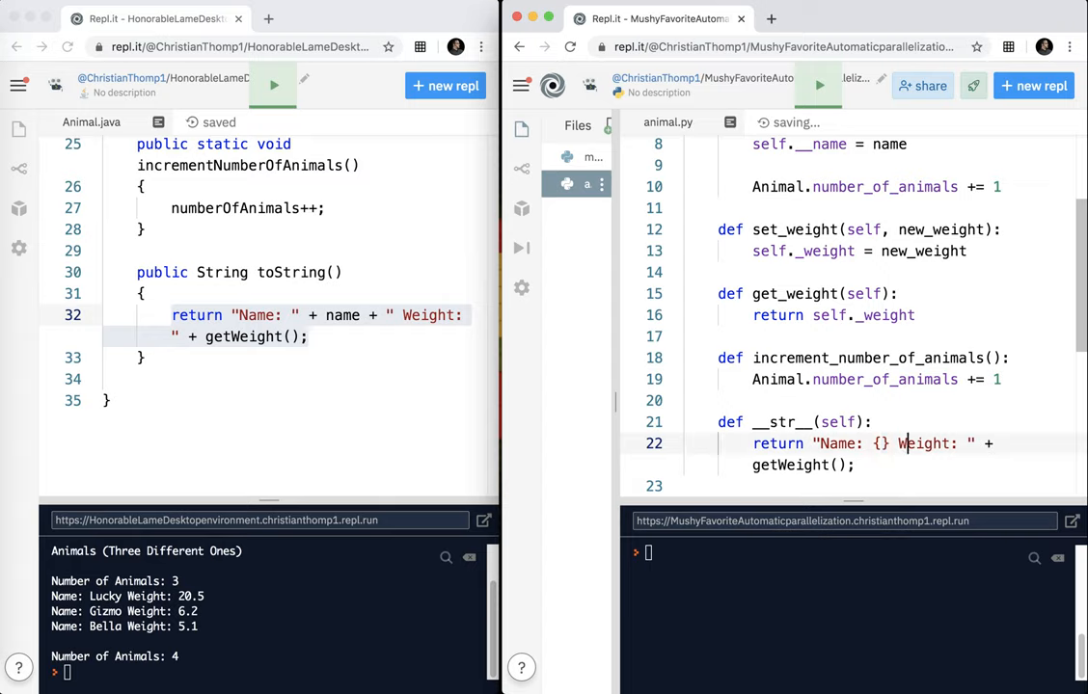
Step: Return "Name: {} Weight: {}".format(self.__name, self._weight) from __str__
{"action": "type", "text": "{}"}
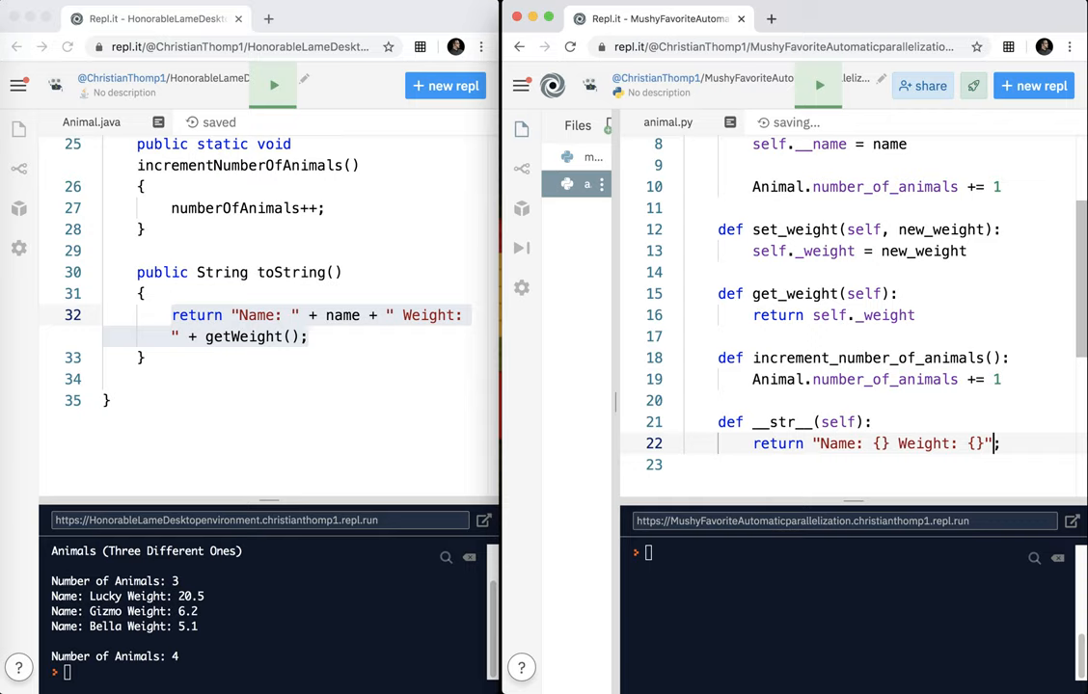
{"action": "type", "text": ".foram"}
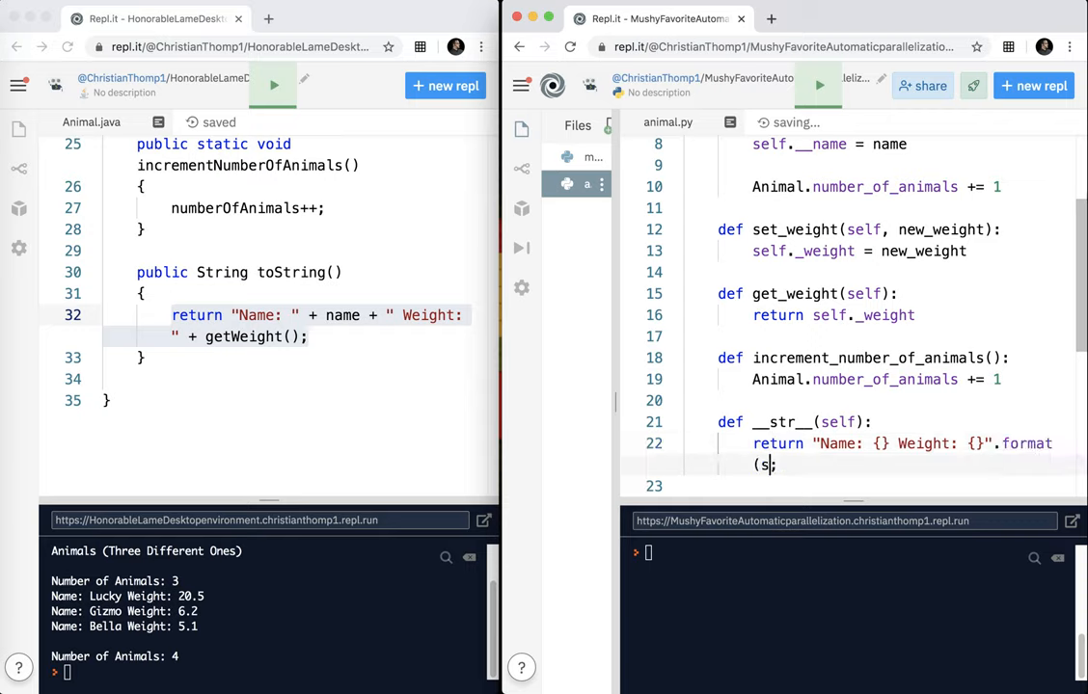
{"action": "type", "text": "elf."}
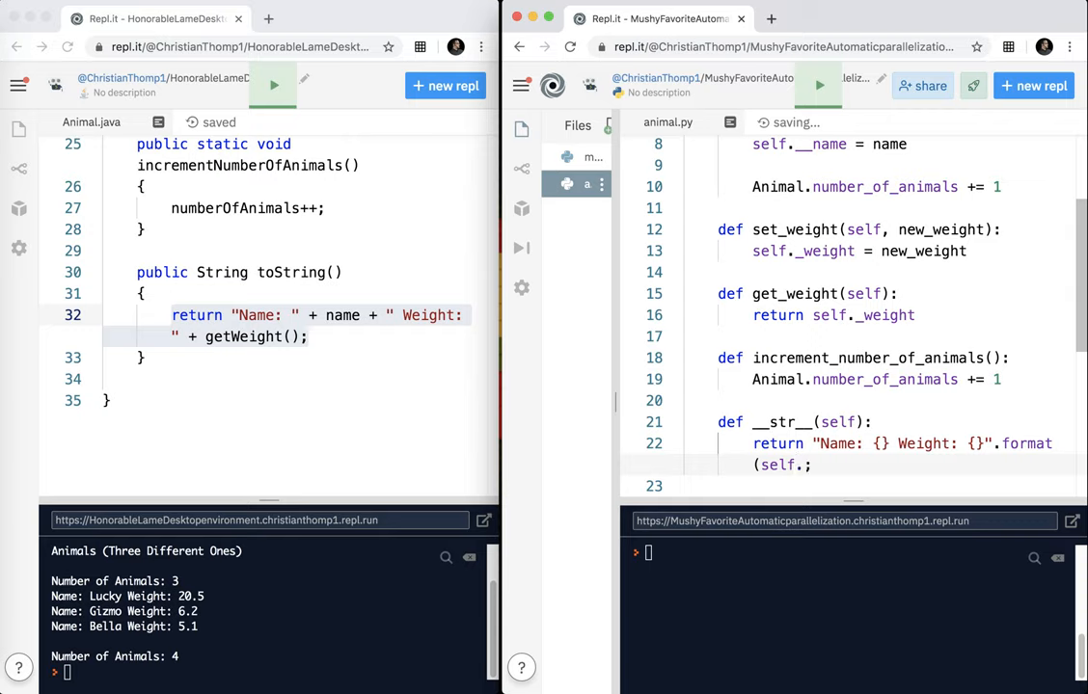
{"action": "type", "text": "__name"}
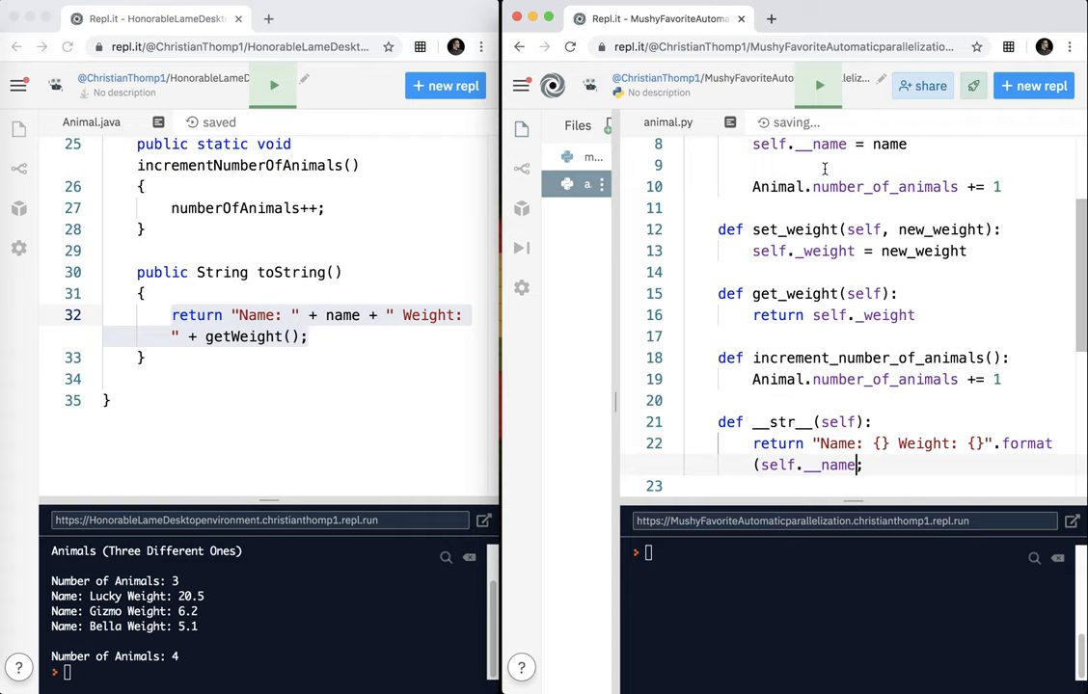
{"action": "type", "text": ", self."}
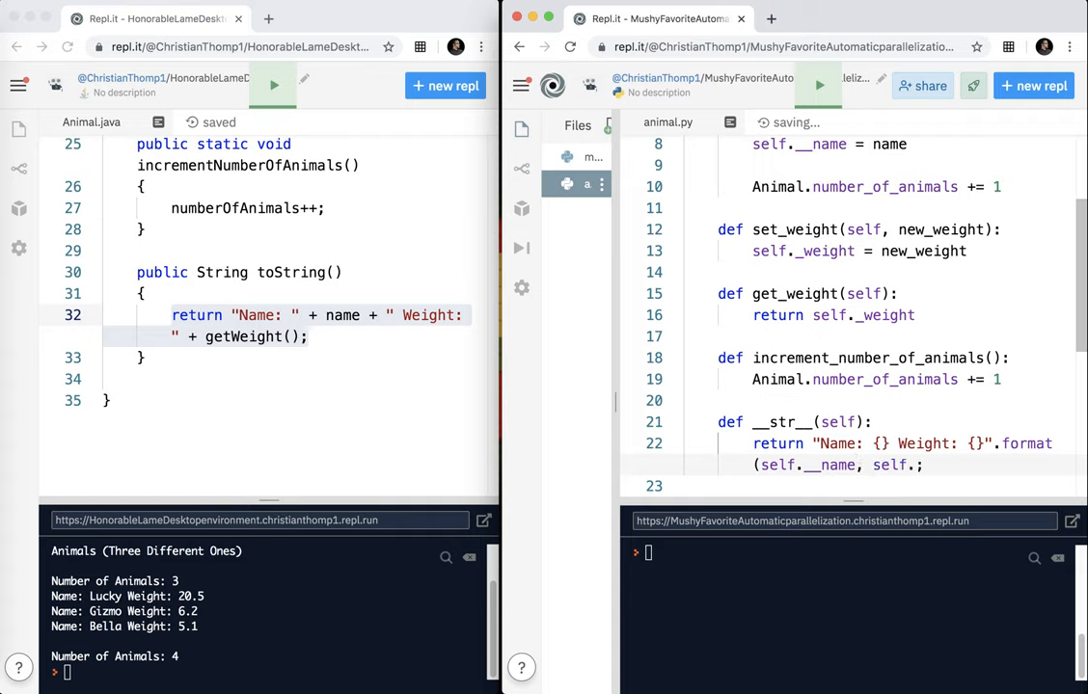
{"action": "type", "text": "_wig"}
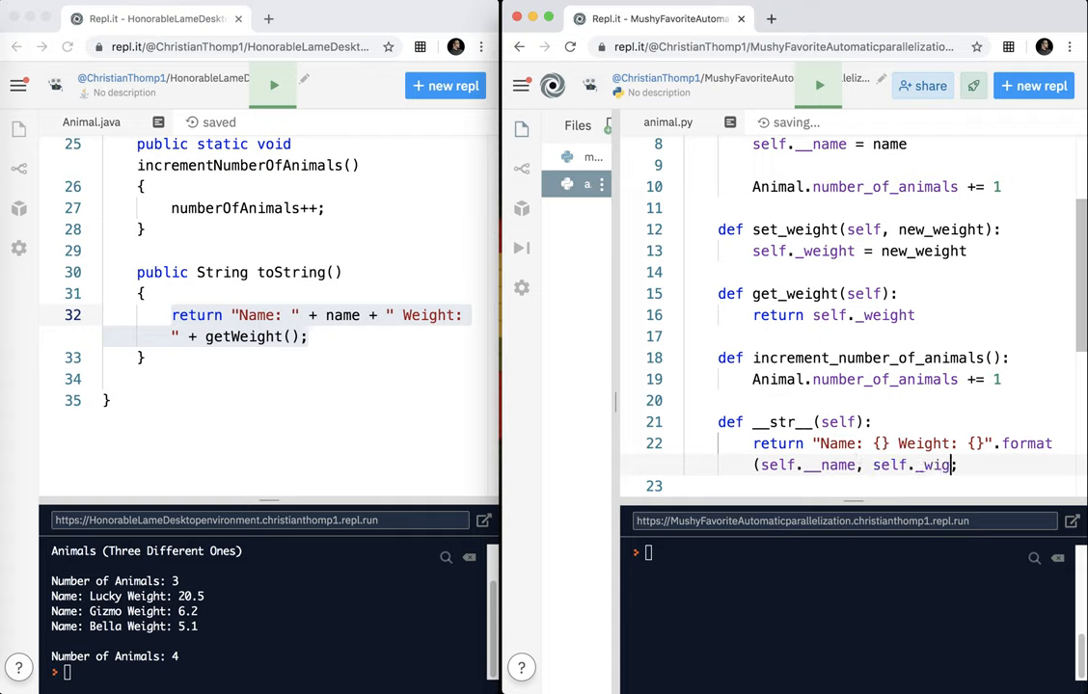
{"action": "type", "text": "ht"}
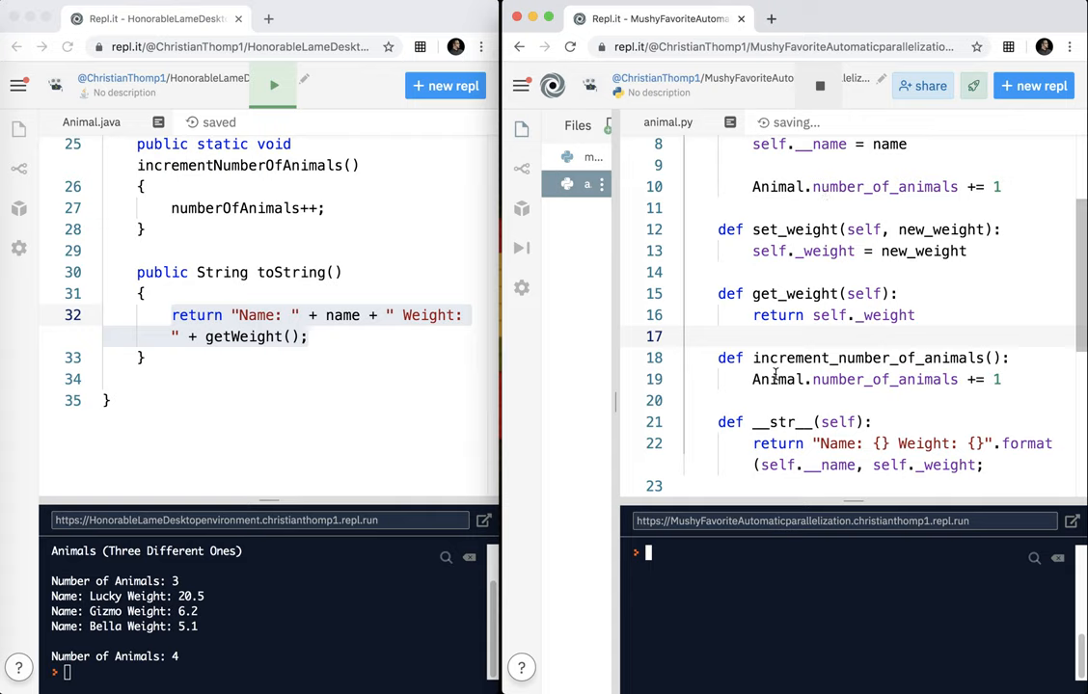
{"action": "scroll", "scroll_direction": "up", "scroll_amount": 3}
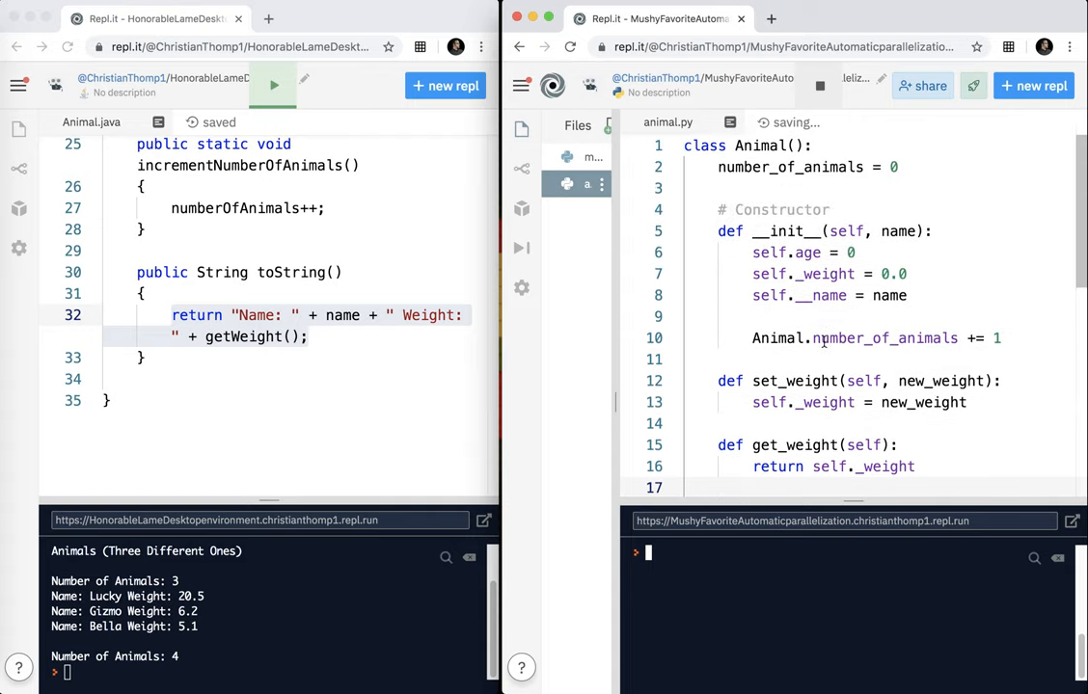
{"action": "double_click", "coordinate": [781, 232]}
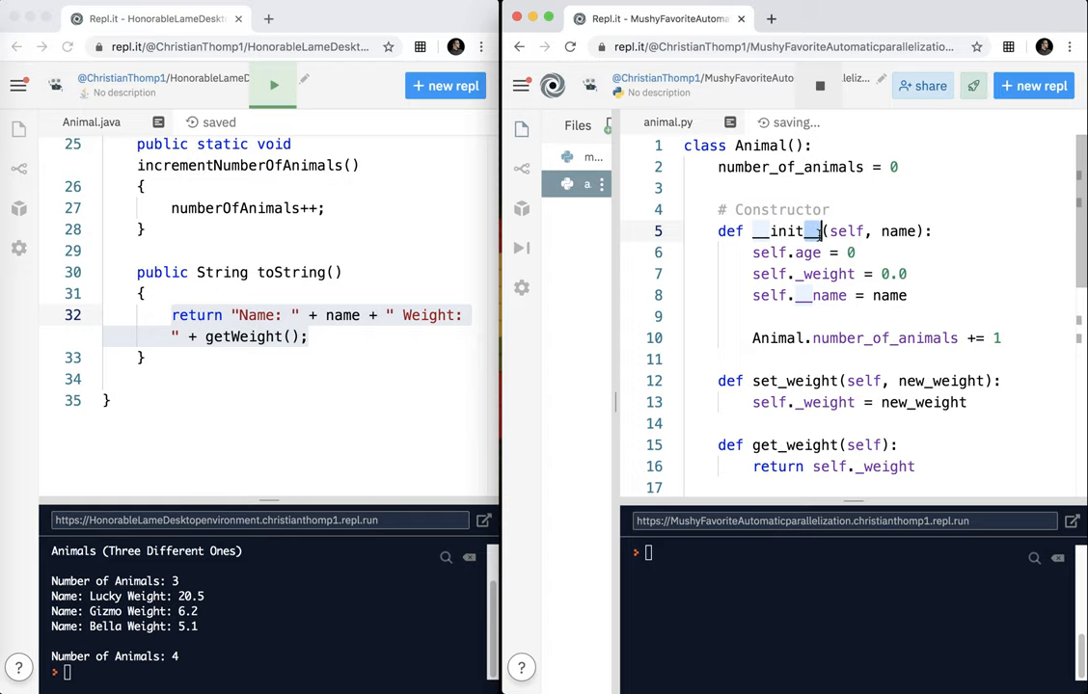
{"action": "scroll", "scroll_direction": "down", "scroll_amount": 3}
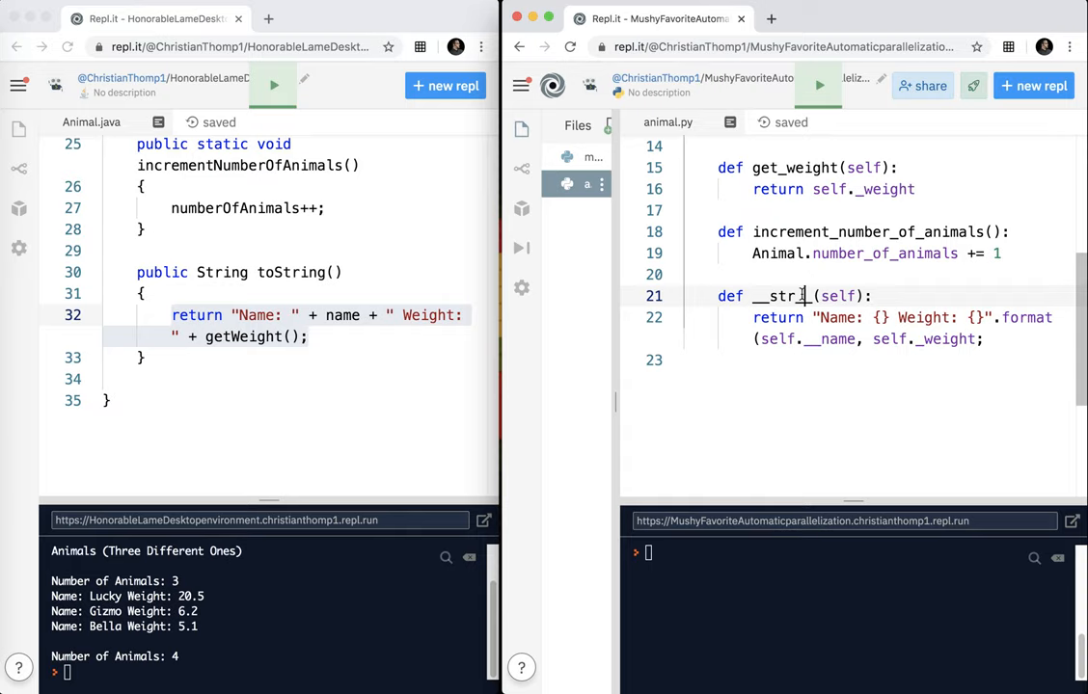
{"action": "scroll", "scroll_direction": "up", "scroll_amount": 3}
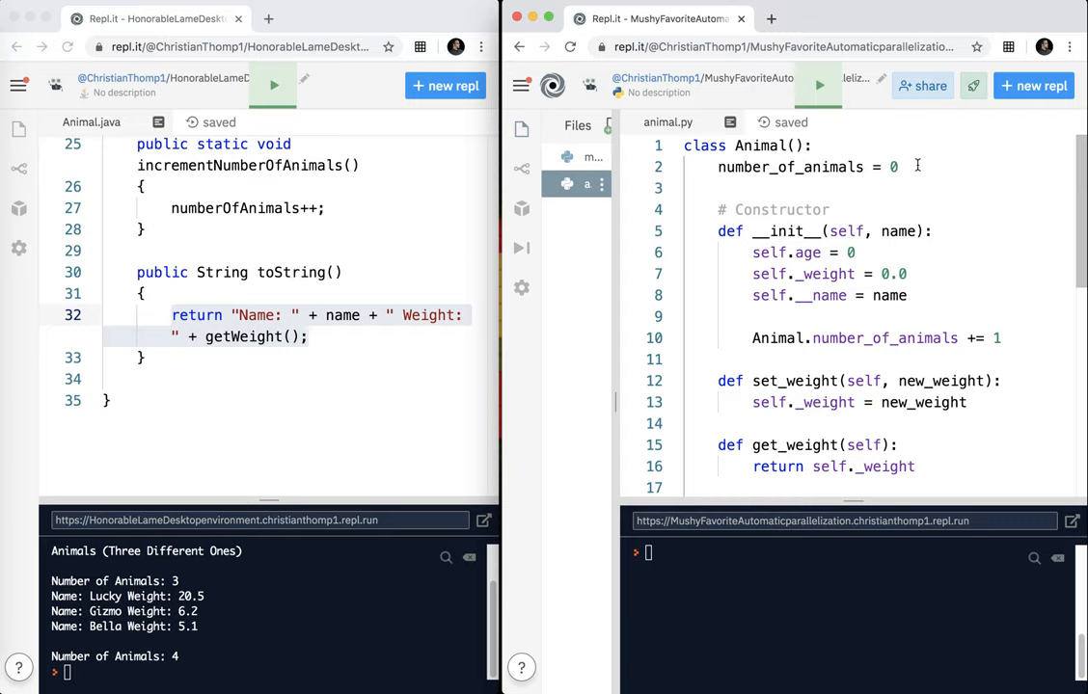
{"action": "mouse_move", "coordinate": [760, 253]}
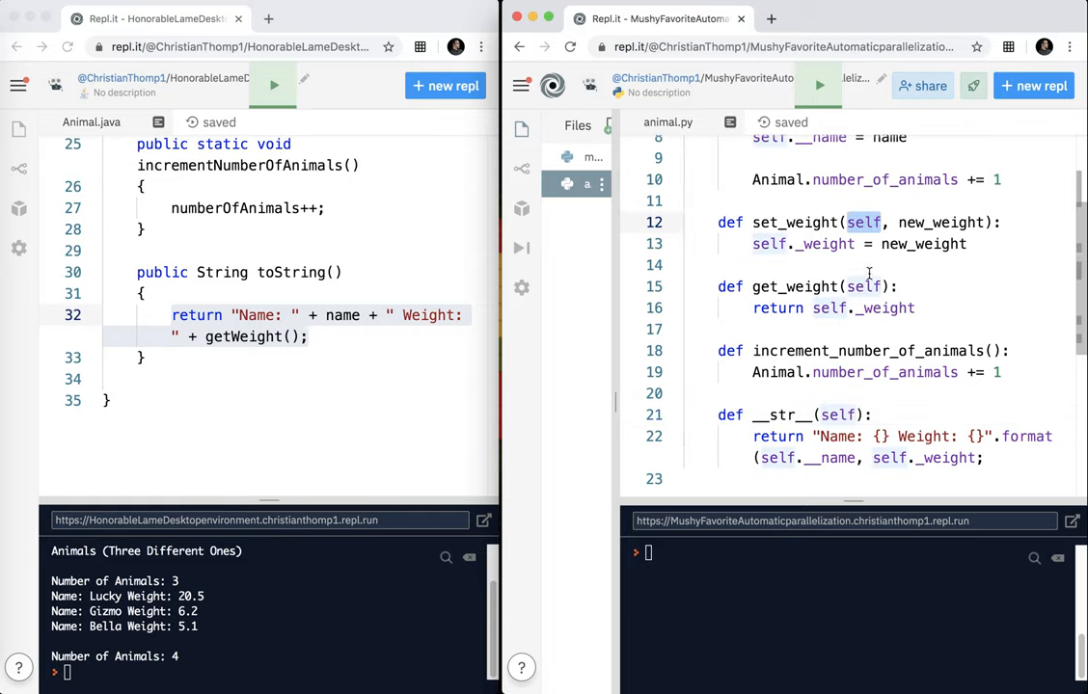
{"action": "scroll", "scroll_direction": "up", "scroll_amount": 3}
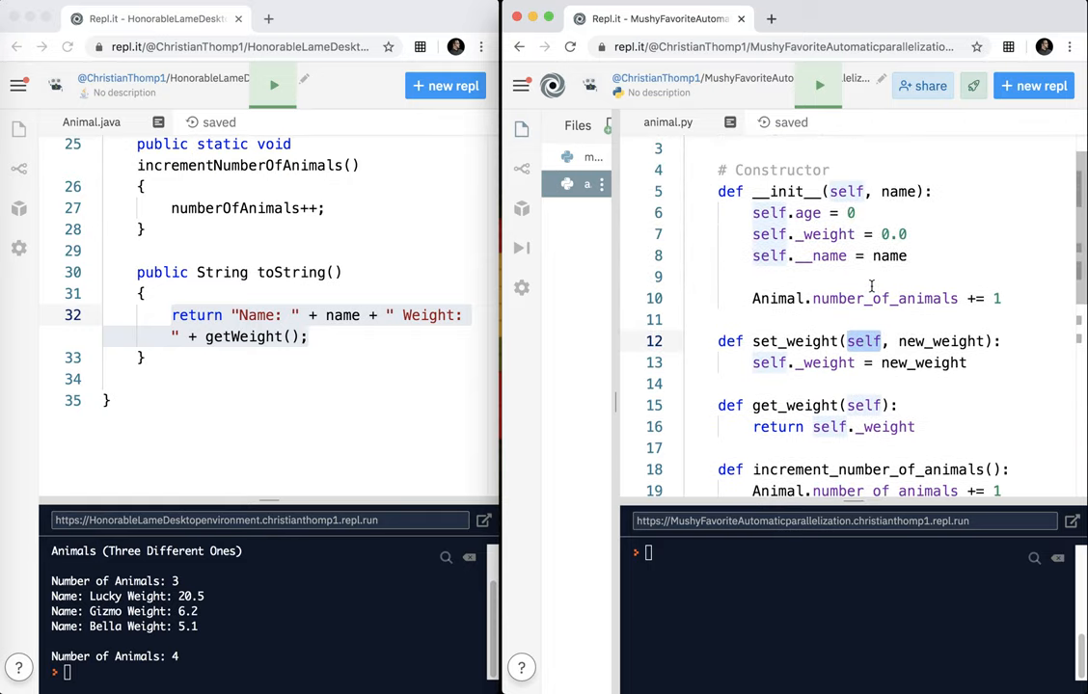
{"action": "scroll", "scroll_direction": "down", "scroll_amount": 3}
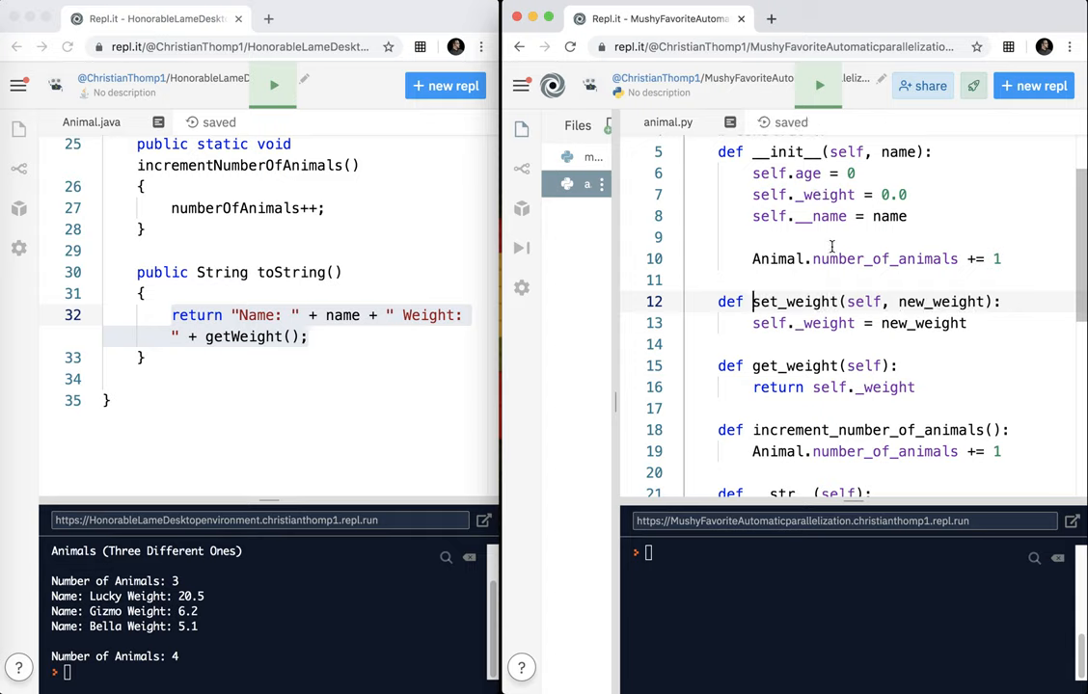
Step: Begin main.py beside Main.java with print("Animals (Three Different Ones)")
{"action": "left_click", "coordinate": [594, 157]}
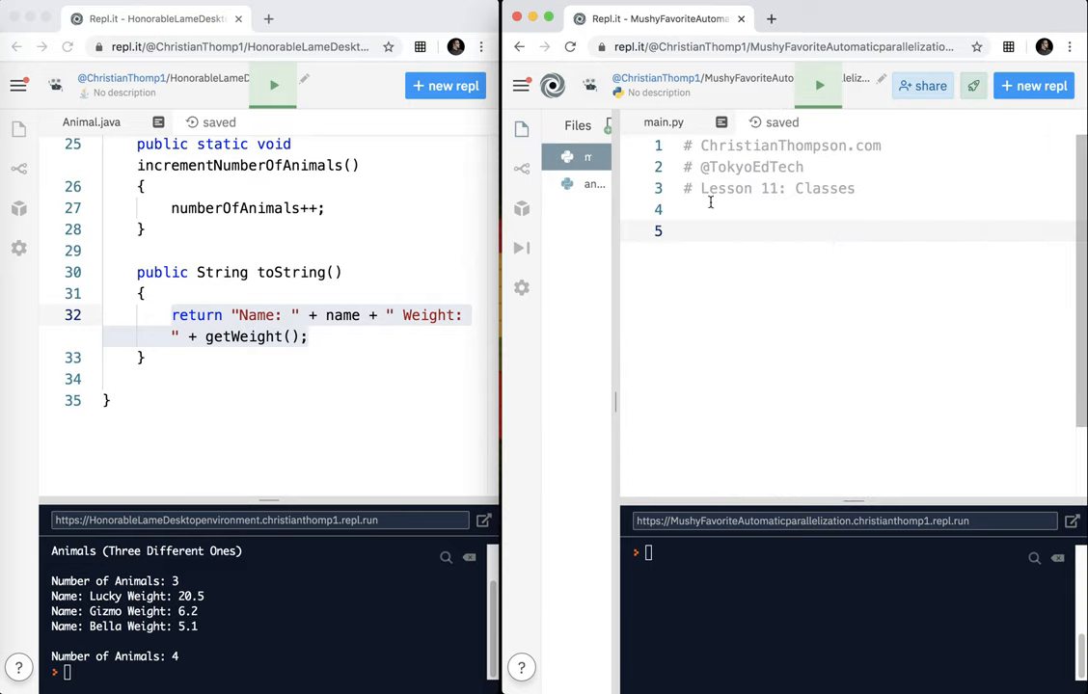
{"action": "scroll", "scroll_direction": "up", "scroll_amount": 3}
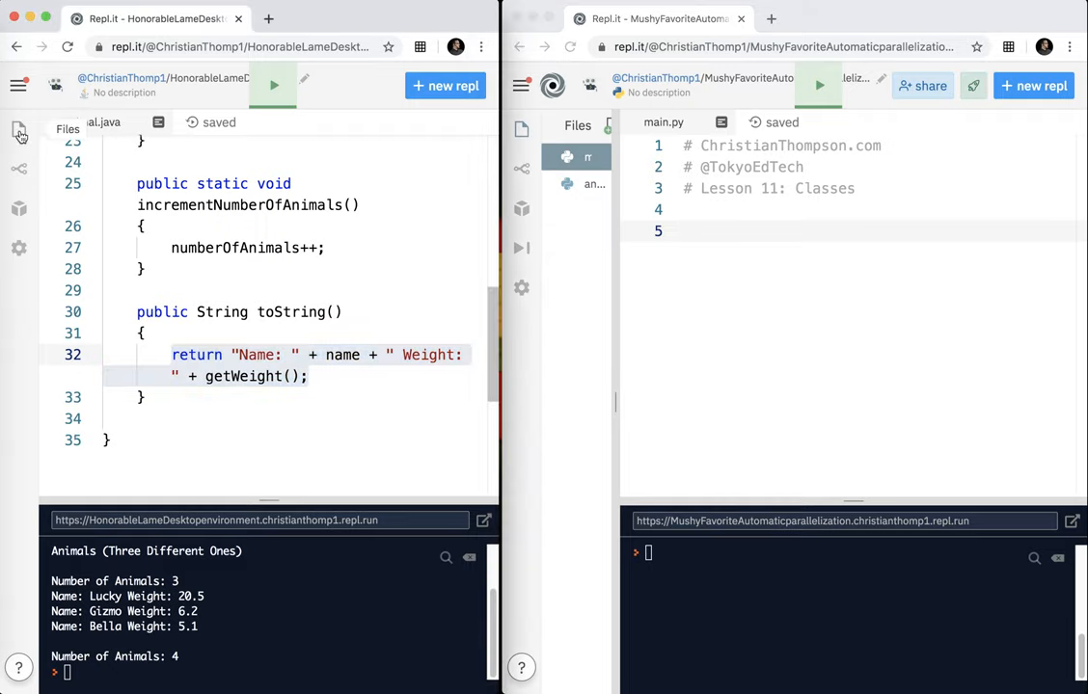
{"action": "left_click", "coordinate": [19, 131]}
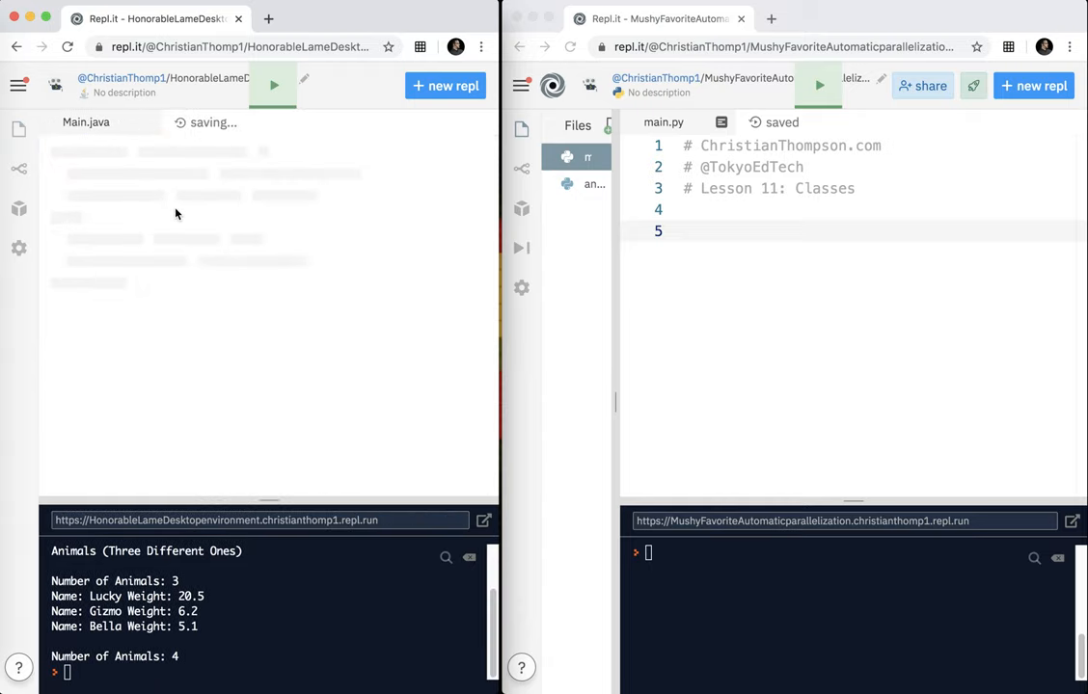
{"action": "left_click", "coordinate": [731, 231]}
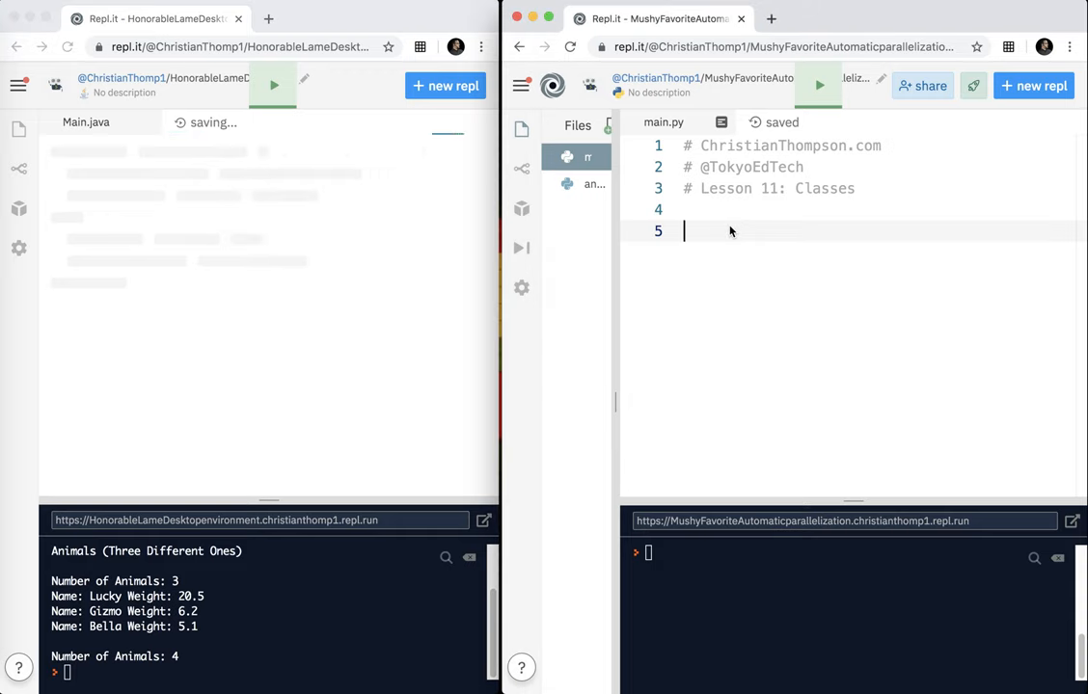
{"action": "type", "text": "print(\"An\""}
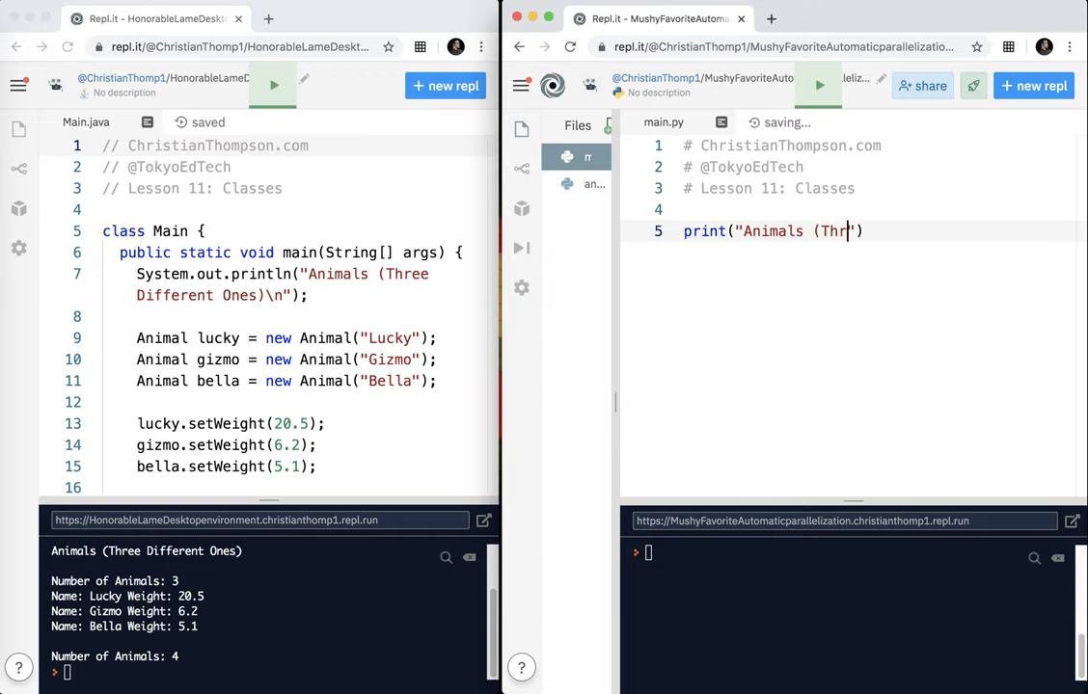
{"action": "type", "text": "ee Different Ones"}
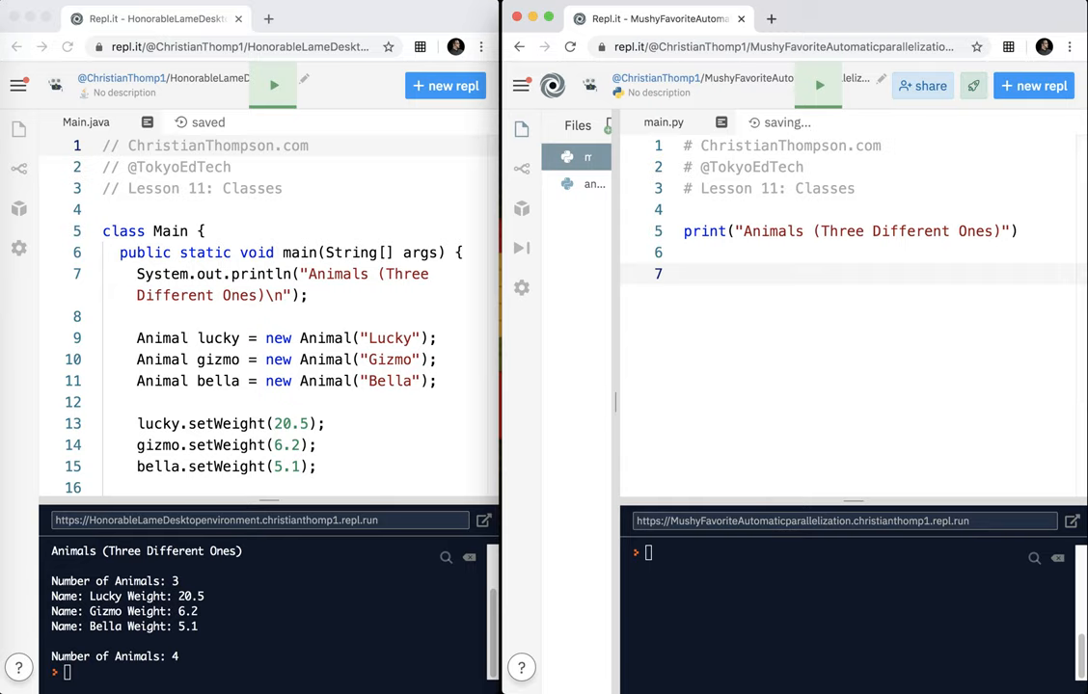
Step: Create lucky, gizmo and bella as Animal("Lucky"), Animal("Gizmo") and Animal("Bella")
{"action": "type", "text": "lucky ="}
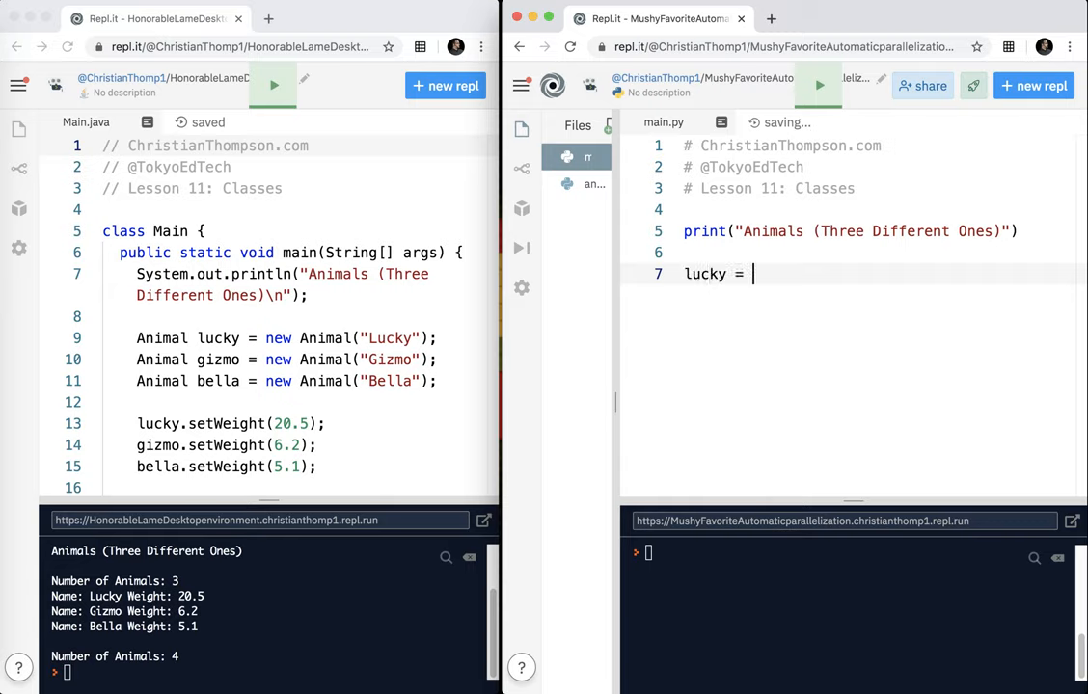
{"action": "type", "text": "Animal()"}
{"action": "type", "text": "gizmo = An"}
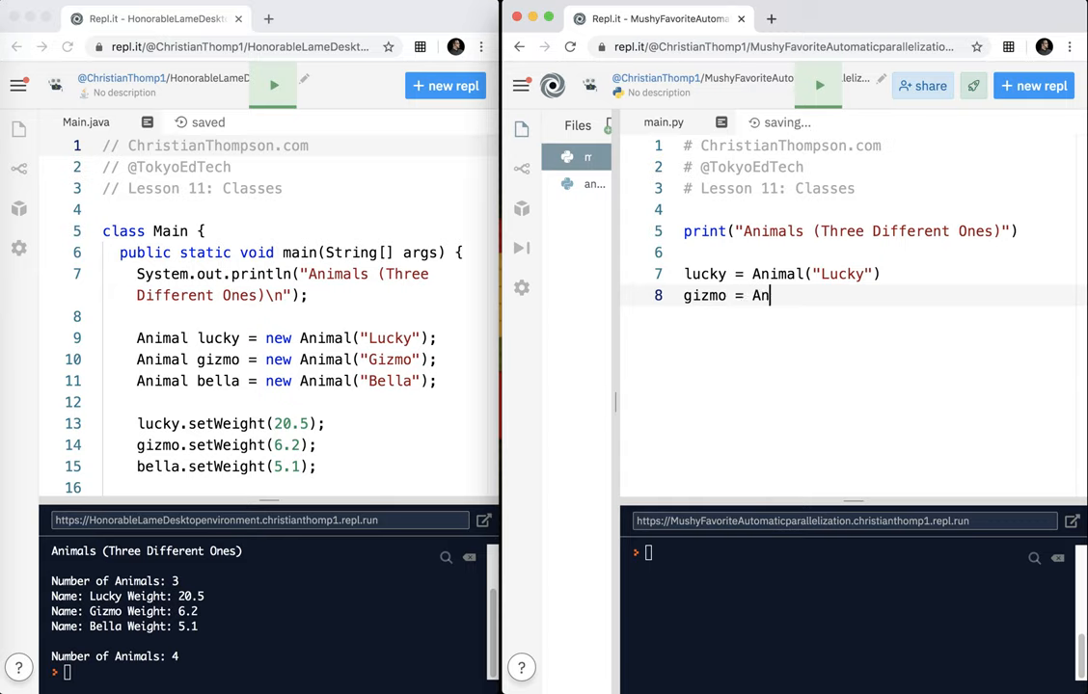
{"action": "type", "text": "imal(\"\")"}
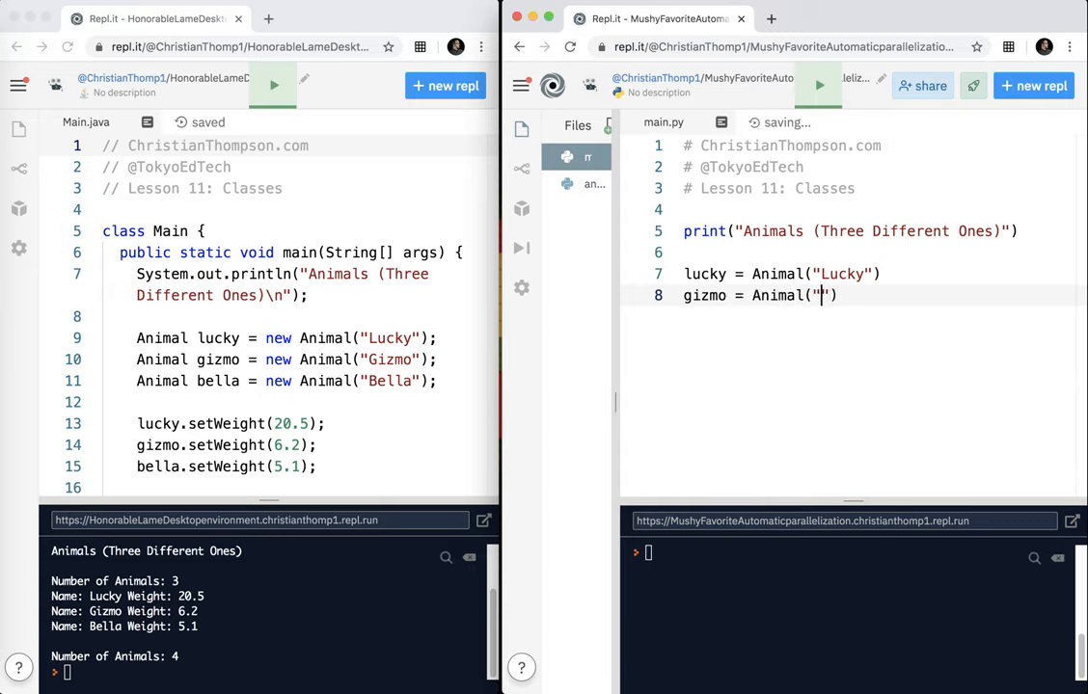
{"action": "type", "text": "Gizmo"}
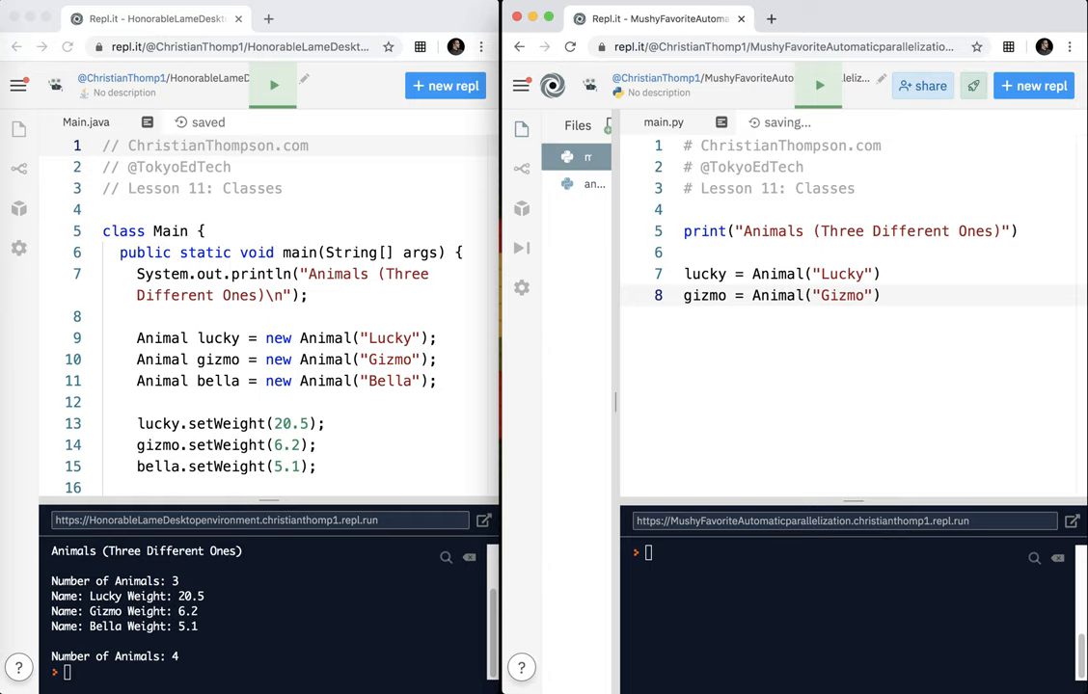
{"action": "type", "text": "be"}
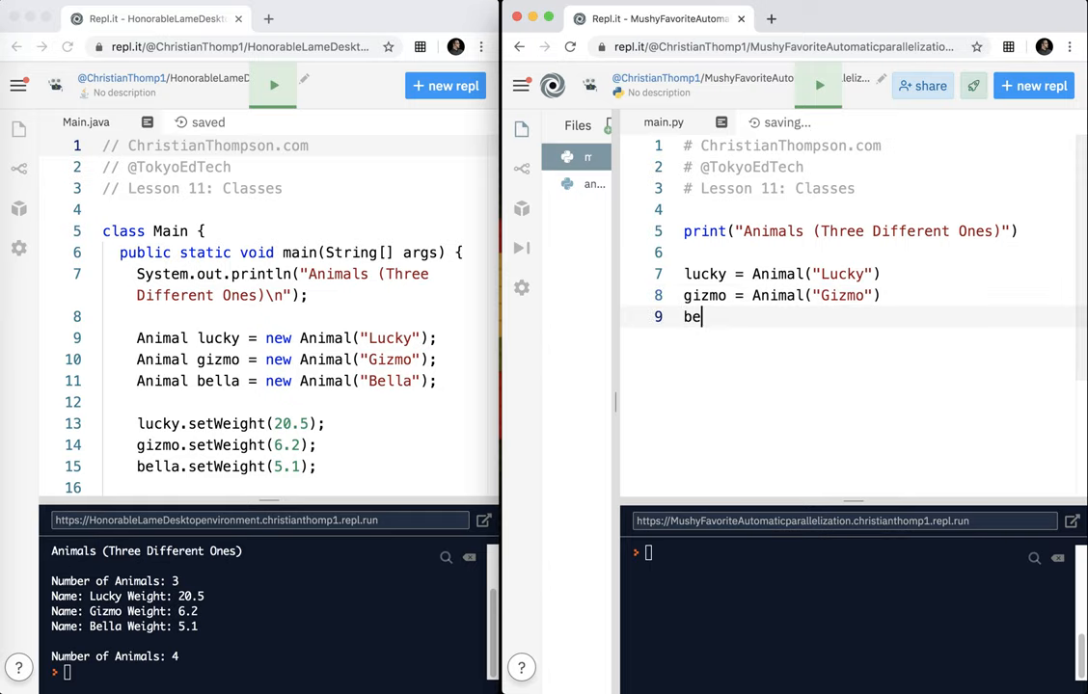
{"action": "type", "text": "lla = Animal(\"Bella"}
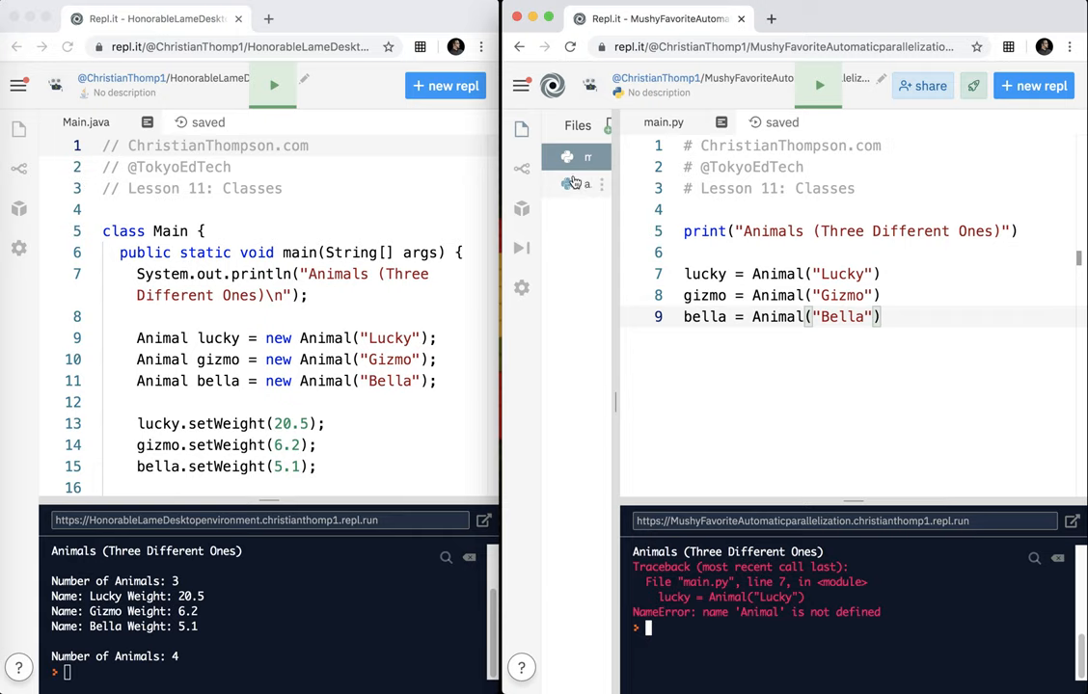
Step: Switch to animal.py to review the Animal class after the NameError
{"action": "left_click", "coordinate": [593, 185]}
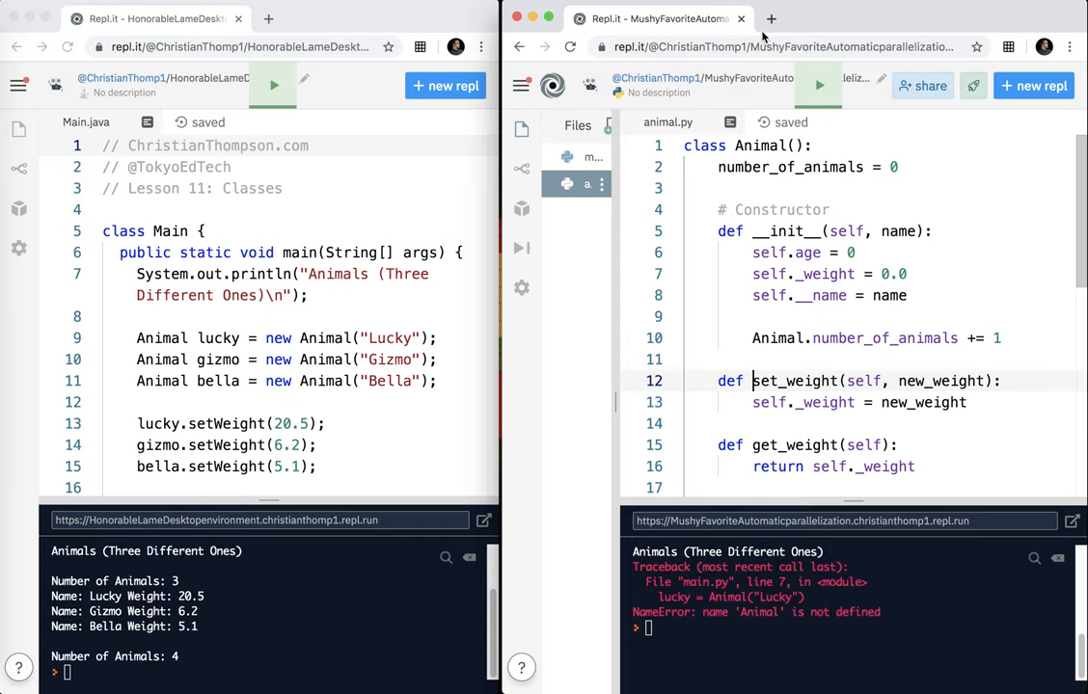
Step: Add 'from animal import Animal' at the top of main.py above the heading print
{"action": "left_click", "coordinate": [594, 156]}
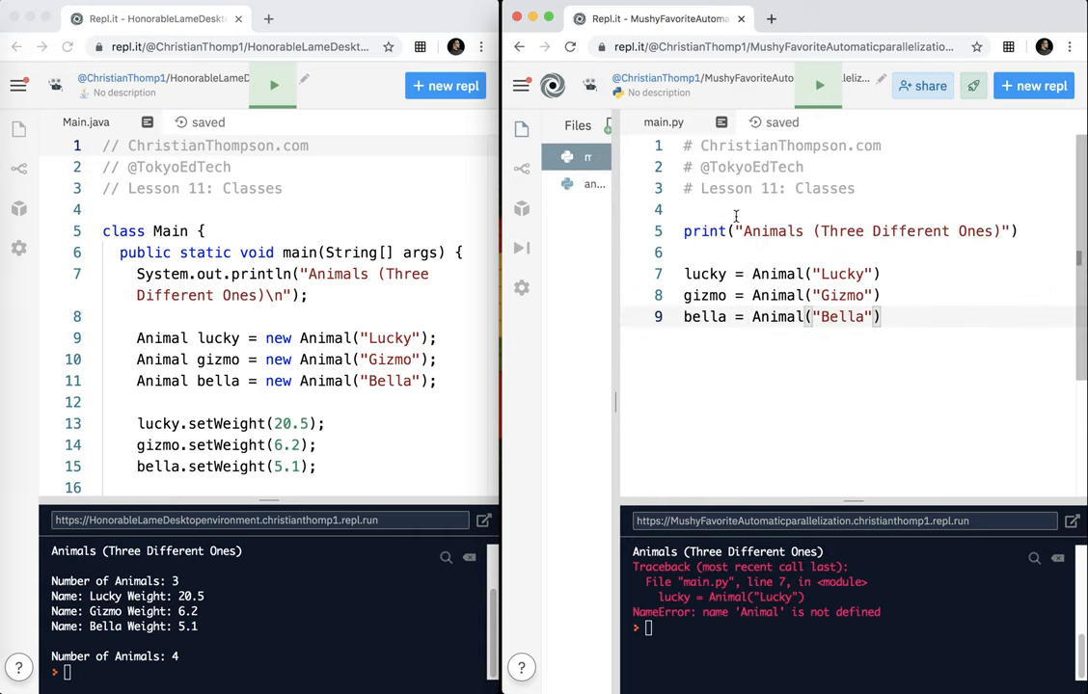
{"action": "key", "text": "Enter"}
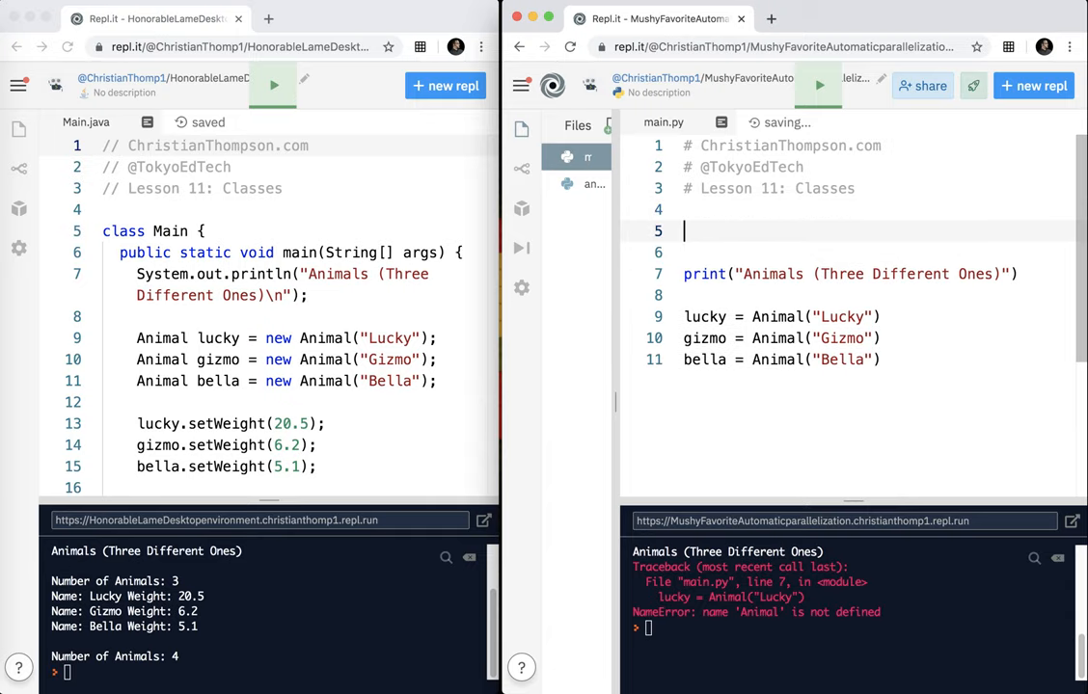
{"action": "type", "text": "from anim"}
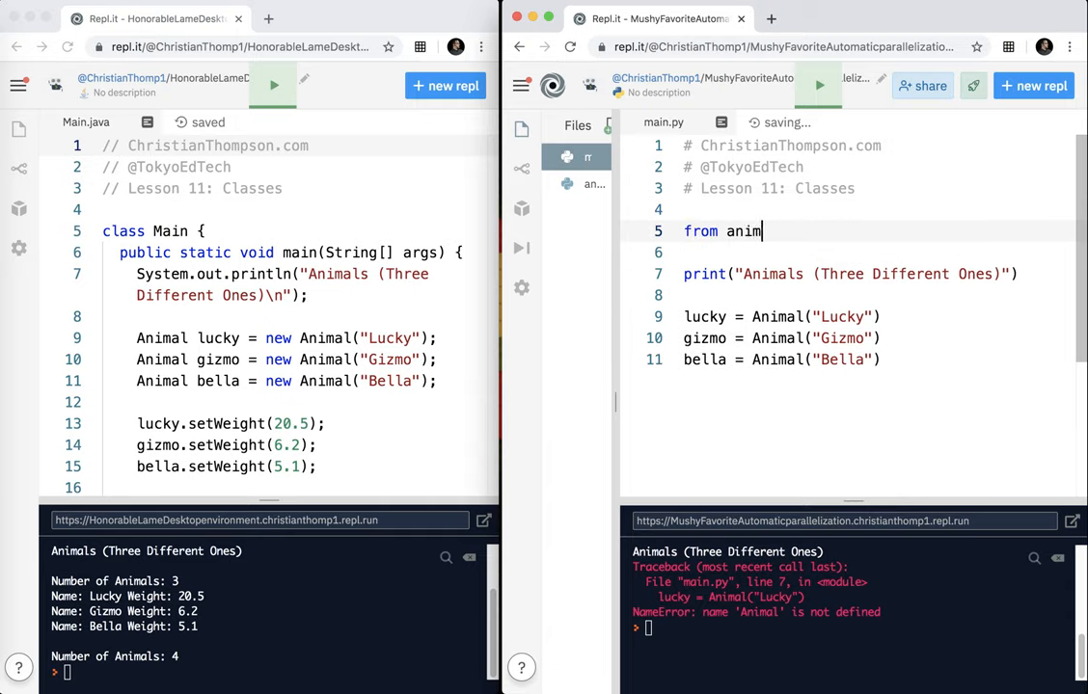
{"action": "type", "text": "al"}
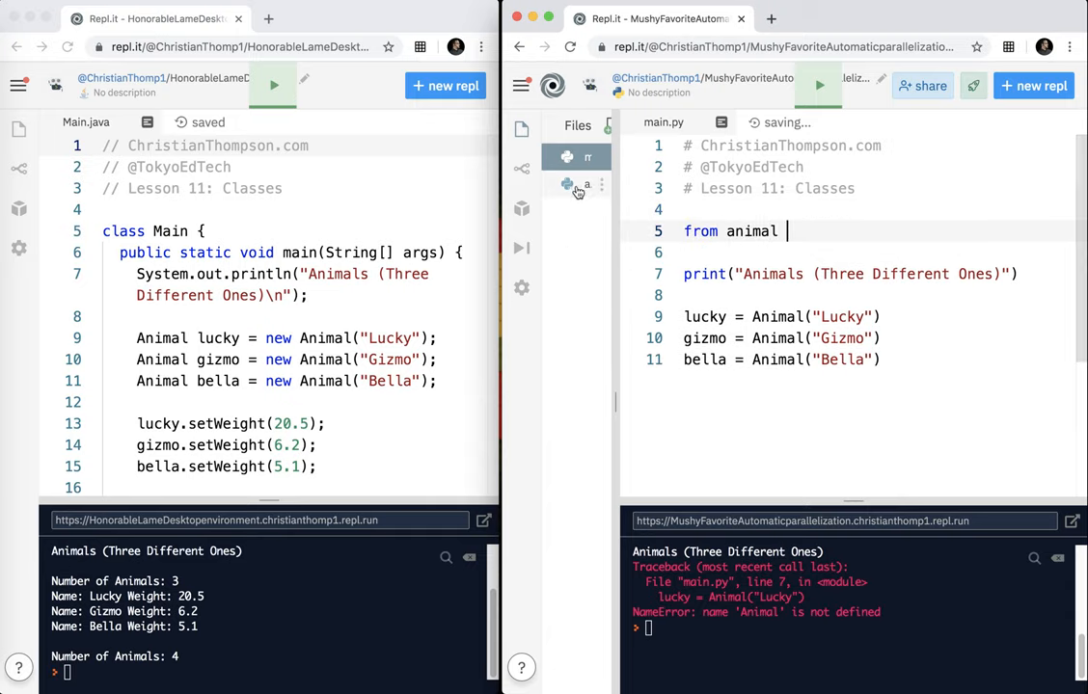
{"action": "type", "text": "imp"}
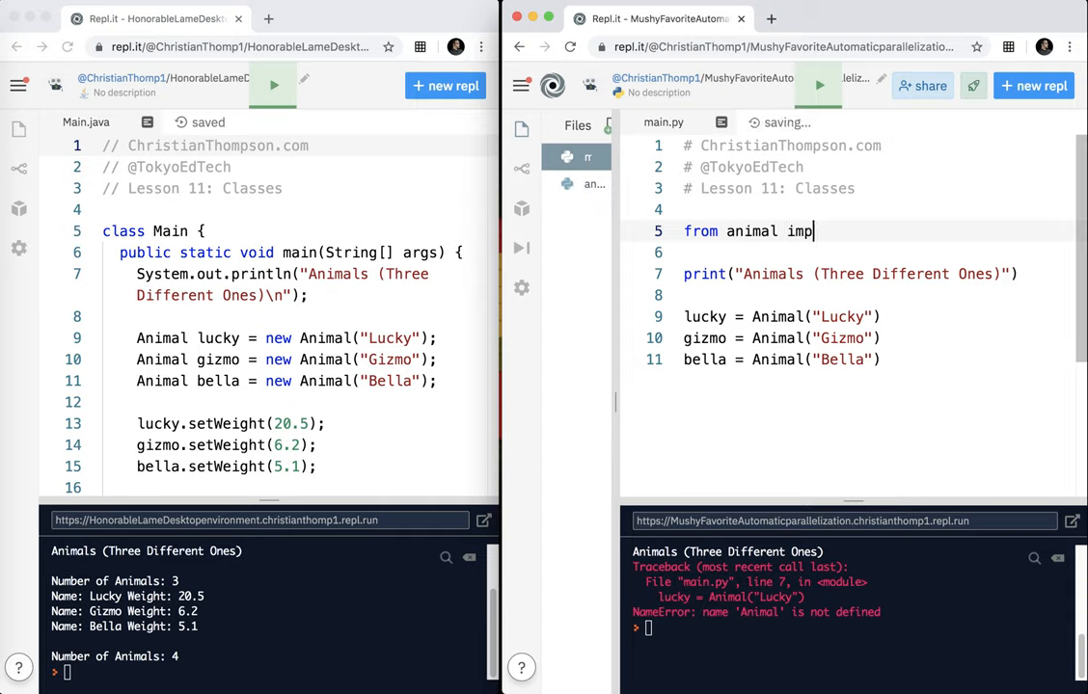
{"action": "type", "text": "ort Animal"}
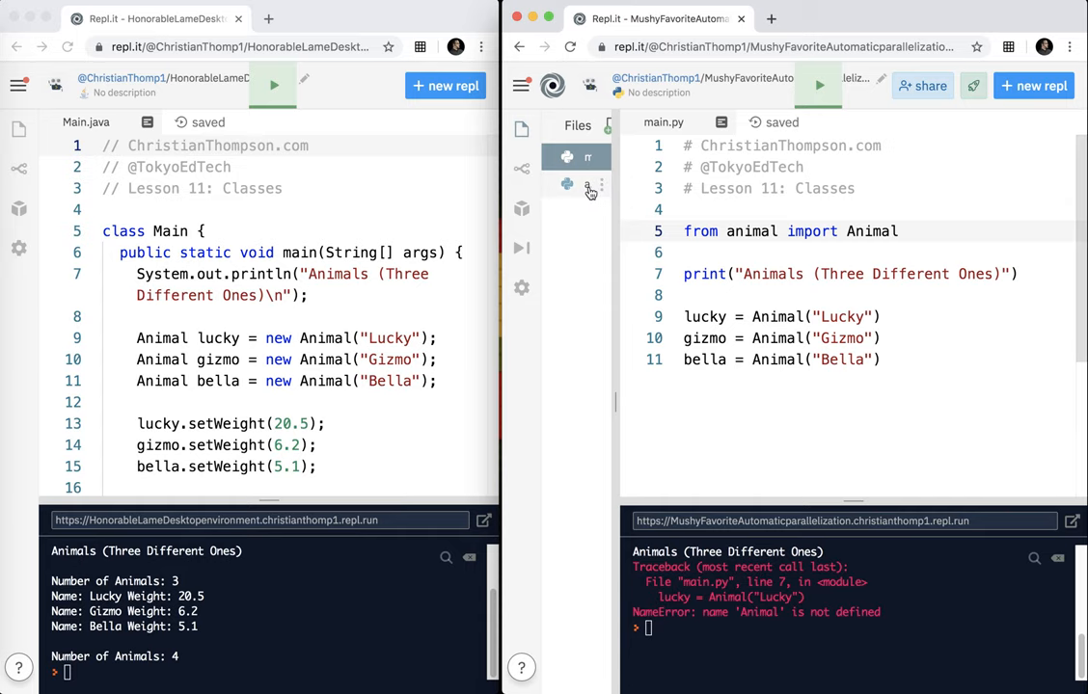
{"action": "left_click", "coordinate": [594, 185]}
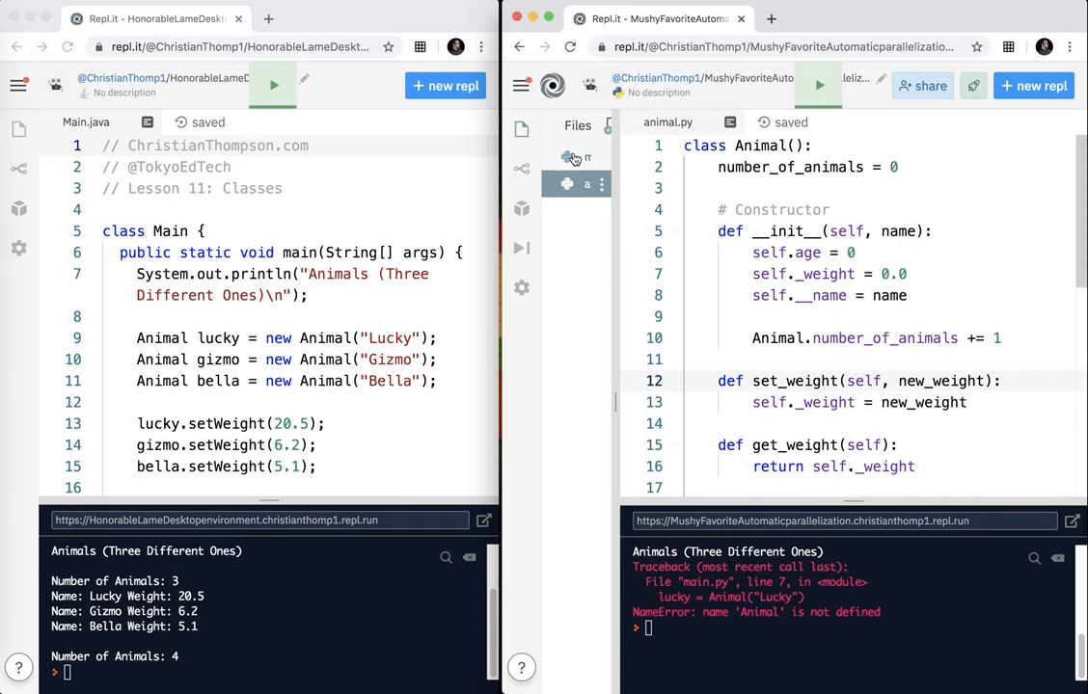
{"action": "left_click", "coordinate": [567, 156]}
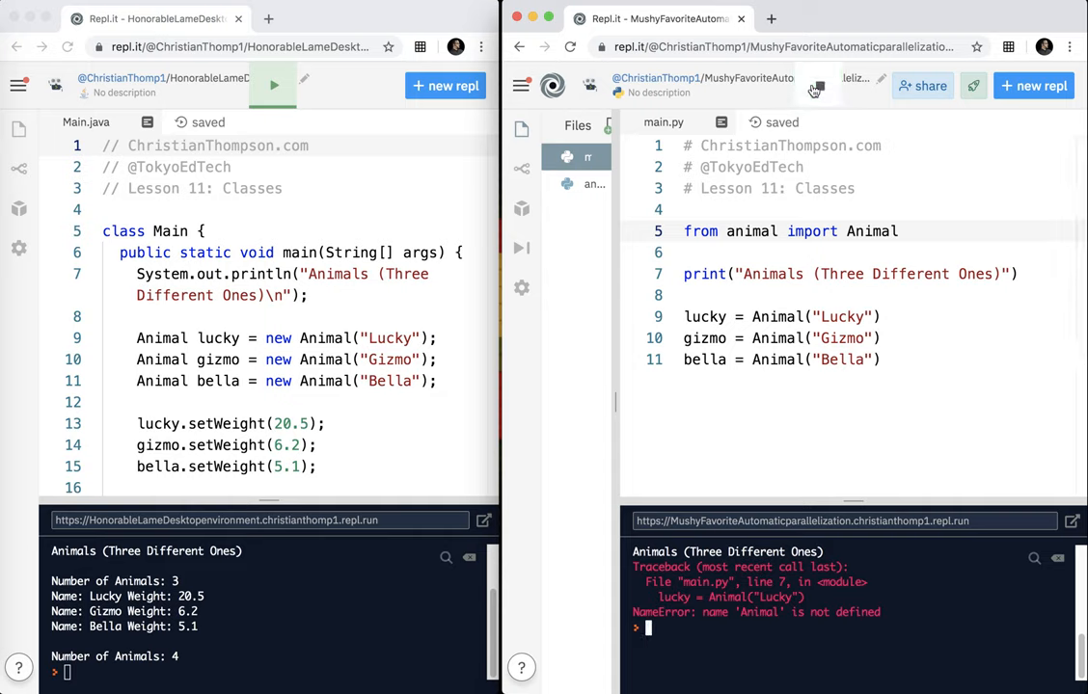
Step: Run, fix the missing ')' closing __str__'s format call in animal.py, and rerun main.py cleanly
{"action": "left_click", "coordinate": [817, 85]}
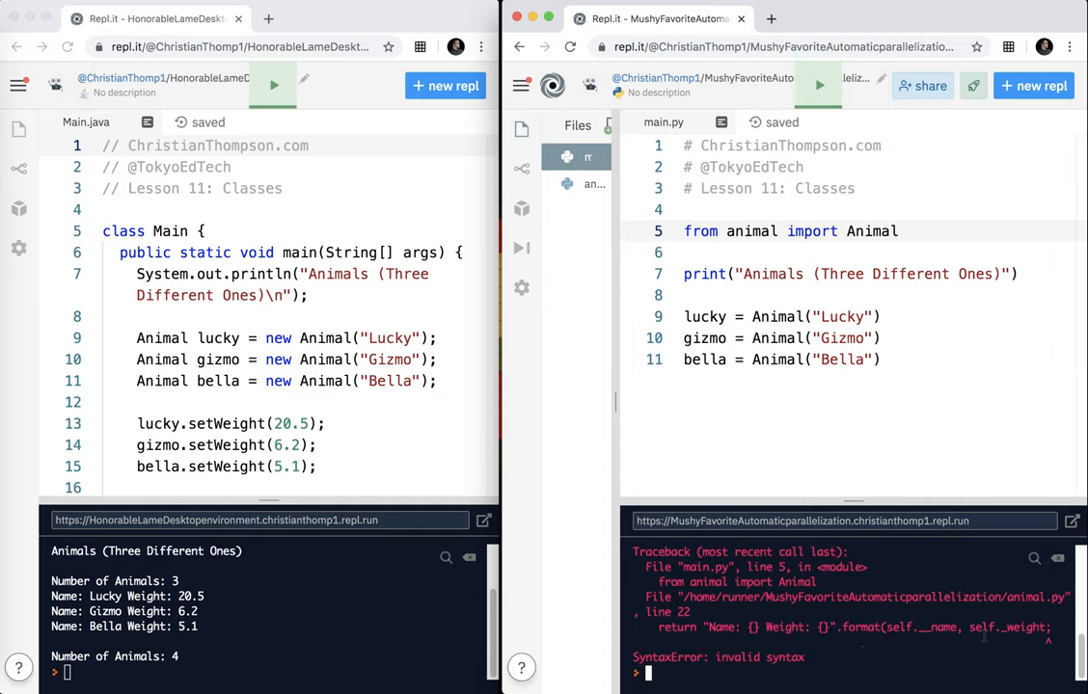
{"action": "left_click", "coordinate": [594, 185]}
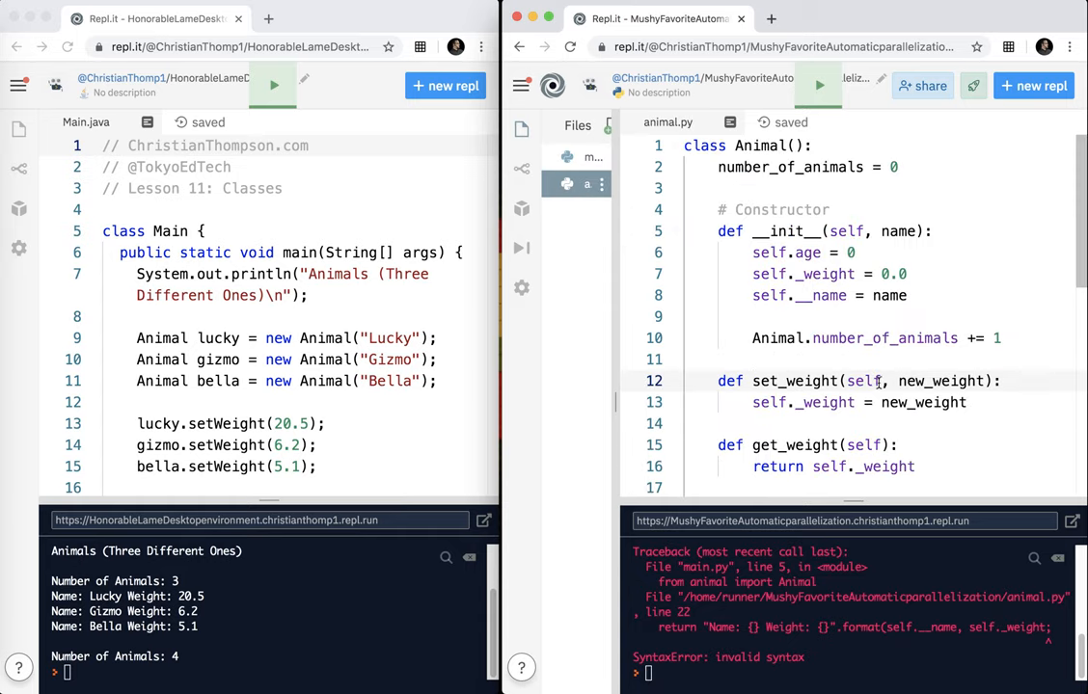
{"action": "scroll", "scroll_direction": "down", "scroll_amount": 3}
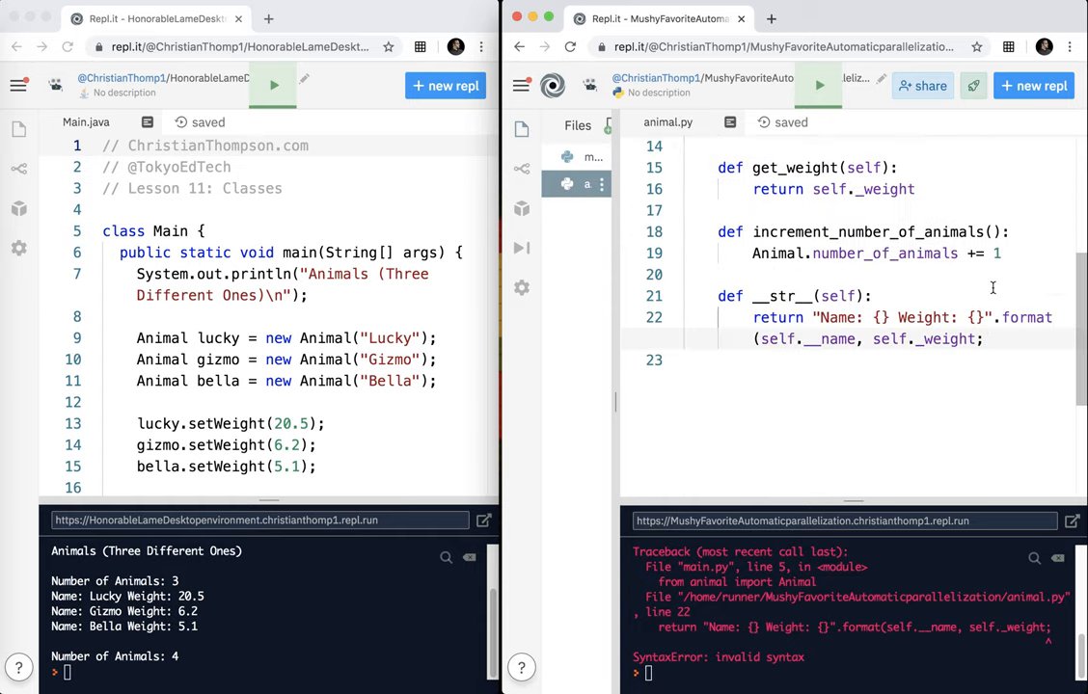
{"action": "type", "text": ")"}
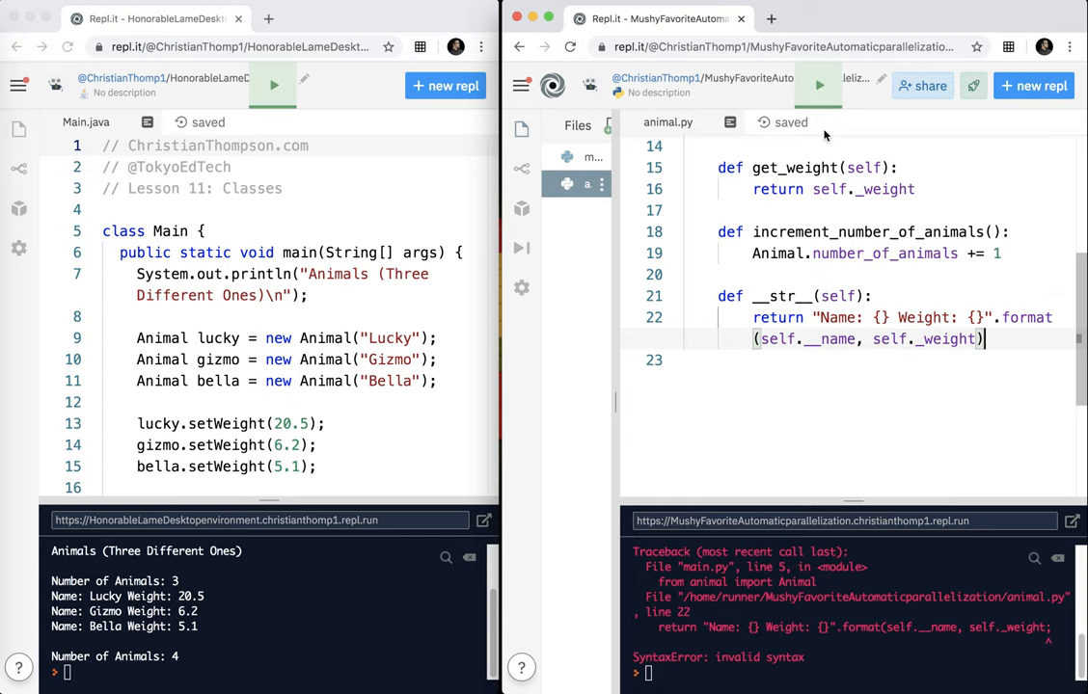
{"action": "left_click", "coordinate": [594, 156]}
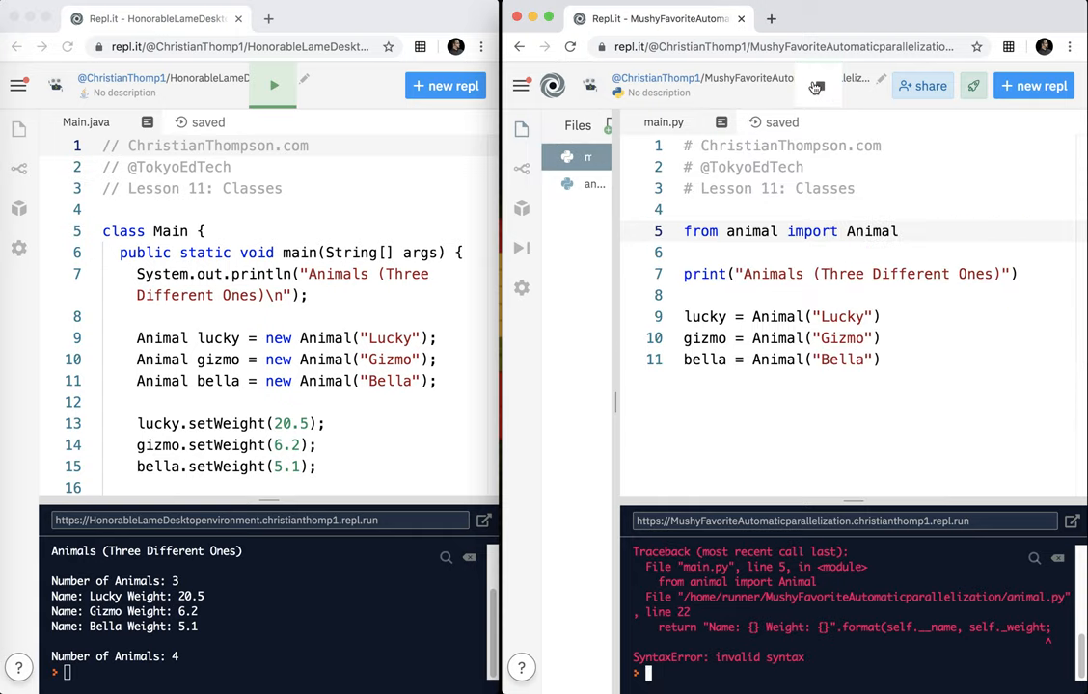
{"action": "left_click", "coordinate": [818, 84]}
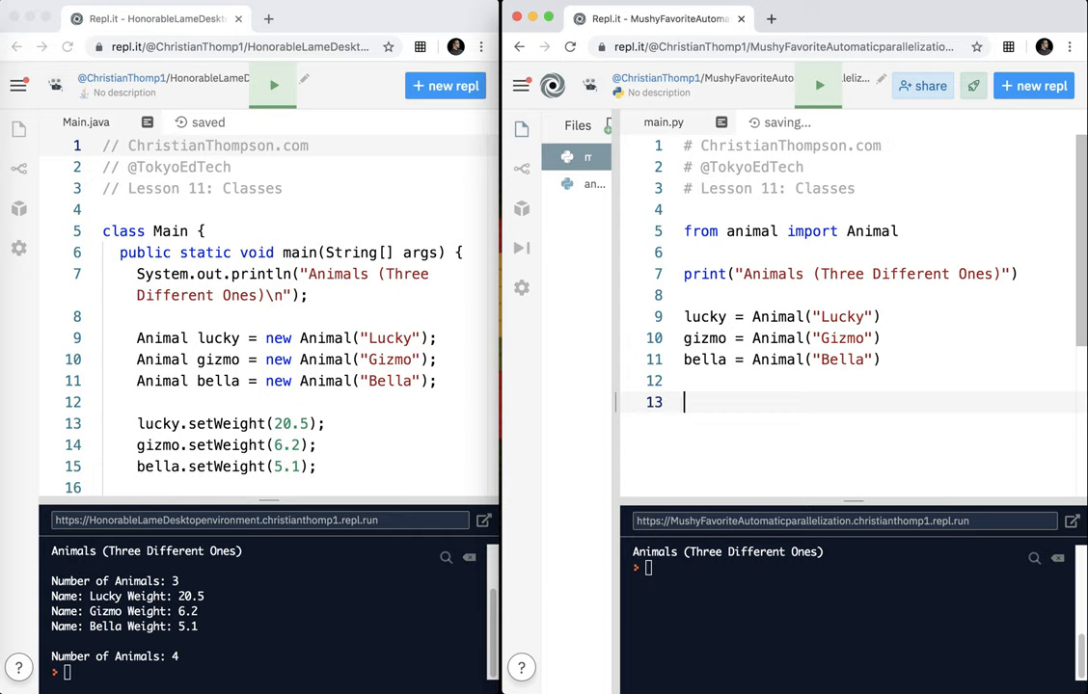
Step: Copy the Java setWeight lines into main.py as lucky.set_weight(20.5), gizmo 6.2 and bella 5.1
{"action": "left_click_drag", "start_coordinate": [137, 424], "coordinate": [316, 465]}
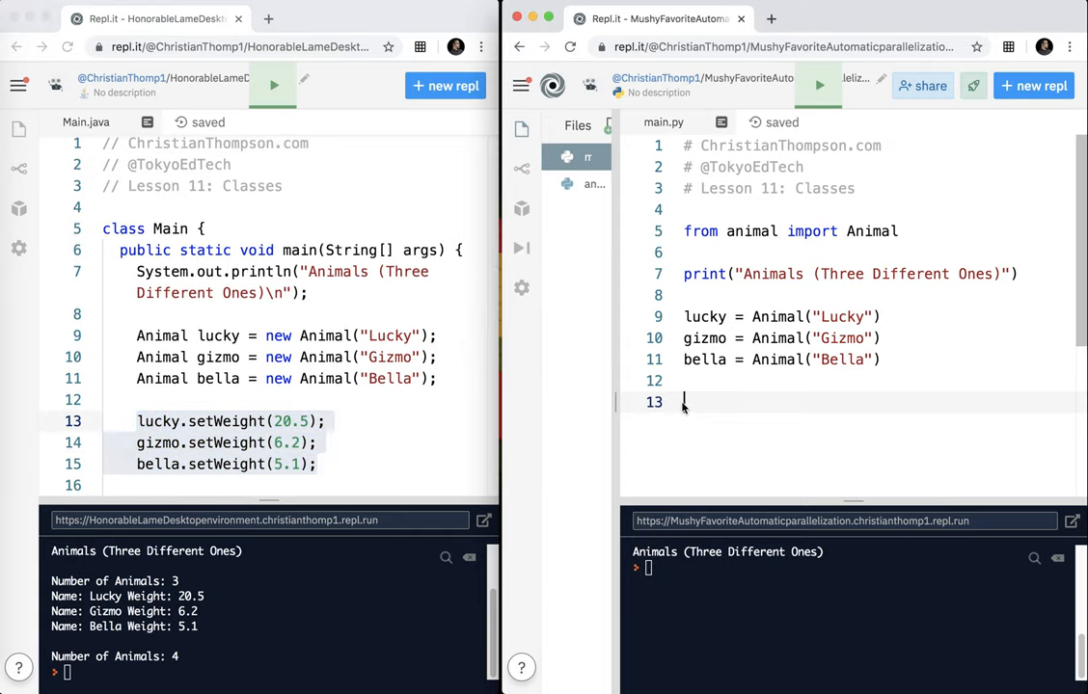
{"action": "type", "text": "lucky.setWeight(20.5);"}
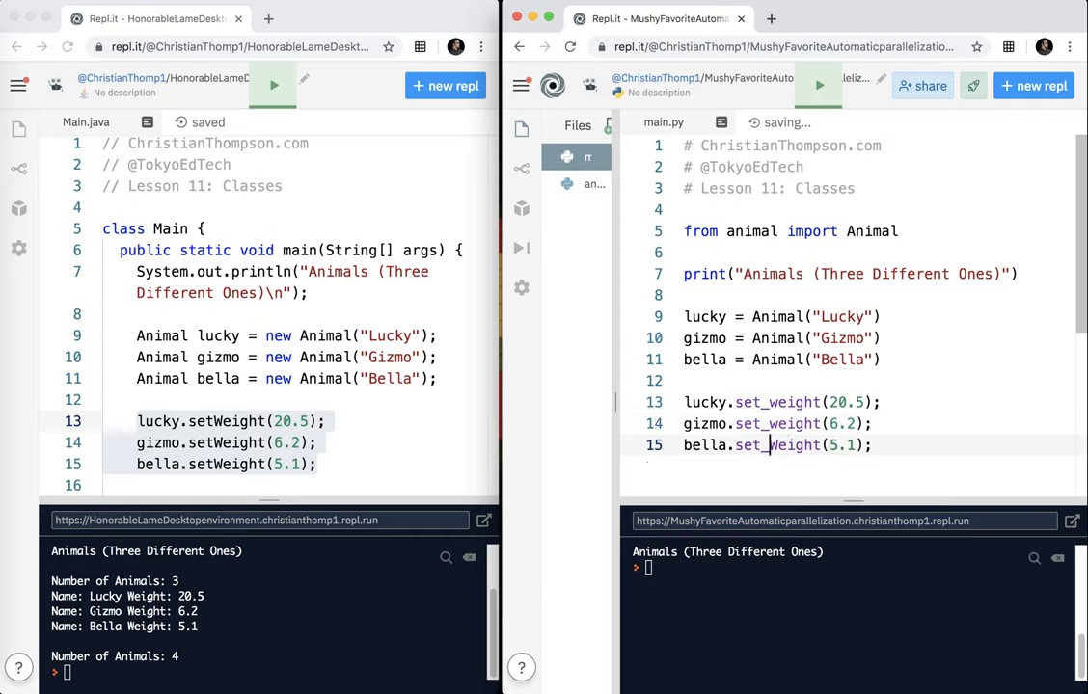
{"action": "left_click", "coordinate": [871, 443]}
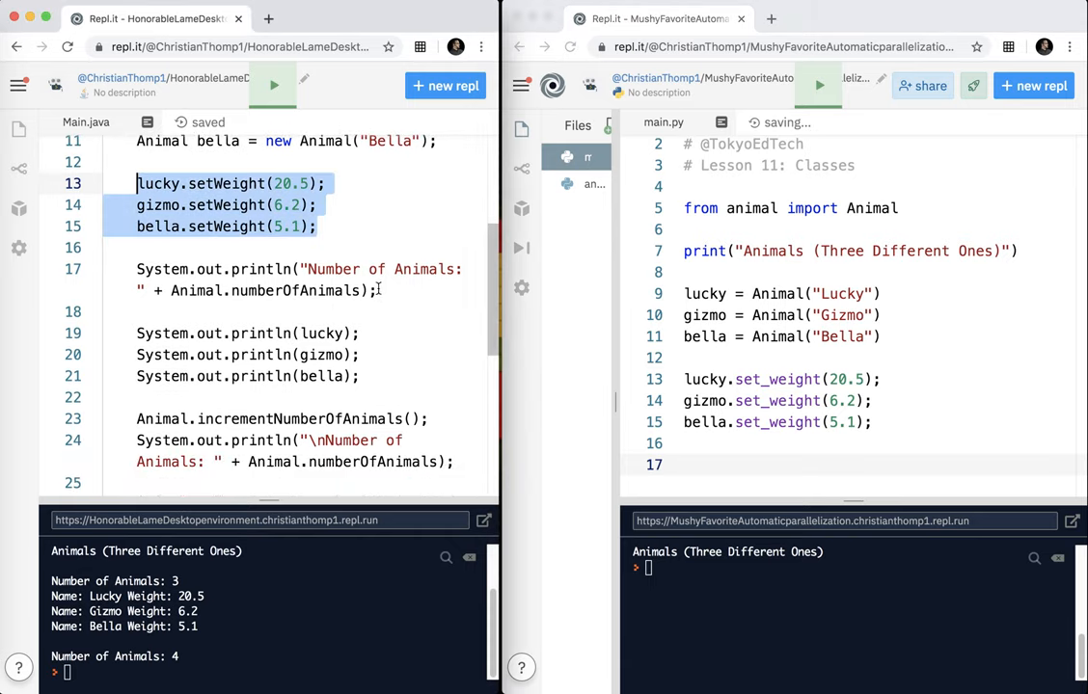
Step: Print "Number of Animals: {}".format(Animal.number_of_animals) below the weight calls
{"action": "left_click", "coordinate": [685, 465]}
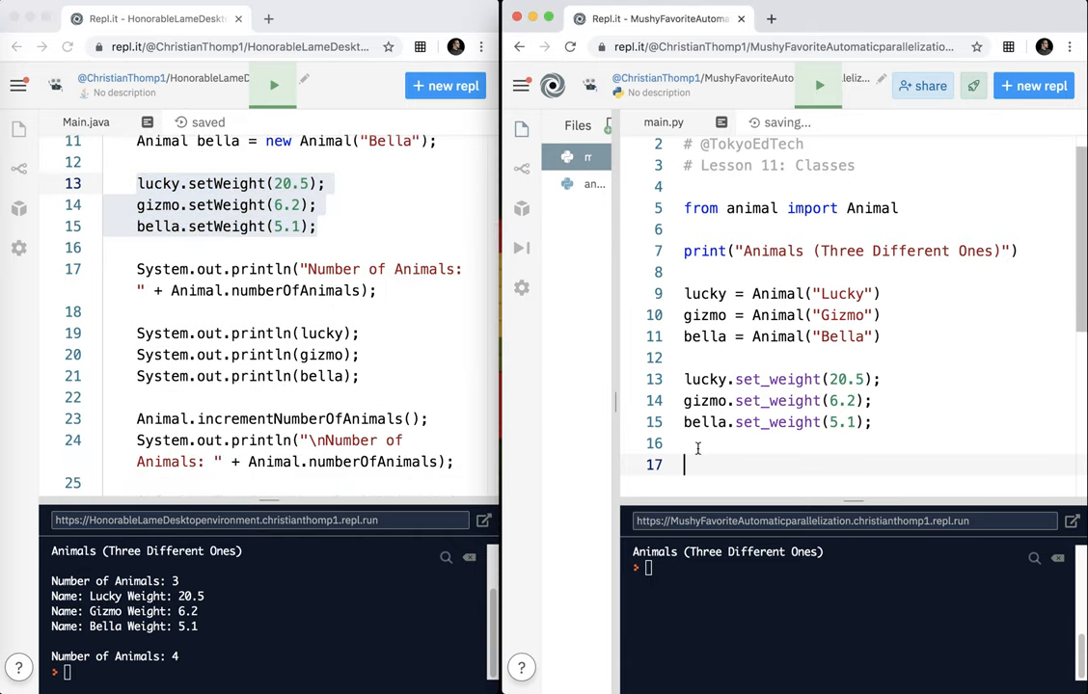
{"action": "type", "text": "print(\"Number of Animals:"}
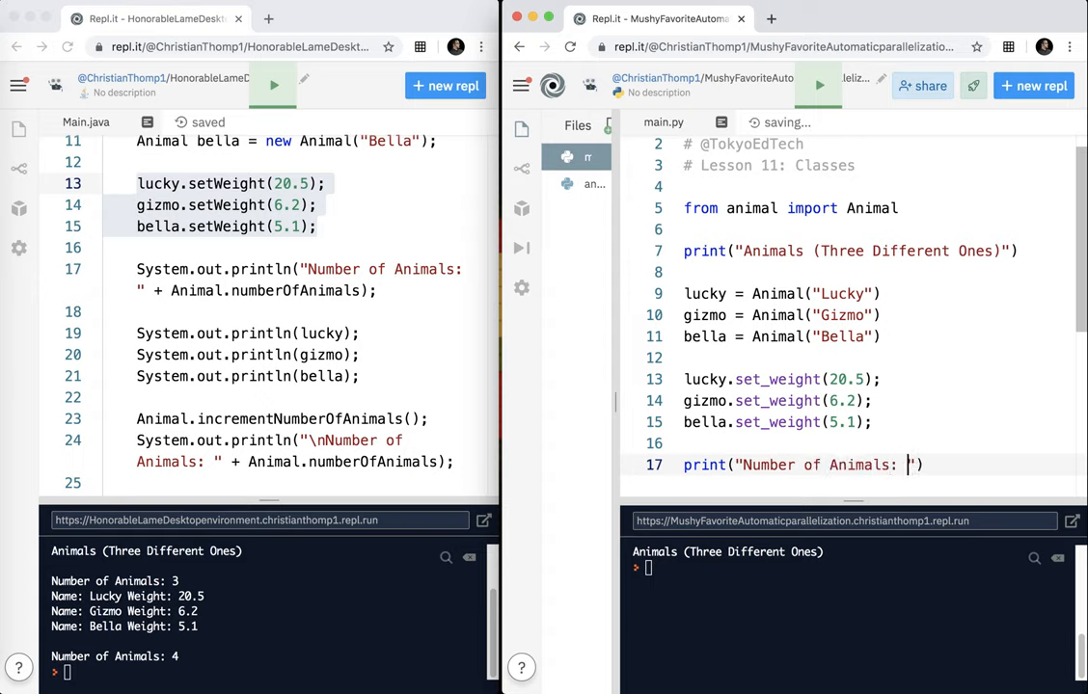
{"action": "type", "text": "{}"}
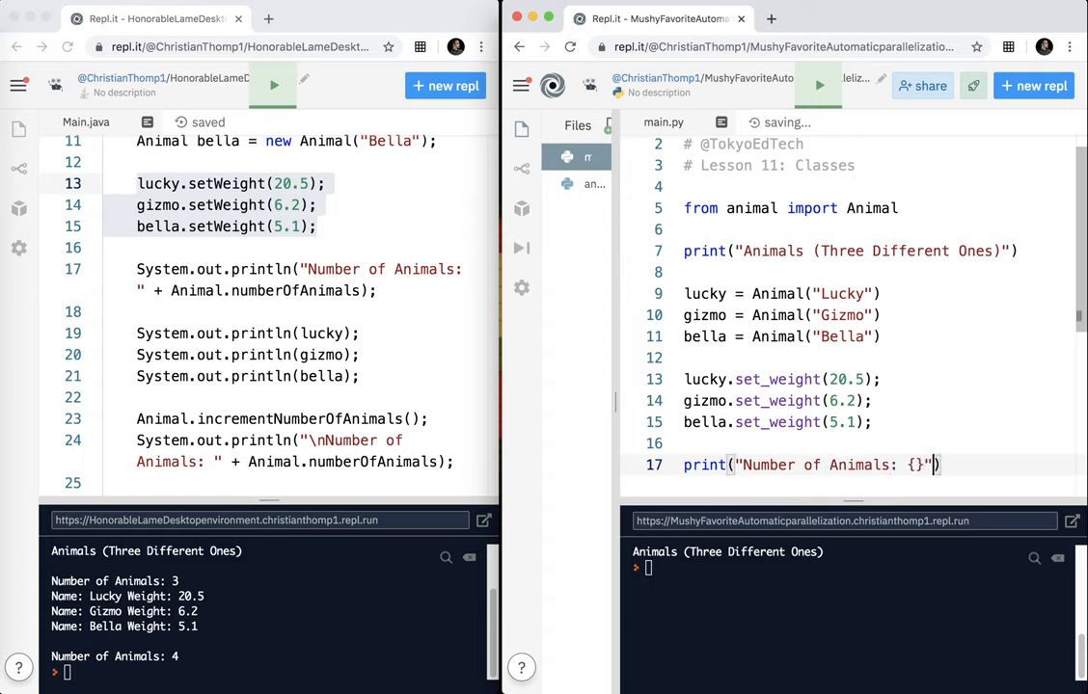
{"action": "type", "text": ".format(Animal"}
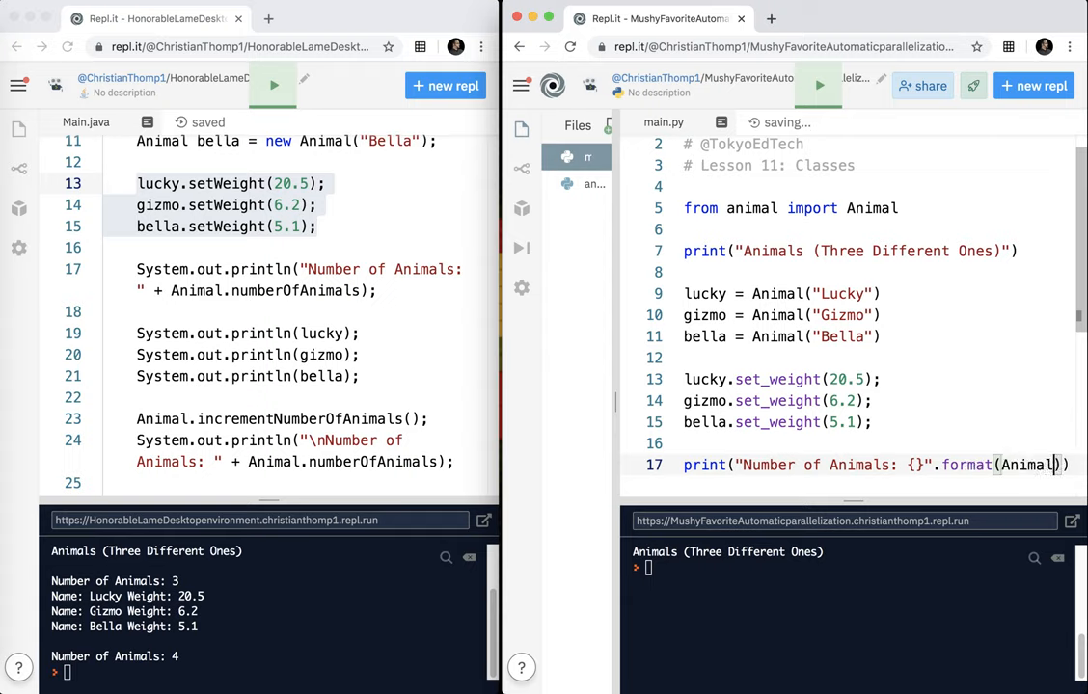
{"action": "type", "text": ".number_of_ani"}
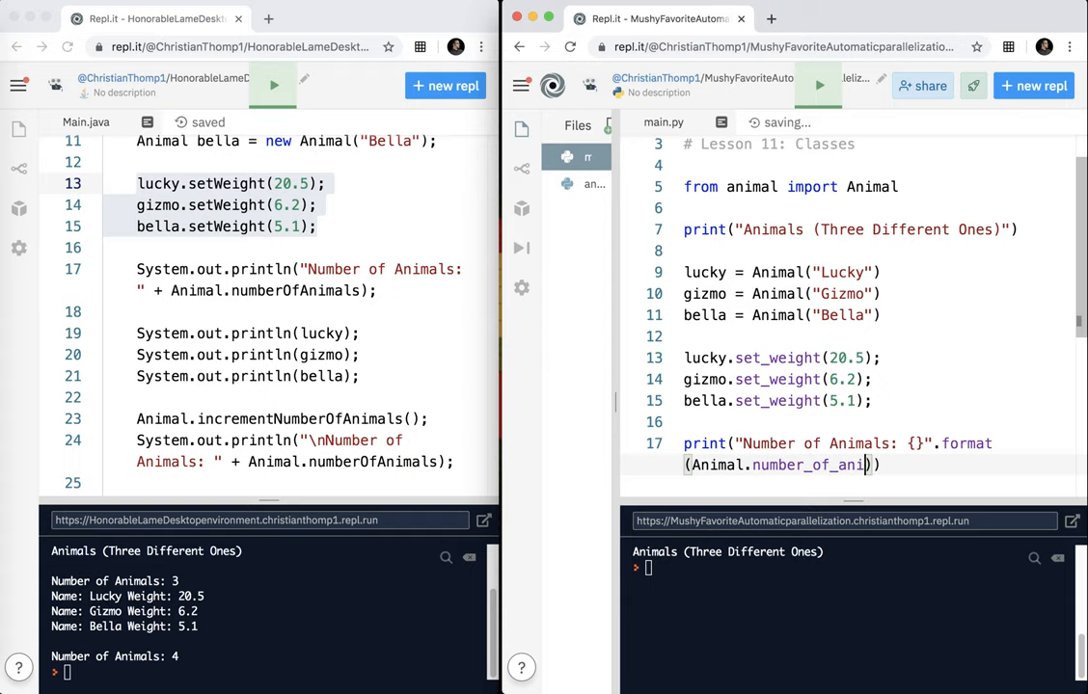
{"action": "type", "text": "mals))"}
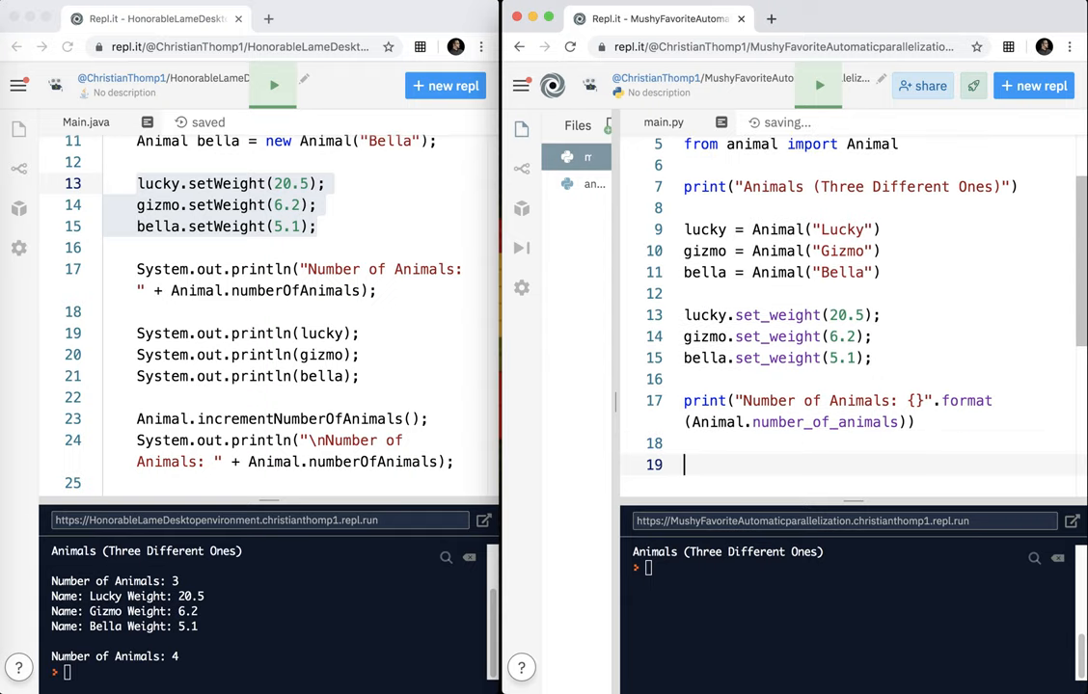
Step: Add print(lucky), print(gizmo) and print(bella)
{"action": "type", "text": "print(lucky)"}
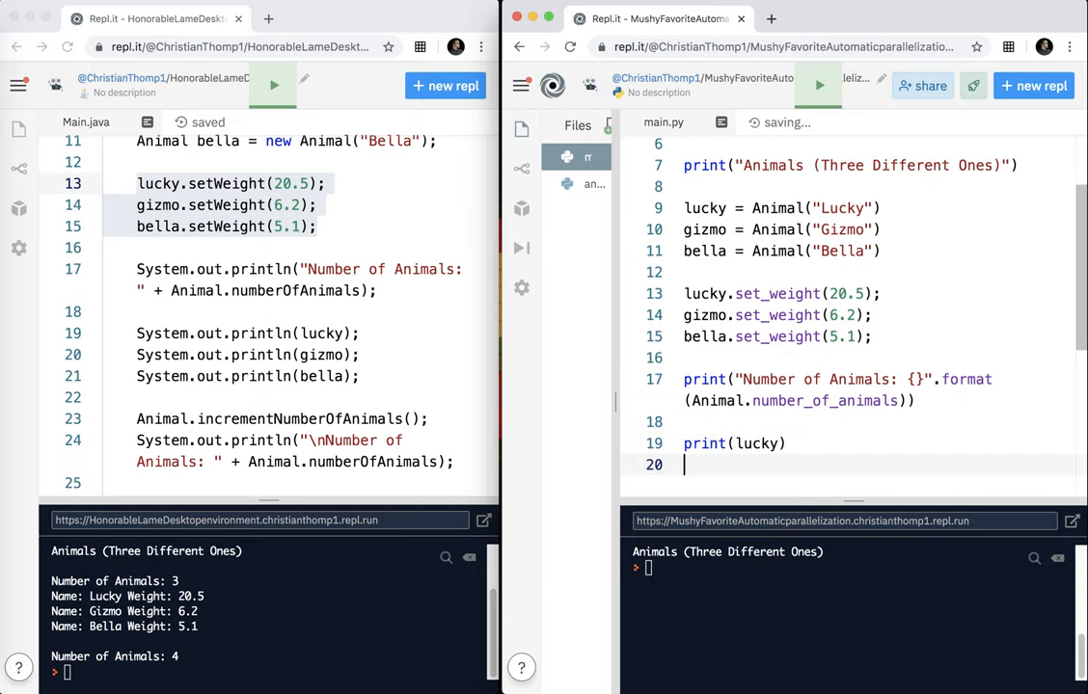
{"action": "type", "text": "print"}
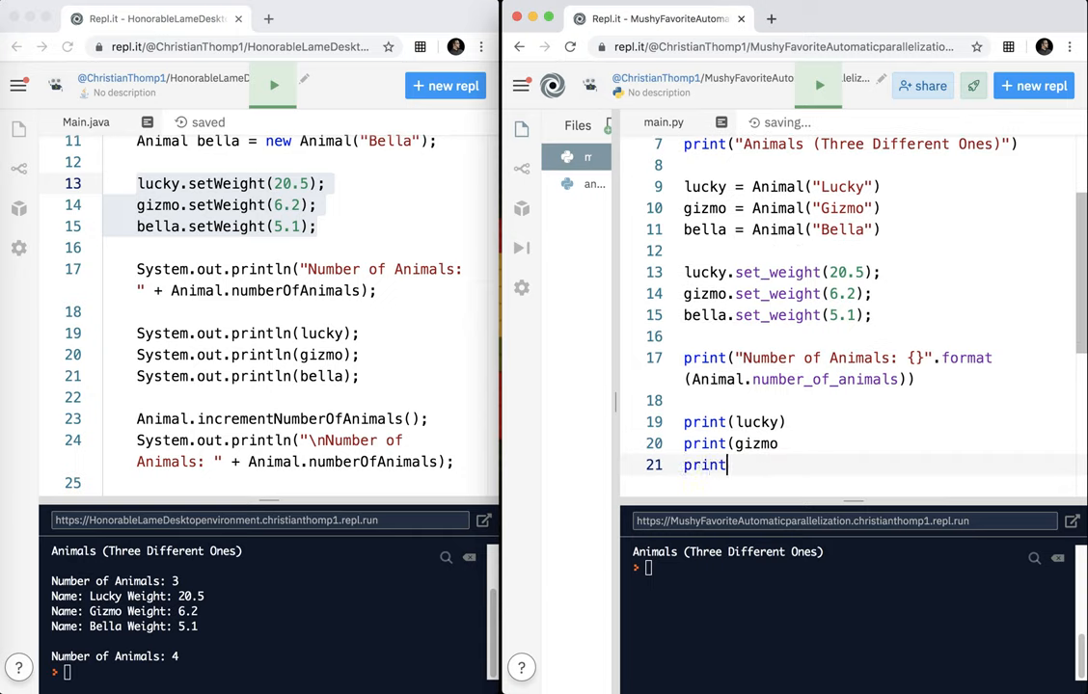
{"action": "type", "text": "(bella)"}
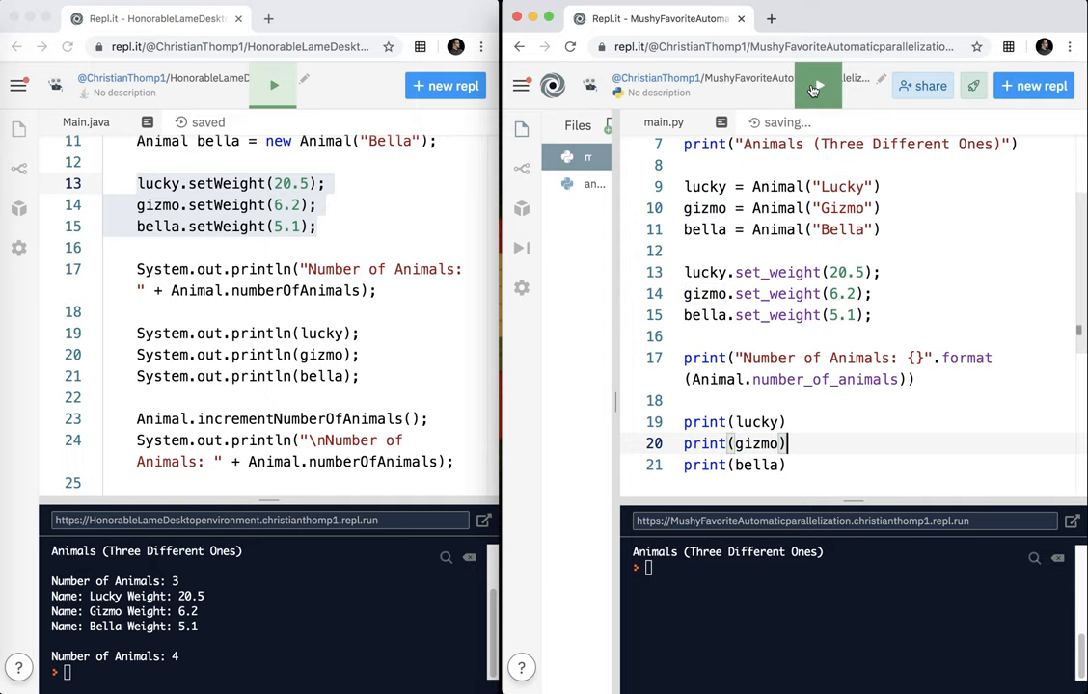
Step: Run main.py showing 3 animals with weights, and prefix the count string with \n
{"action": "left_click", "coordinate": [818, 85]}
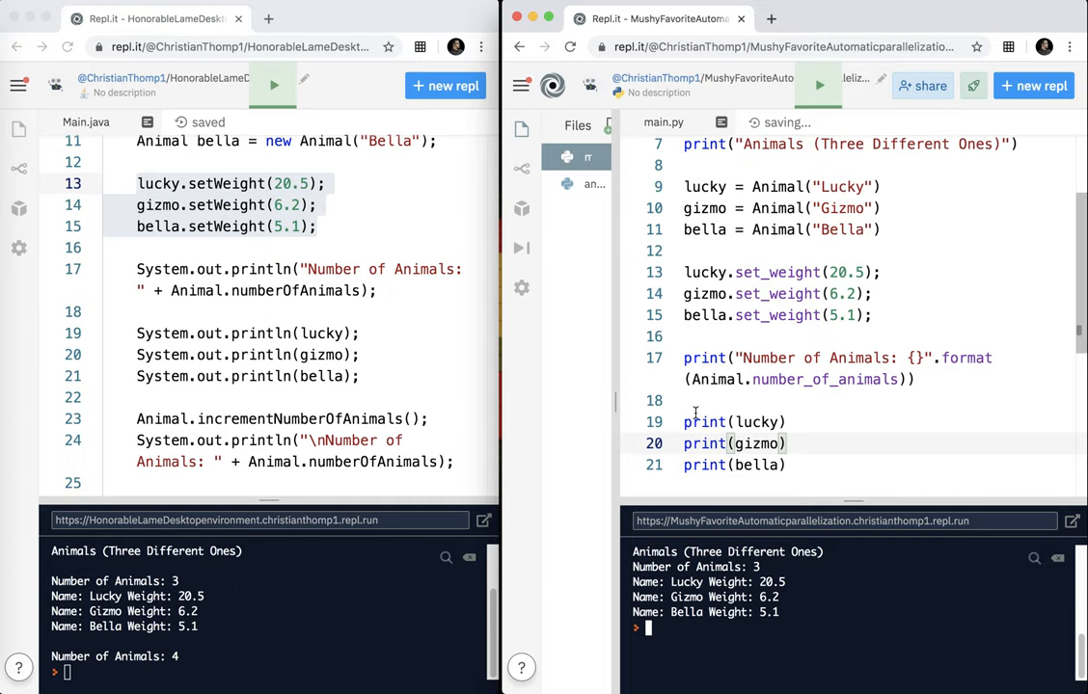
{"action": "left_click", "coordinate": [745, 356]}
{"action": "type", "text": "\\n"}
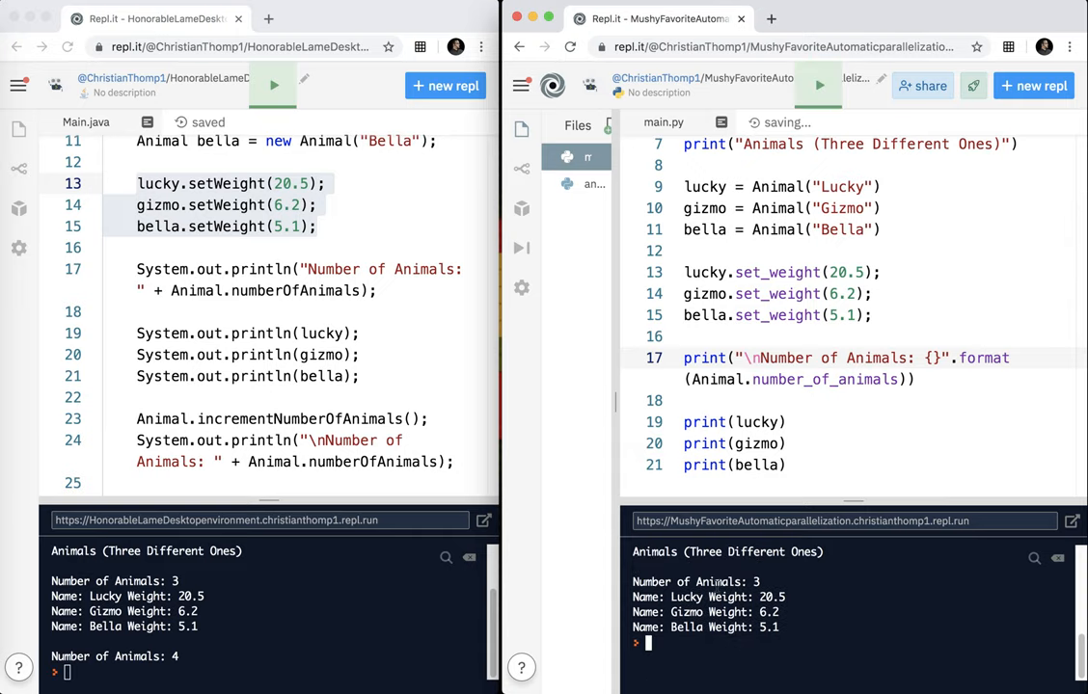
{"action": "scroll", "scroll_direction": "down", "scroll_amount": 3}
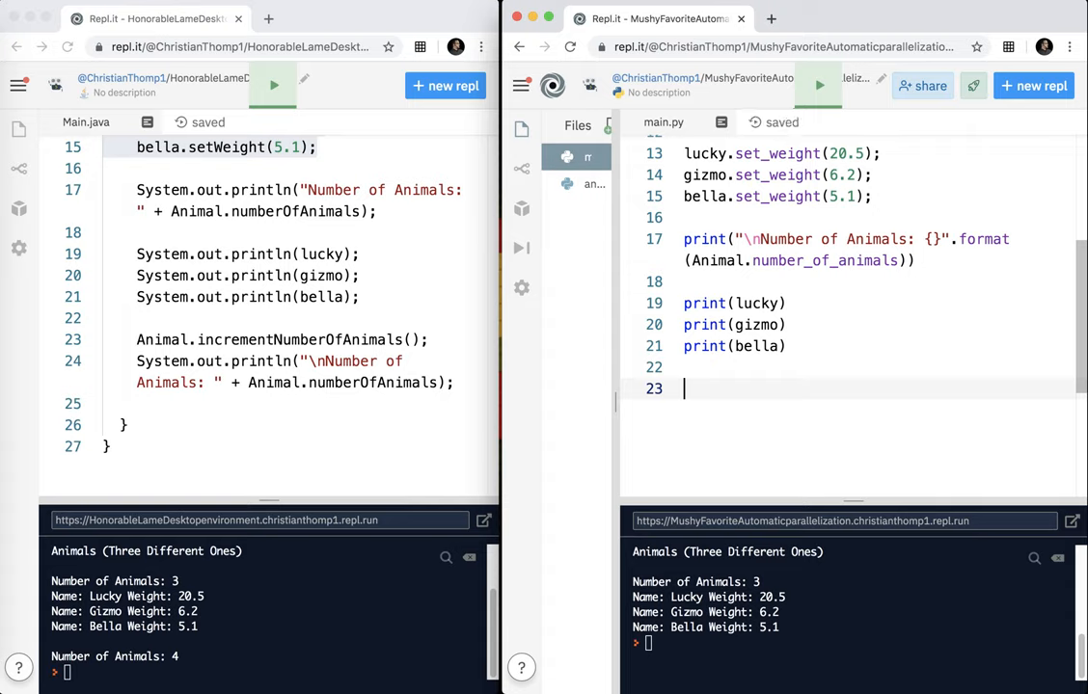
Step: Add Animal.increment_number_of_animals() and run, so the output ends with Number of Animals: 4
{"action": "type", "text": "Animal."}
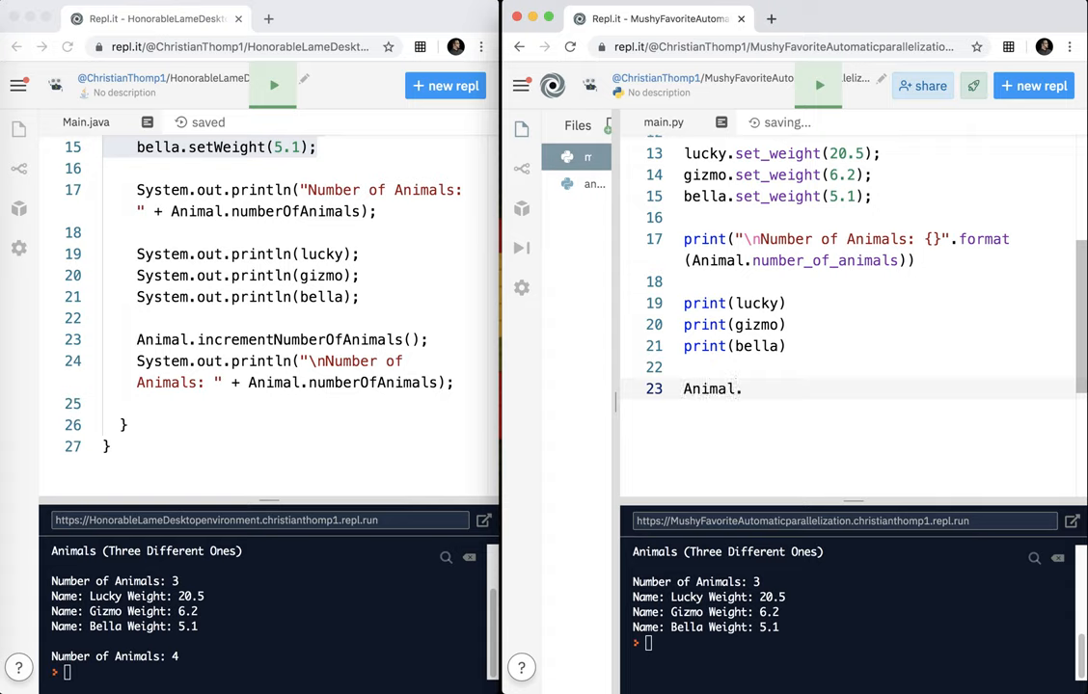
{"action": "type", "text": "increment_"}
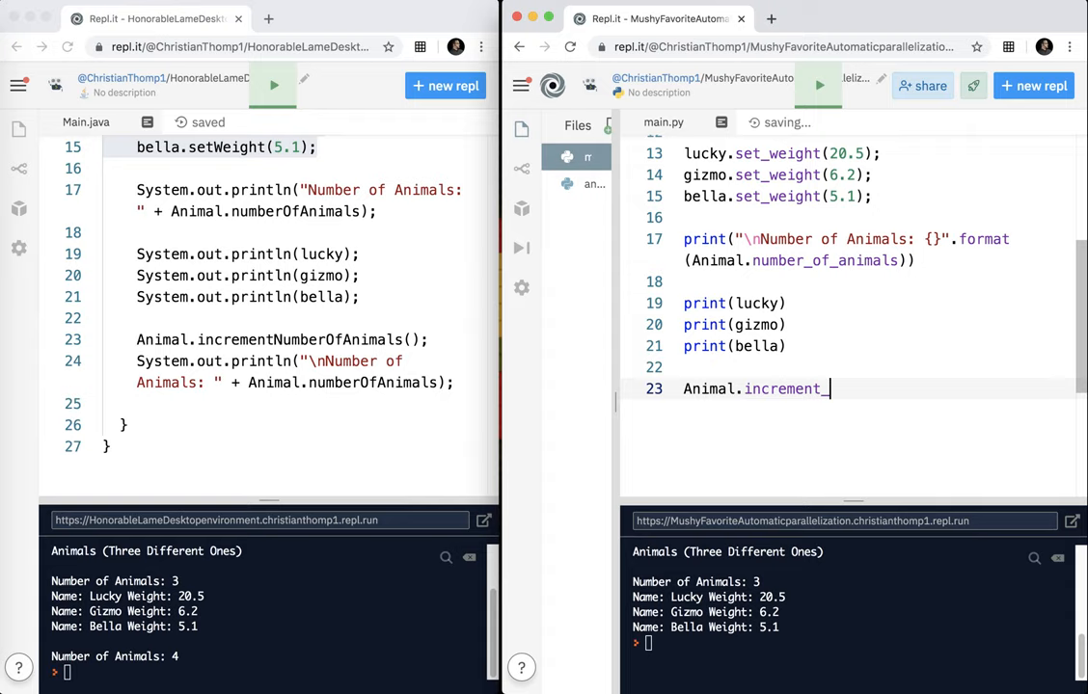
{"action": "type", "text": "number_of_anim"}
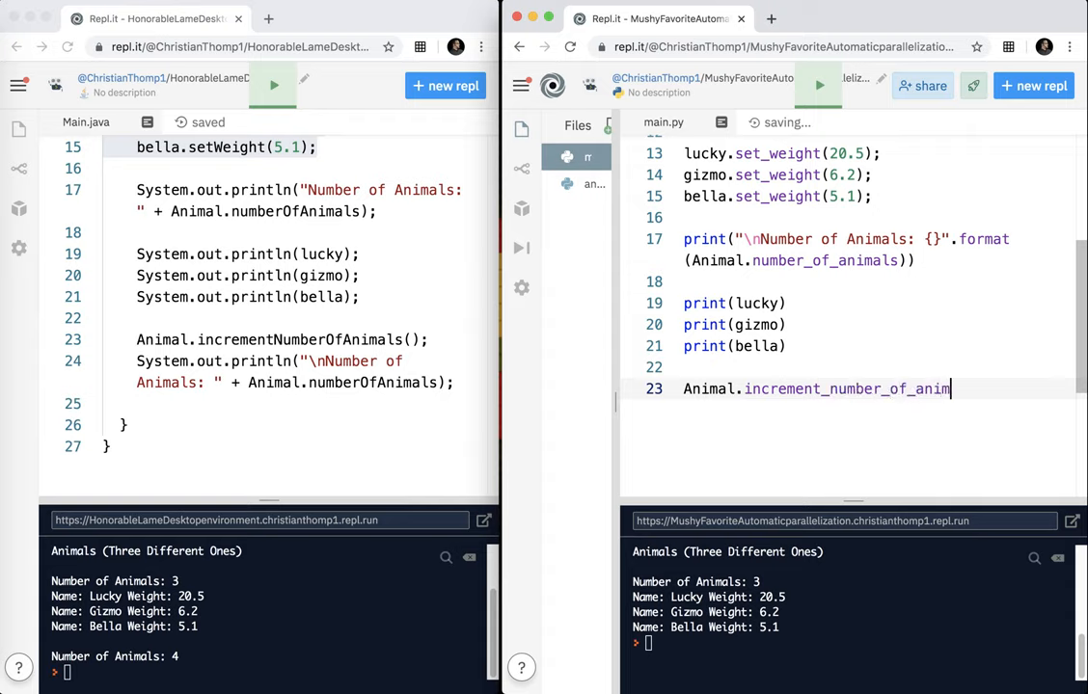
{"action": "type", "text": "()"}
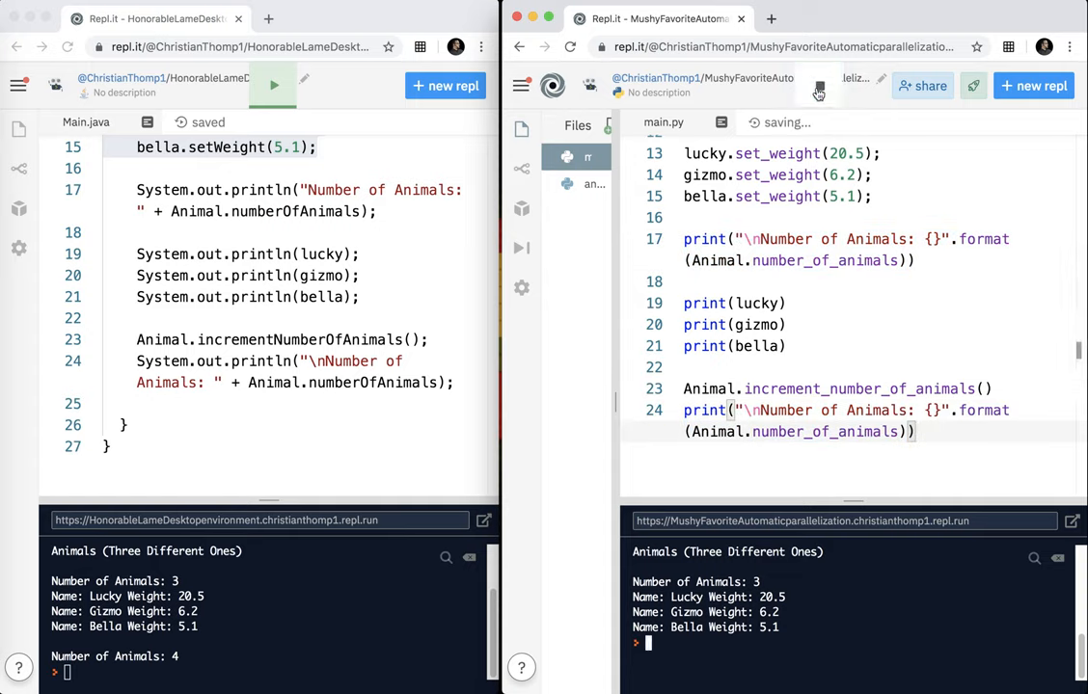
{"action": "left_click", "coordinate": [818, 85]}
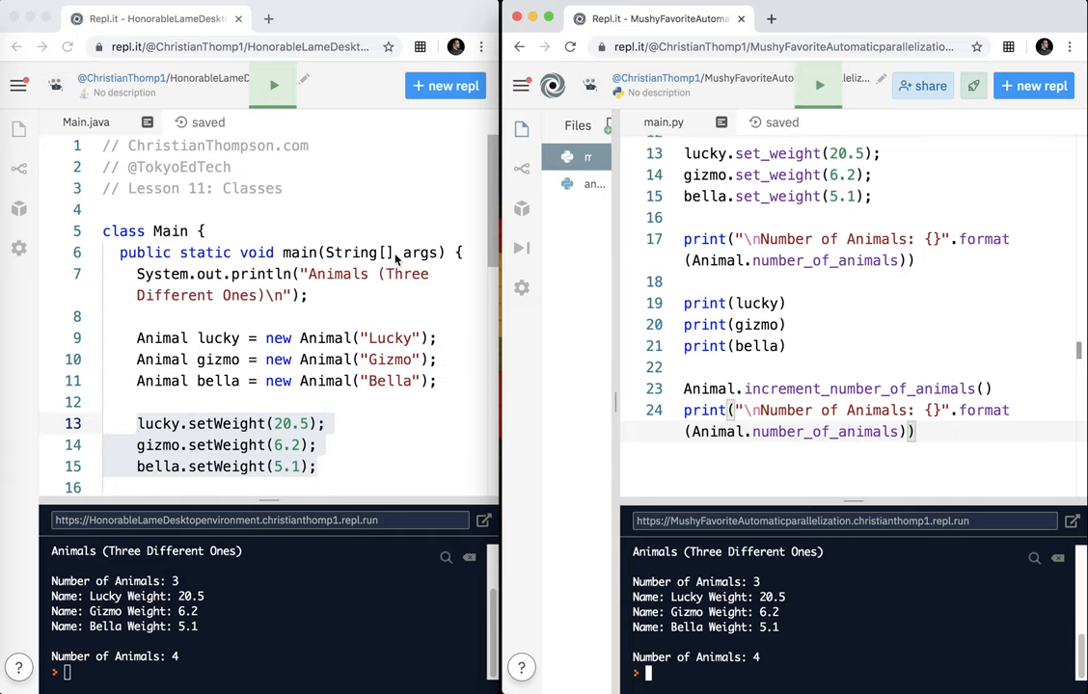
Step: Mark the three setWeight lines in Main.java, then view Animal.java beside animal.py
{"action": "scroll", "scroll_direction": "up", "scroll_amount": 3}
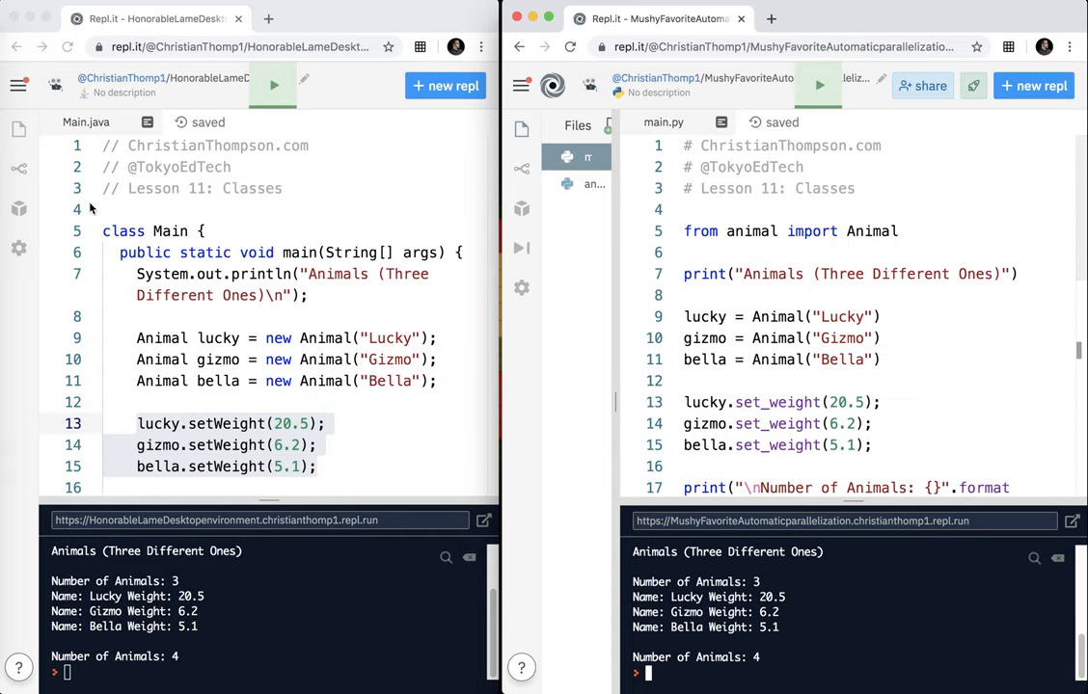
{"action": "left_click_drag", "start_coordinate": [135, 424], "coordinate": [316, 466]}
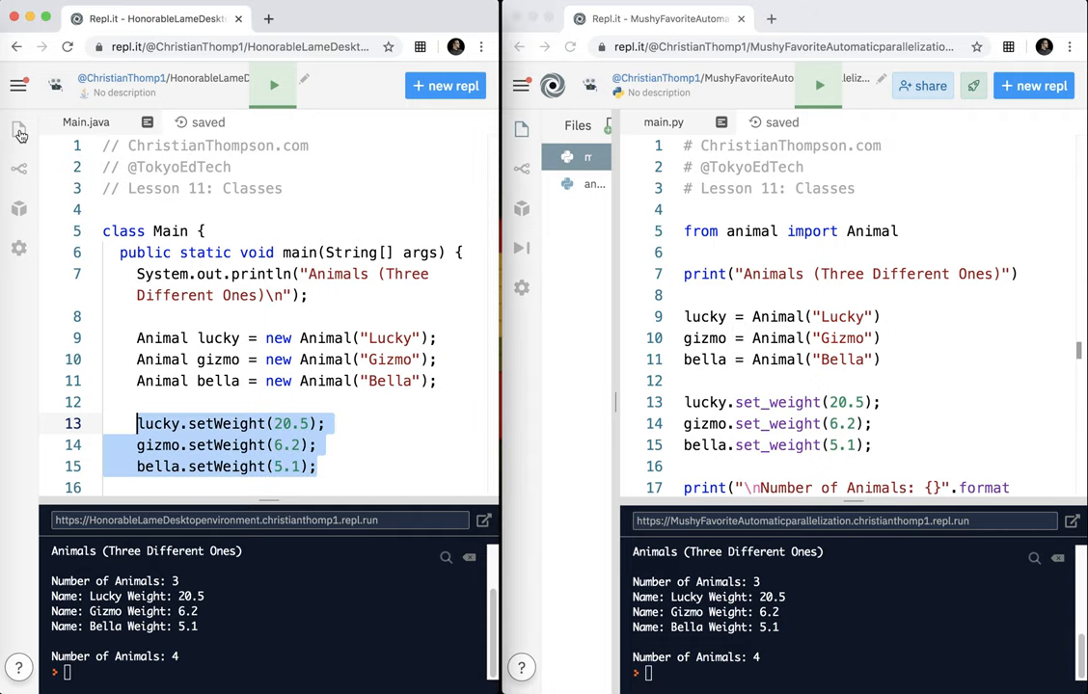
{"action": "left_click", "coordinate": [100, 185]}
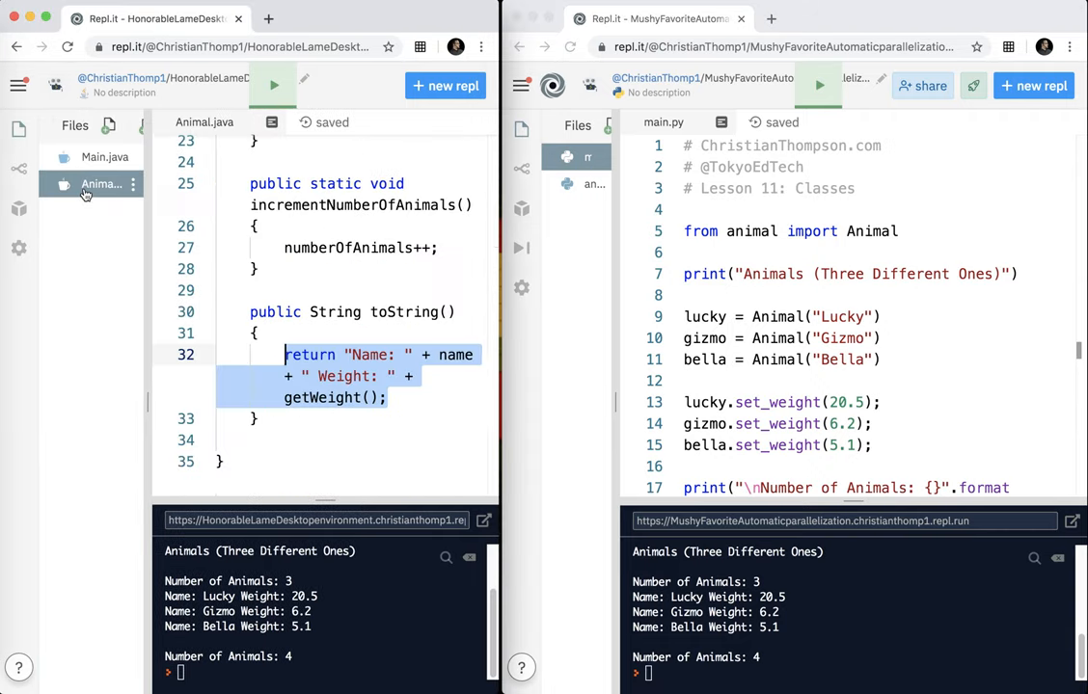
{"action": "scroll", "scroll_direction": "up", "scroll_amount": 3}
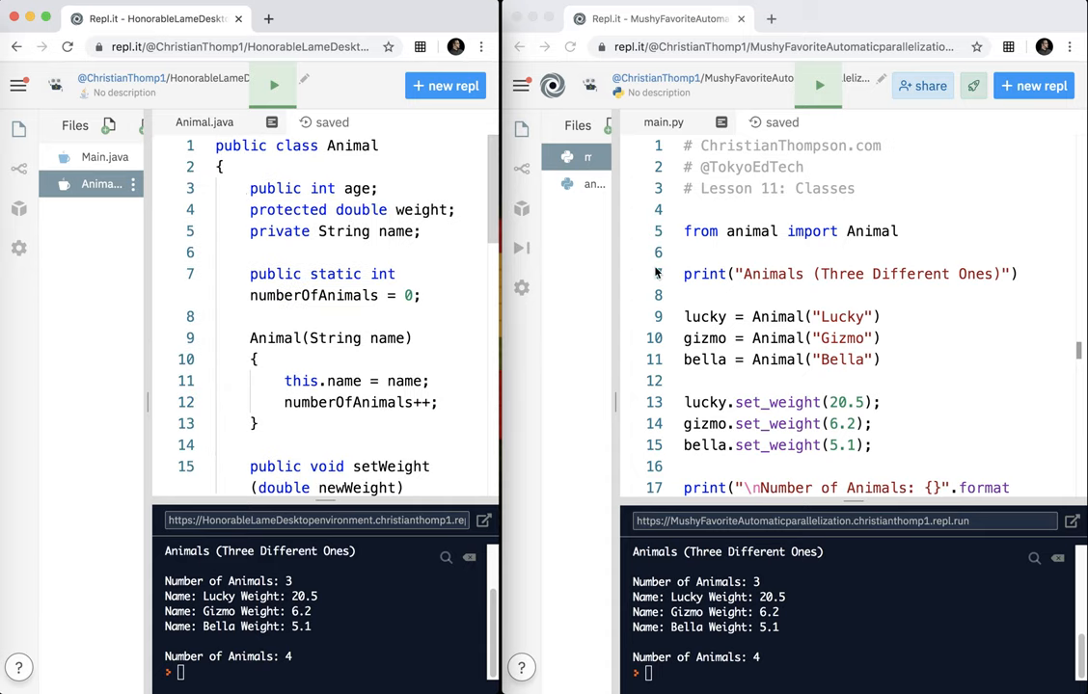
{"action": "mouse_move", "coordinate": [814, 264]}
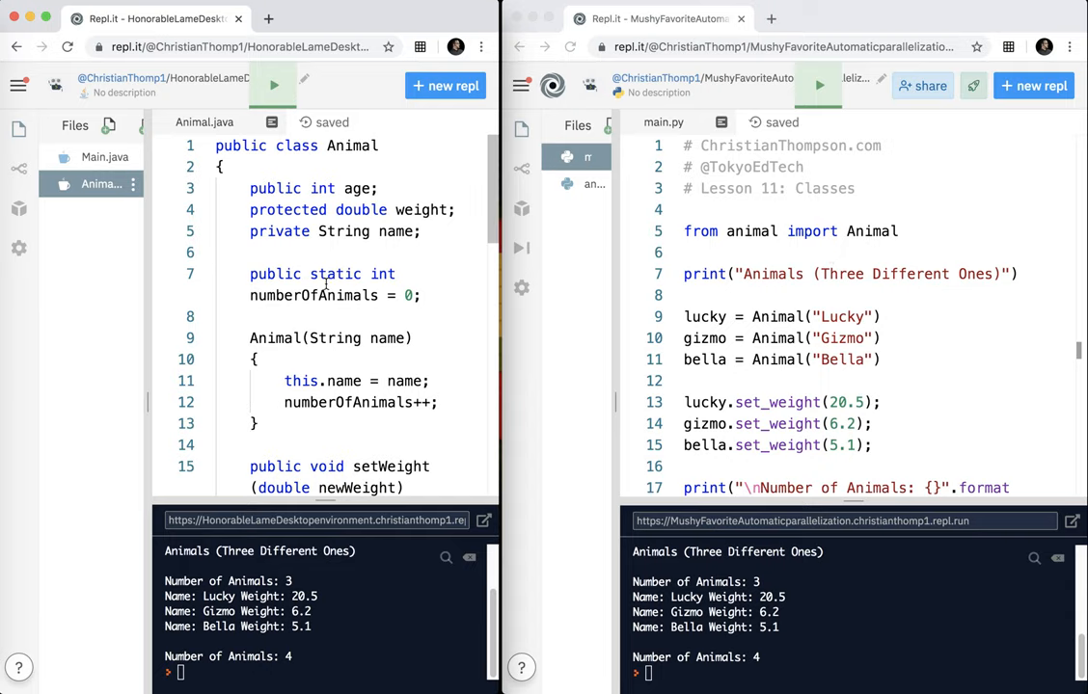
{"action": "scroll", "scroll_direction": "down", "scroll_amount": 3}
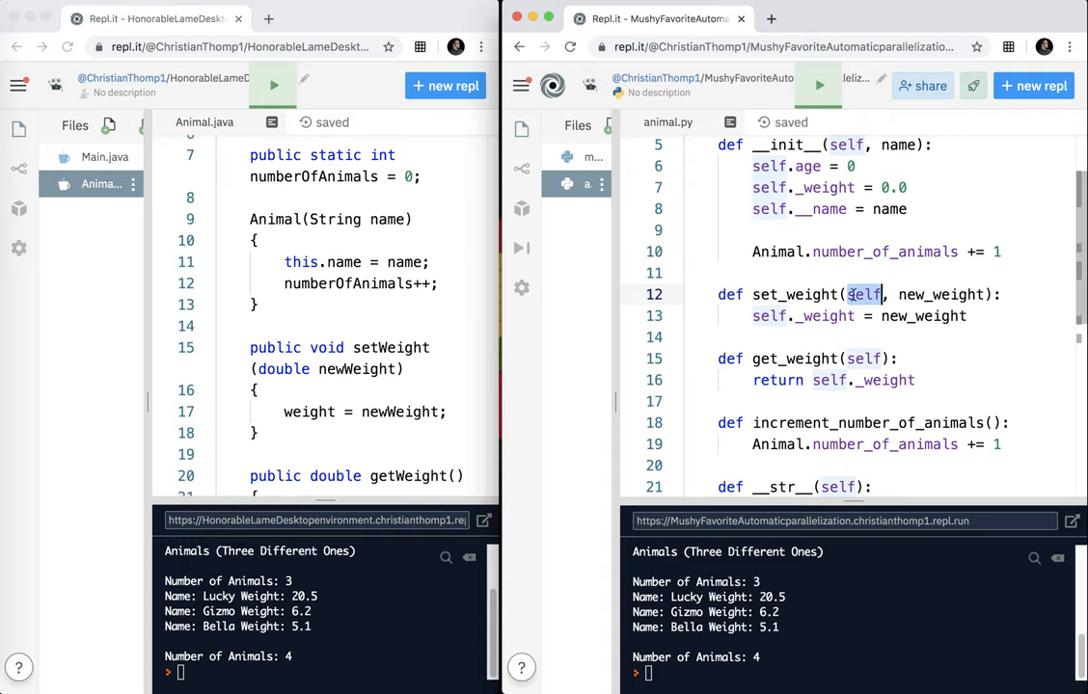
Step: Highlight lucky's 20.5 weight in main.py and the self parameter of set_weight in animal.py
{"action": "left_click", "coordinate": [577, 157]}
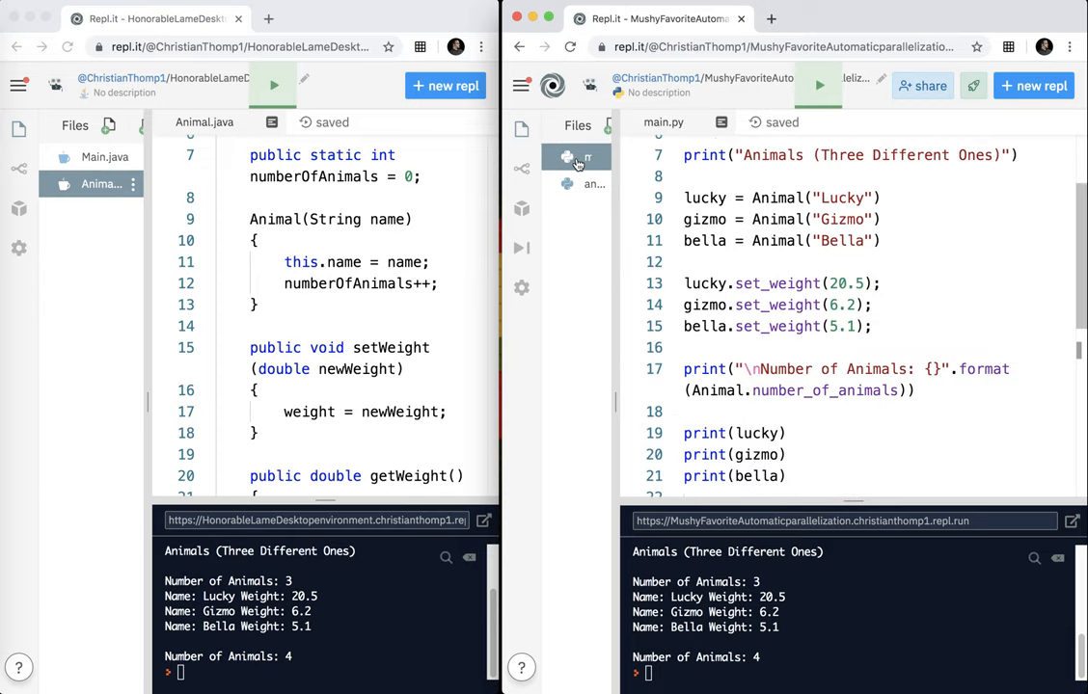
{"action": "scroll", "scroll_direction": "down", "scroll_amount": 3}
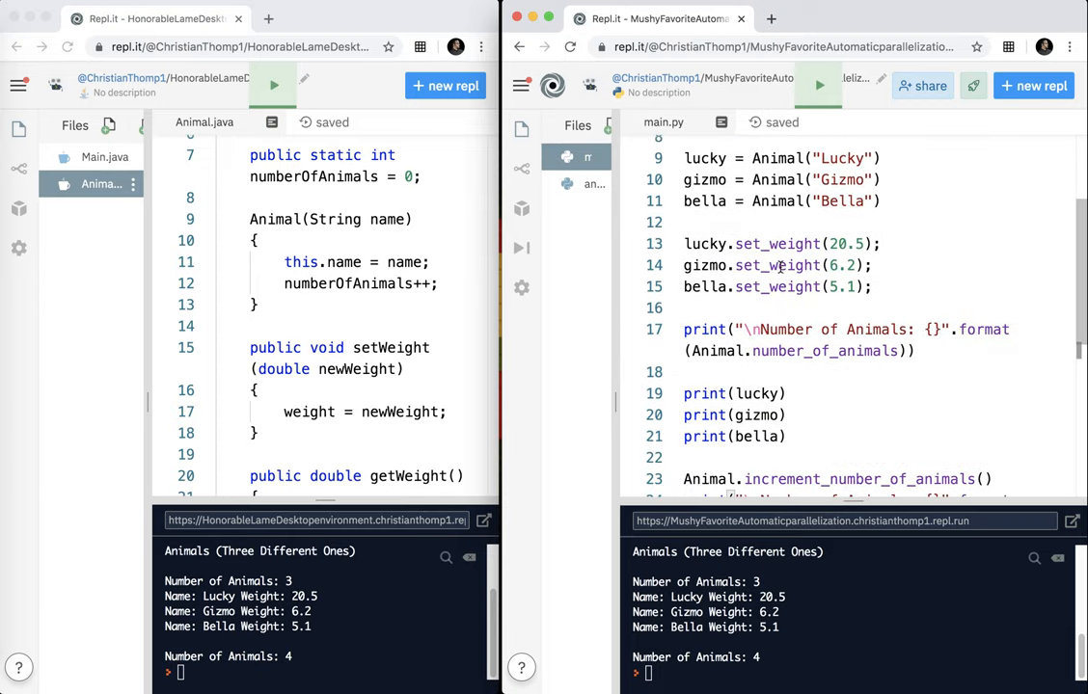
{"action": "scroll", "scroll_direction": "up", "scroll_amount": 3}
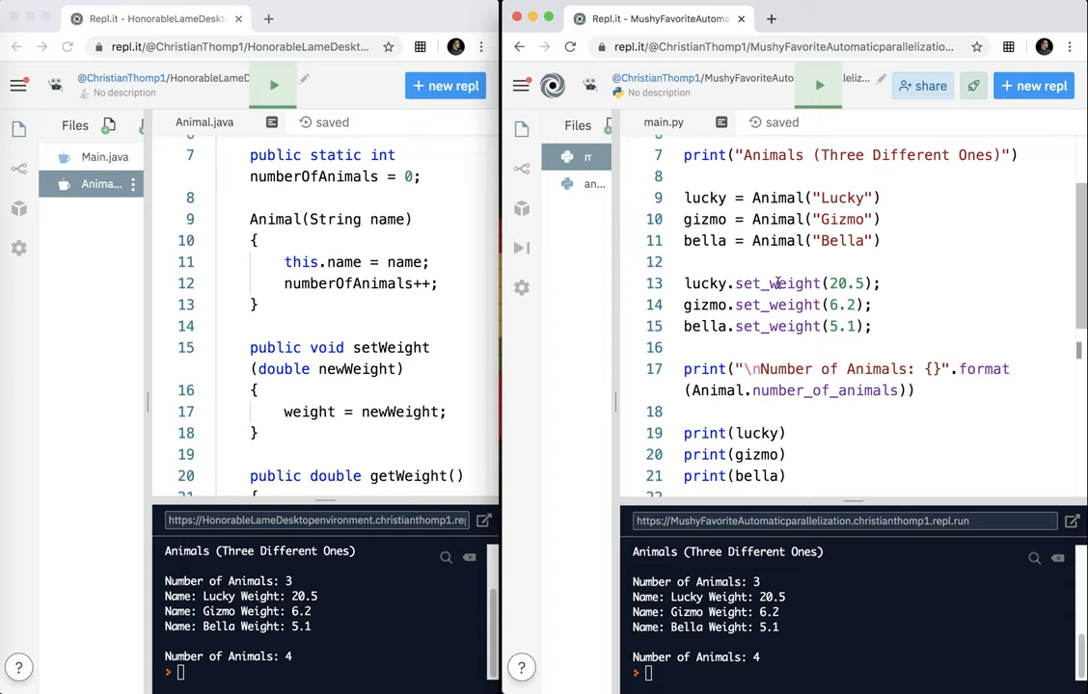
{"action": "double_click", "coordinate": [847, 282]}
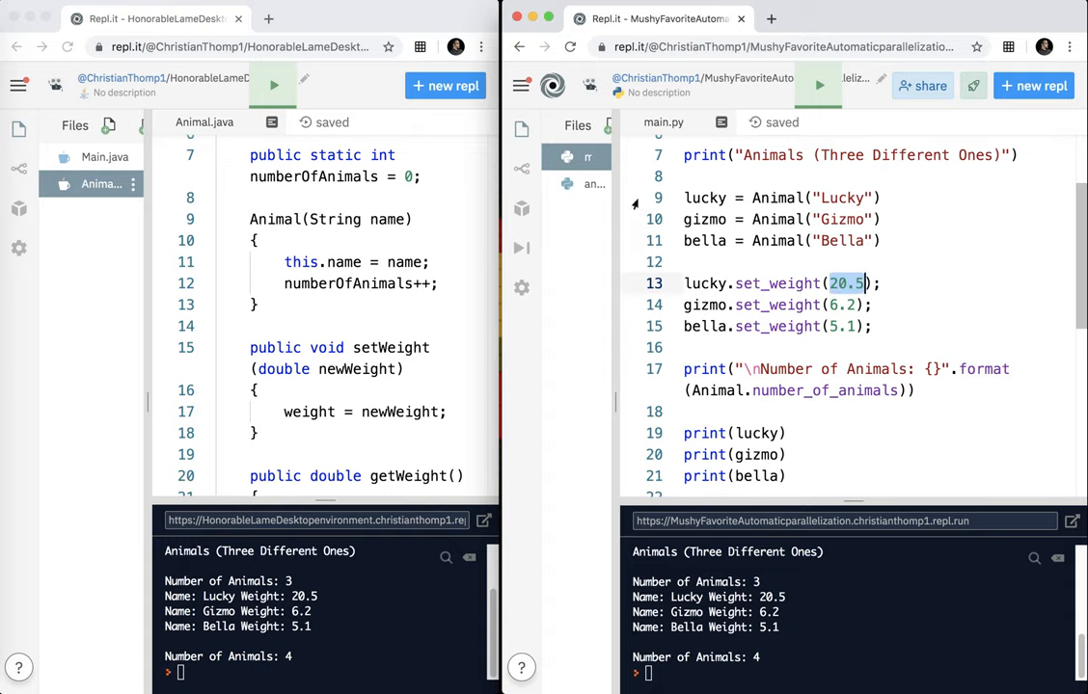
{"action": "left_click", "coordinate": [593, 185]}
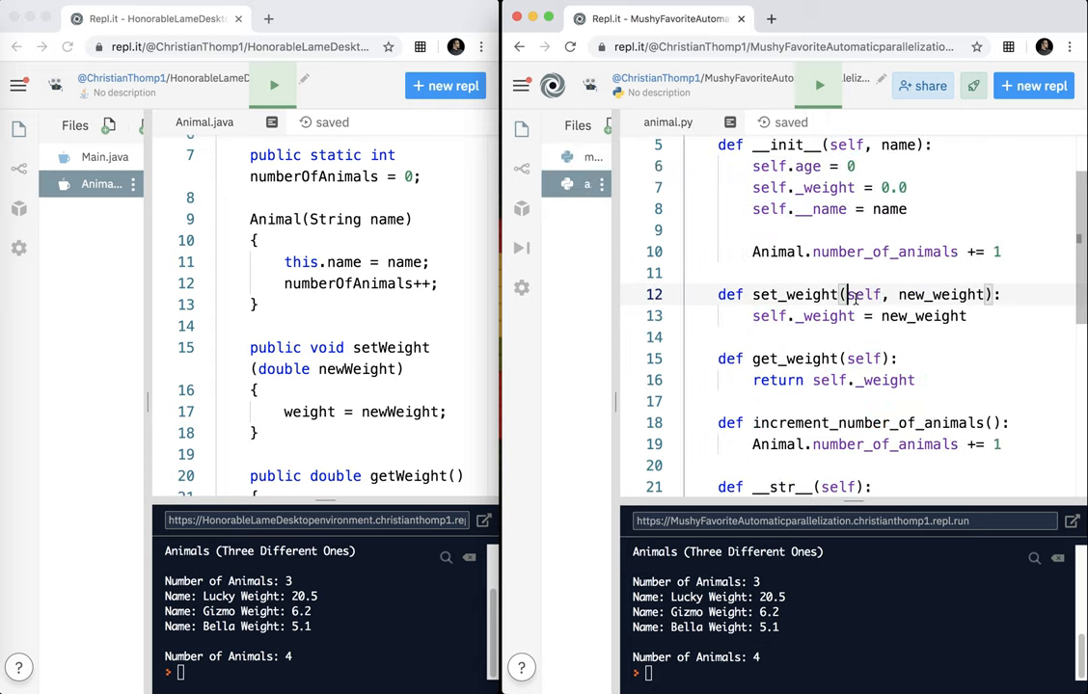
{"action": "double_click", "coordinate": [864, 293]}
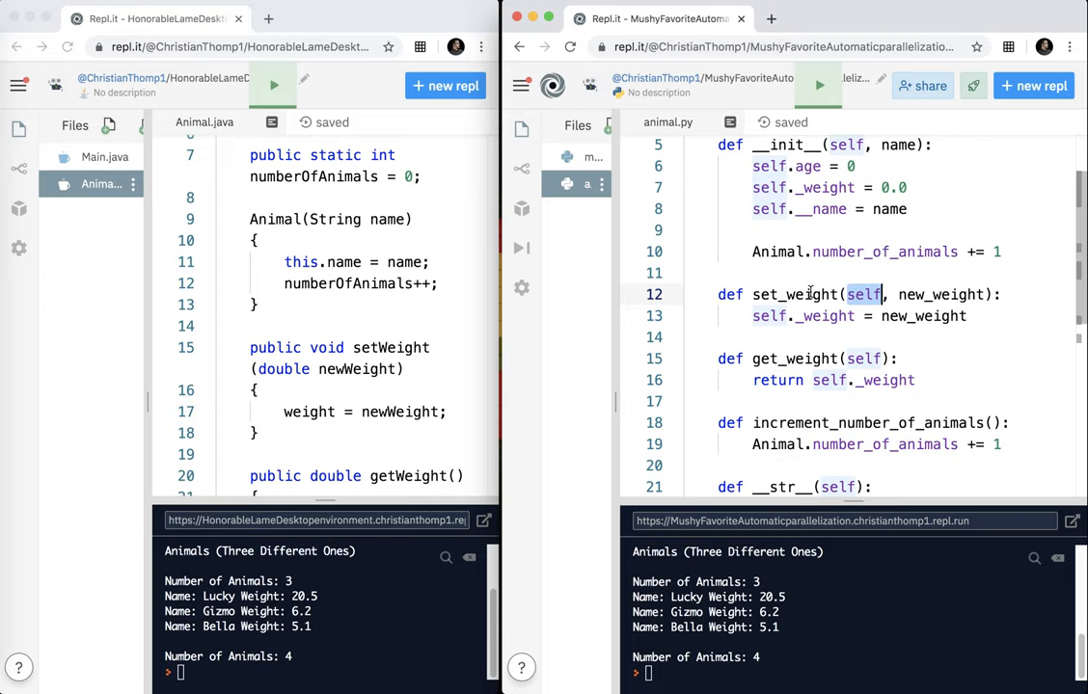
Step: Return to main.py and highlight the 20.5 weight value again, viewing the file from the top
{"action": "left_click", "coordinate": [594, 156]}
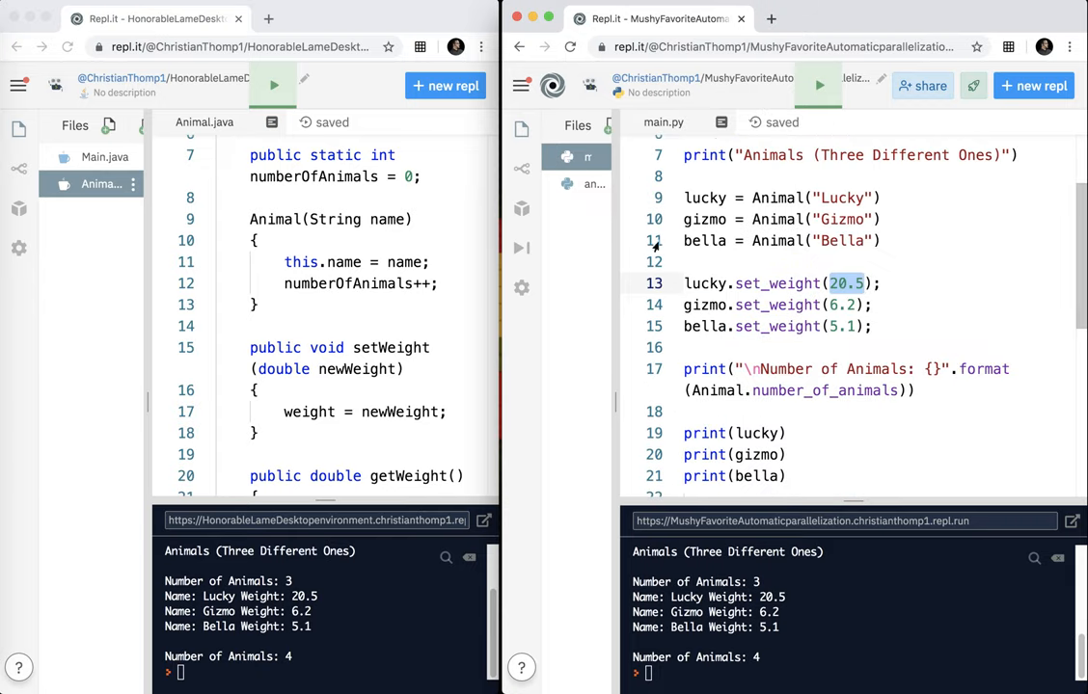
{"action": "double_click", "coordinate": [706, 281]}
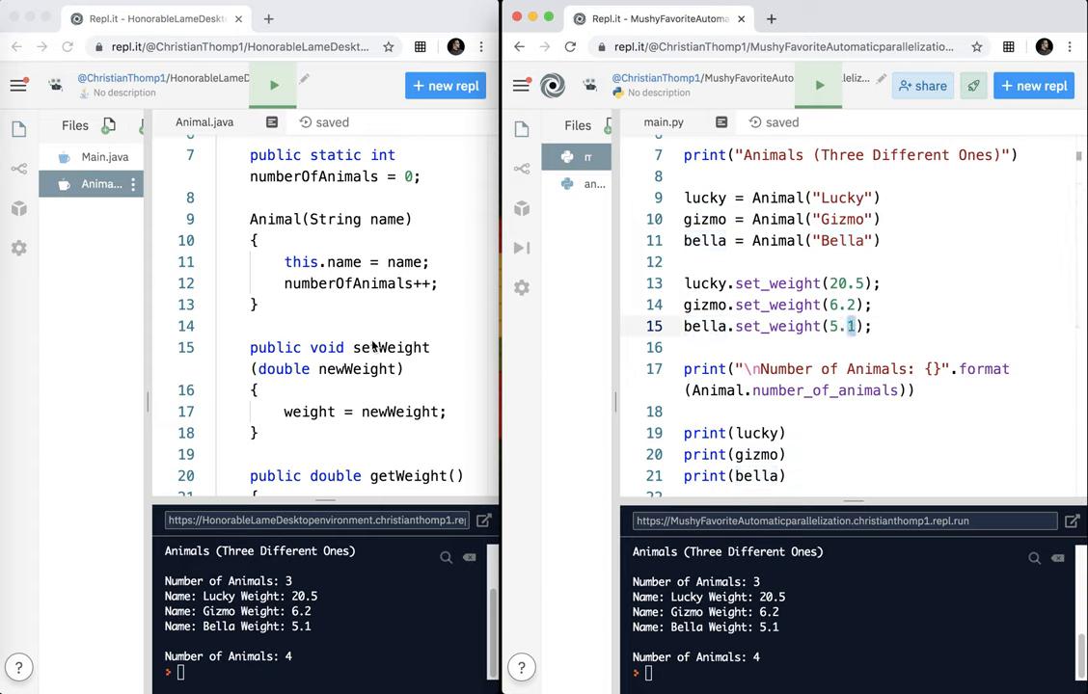
{"action": "scroll", "scroll_direction": "up", "scroll_amount": 3}
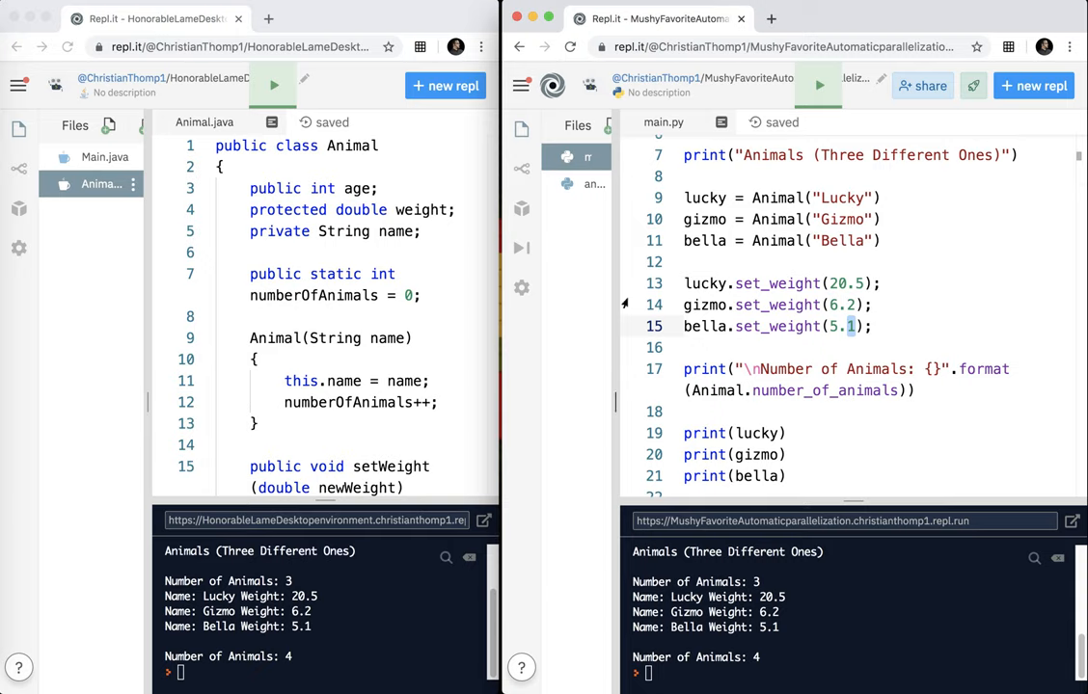
{"action": "scroll", "scroll_direction": "up", "scroll_amount": 3}
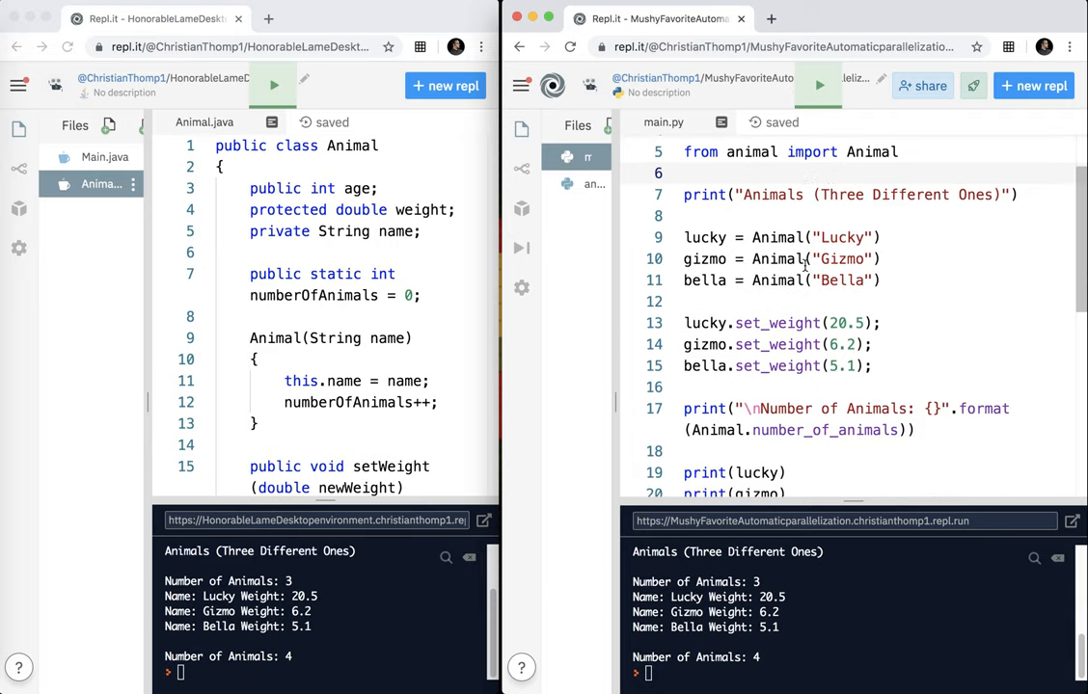
Step: Scroll animal.py to the top to show the Animal class, number_of_animals counter and constructor
{"action": "scroll", "scroll_direction": "down", "scroll_amount": 3}
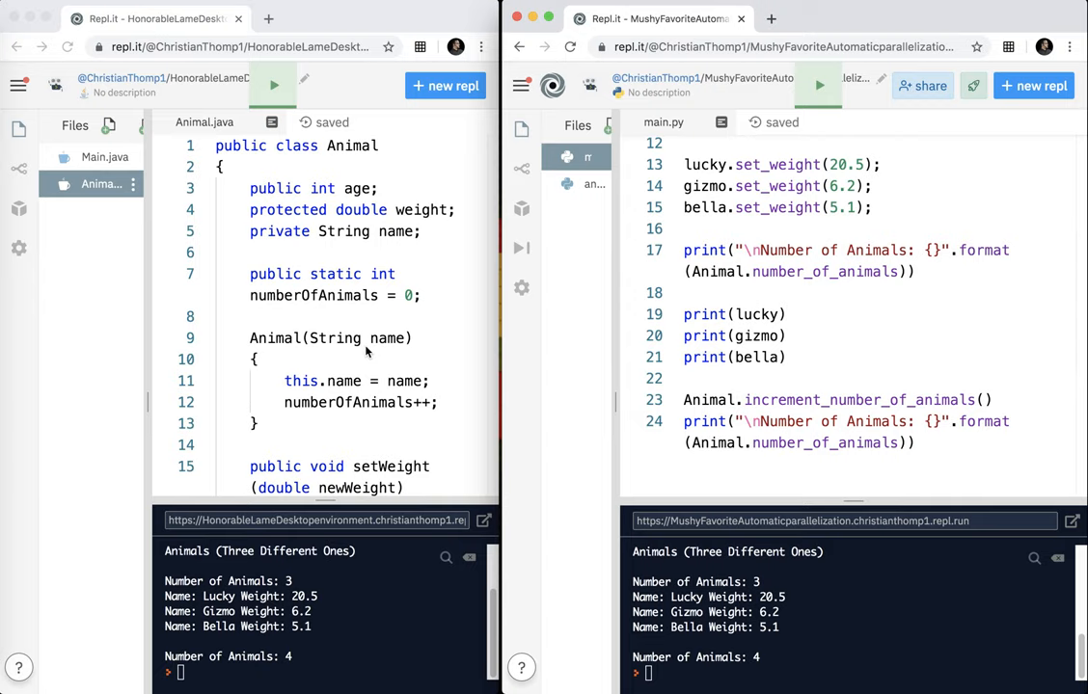
{"action": "scroll", "scroll_direction": "up", "scroll_amount": 3}
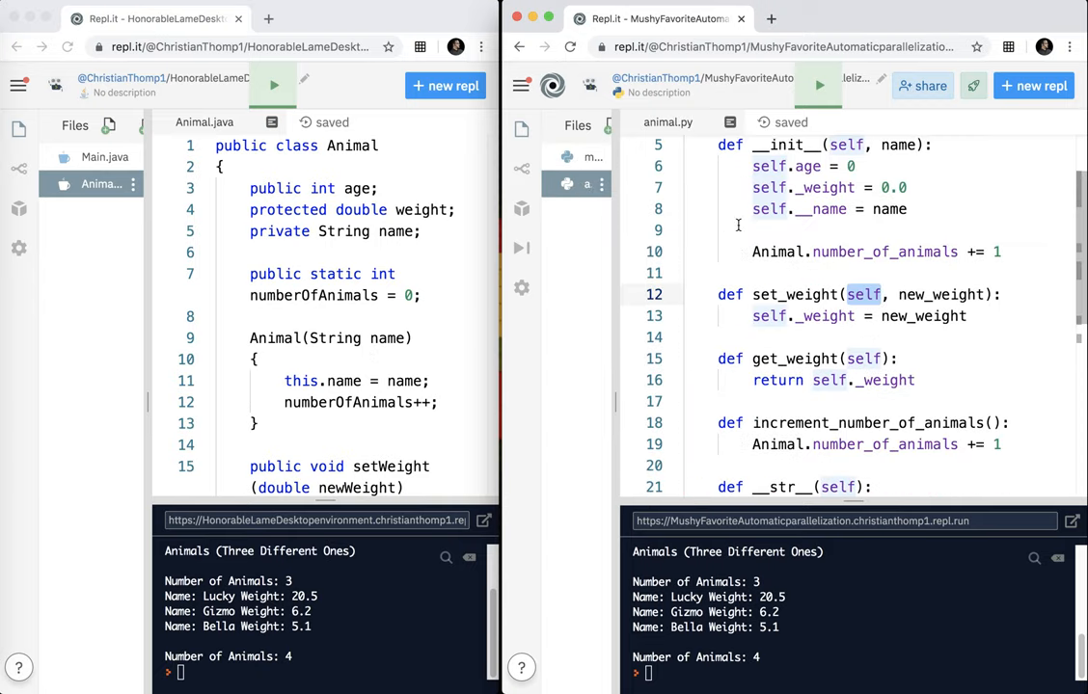
{"action": "scroll", "scroll_direction": "up", "scroll_amount": 3}
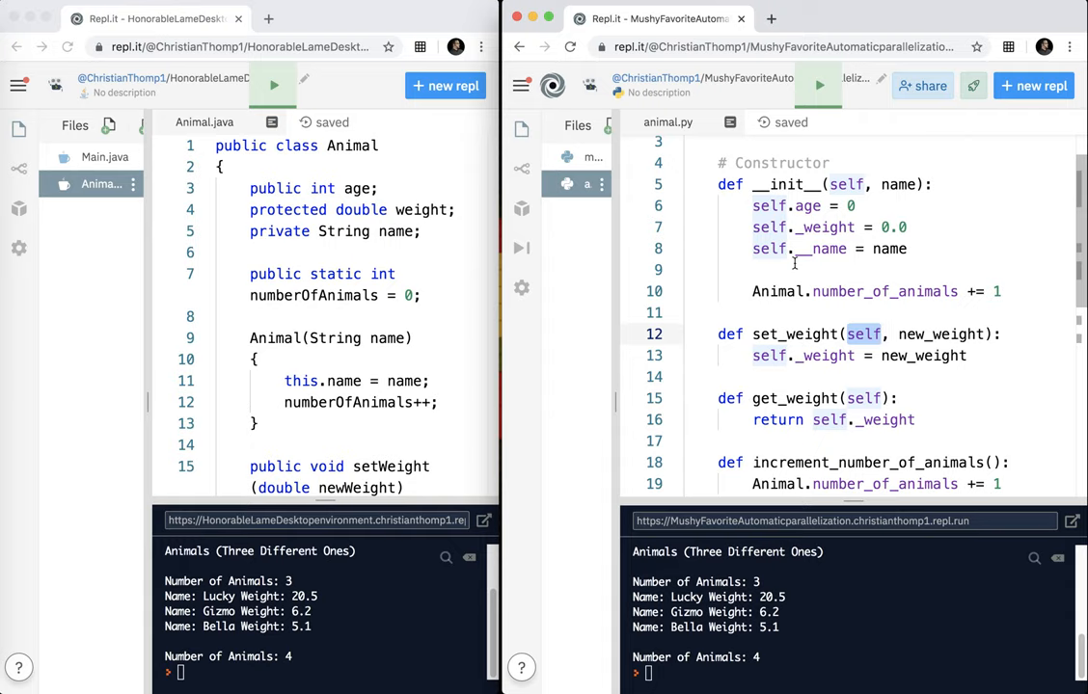
{"action": "scroll", "scroll_direction": "up", "scroll_amount": 3}
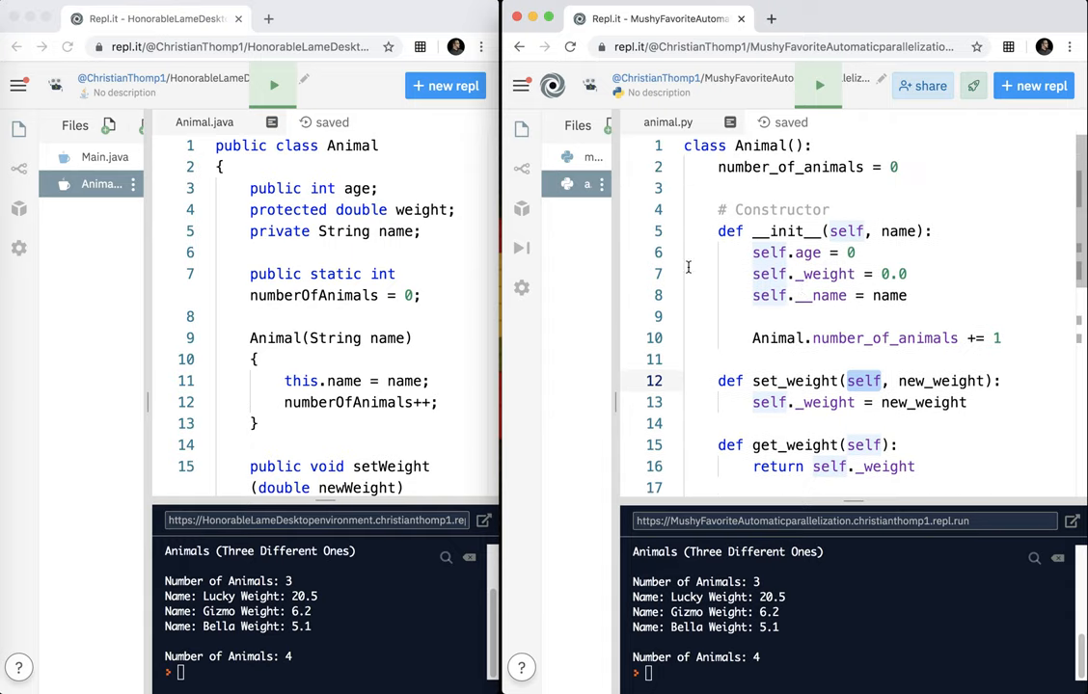